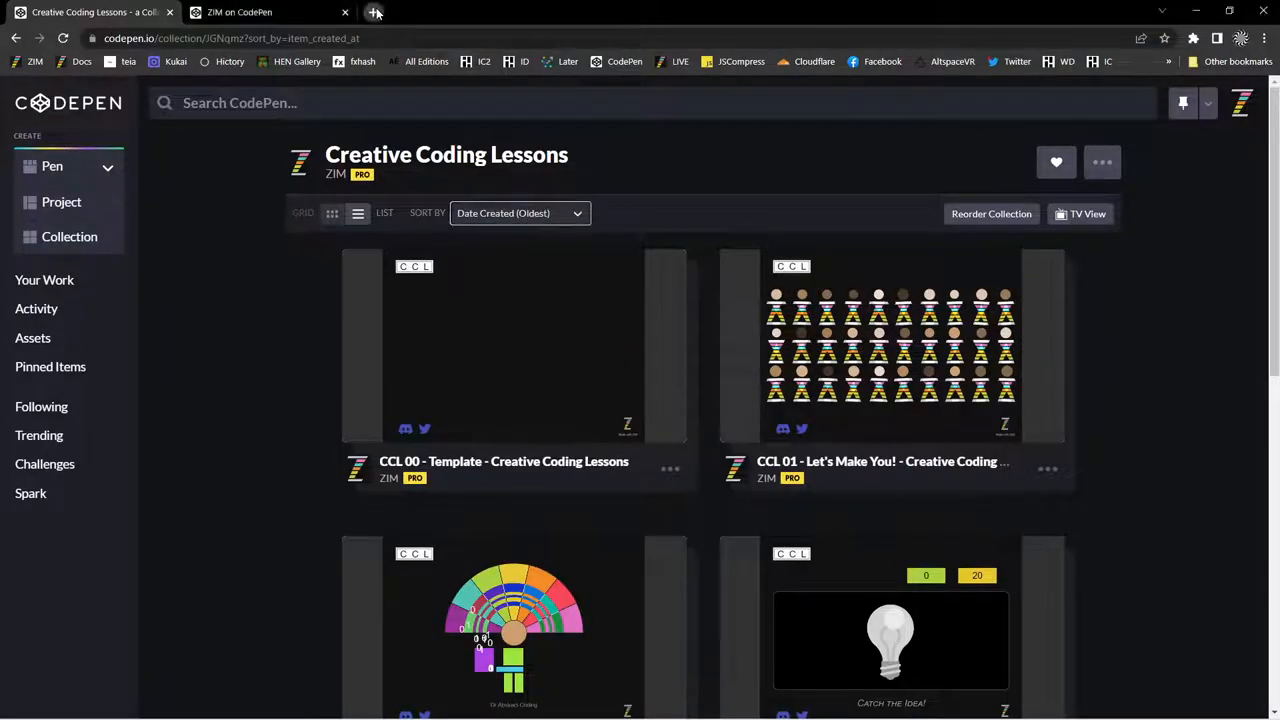
# Open zimjs.com's Learn page in a new tab and scroll through its Videos section.
pyautogui.click(375, 12)
pyautogui.write('zimjs.com')
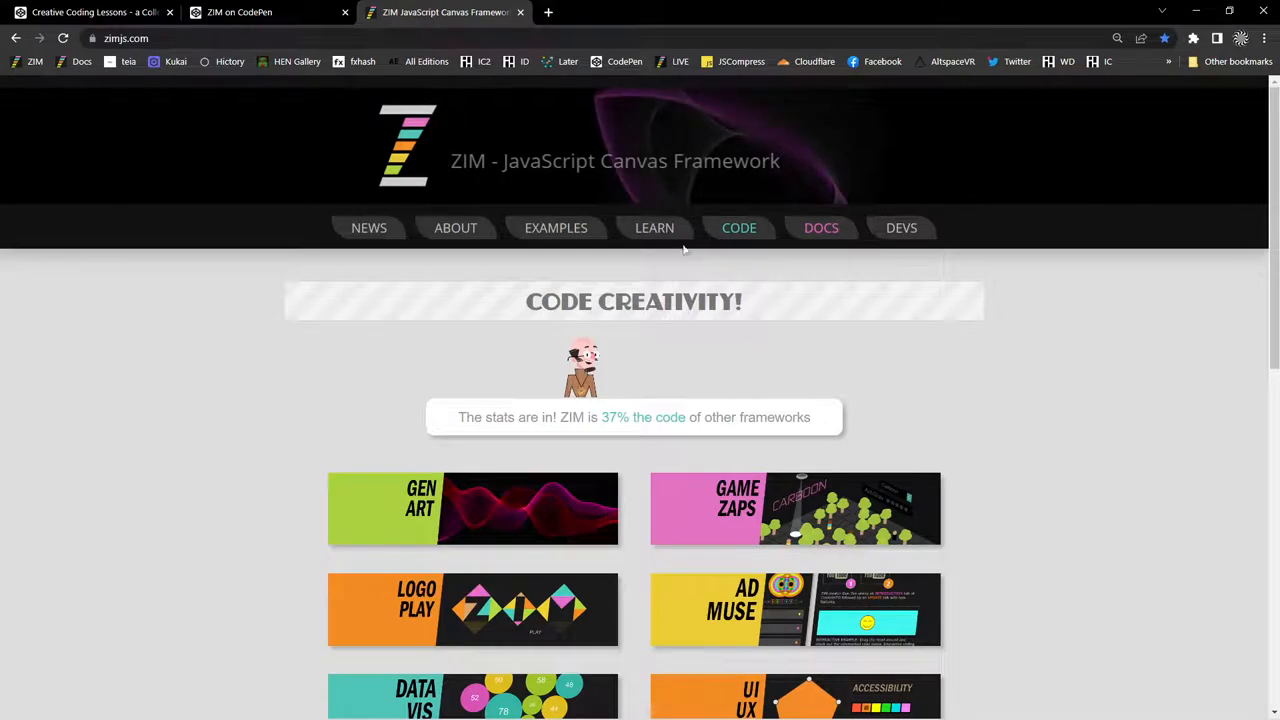
pyautogui.click(654, 227)
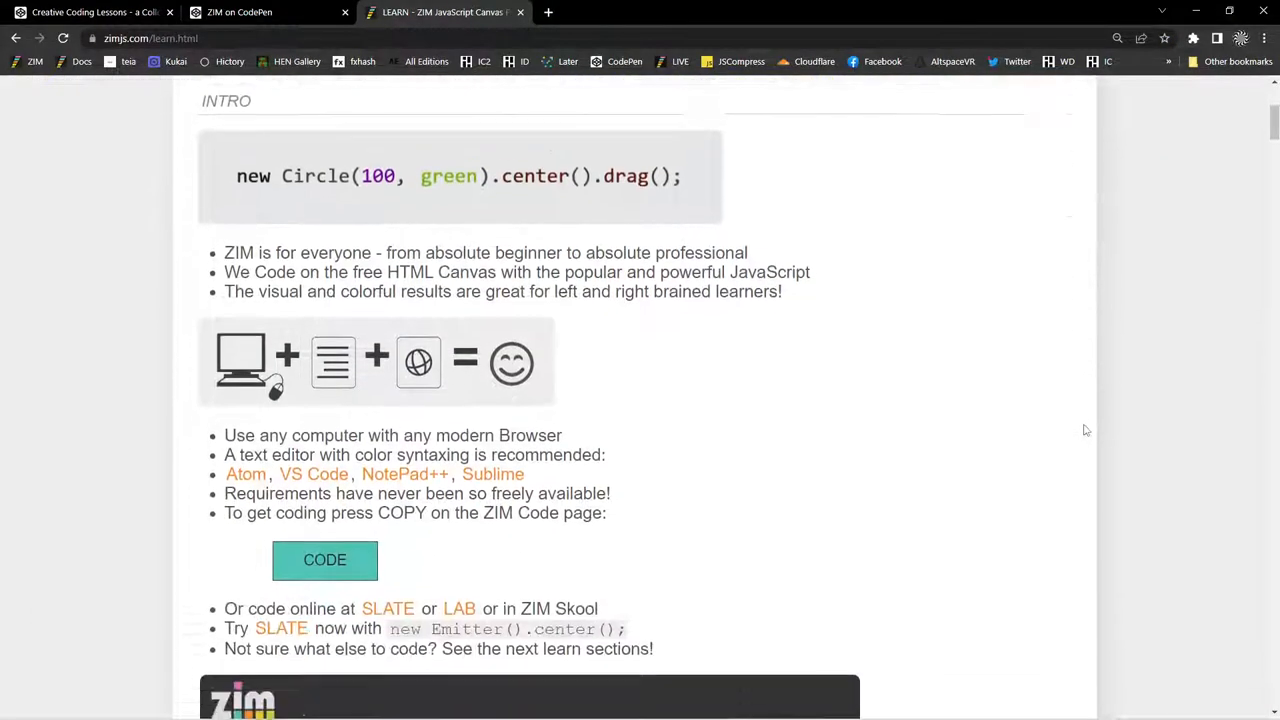
pyautogui.click(497, 197)
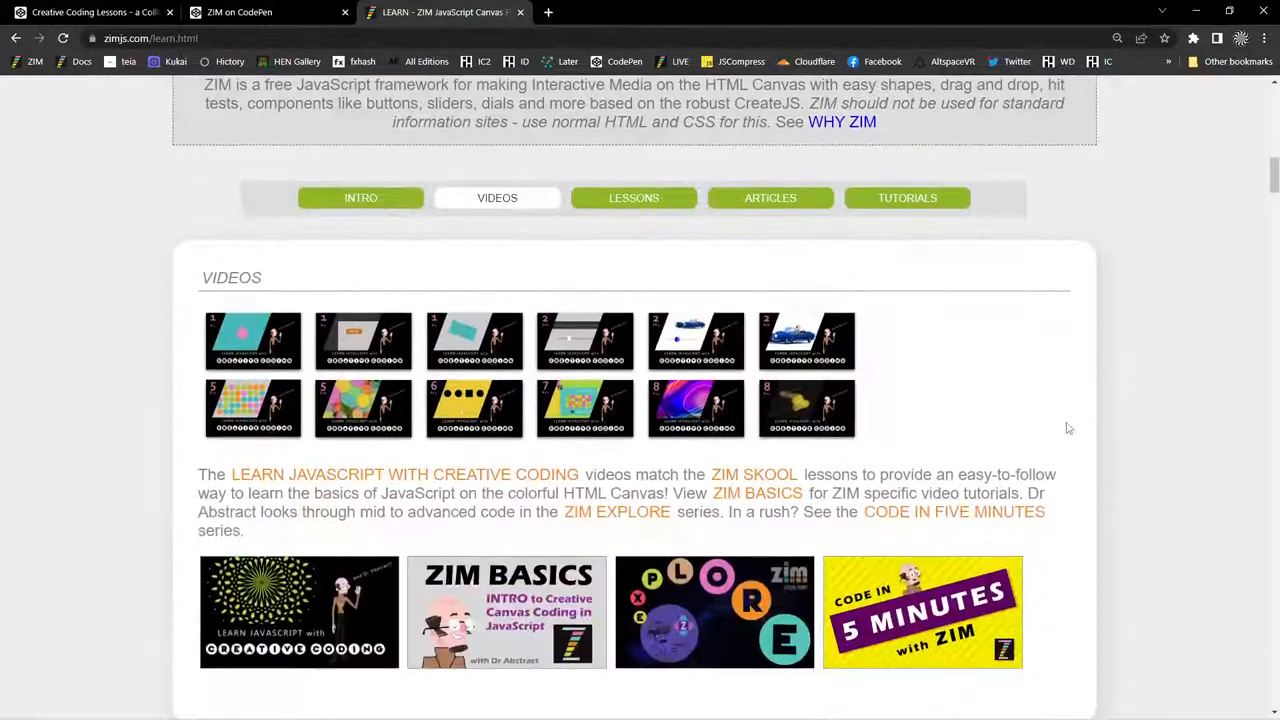
pyautogui.scroll(-3)
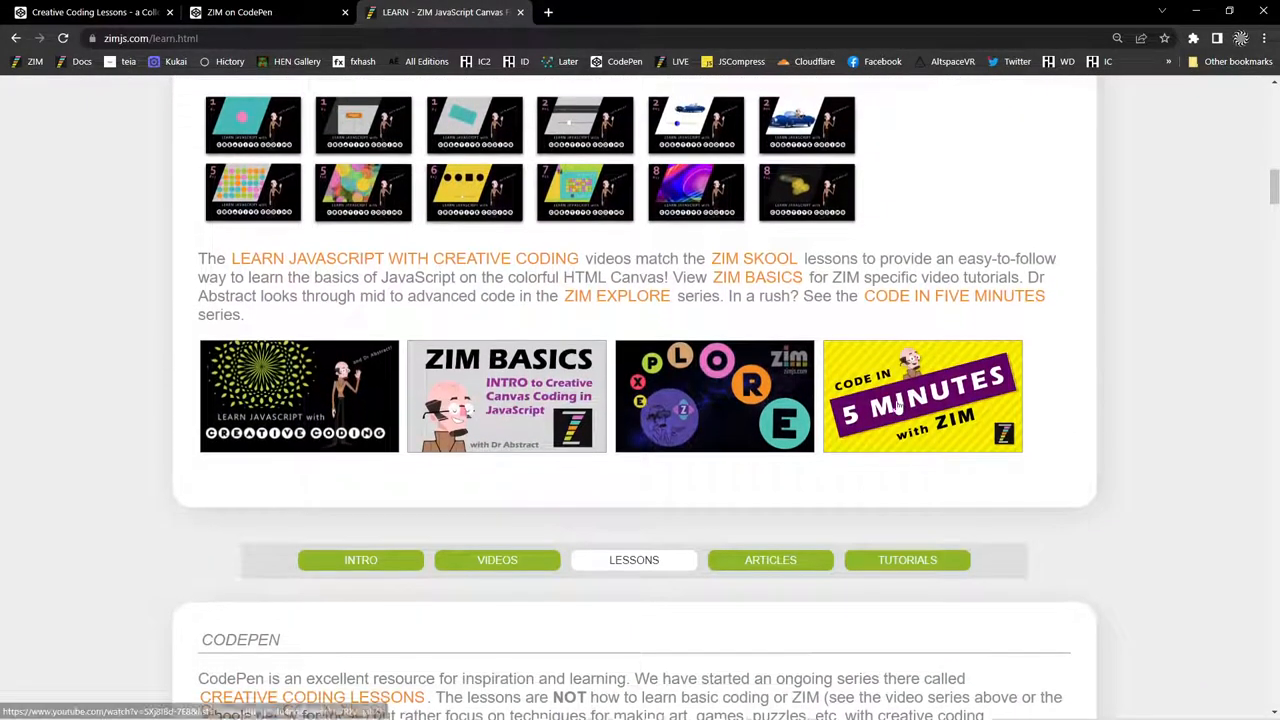
pyautogui.click(497, 560)
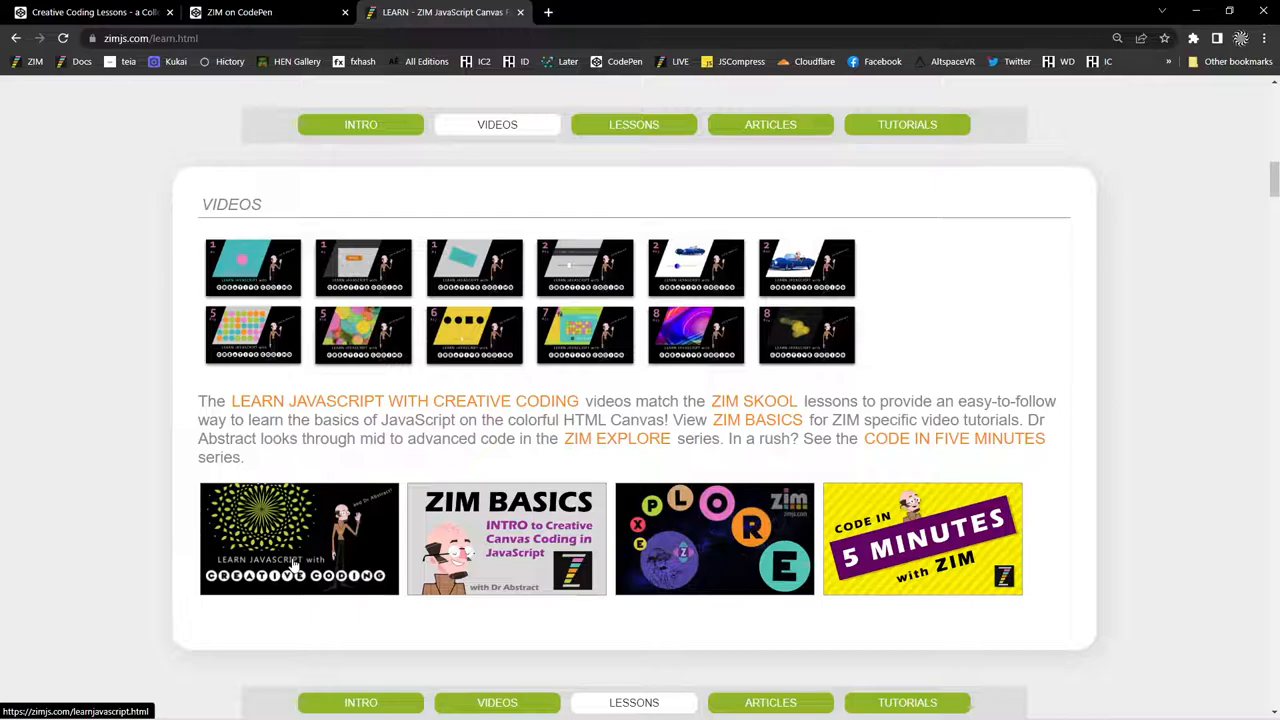
pyautogui.moveTo(322, 578)
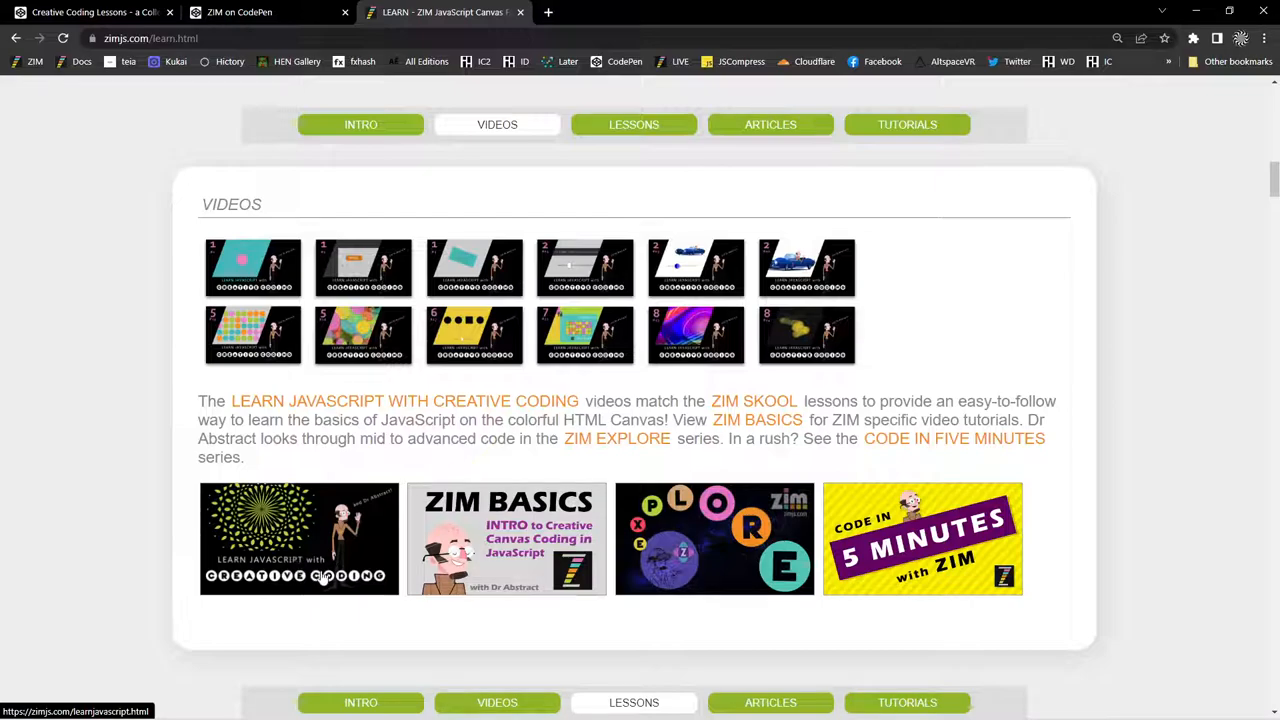
pyautogui.moveTo(365, 568)
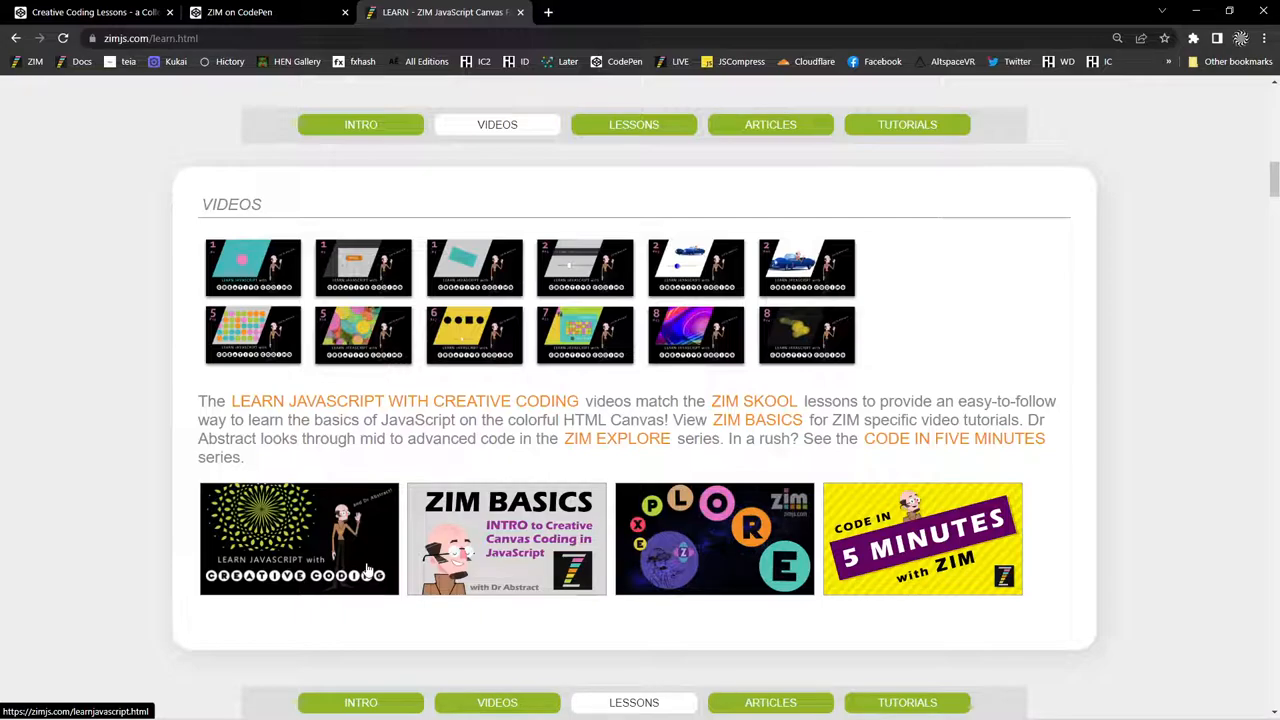
pyautogui.moveTo(390, 495)
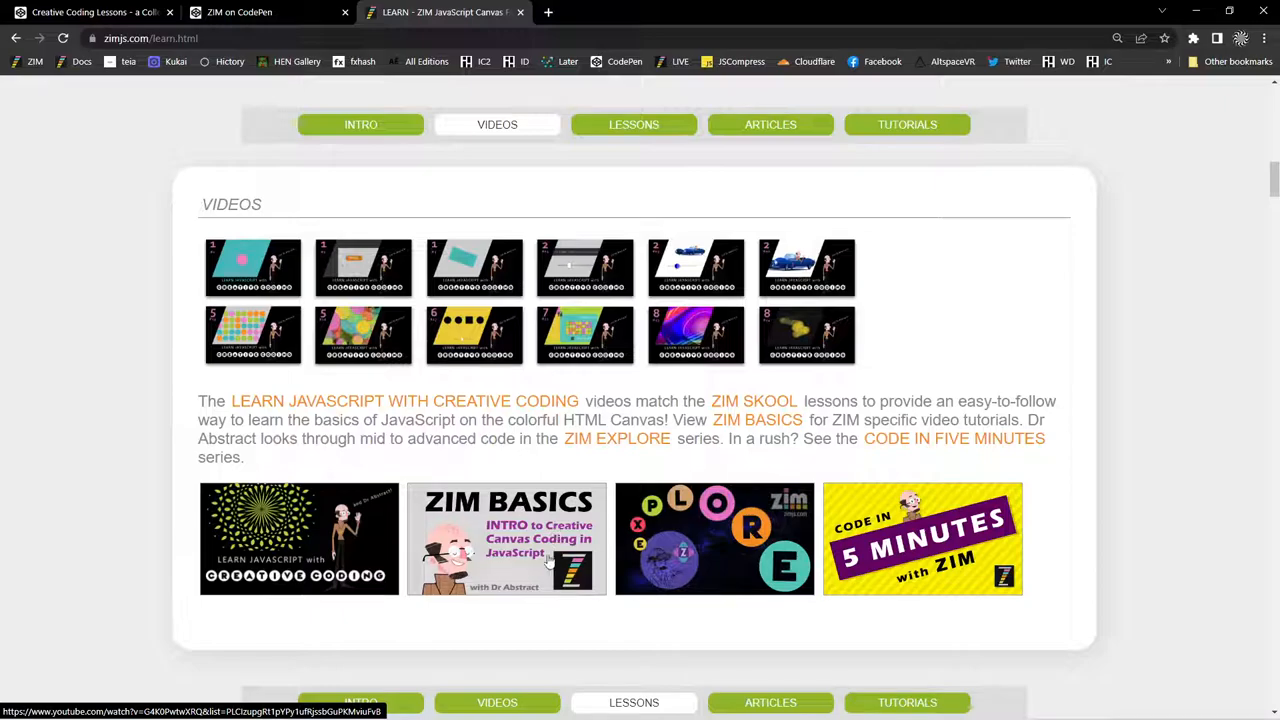
pyautogui.moveTo(494, 540)
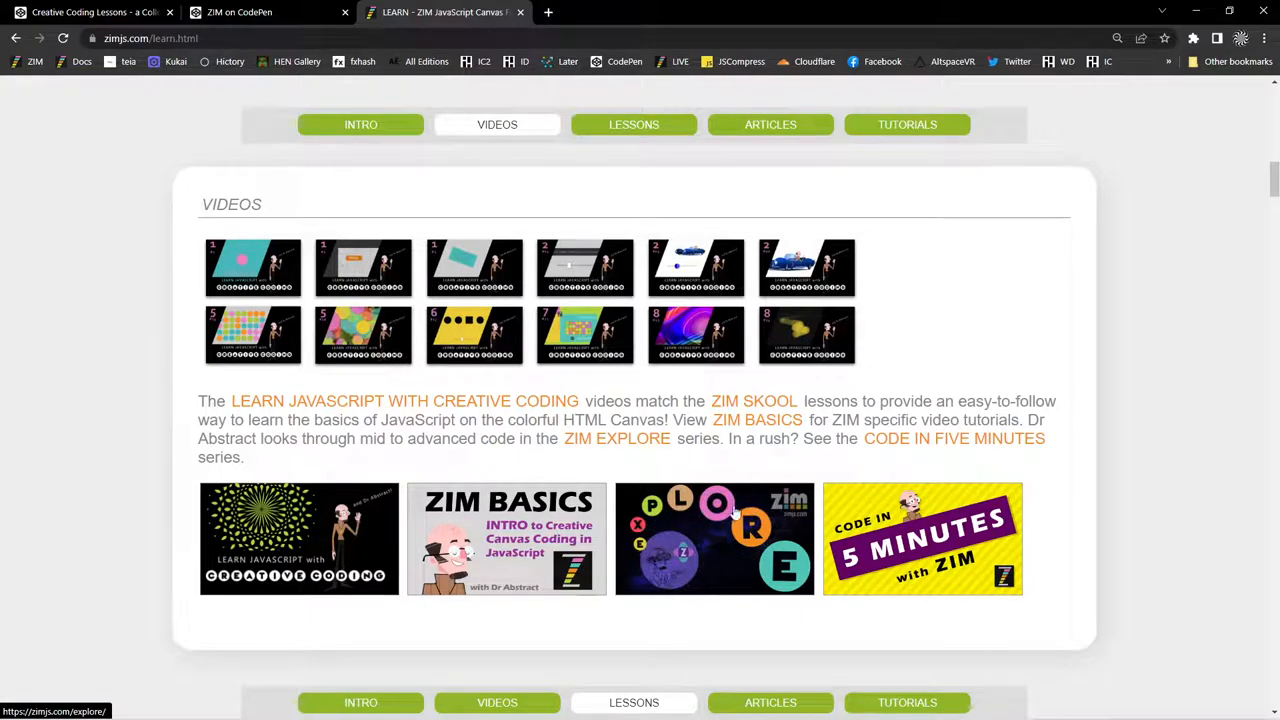
pyautogui.moveTo(941, 507)
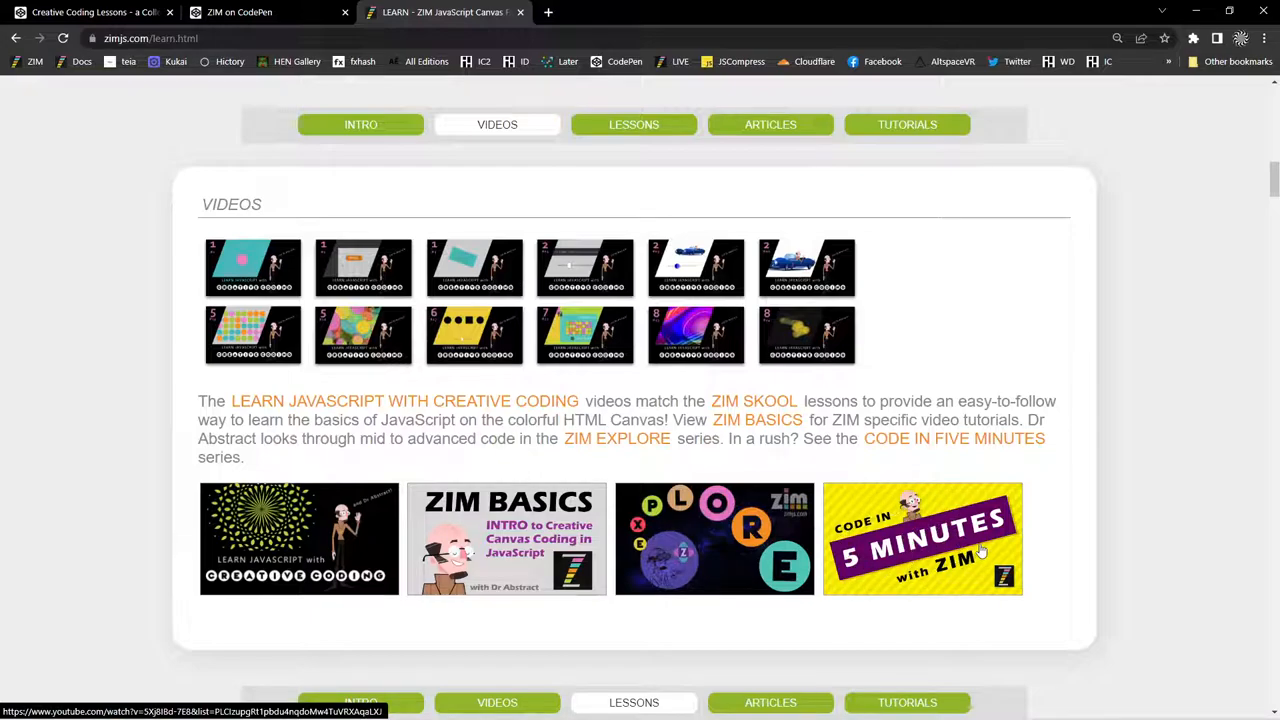
pyautogui.scroll(-3)
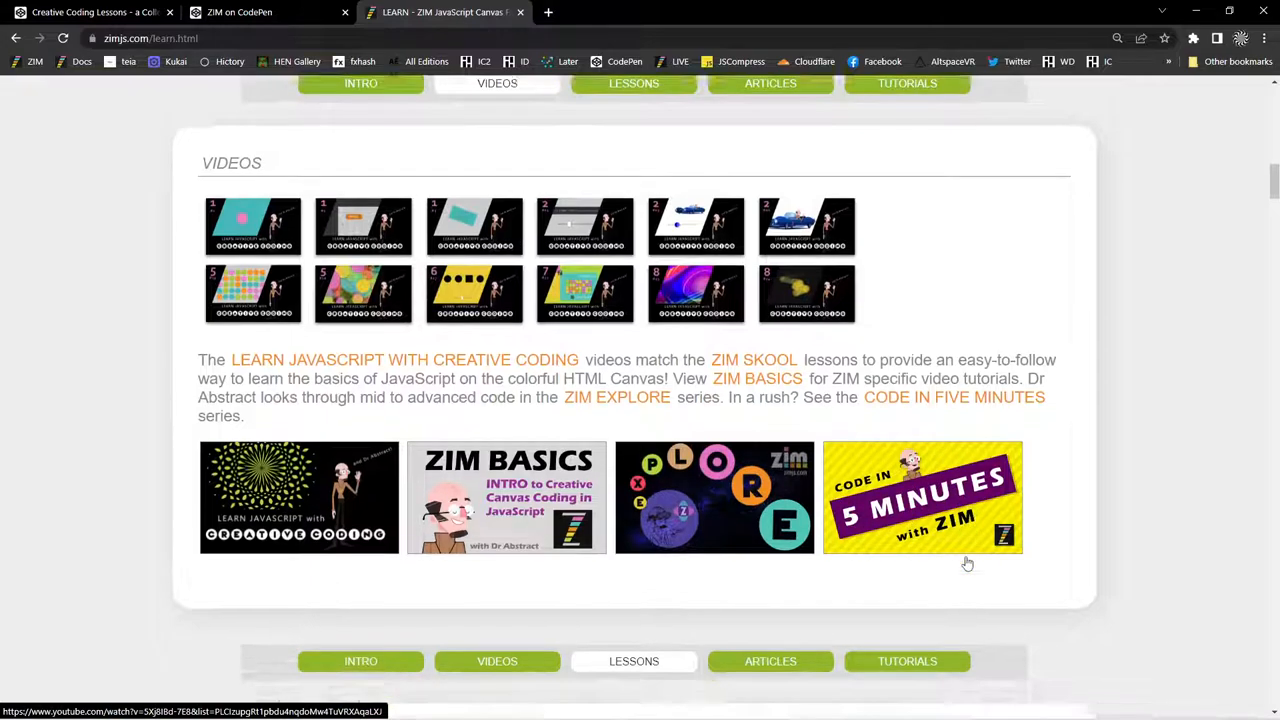
# Scroll the ZIM Learn page down to the CodePen Creative Coding Lessons panel.
pyautogui.scroll(-3)
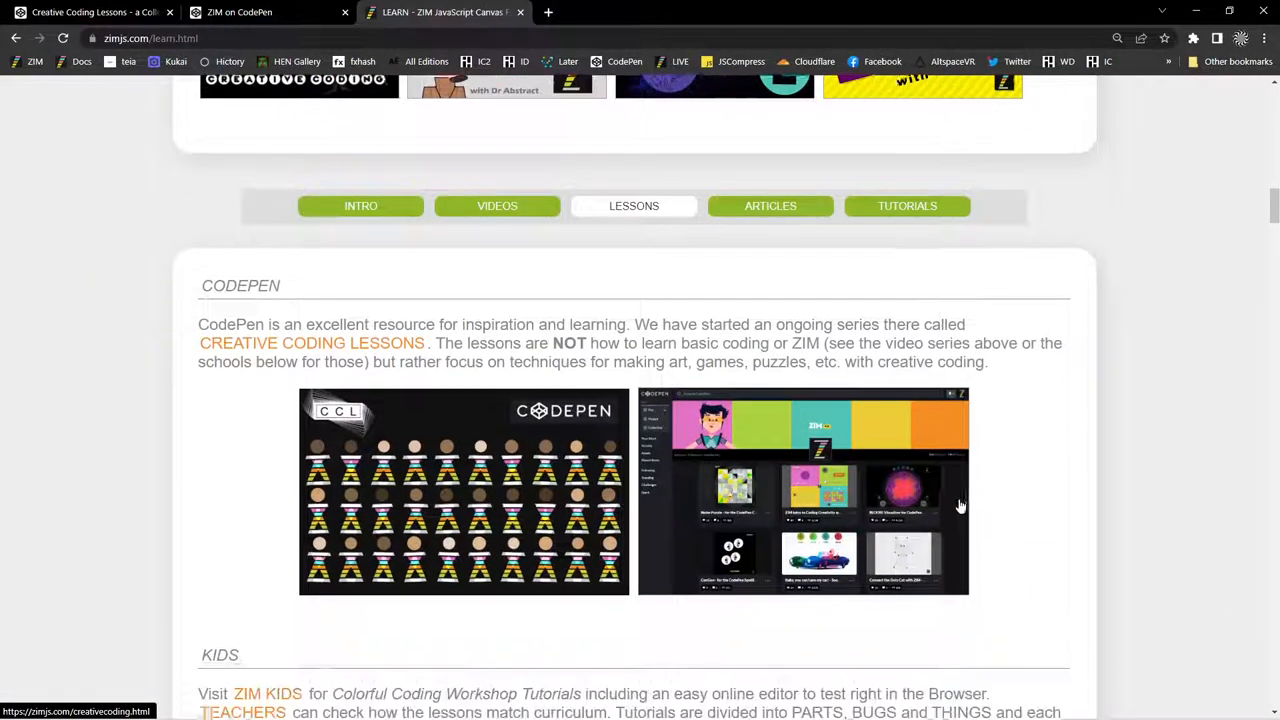
pyautogui.scroll(-3)
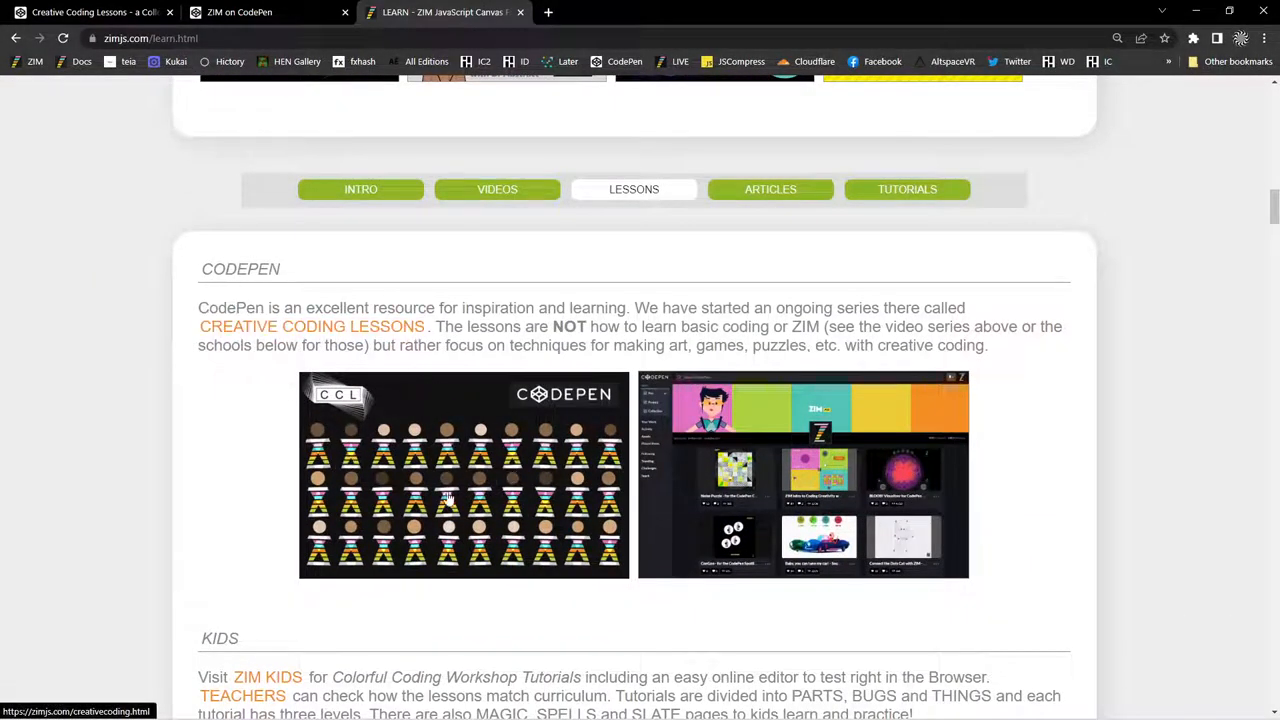
pyautogui.doubleClick(311, 326)
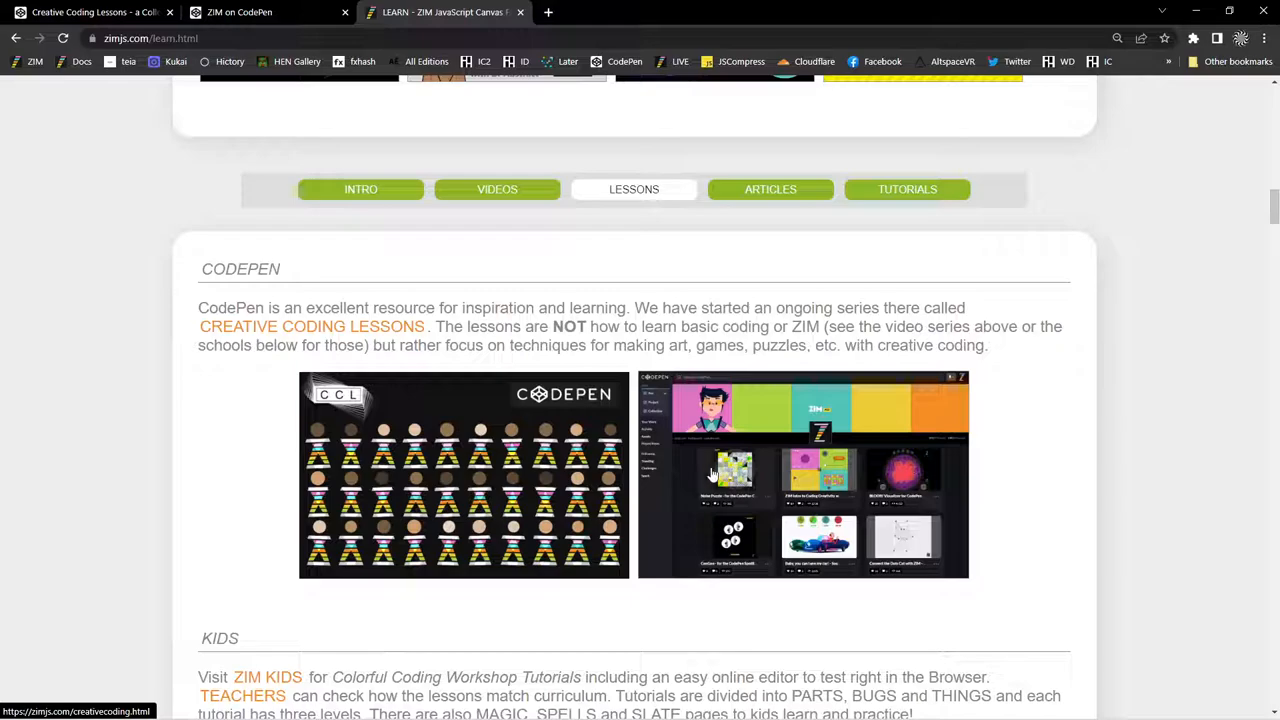
pyautogui.moveTo(637, 455)
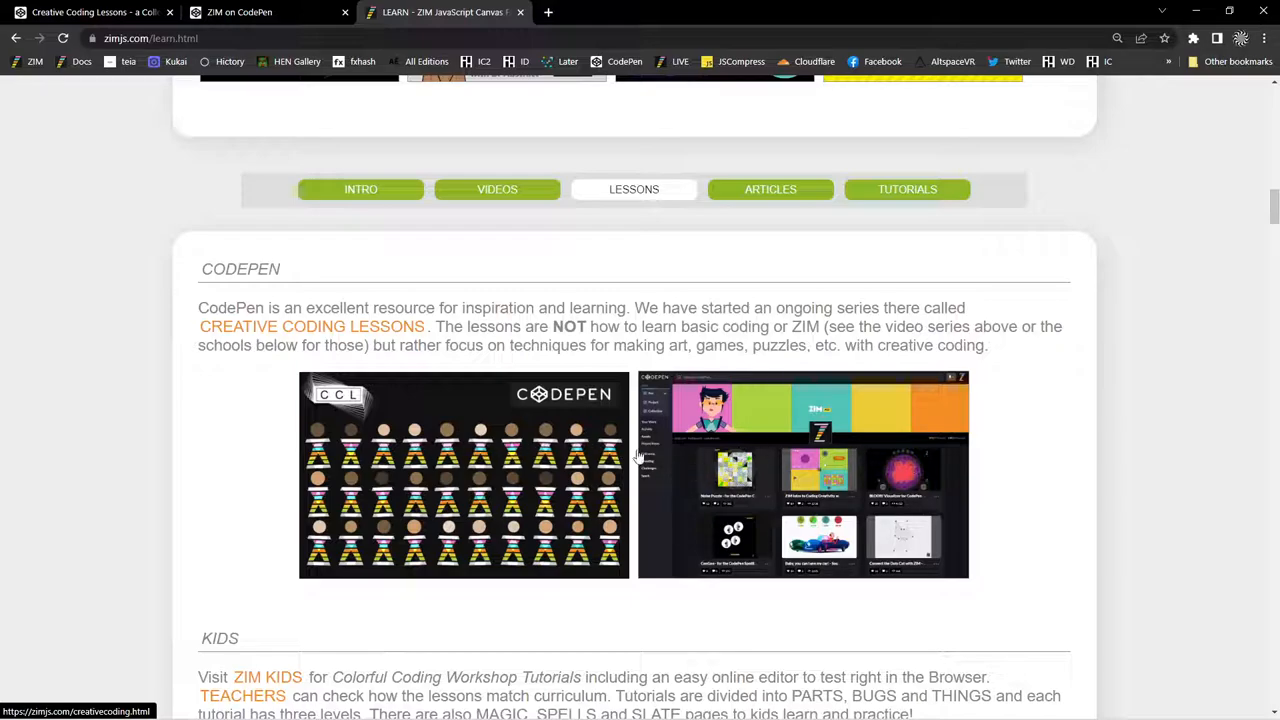
pyautogui.moveTo(750, 493)
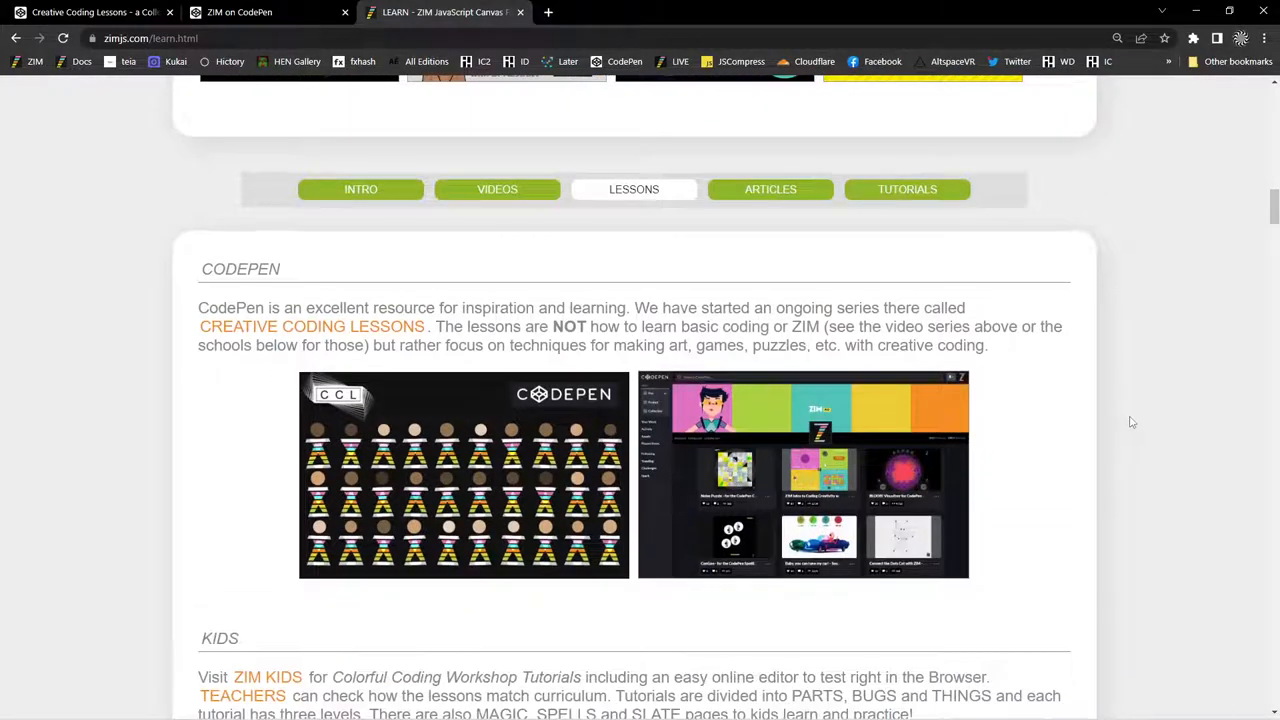
pyautogui.scroll(-3)
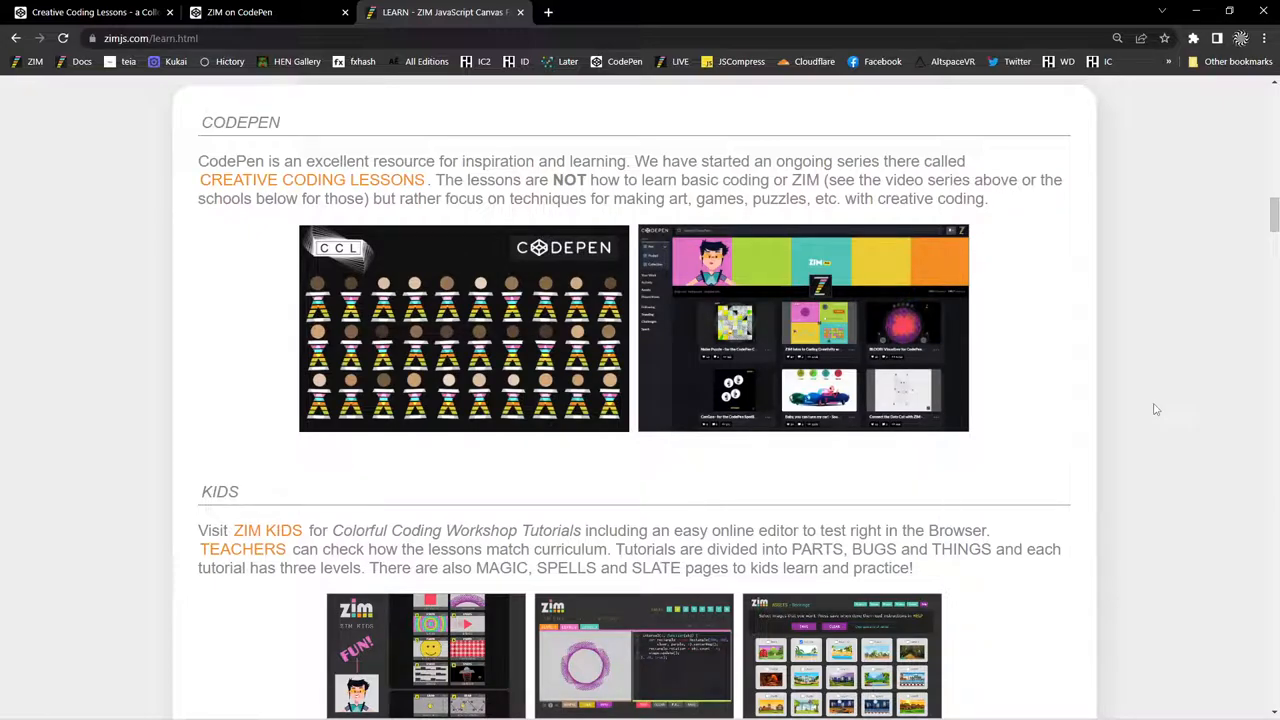
pyautogui.moveTo(1172, 385)
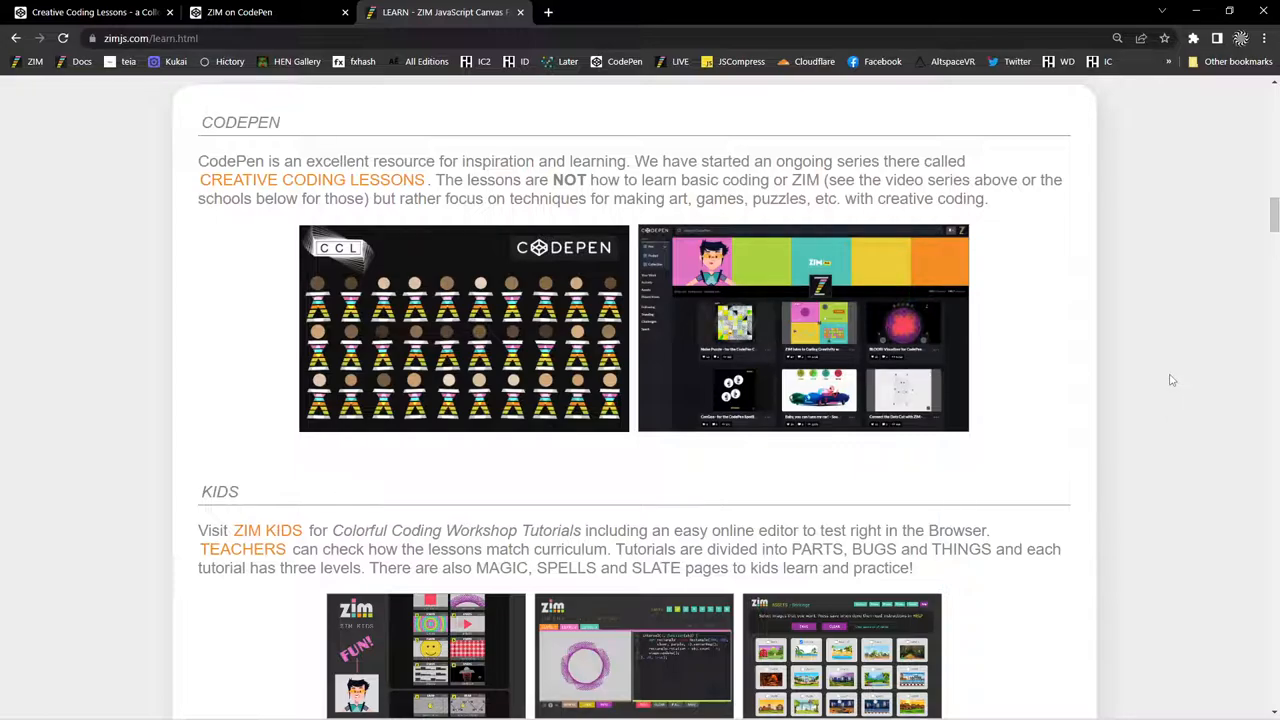
pyautogui.scroll(-3)
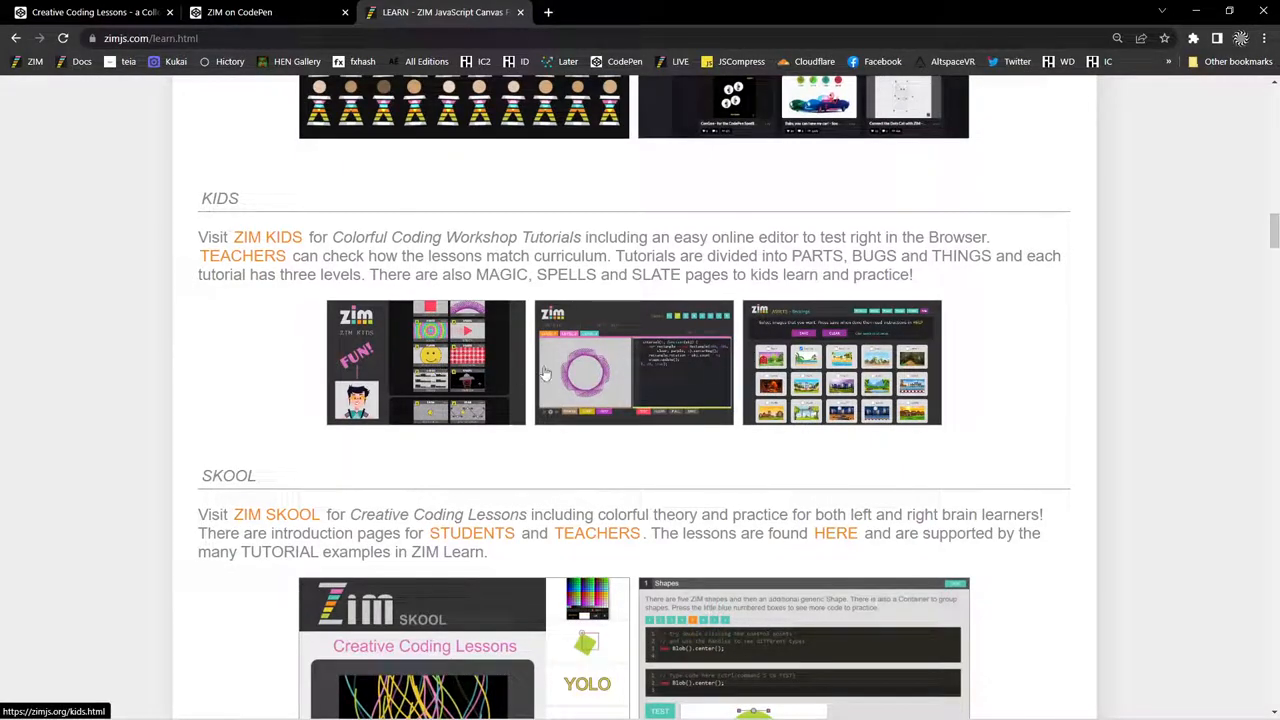
pyautogui.moveTo(837, 353)
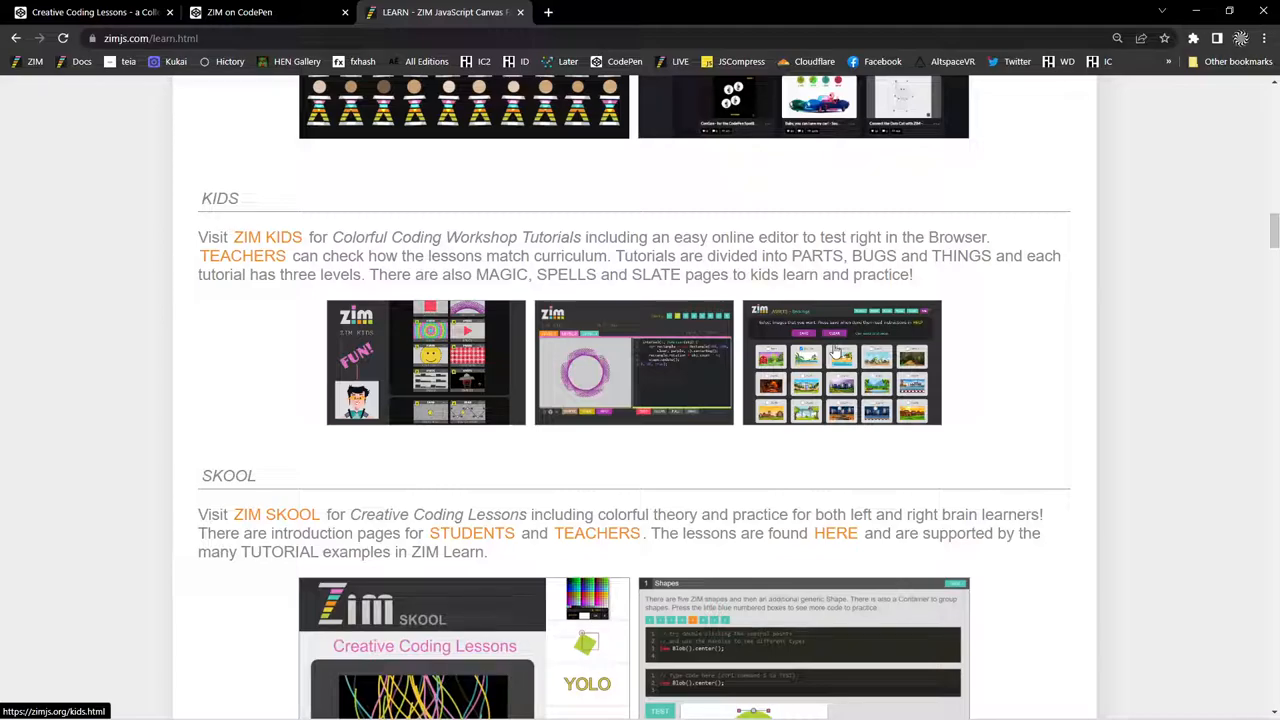
pyautogui.moveTo(465, 338)
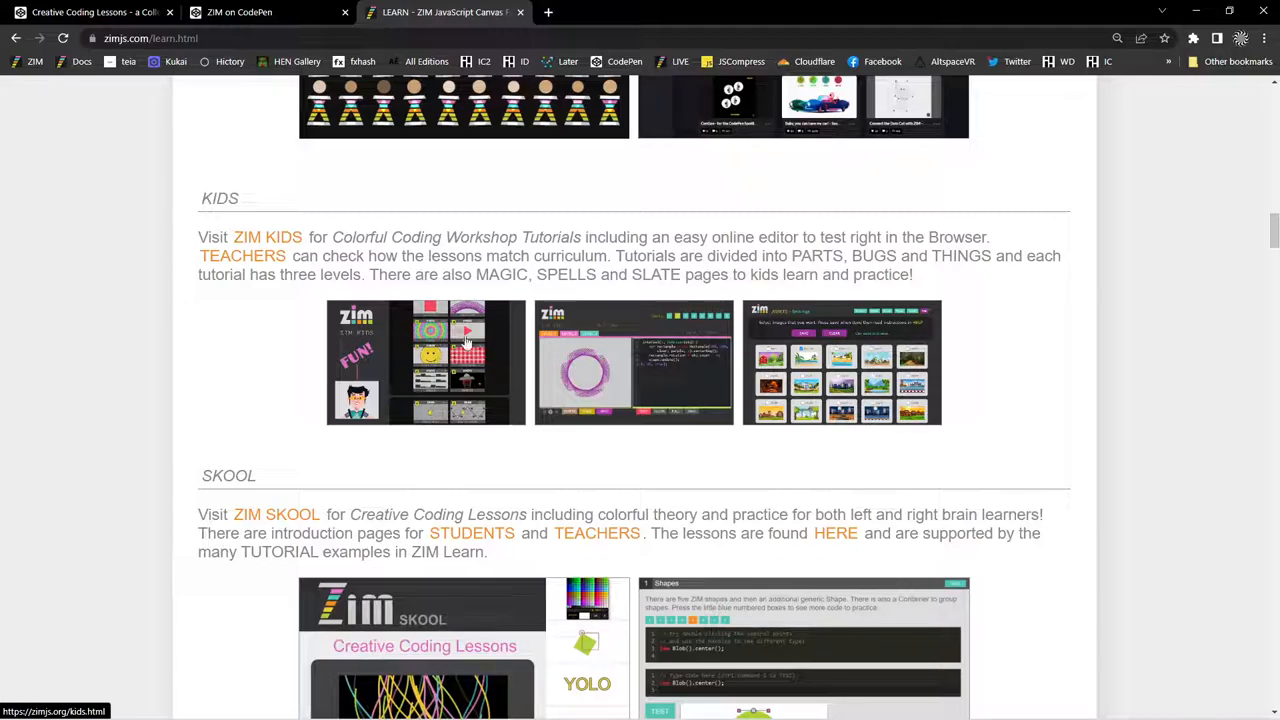
pyautogui.moveTo(840, 385)
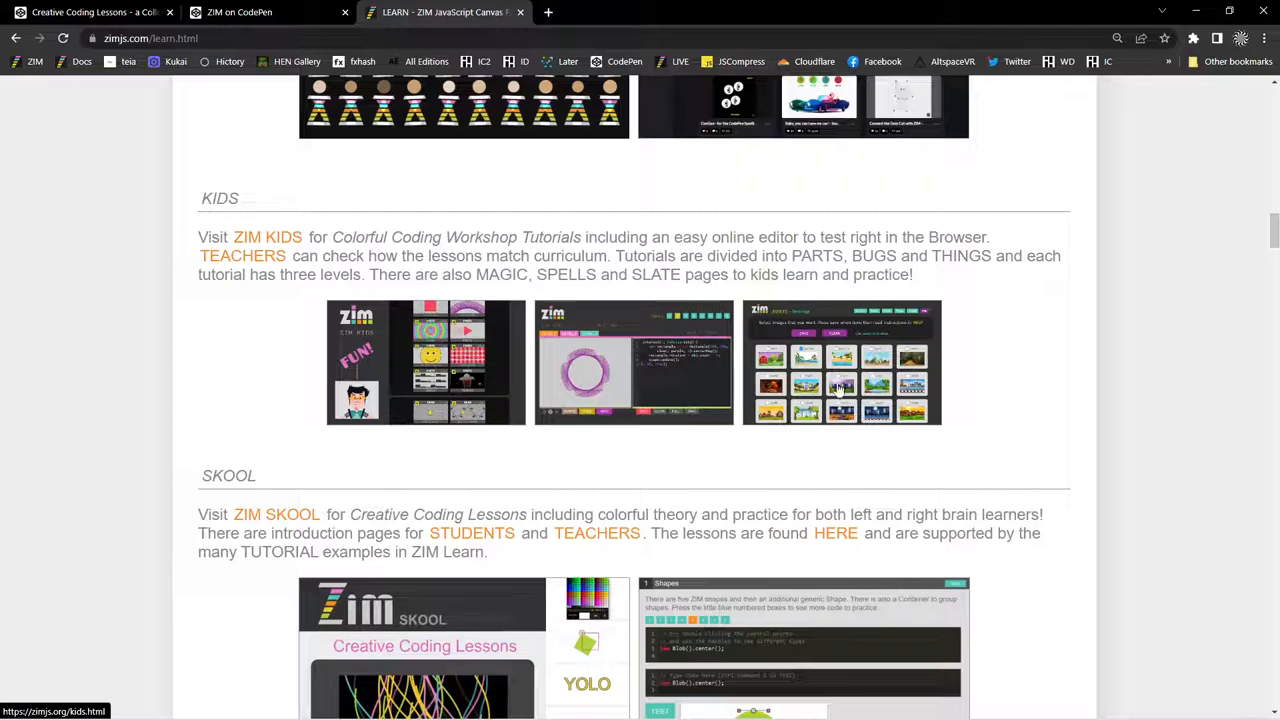
pyautogui.moveTo(340, 360)
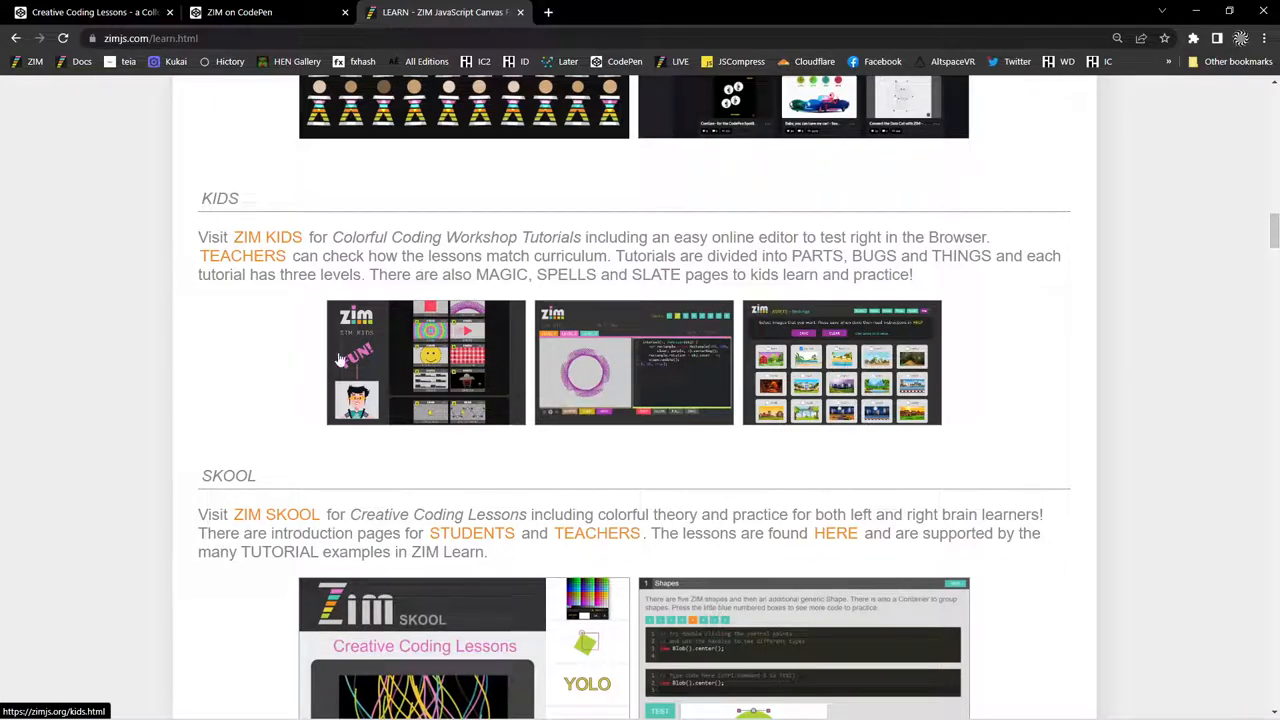
pyautogui.scroll(-3)
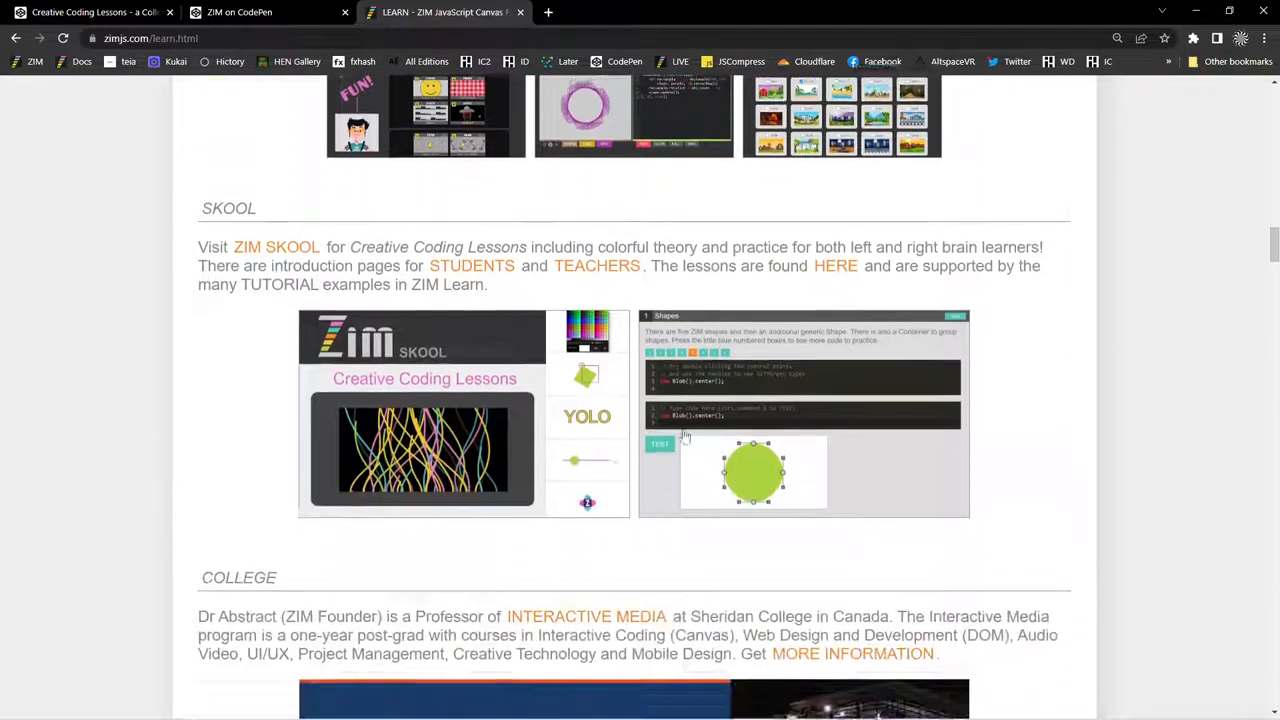
pyautogui.scroll(-3)
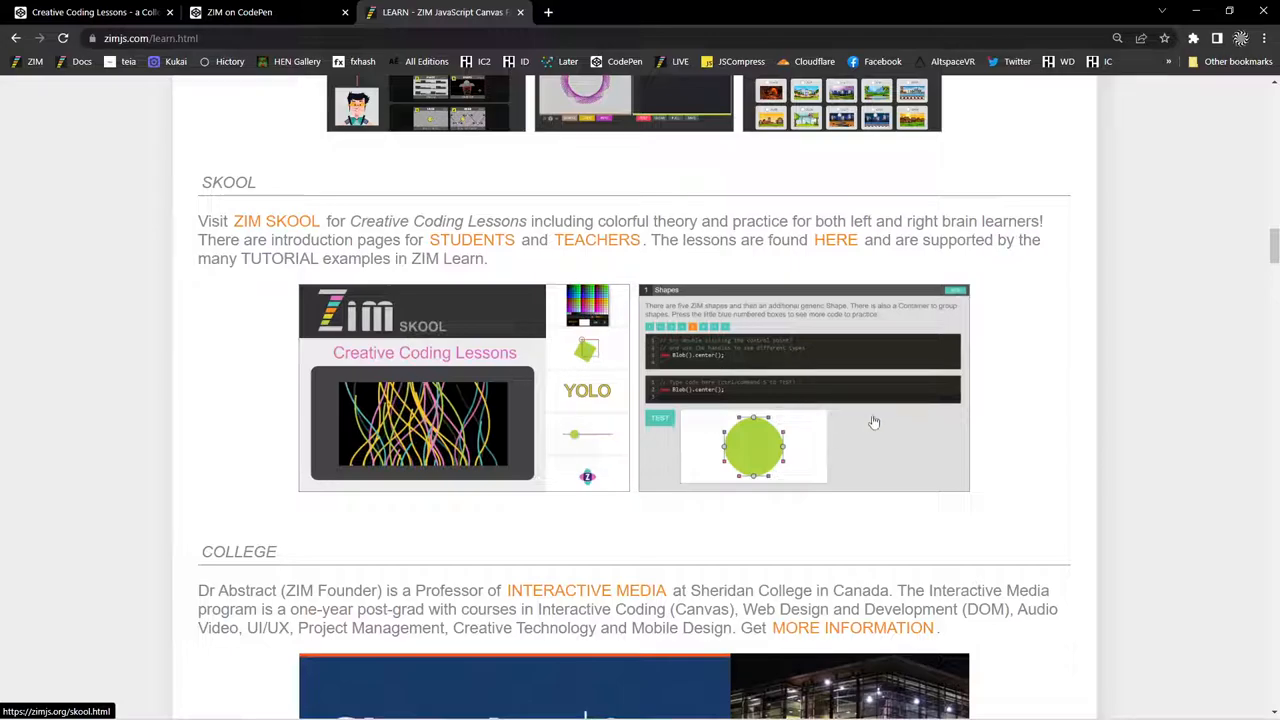
pyautogui.scroll(-3)
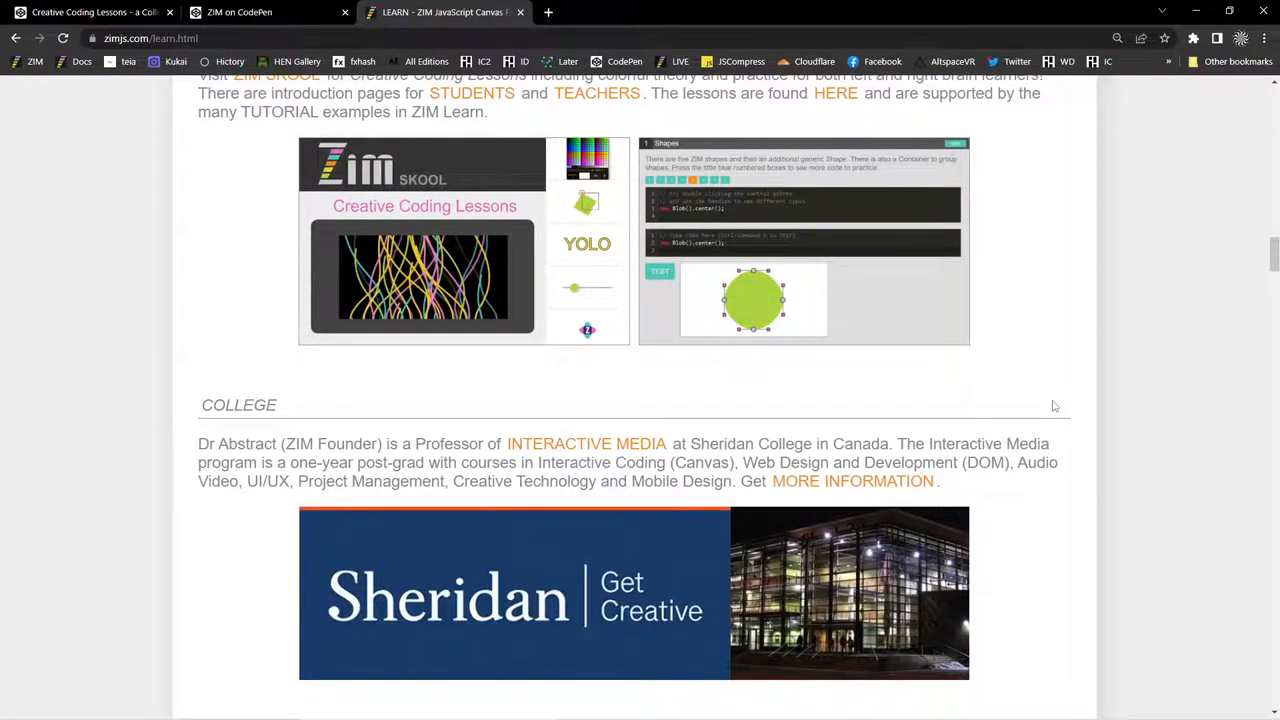
pyautogui.scroll(-3)
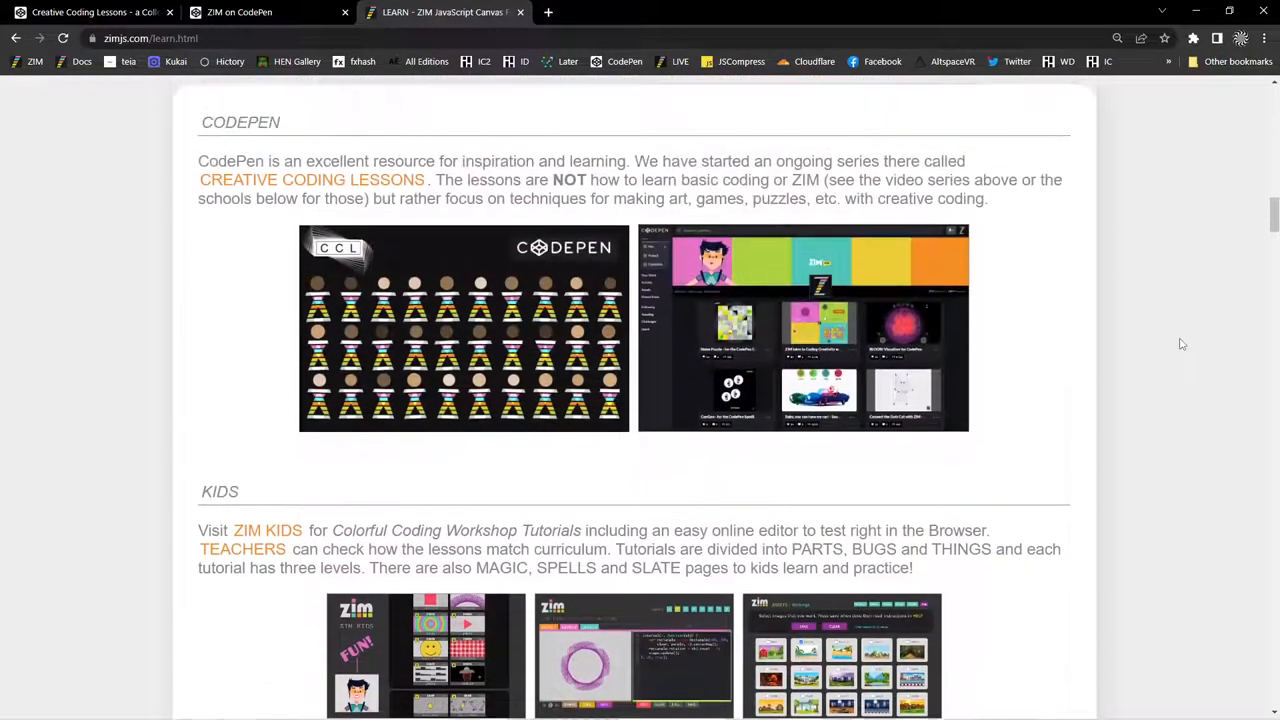
pyautogui.scroll(3)
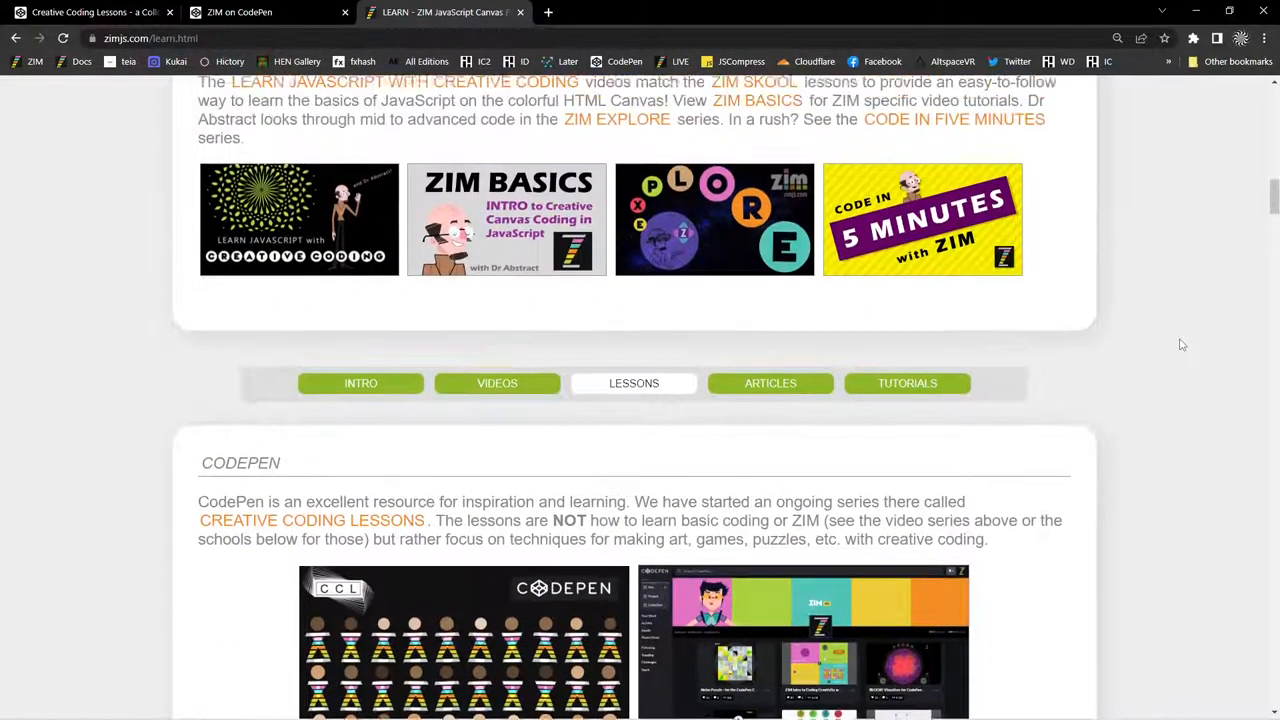
pyautogui.scroll(3)
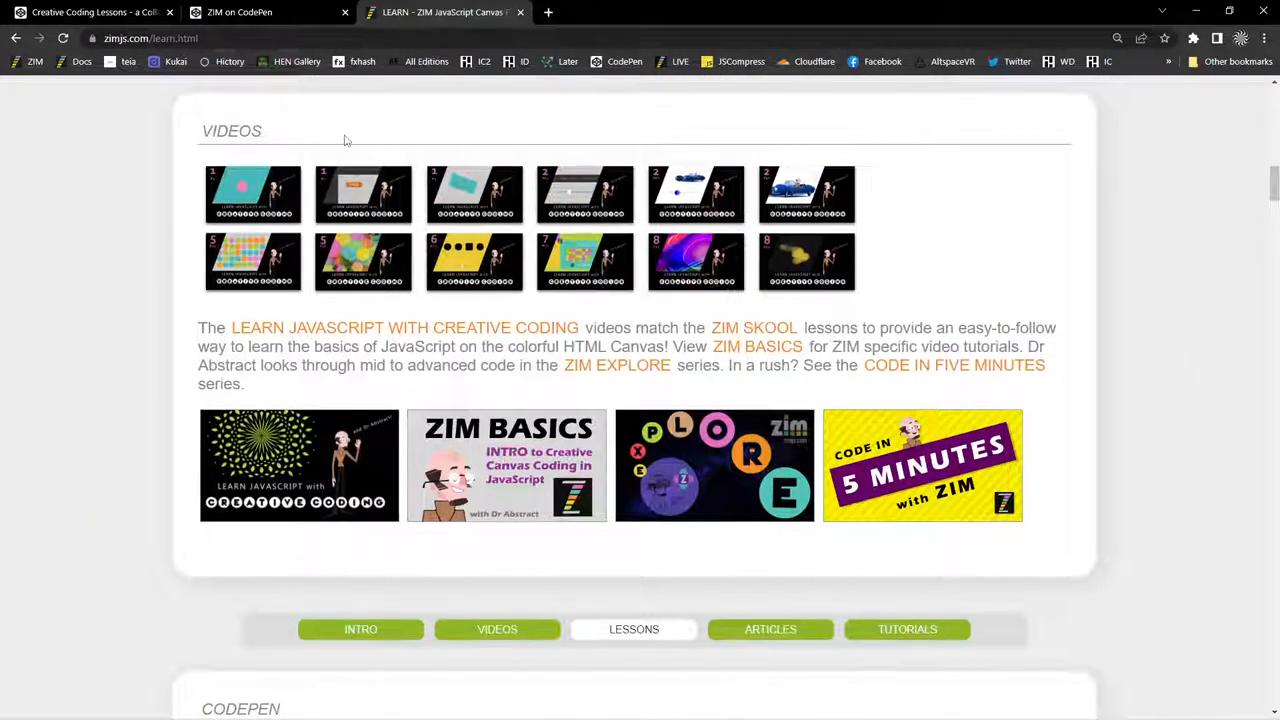
# Return to the Creative Coding Lessons collection and expand Pen > From Template.
pyautogui.click(90, 11)
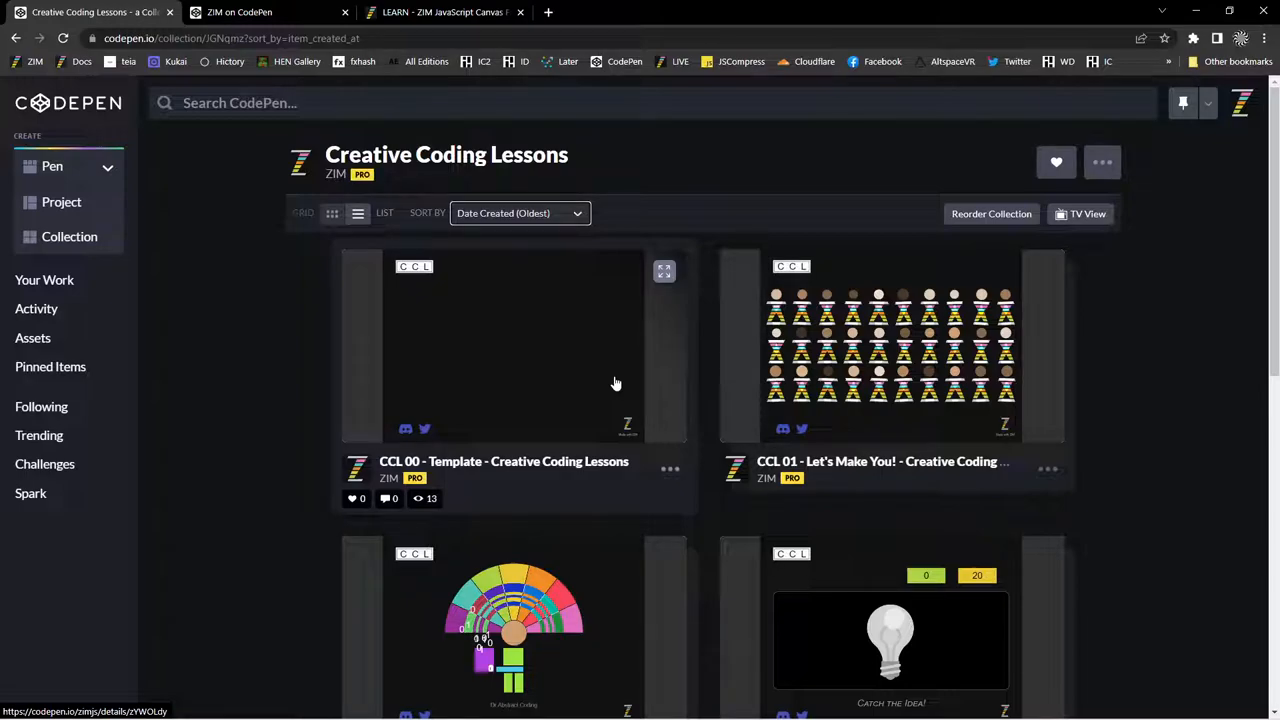
pyautogui.click(69, 166)
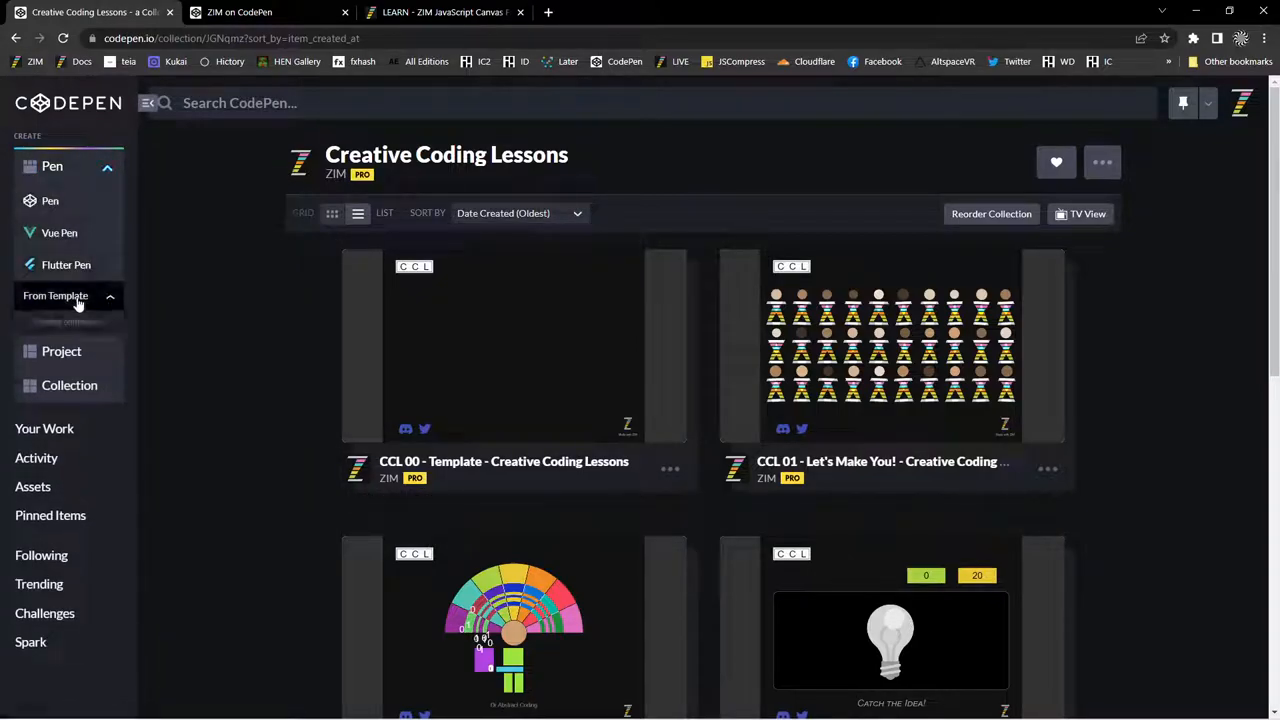
pyautogui.click(55, 295)
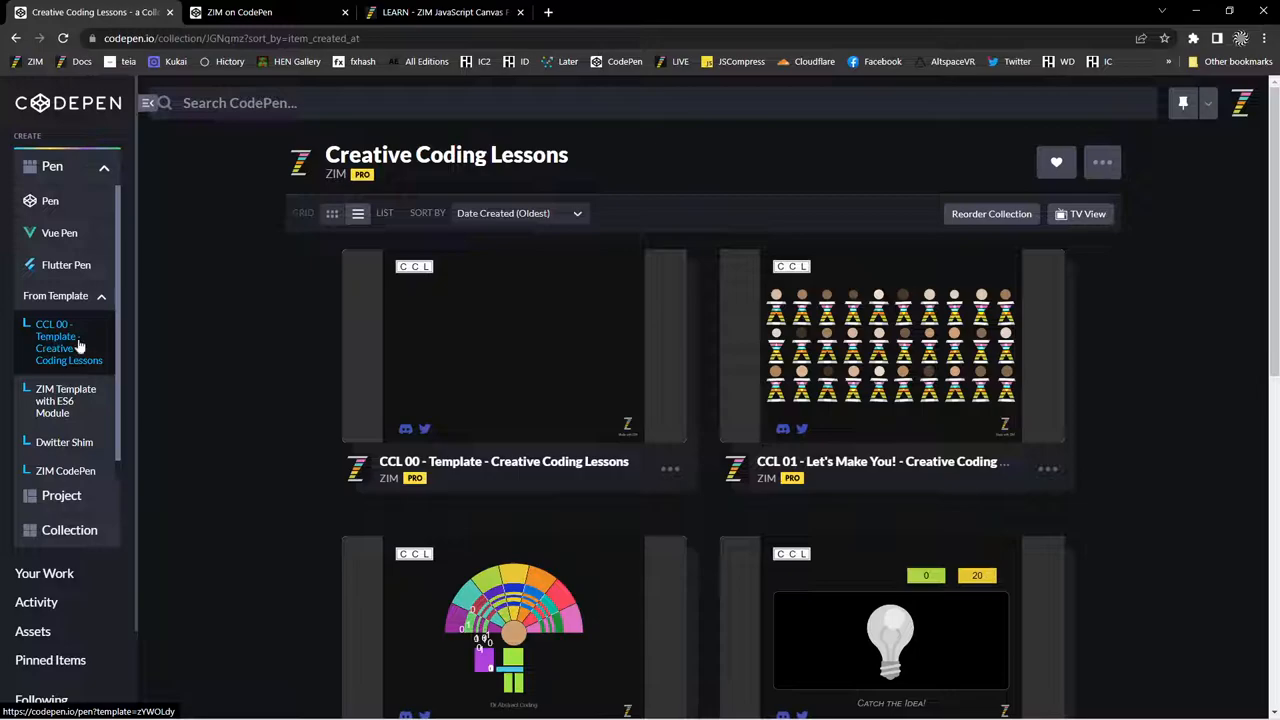
pyautogui.moveTo(35, 348)
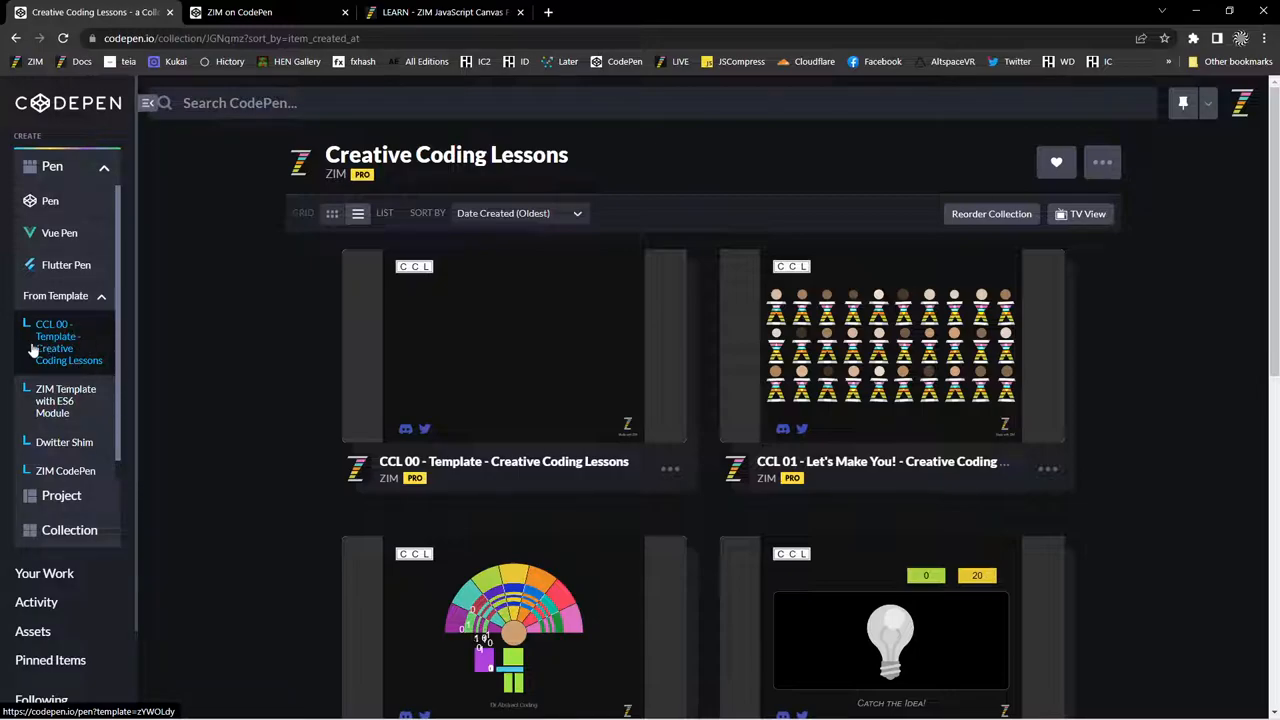
pyautogui.moveTo(72, 345)
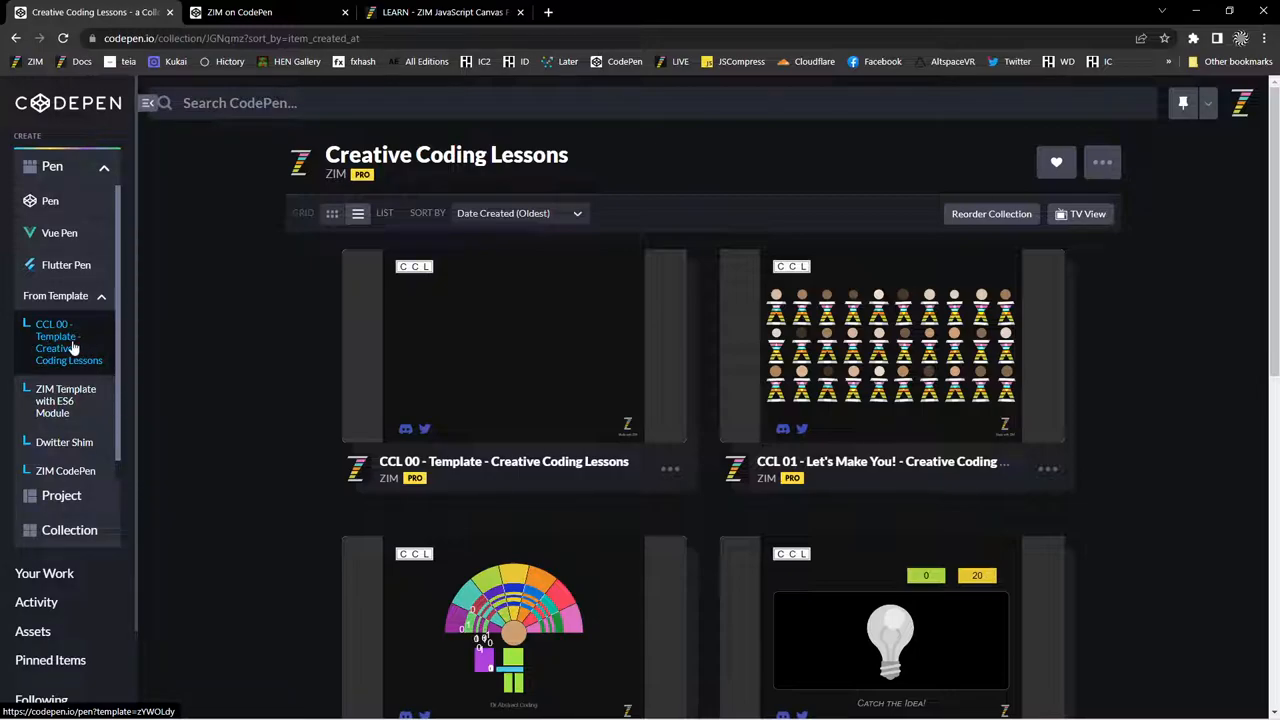
pyautogui.moveTo(65, 348)
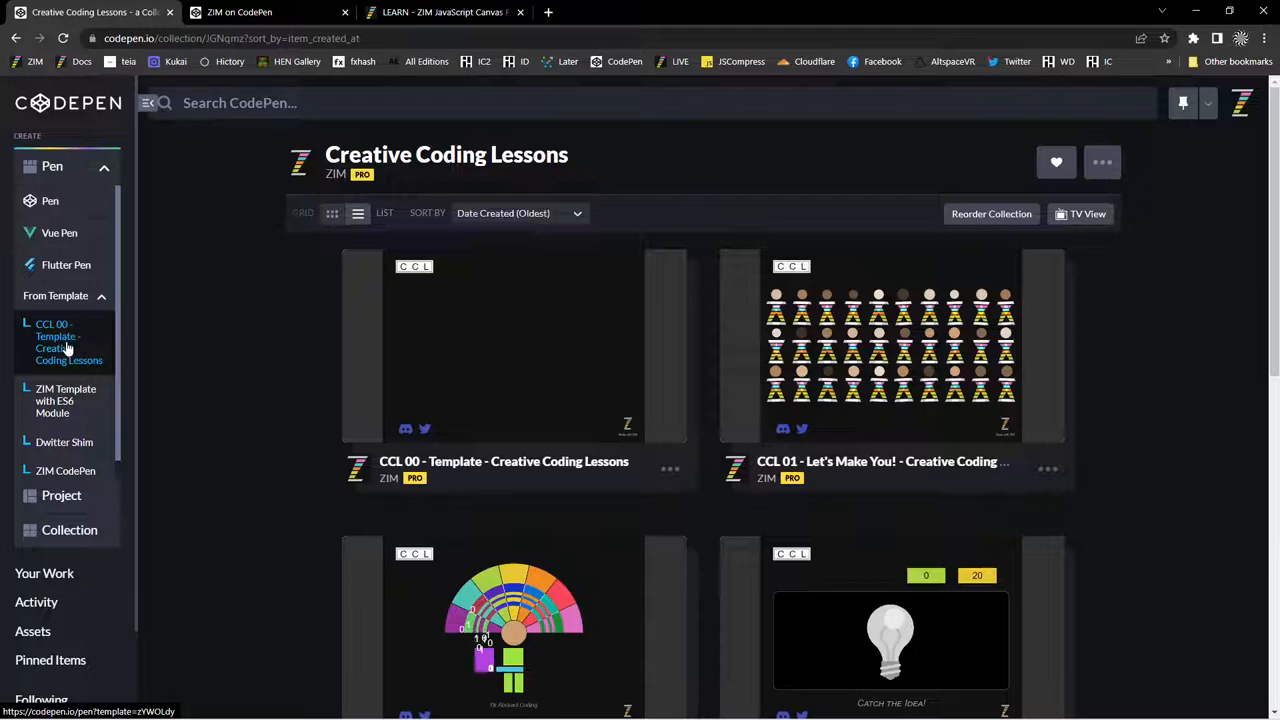
pyautogui.moveTo(950, 320)
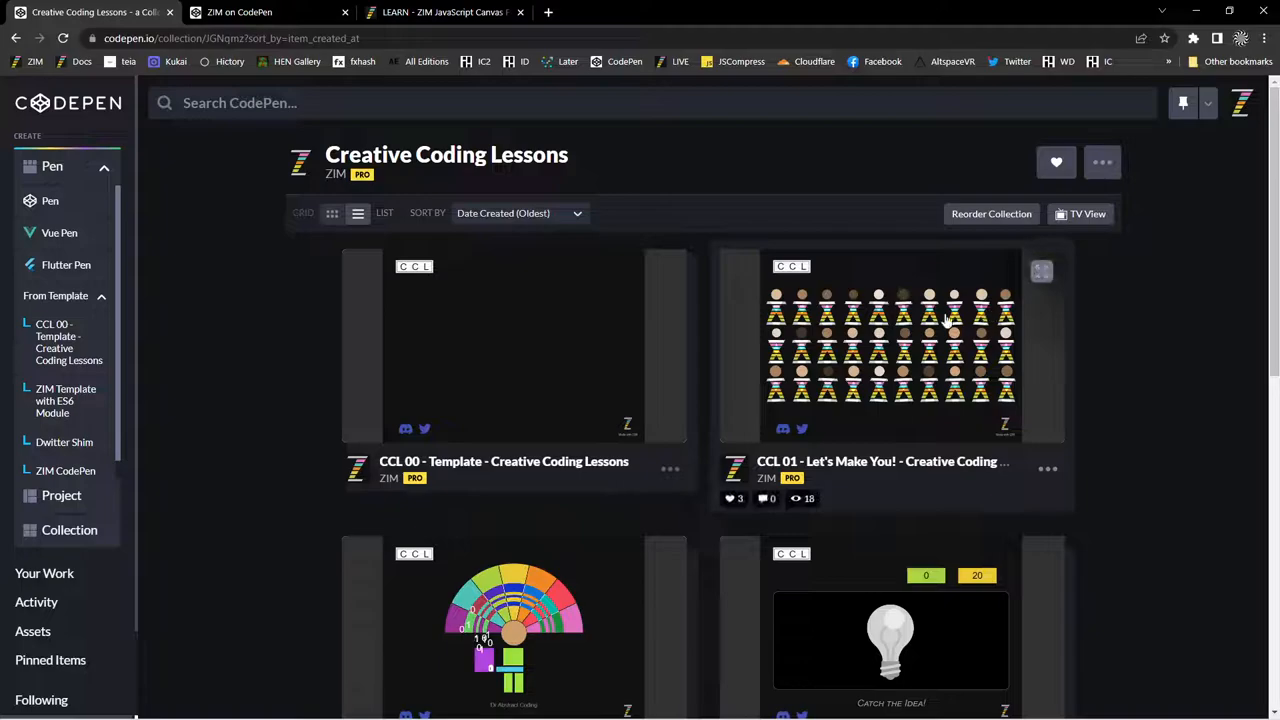
# Open the CCL 01 - Let's Make You! lesson pen from the collection.
pyautogui.scroll(-3)
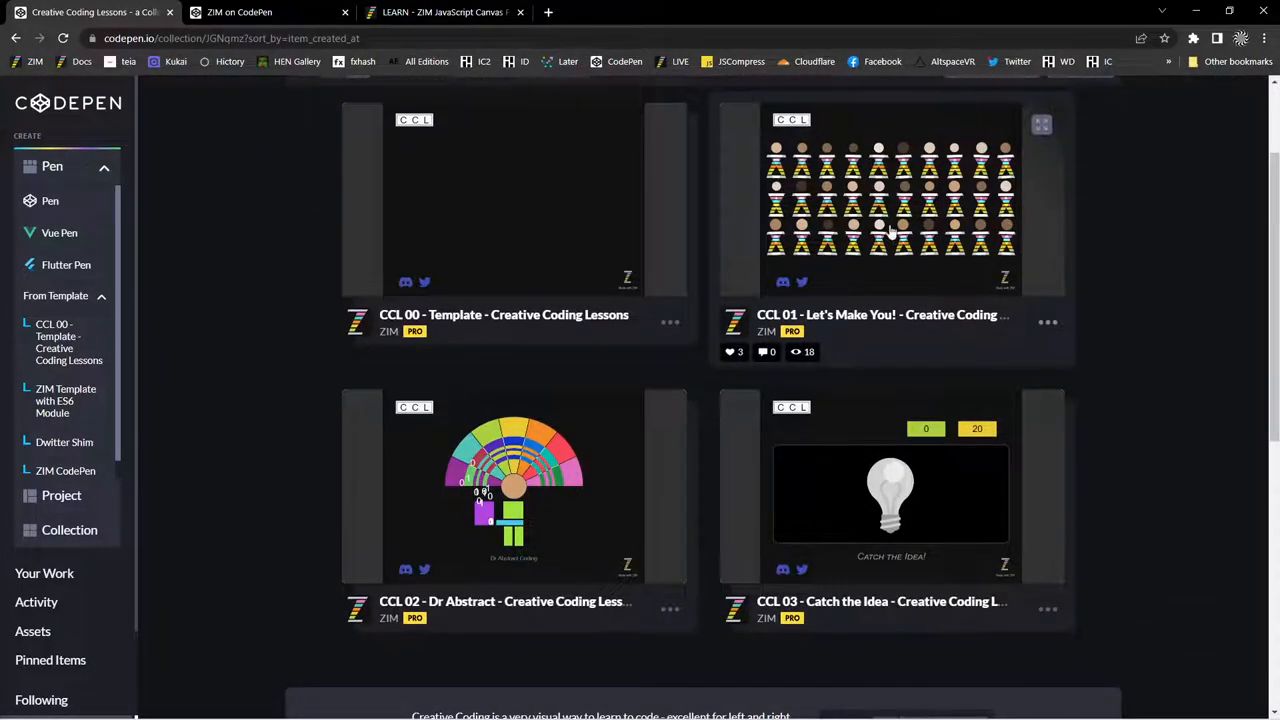
pyautogui.click(890, 230)
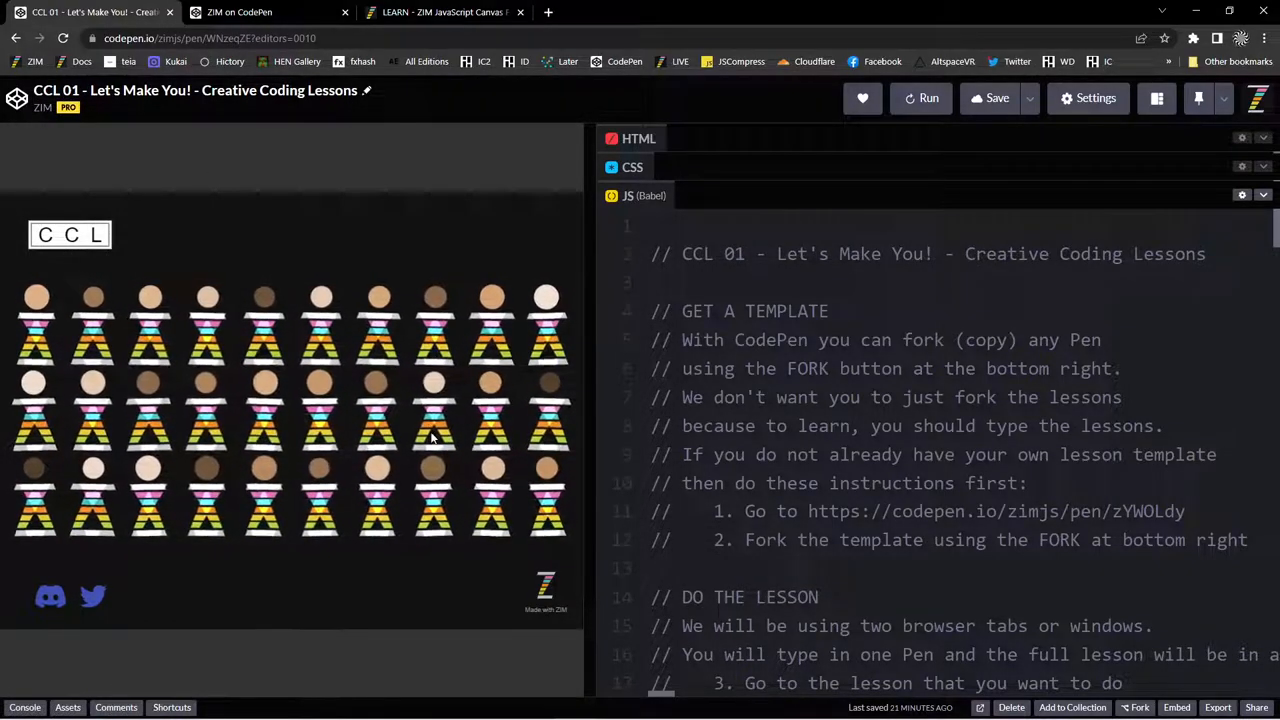
# Read the CCL 01 Container, Circle, Tile and docs code, then save the pen.
pyautogui.scroll(-3)
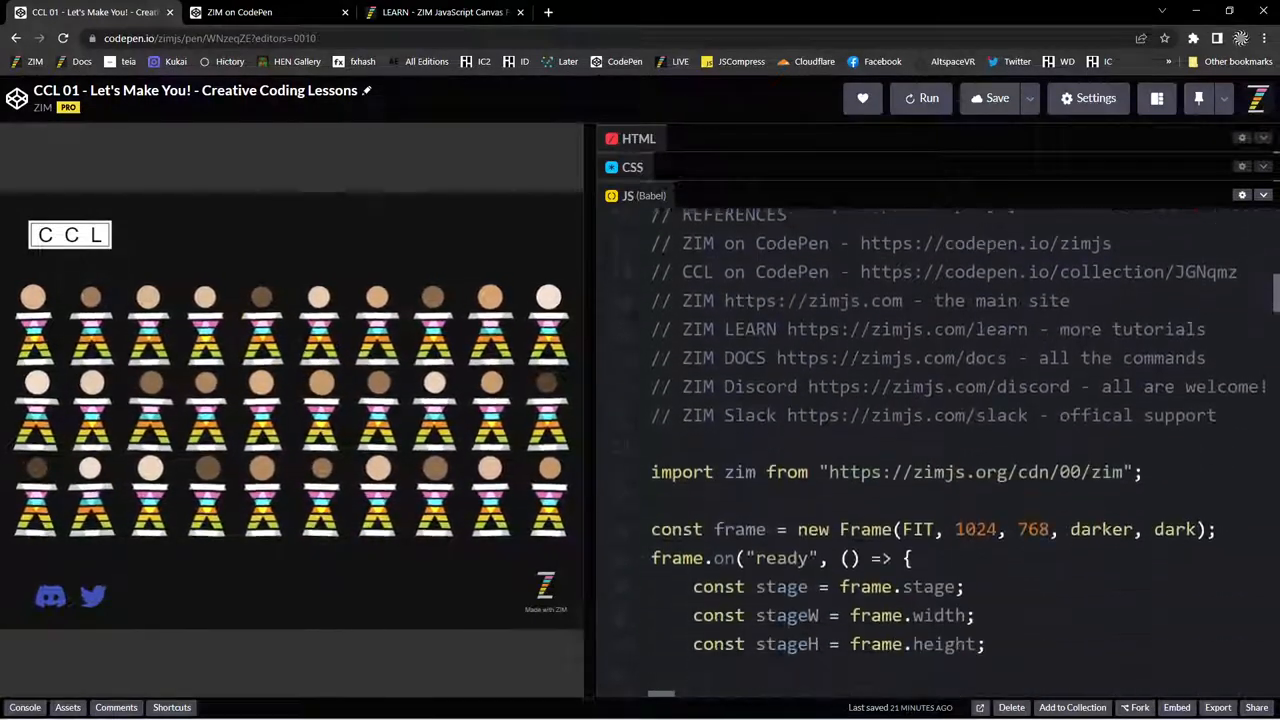
pyautogui.scroll(-3)
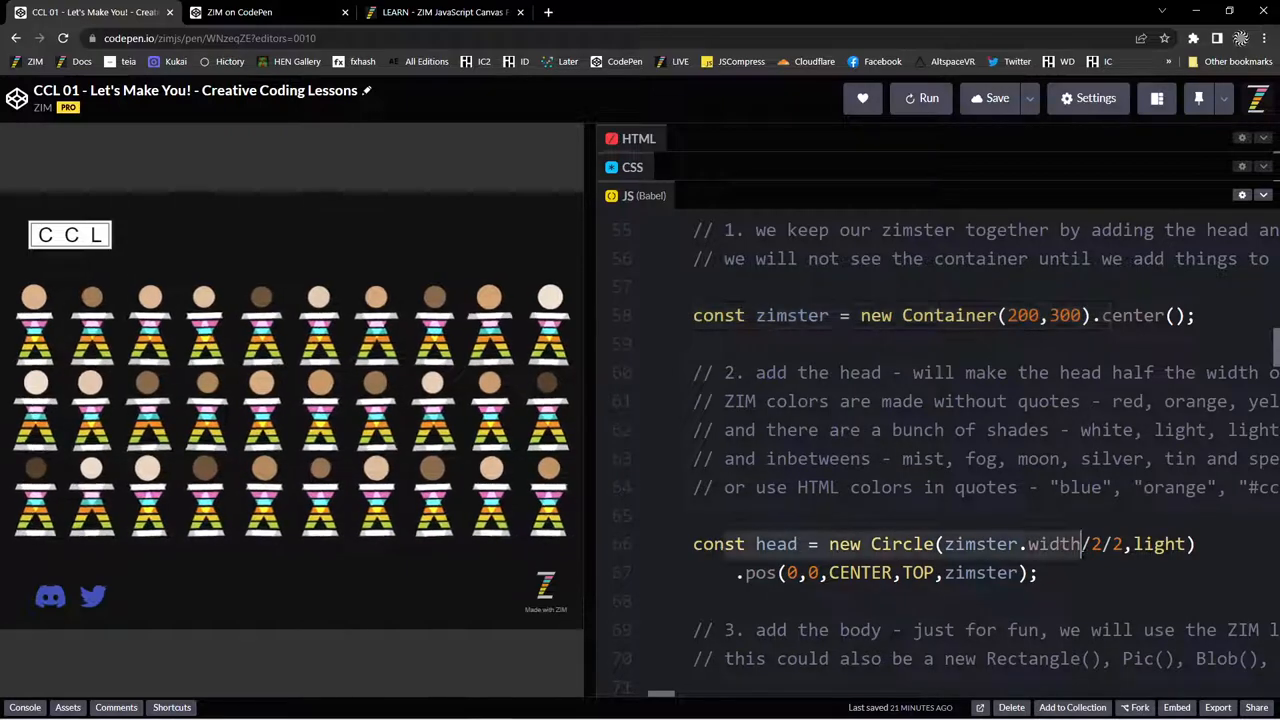
pyautogui.scroll(-3)
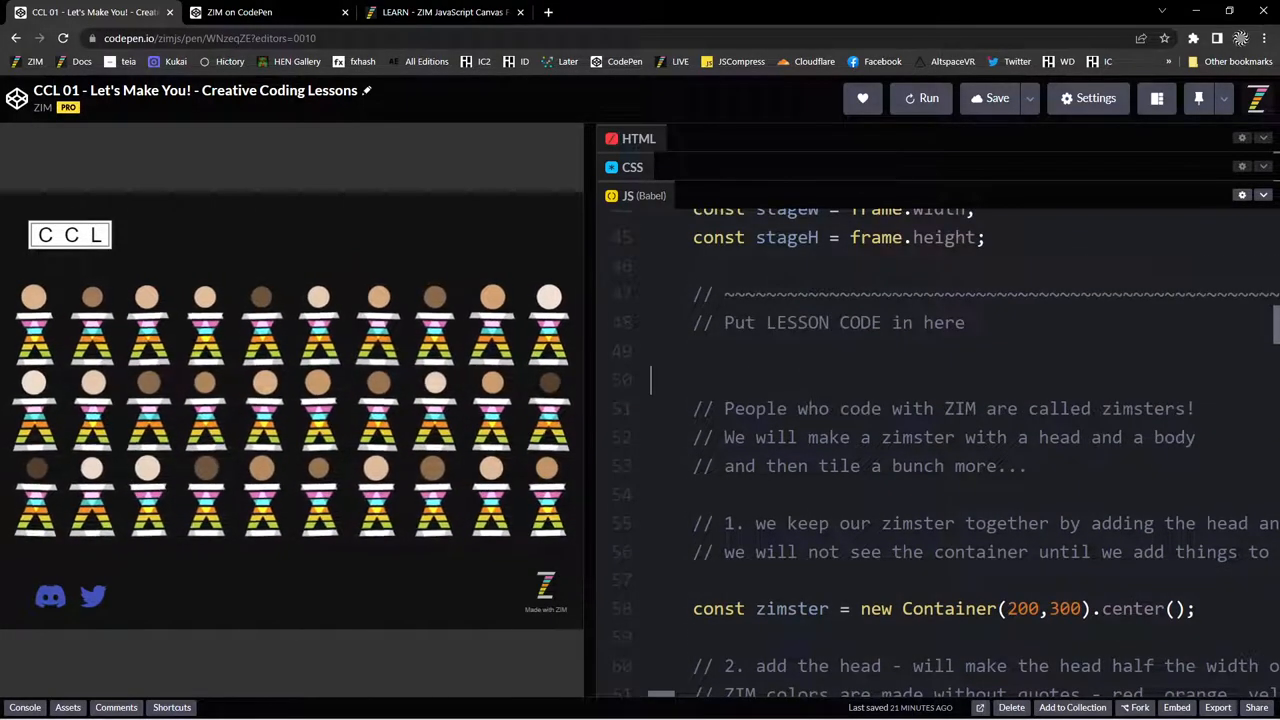
pyautogui.scroll(-3)
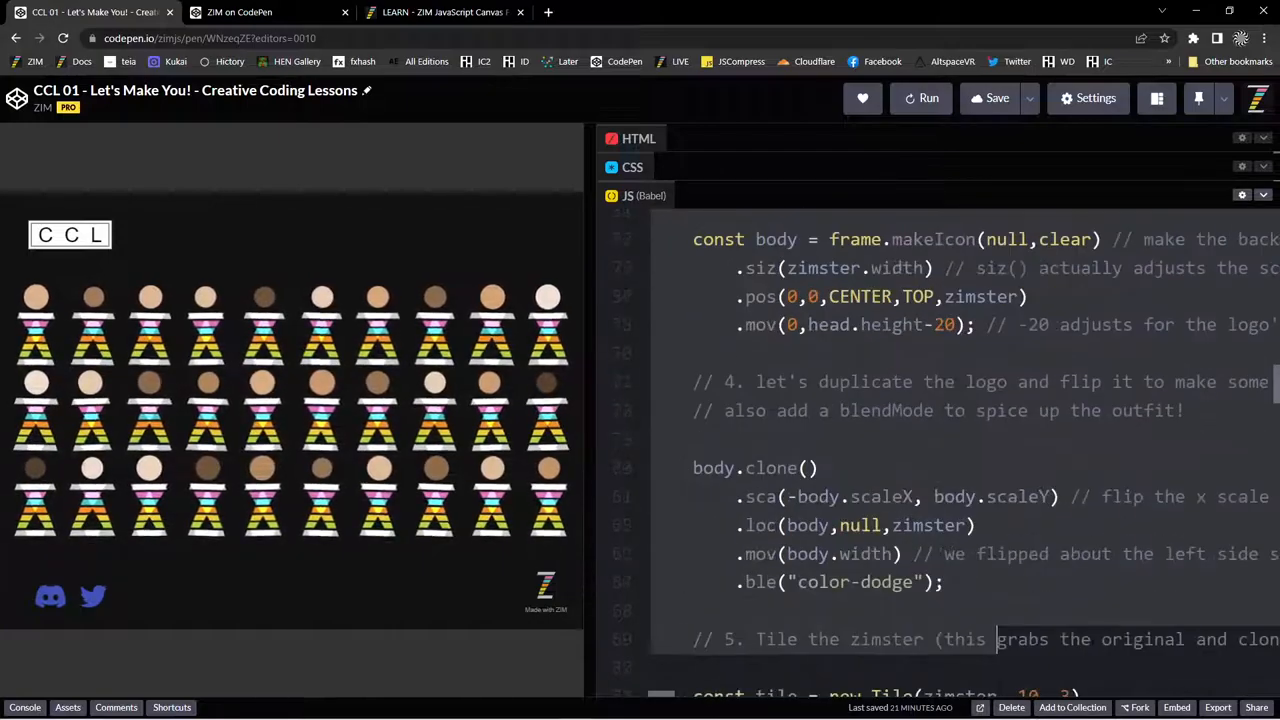
pyautogui.scroll(-3)
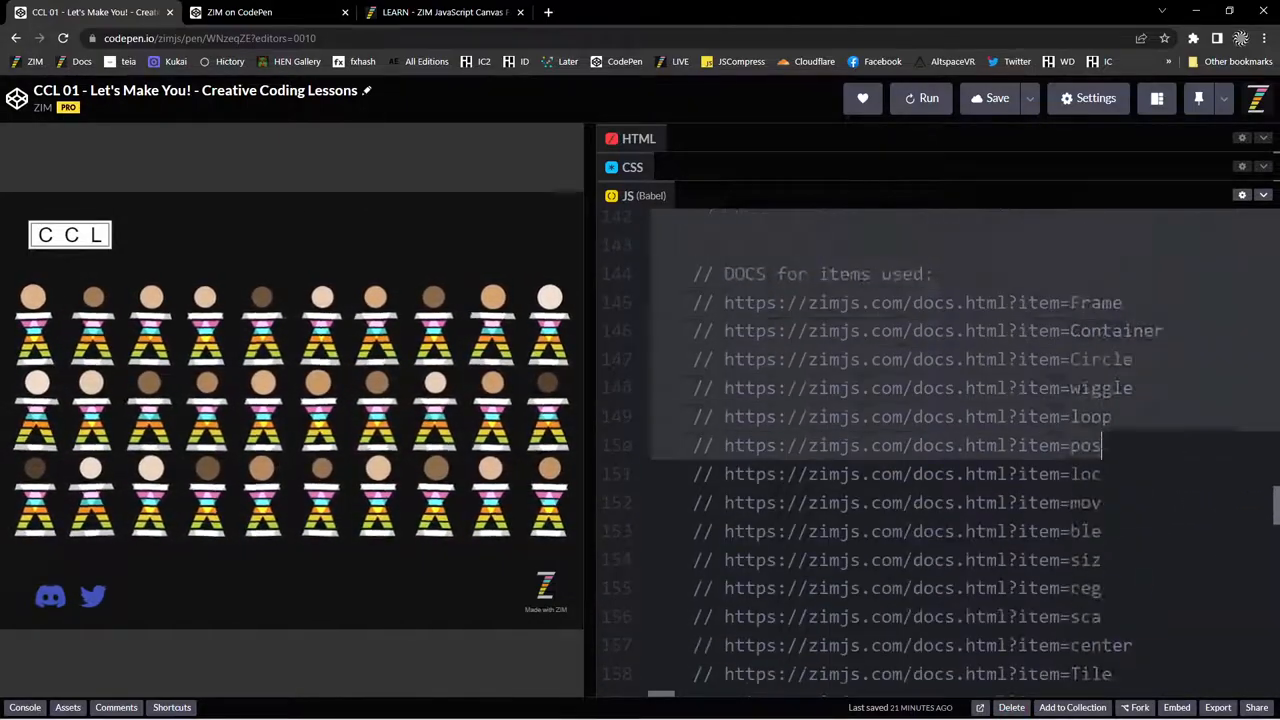
pyautogui.scroll(-3)
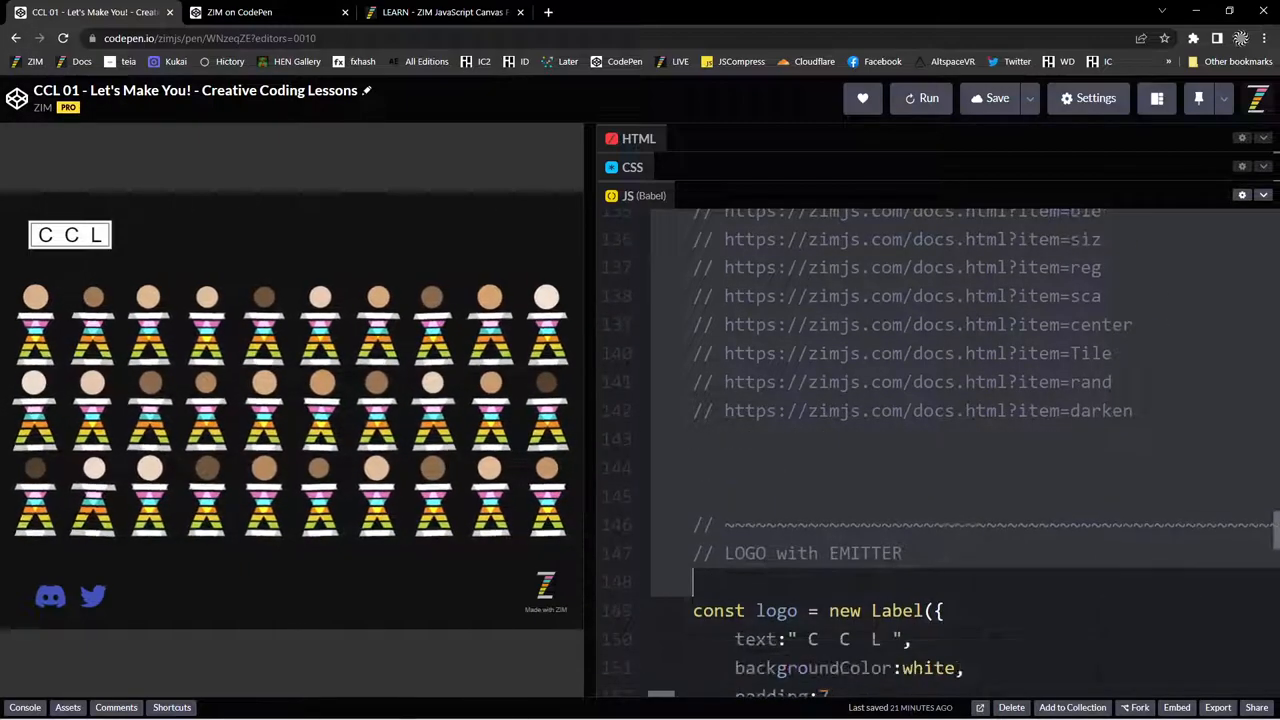
pyautogui.scroll(-3)
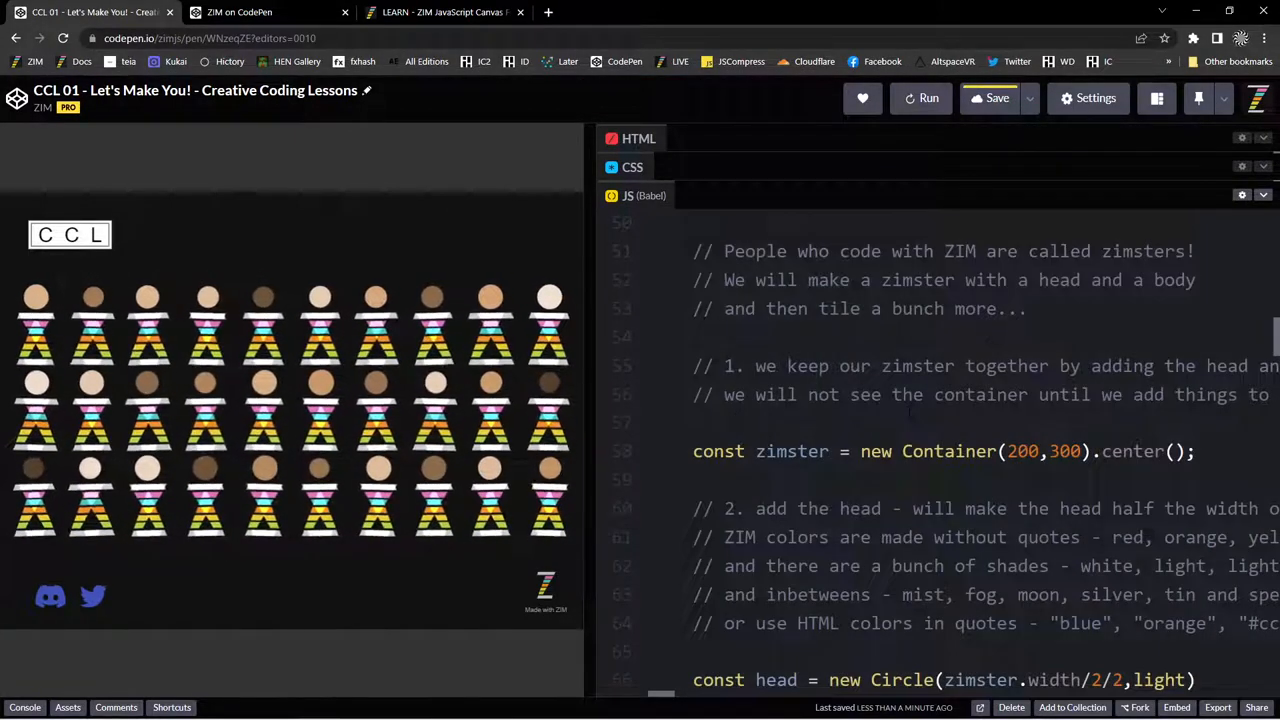
pyautogui.click(989, 98)
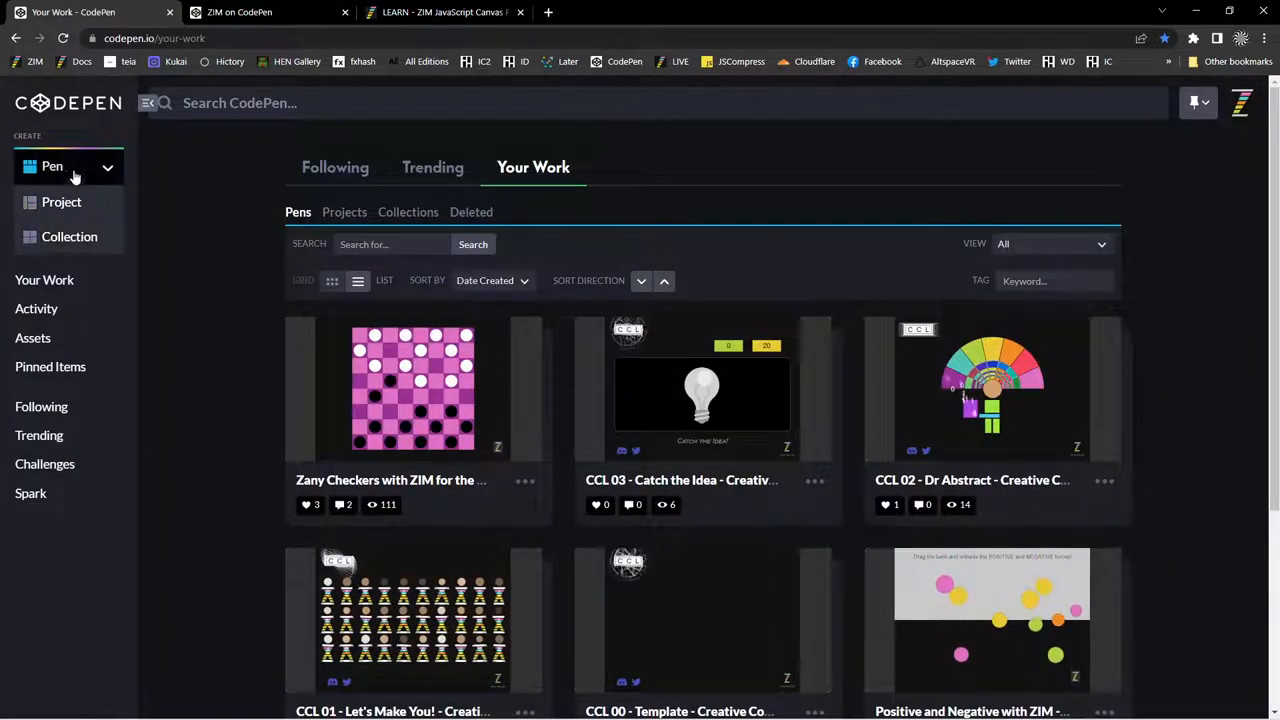
# Create and save a new pen from the ZIM Template with ES6 Module.
pyautogui.scroll(-3)
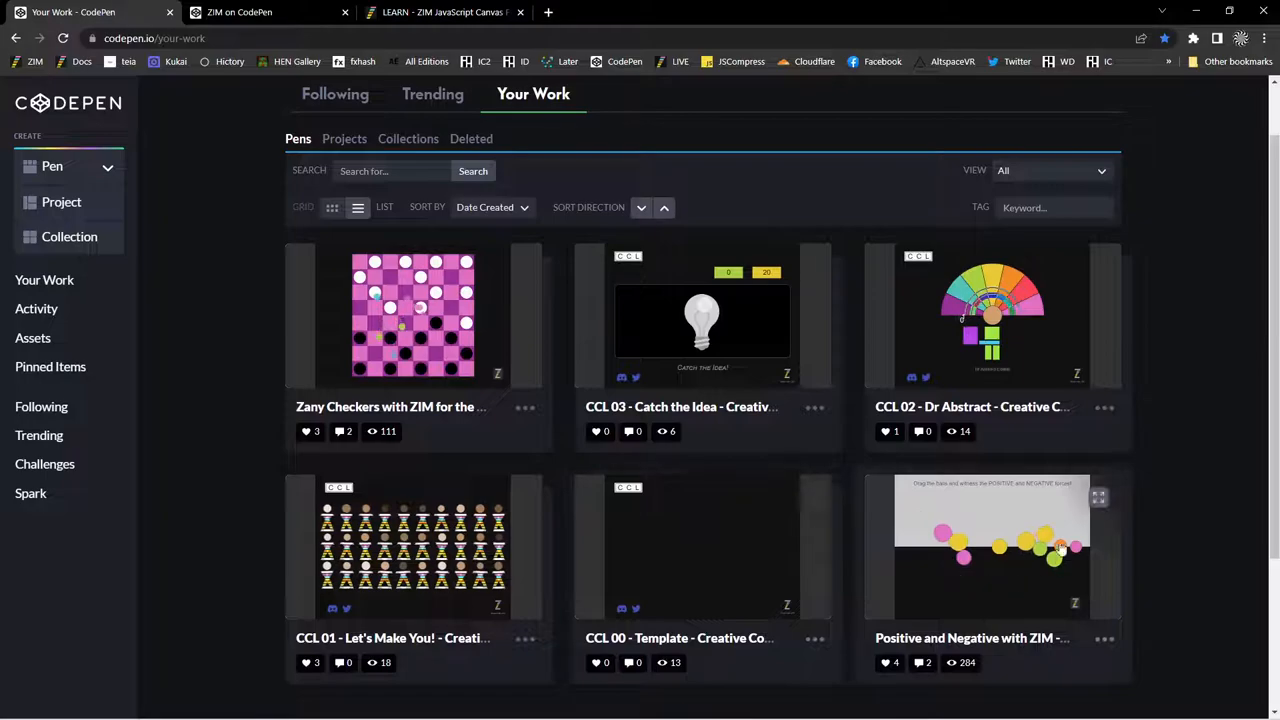
pyautogui.click(991, 545)
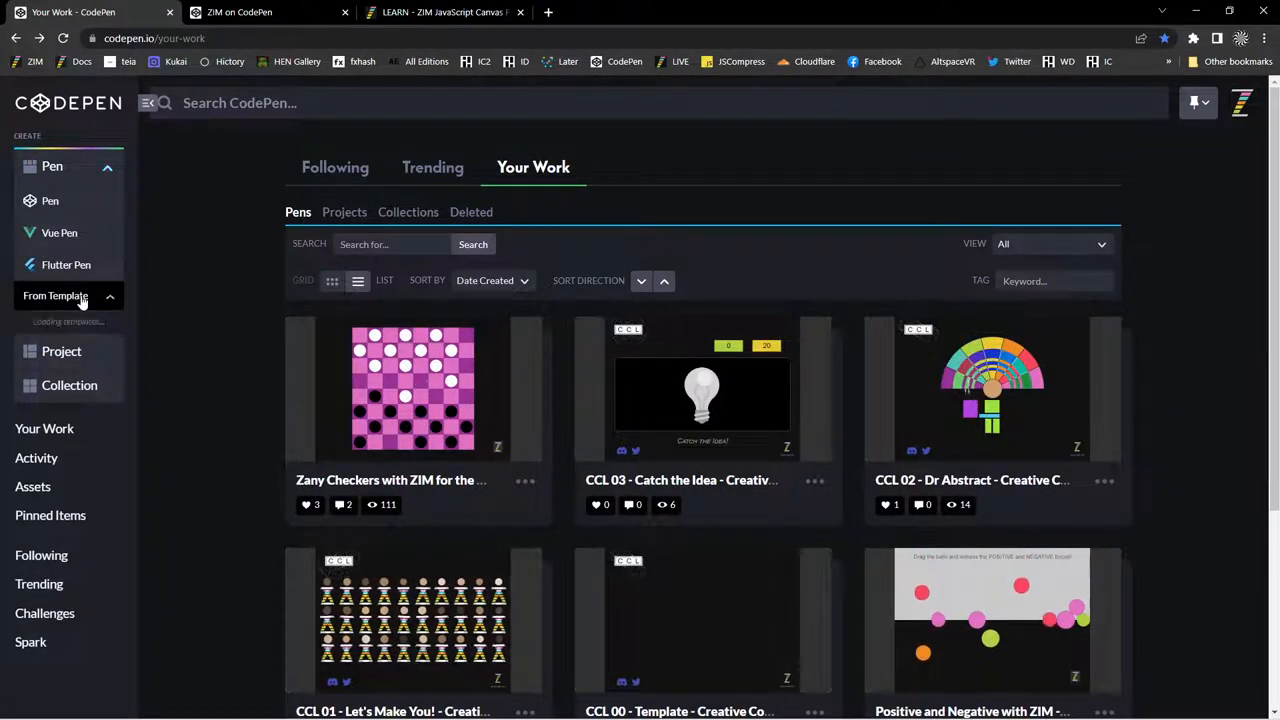
pyautogui.click(67, 295)
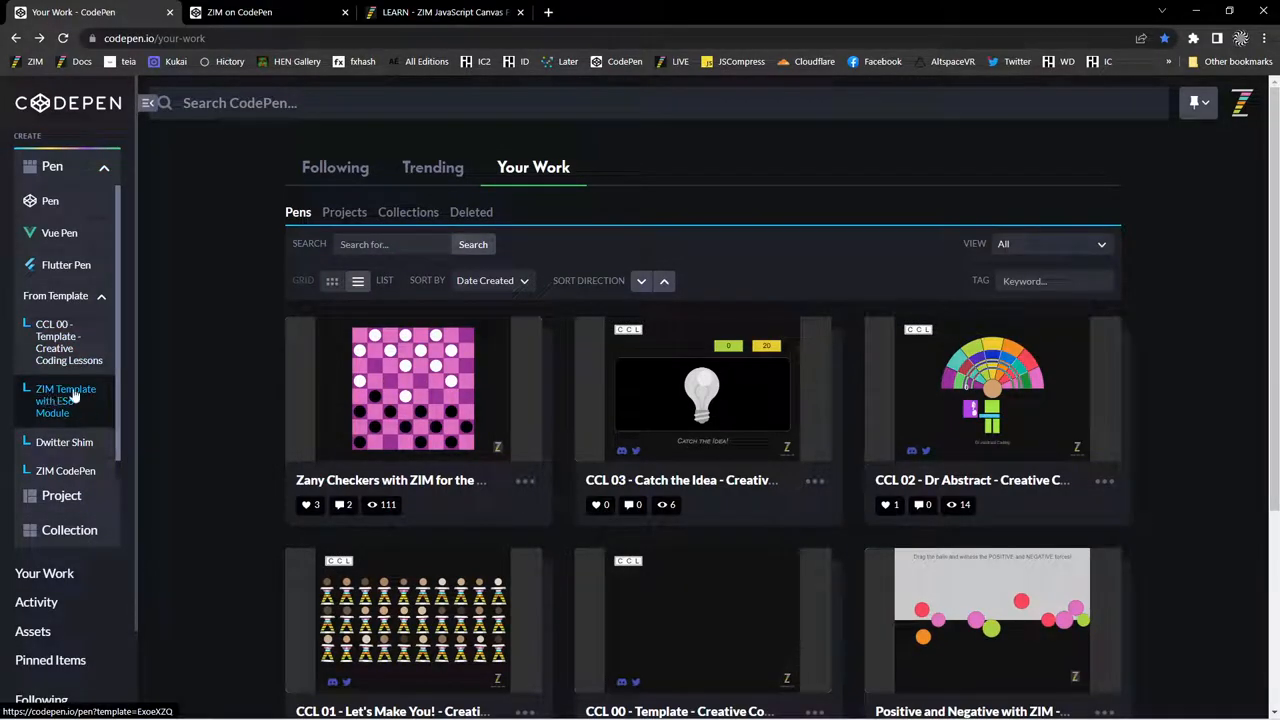
pyautogui.moveTo(66, 412)
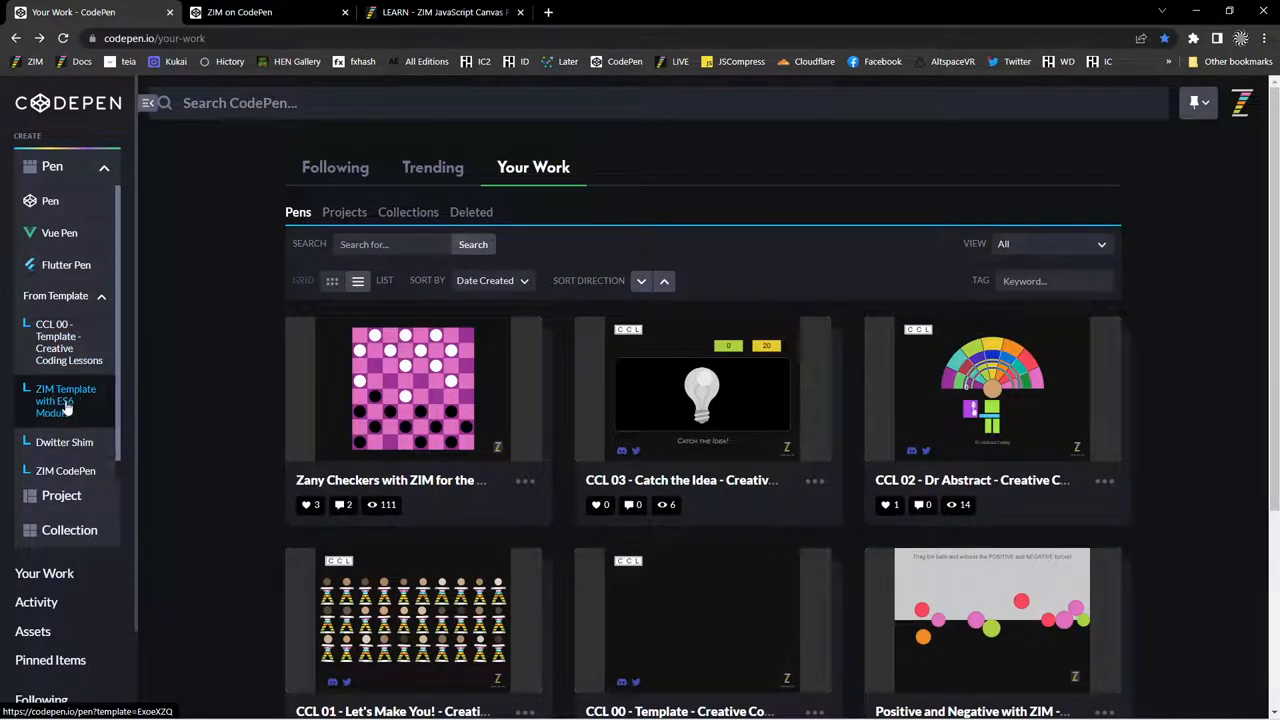
pyautogui.click(65, 400)
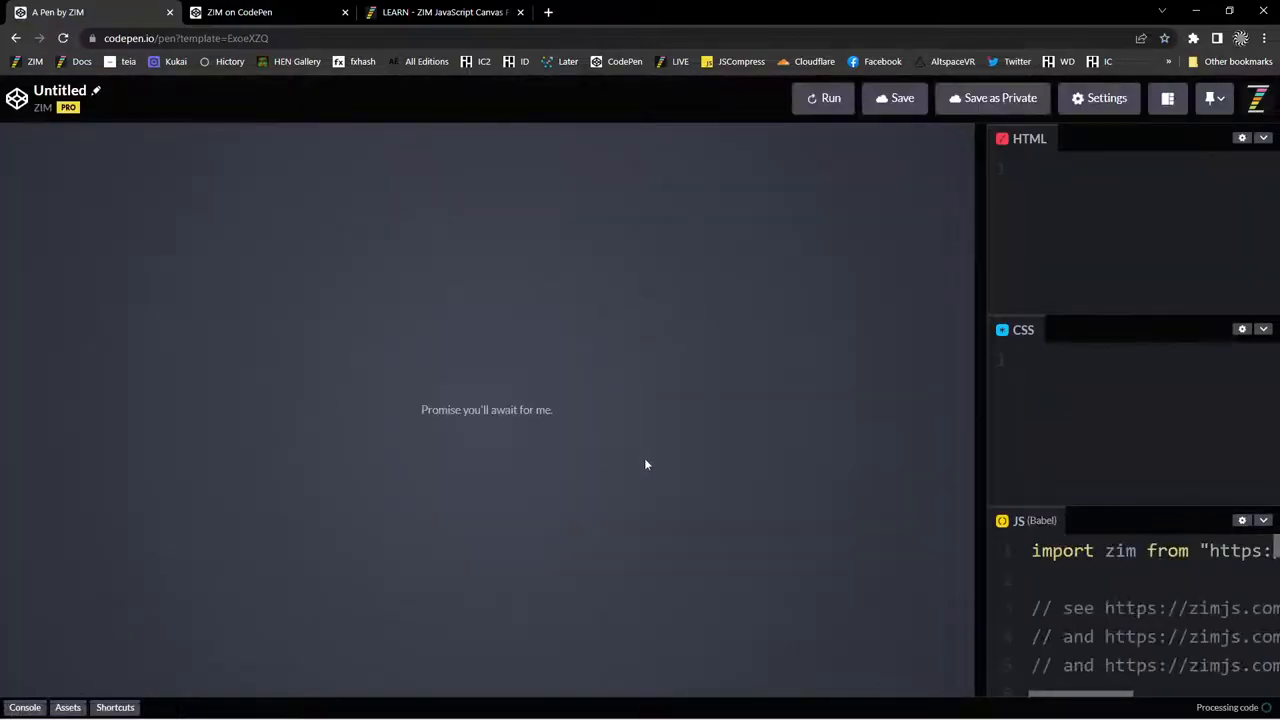
pyautogui.click(823, 98)
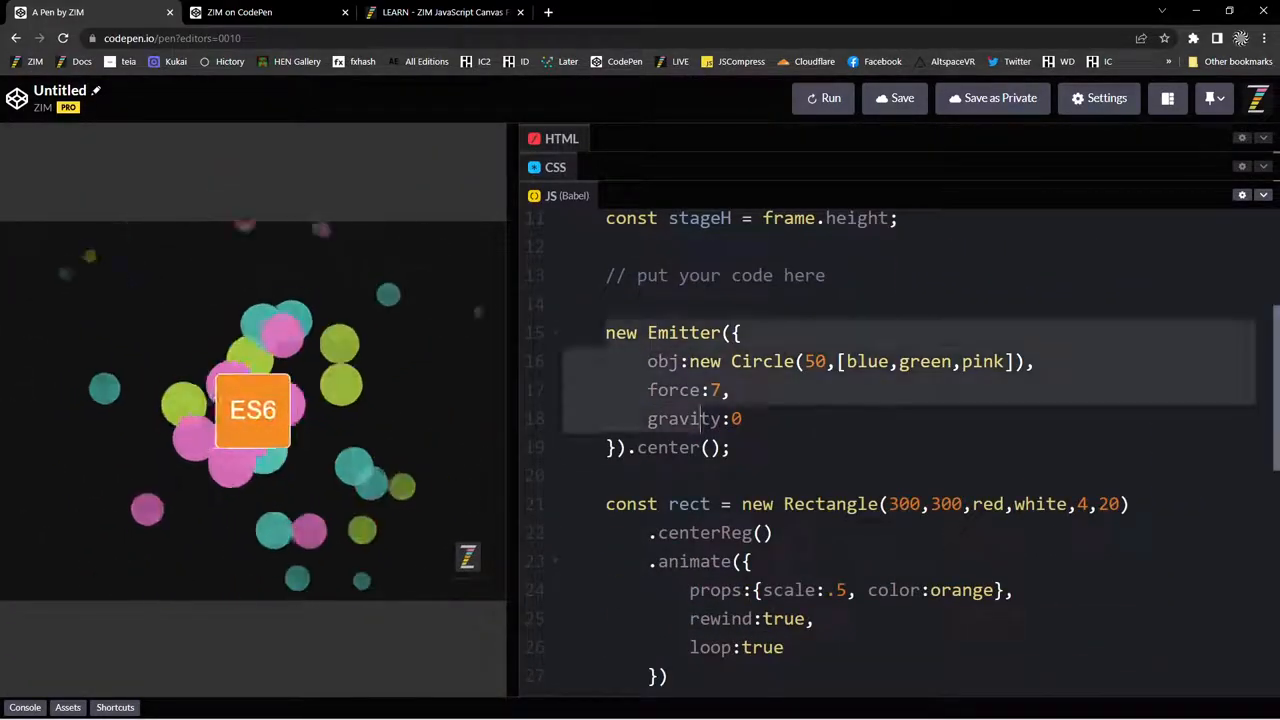
pyautogui.scroll(-3)
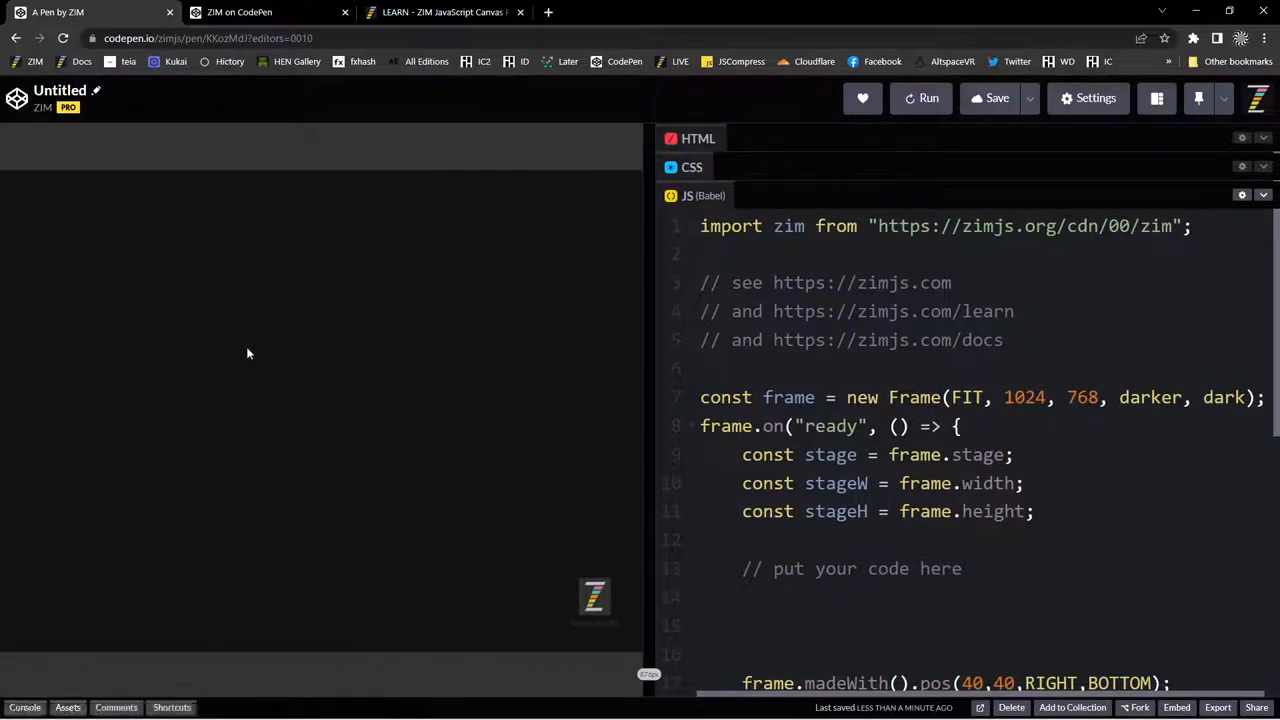
pyautogui.moveTo(96, 91)
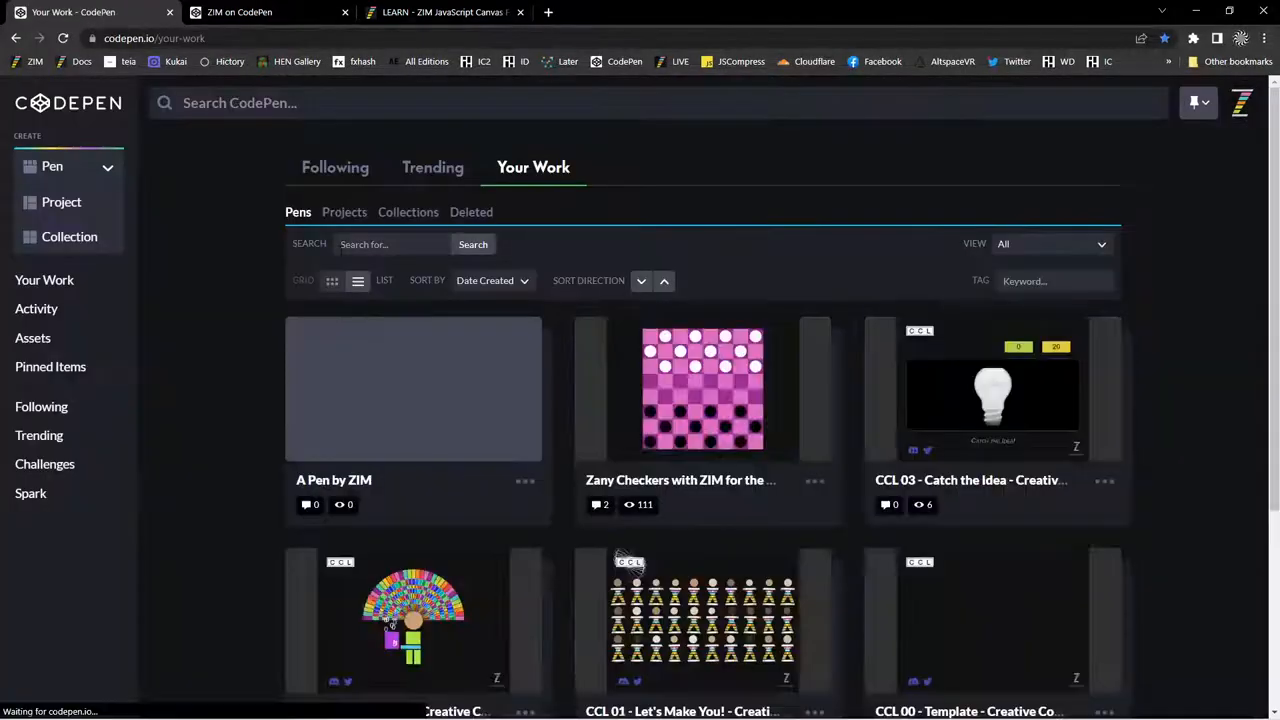
pyautogui.moveTo(411, 435)
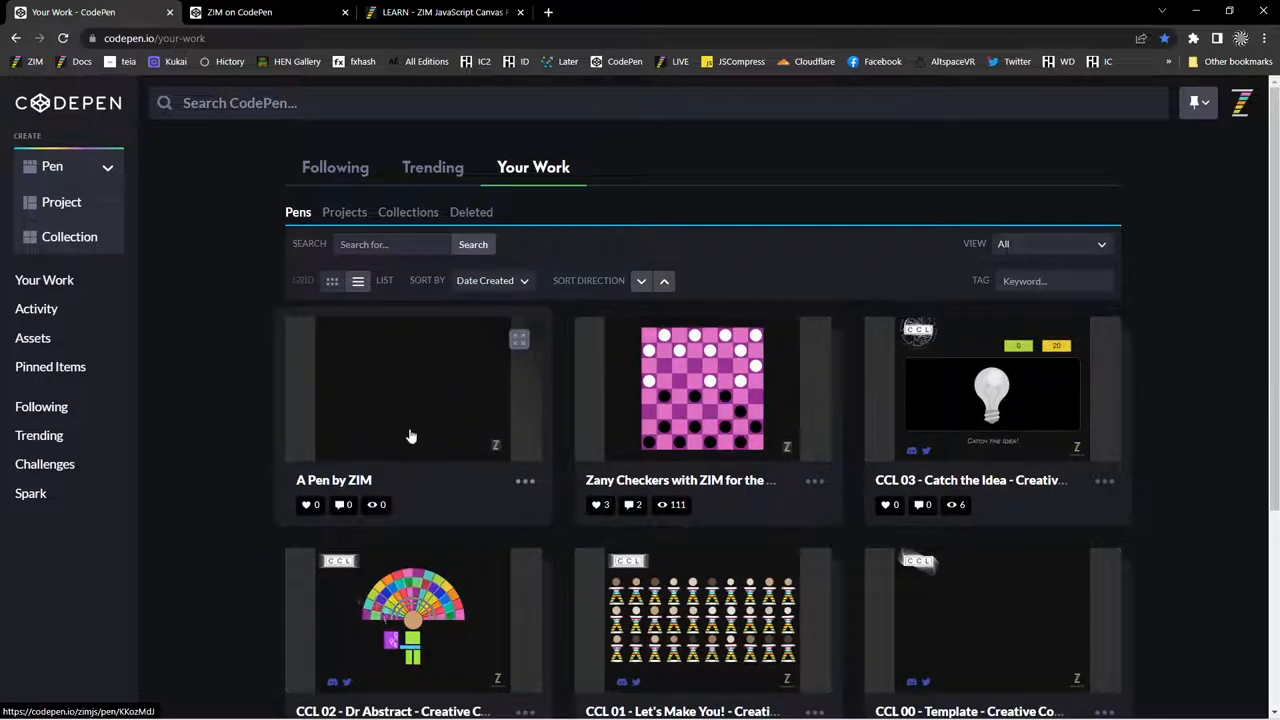
# Delete the 'A Pen by ZIM' pen from its ... menu and confirm the deletion.
pyautogui.click(524, 481)
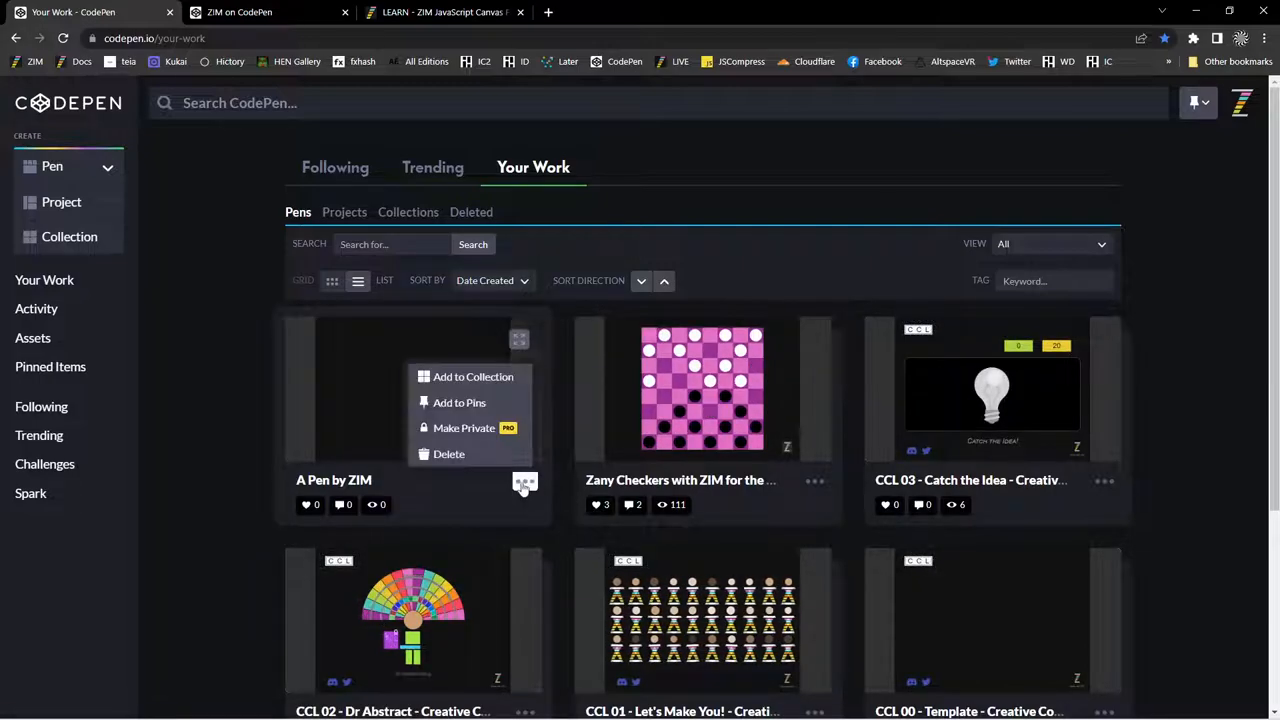
pyautogui.click(449, 454)
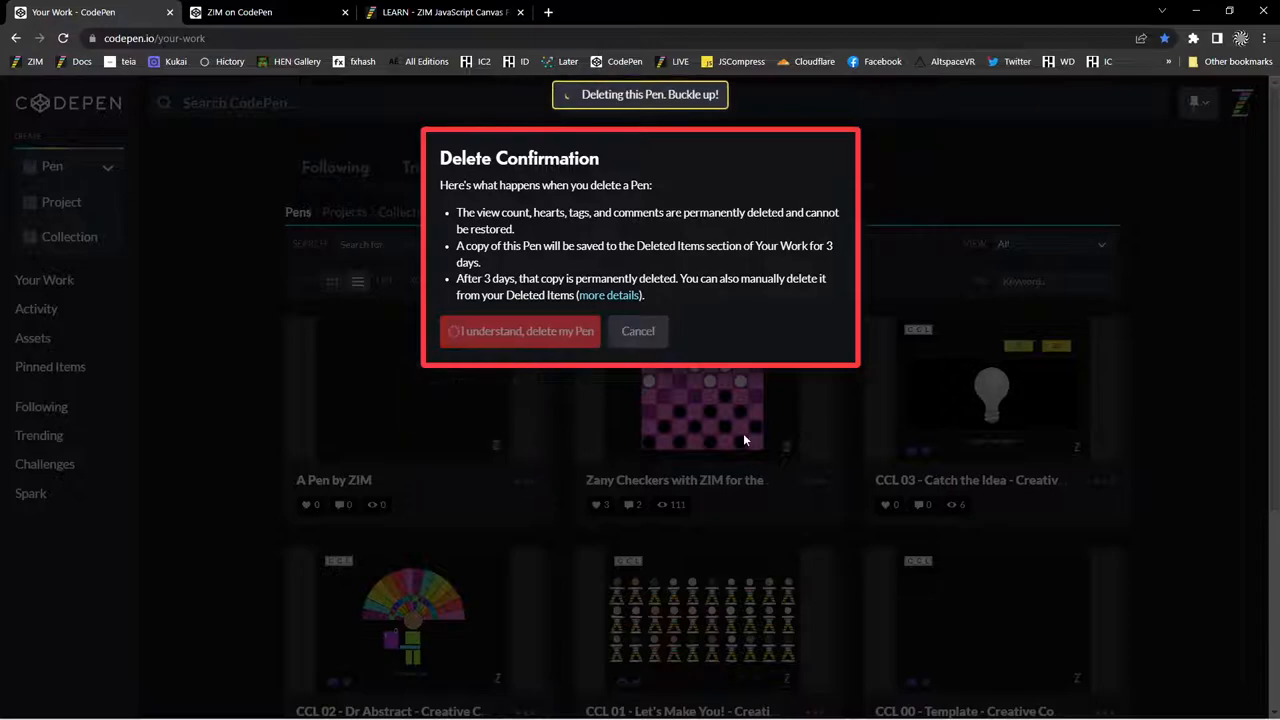
pyautogui.click(520, 331)
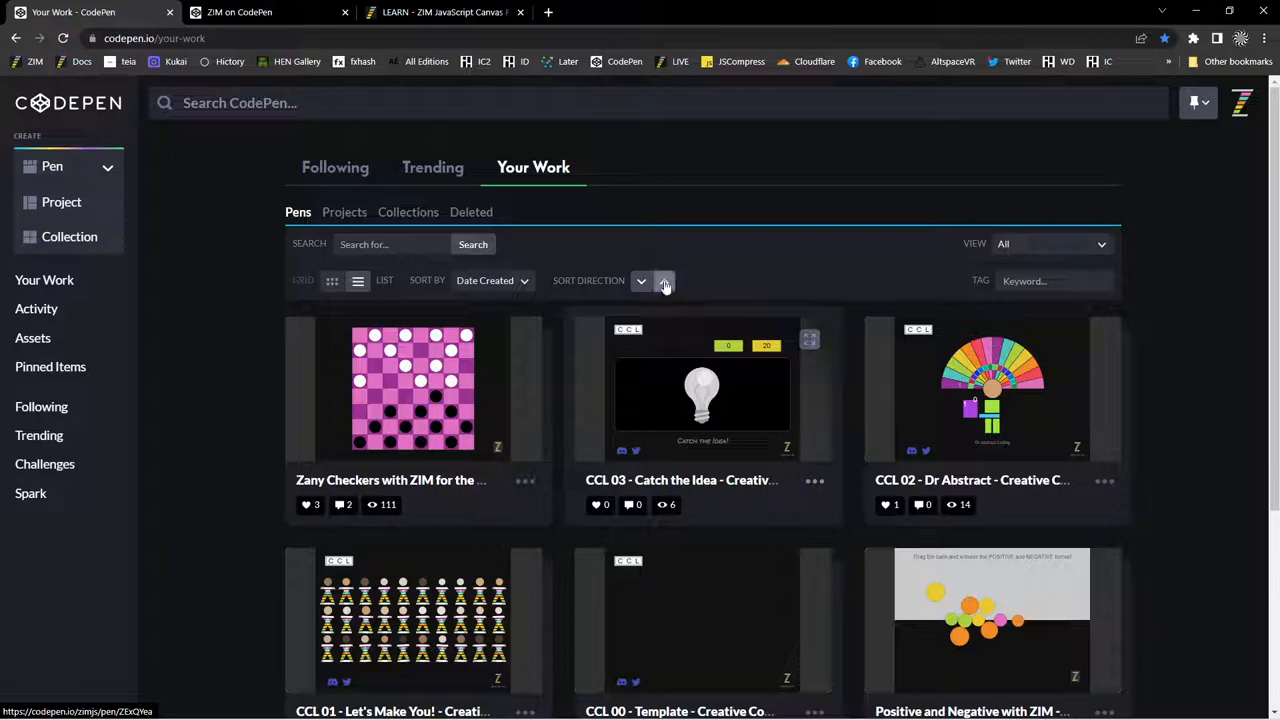
# Open the CCL 00 - Template pen and scroll its JS fork and lesson instructions.
pyautogui.scroll(-3)
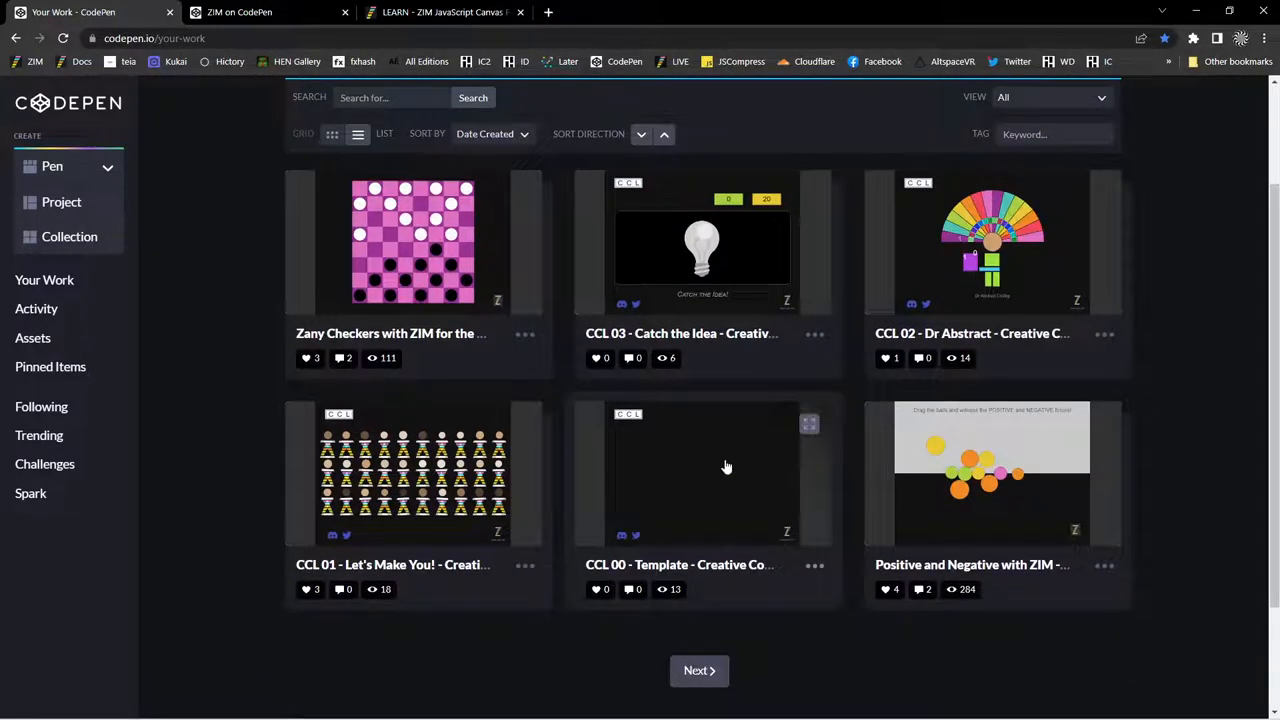
pyautogui.click(727, 467)
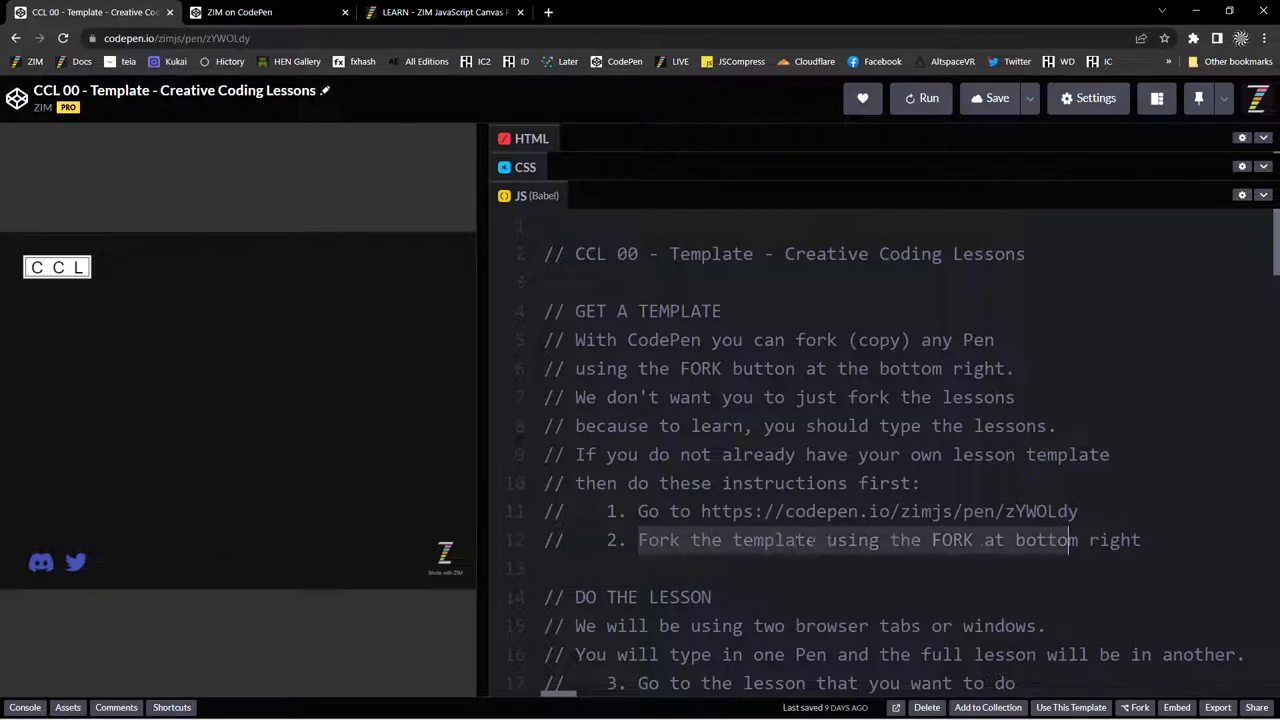
pyautogui.scroll(-3)
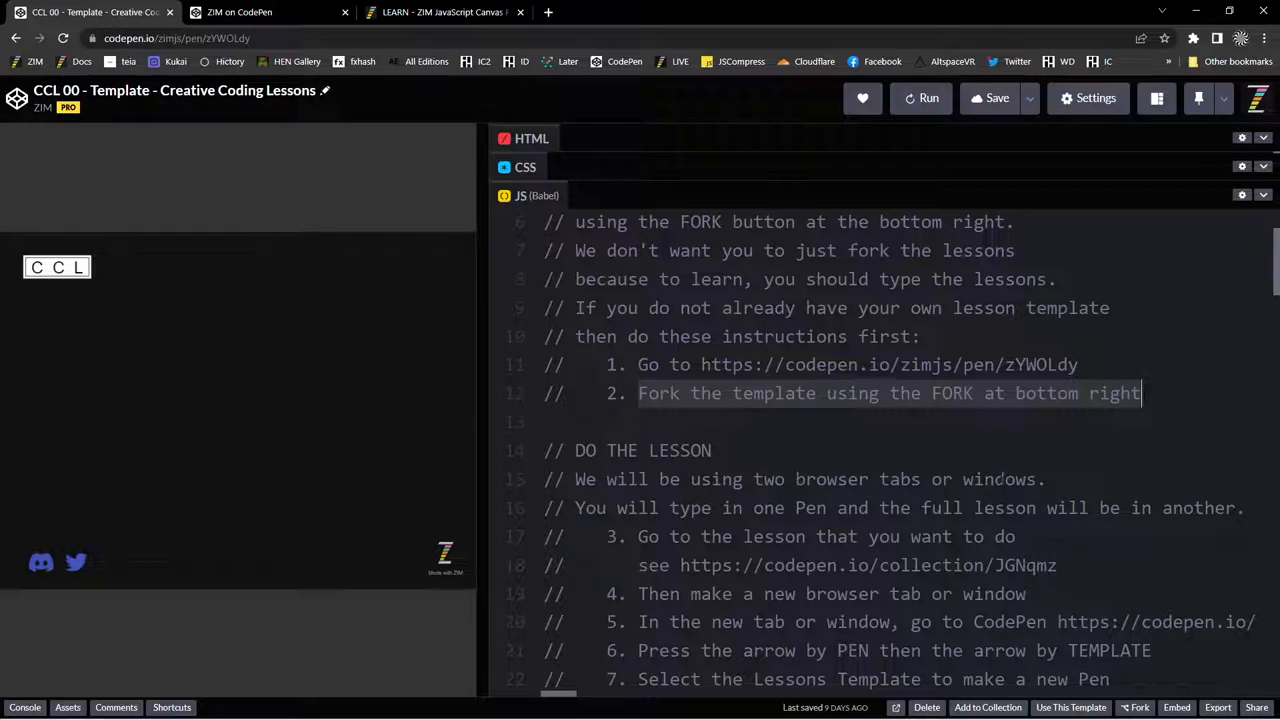
pyautogui.moveTo(539, 268)
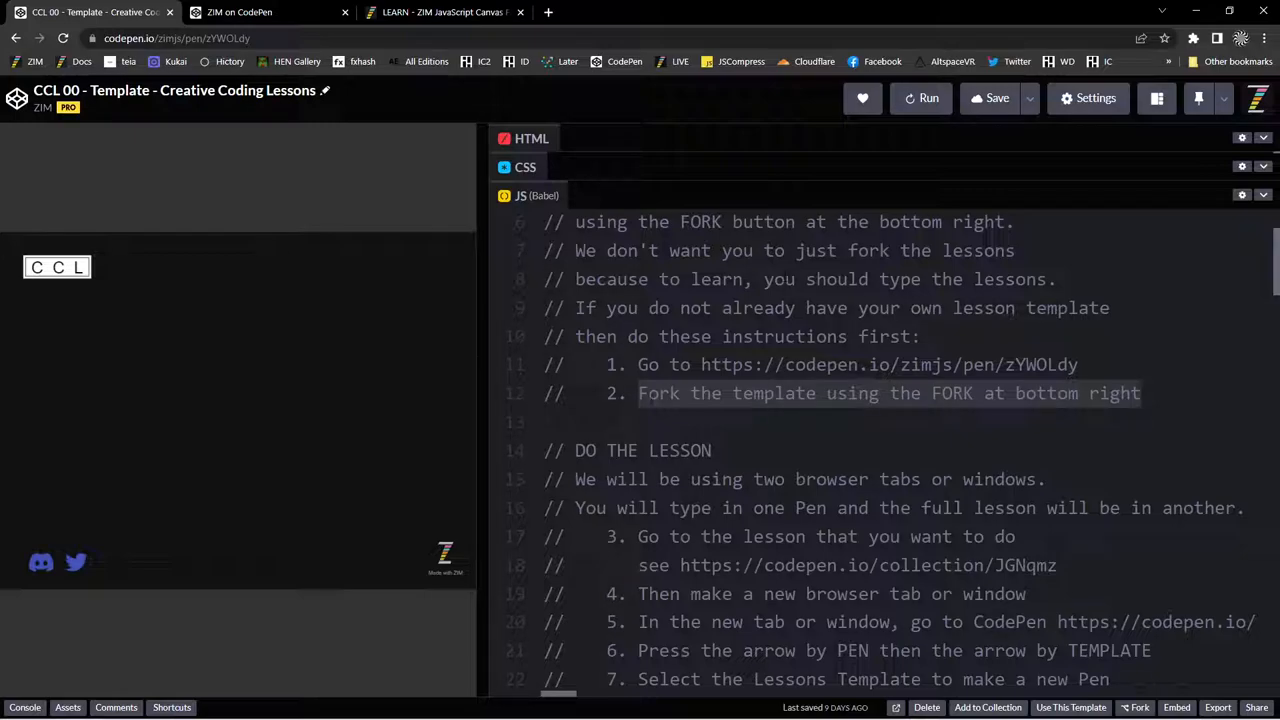
pyautogui.scroll(-3)
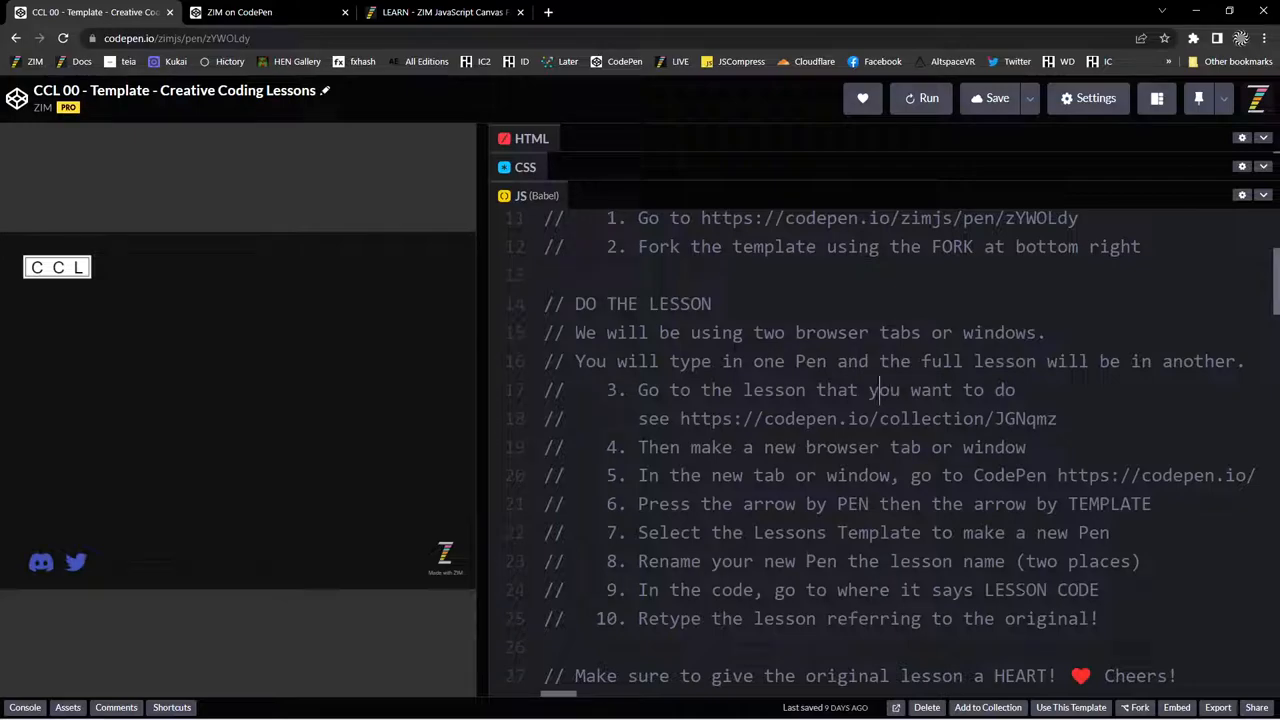
pyautogui.moveTo(481, 288)
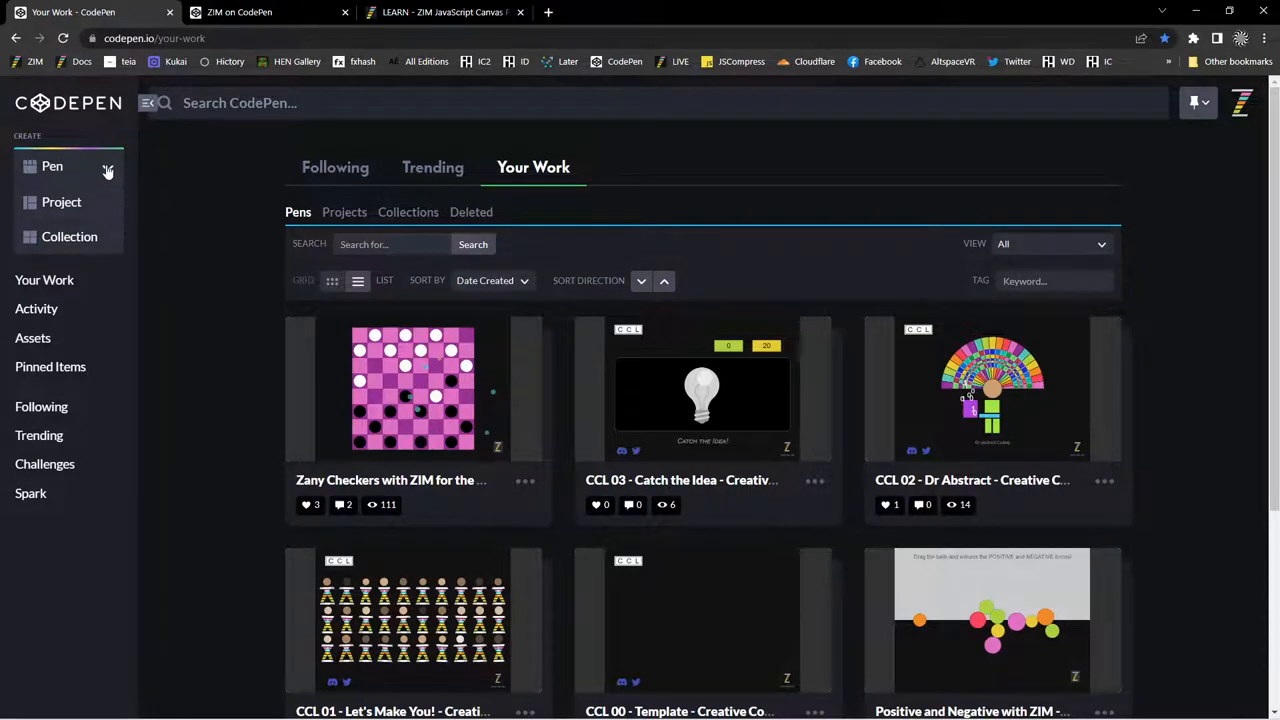
# Expand Create > Pen > From Template to list the saved pen templates.
pyautogui.click(52, 166)
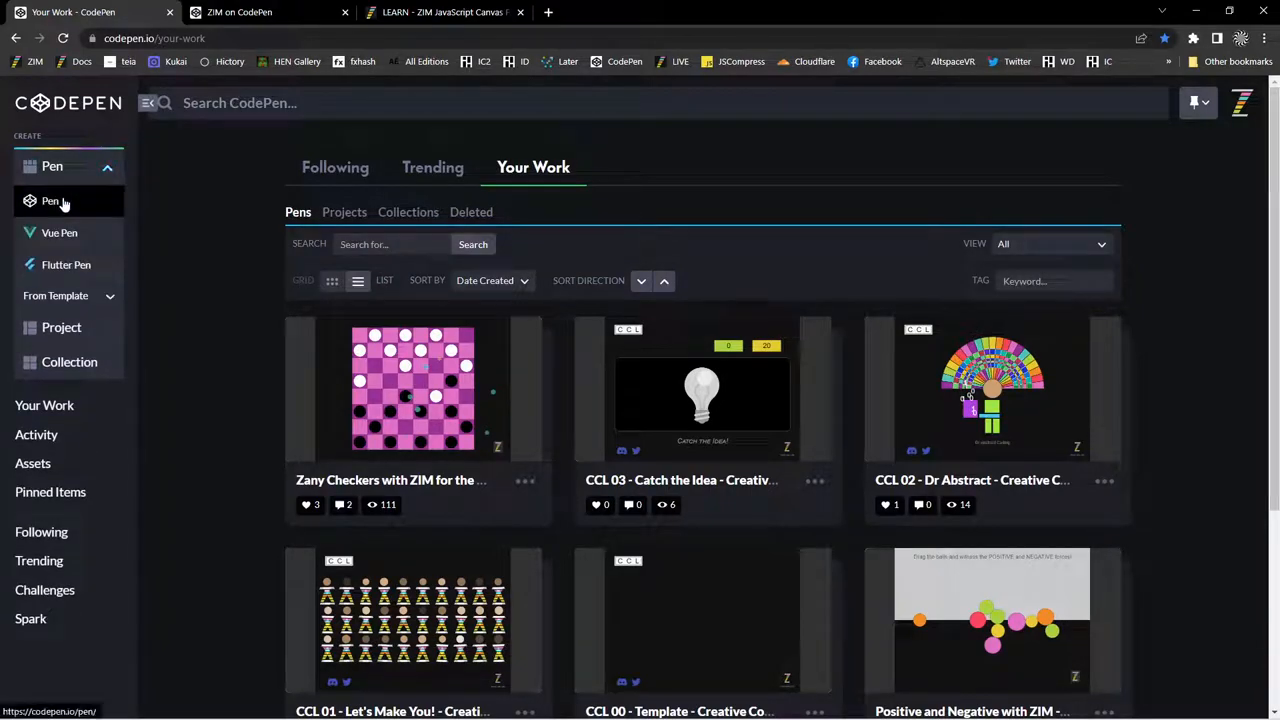
pyautogui.click(55, 295)
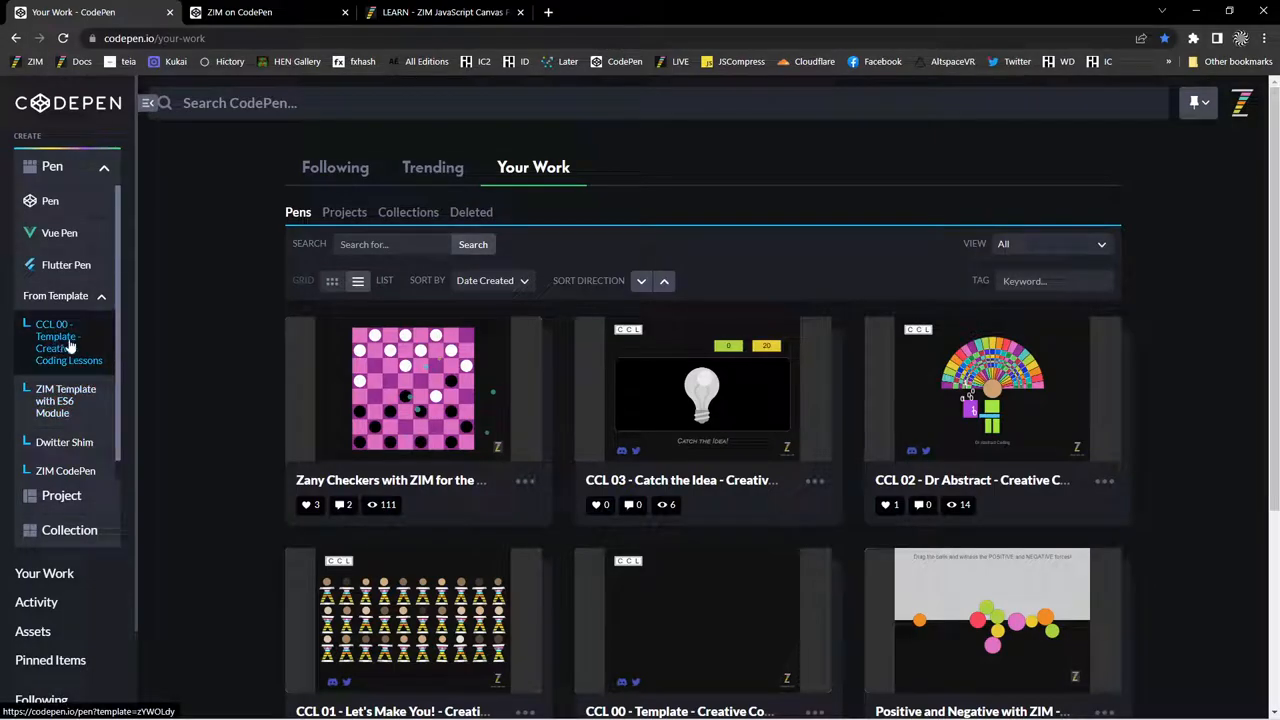
pyautogui.moveTo(798, 154)
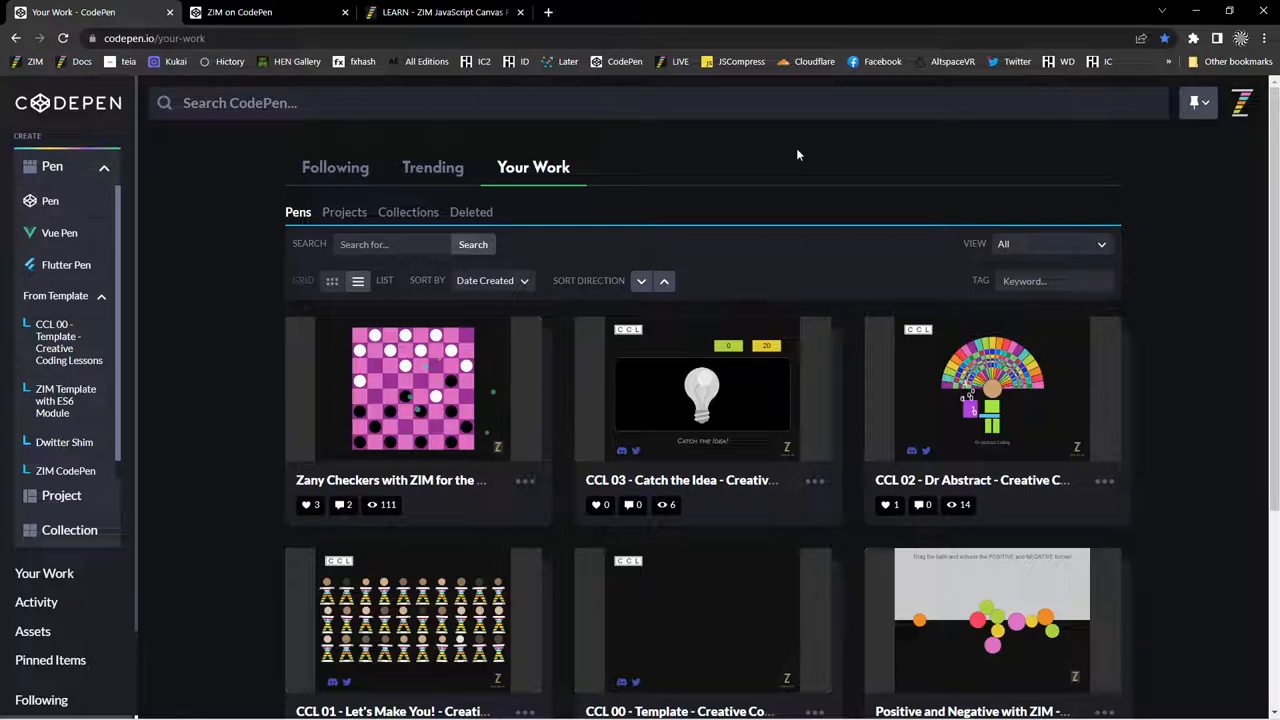
pyautogui.moveTo(55, 342)
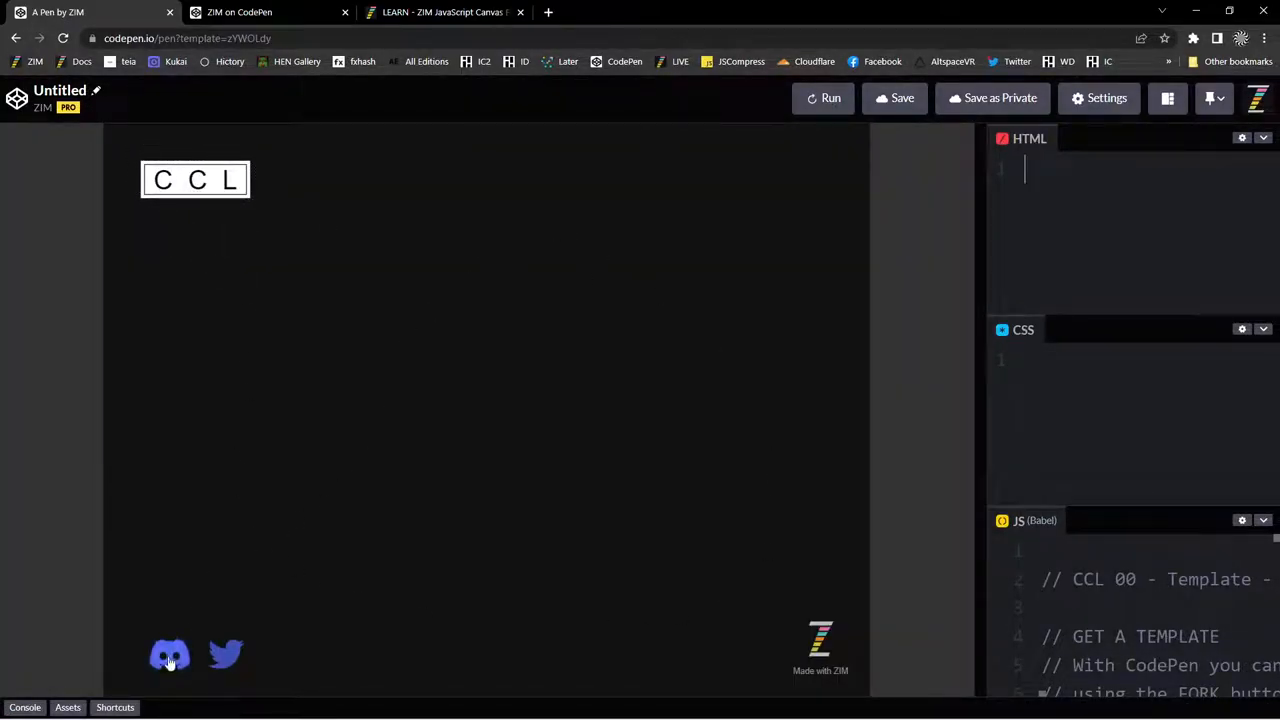
pyautogui.moveTo(232, 661)
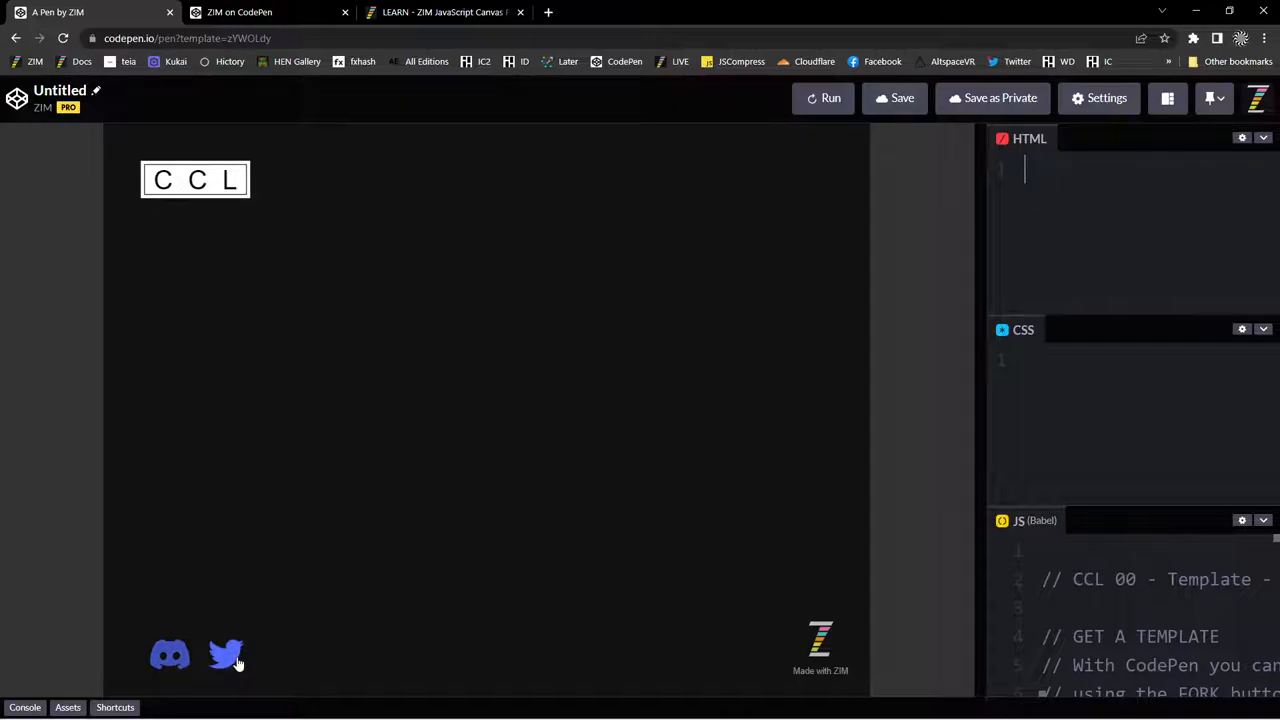
pyautogui.moveTo(178, 663)
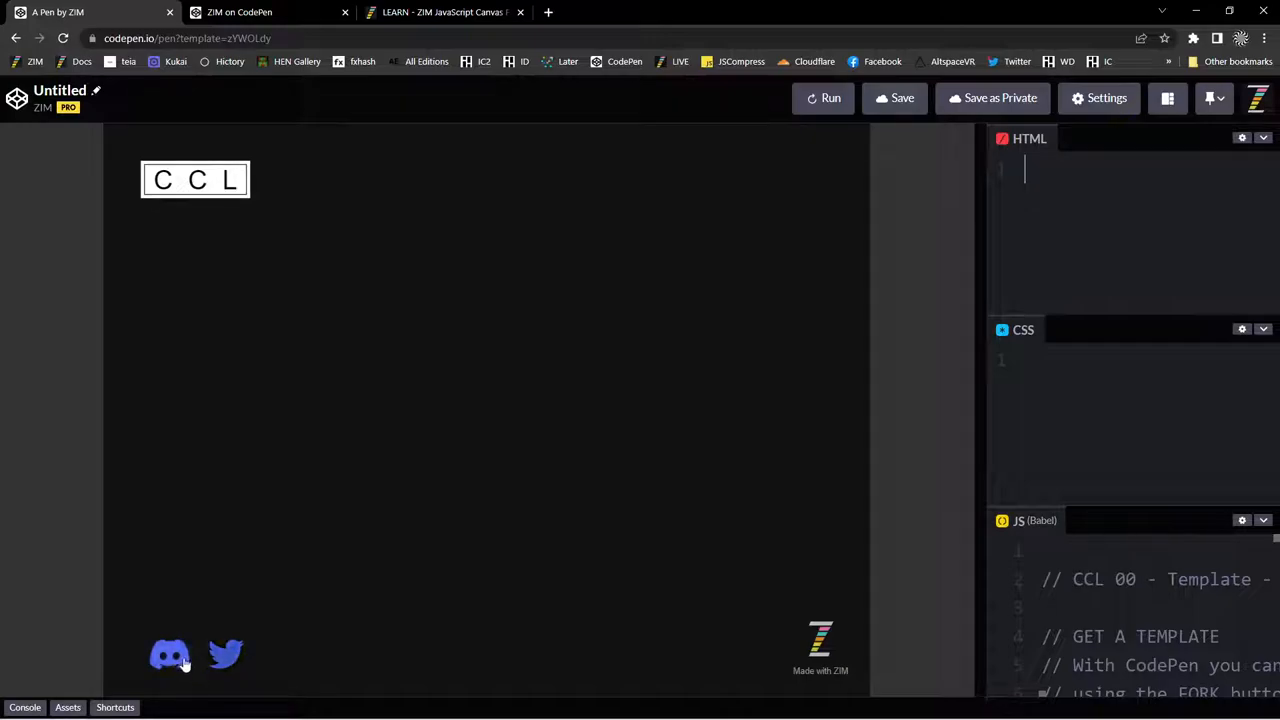
pyautogui.moveTo(531, 639)
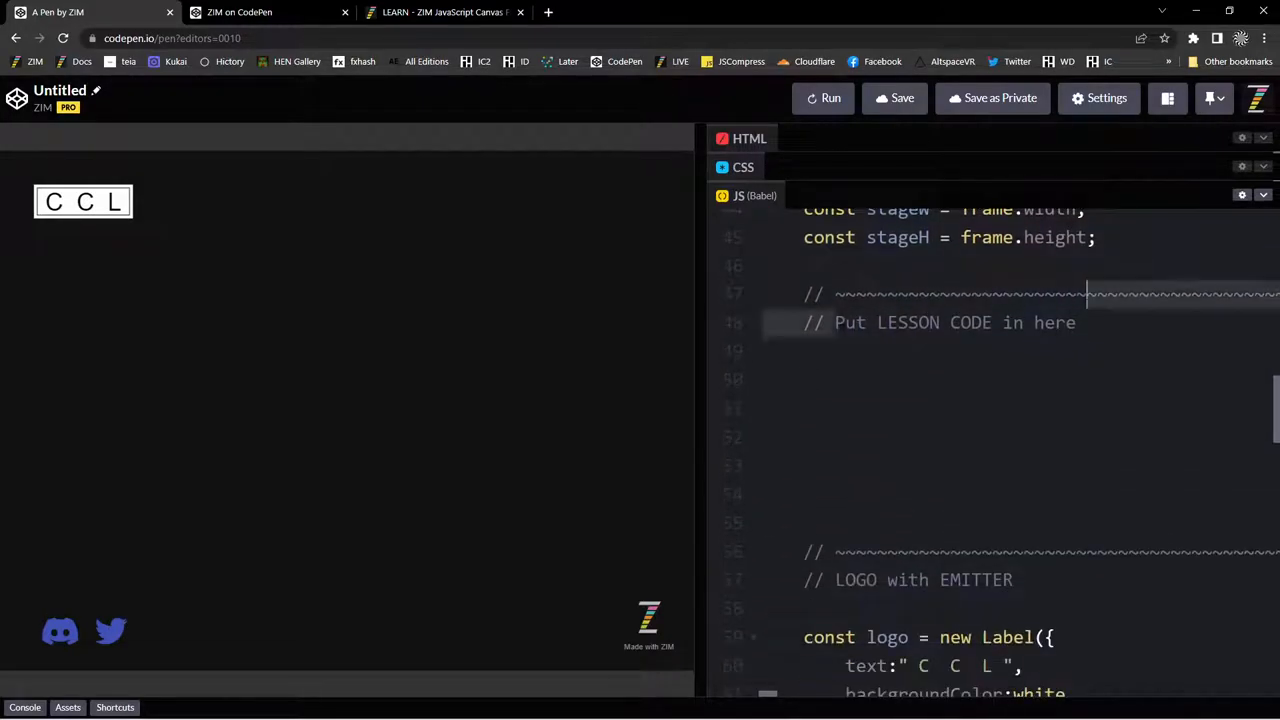
# Scroll the new pen's enlarged JS down to the empty 'Put LESSON CODE in here' section.
pyautogui.scroll(-3)
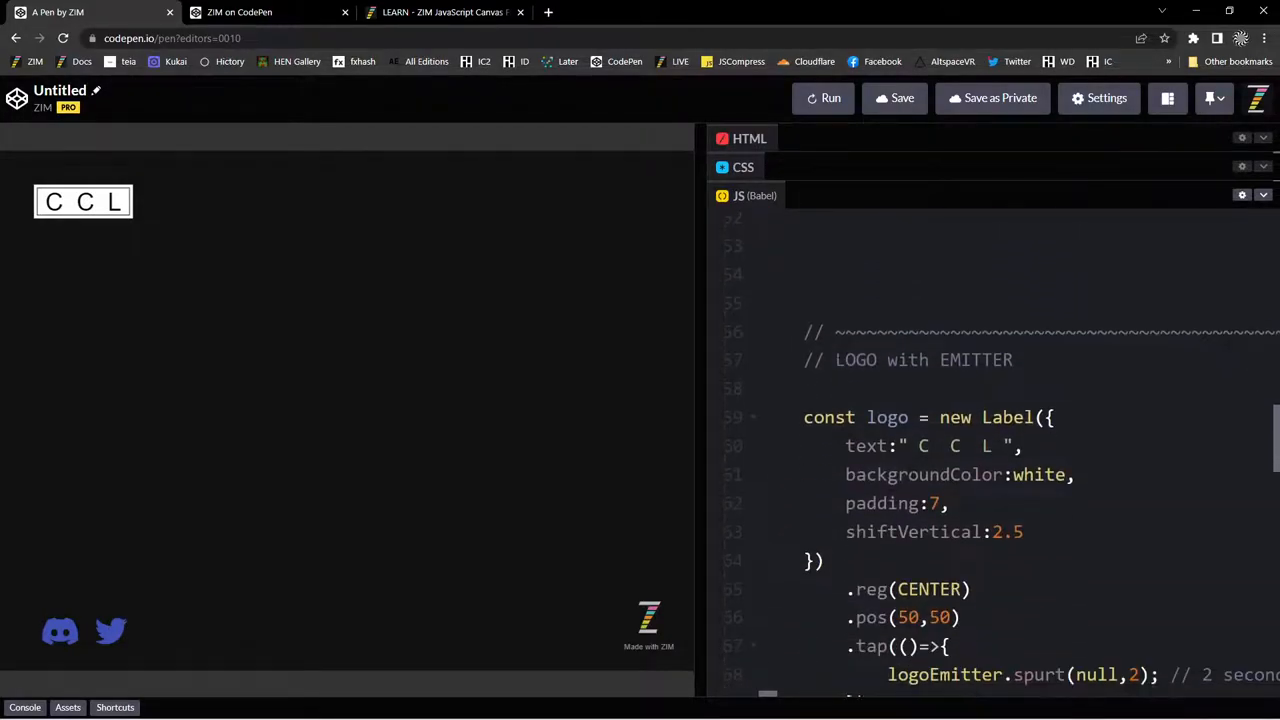
pyautogui.scroll(-3)
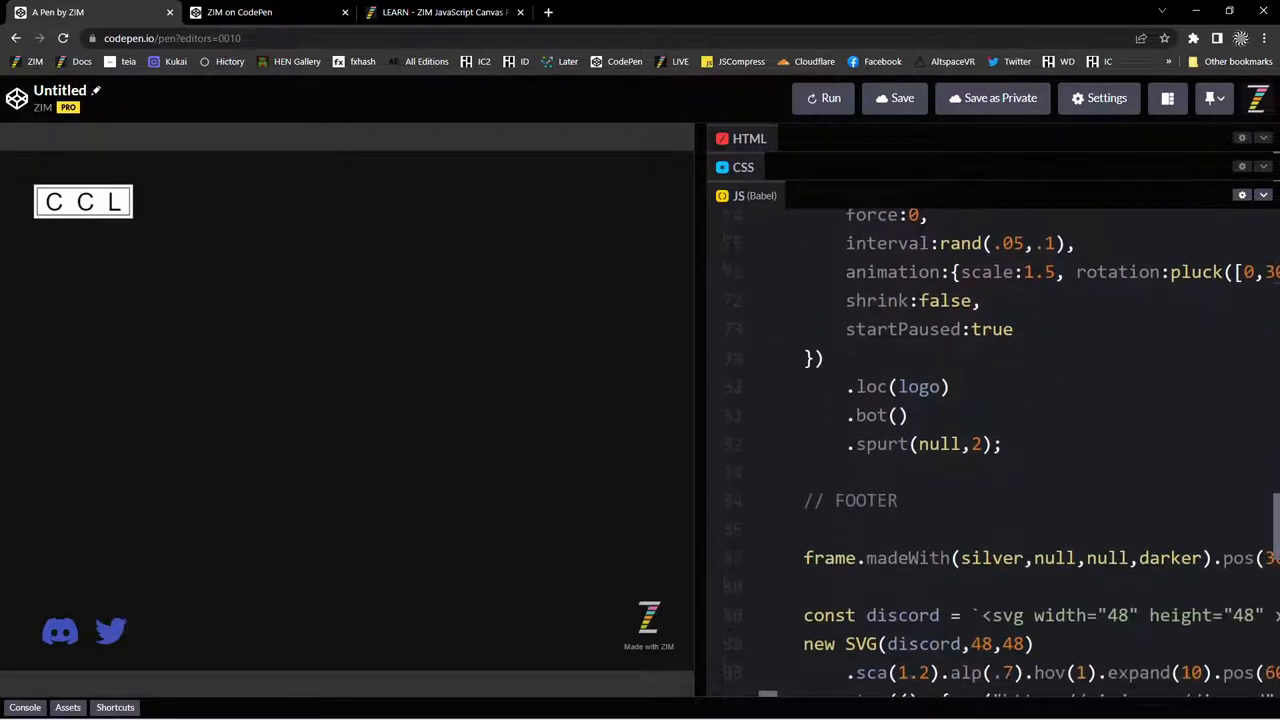
pyautogui.scroll(-3)
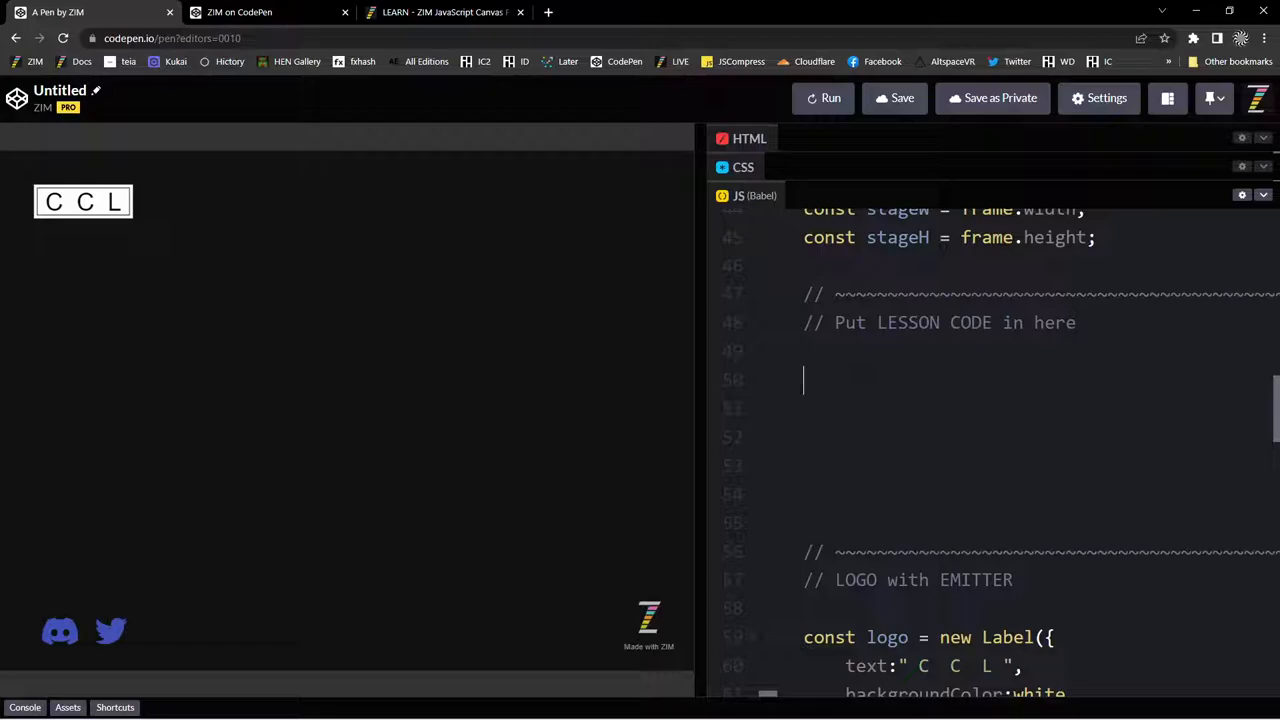
pyautogui.moveTo(751, 370)
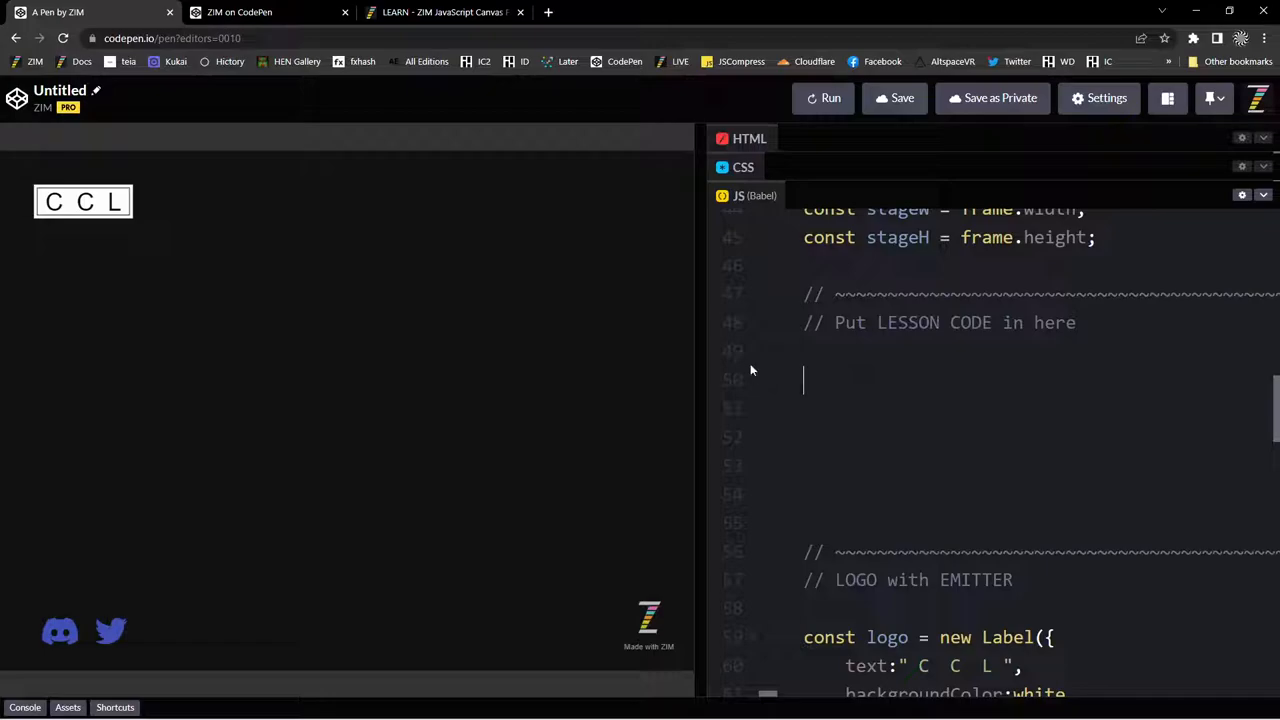
# Switch to ZIM's CodePen profile and scroll down to its public pens.
pyautogui.click(245, 14)
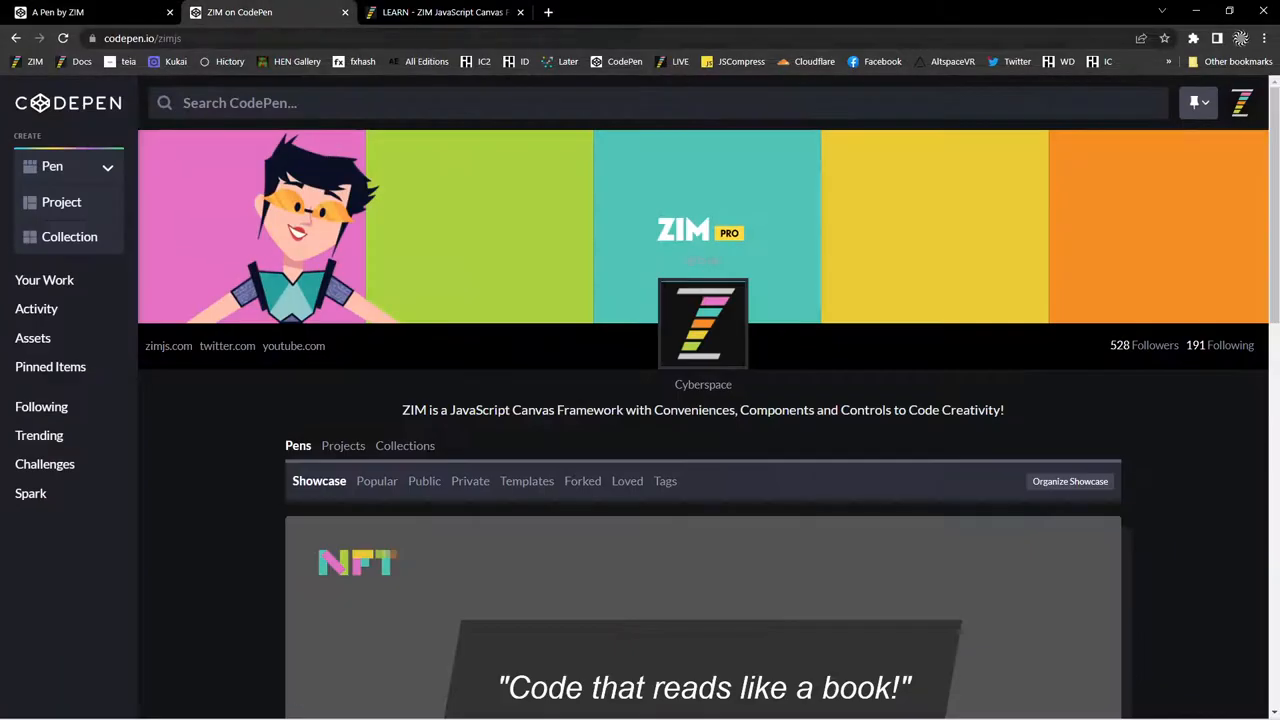
pyautogui.scroll(-3)
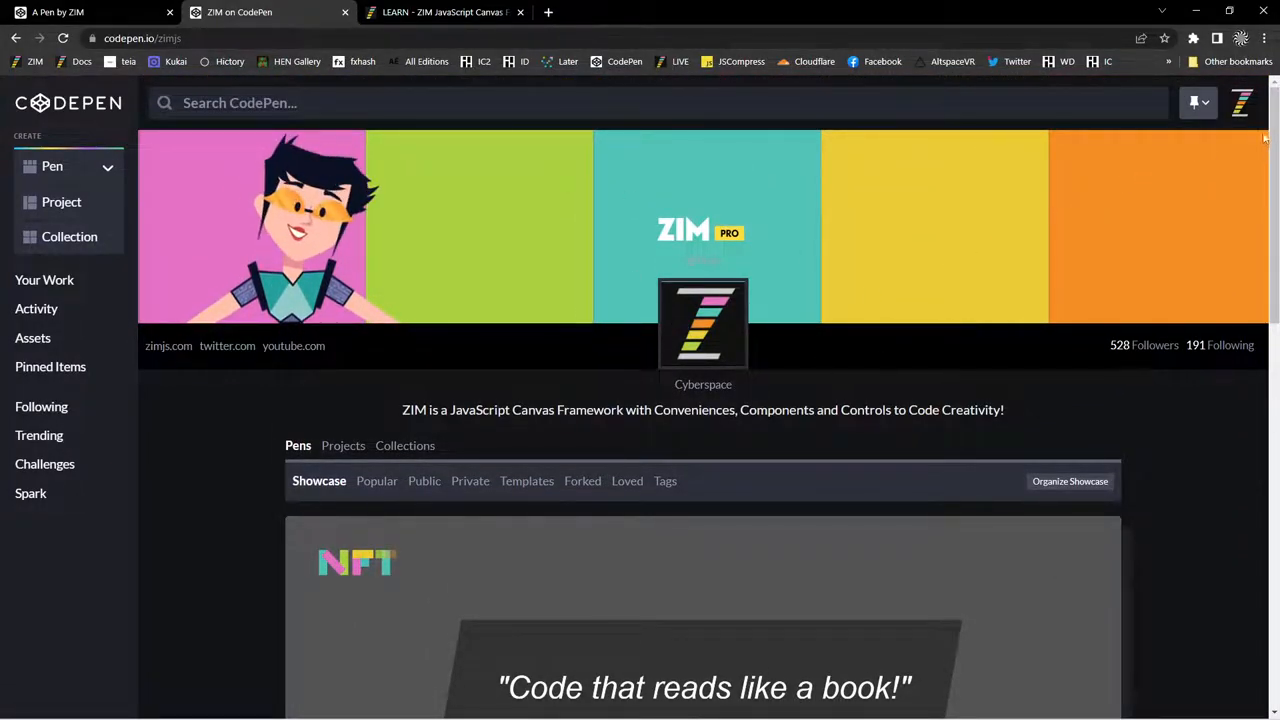
pyautogui.scroll(-3)
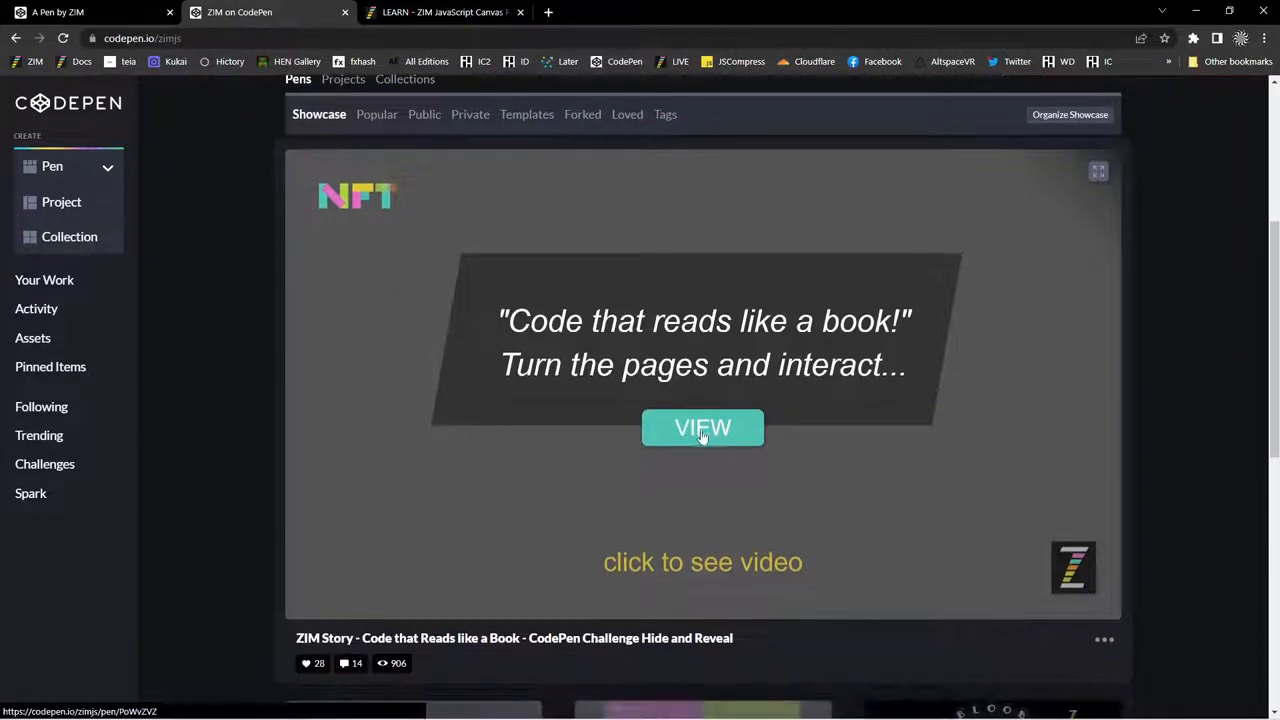
pyautogui.moveTo(560, 238)
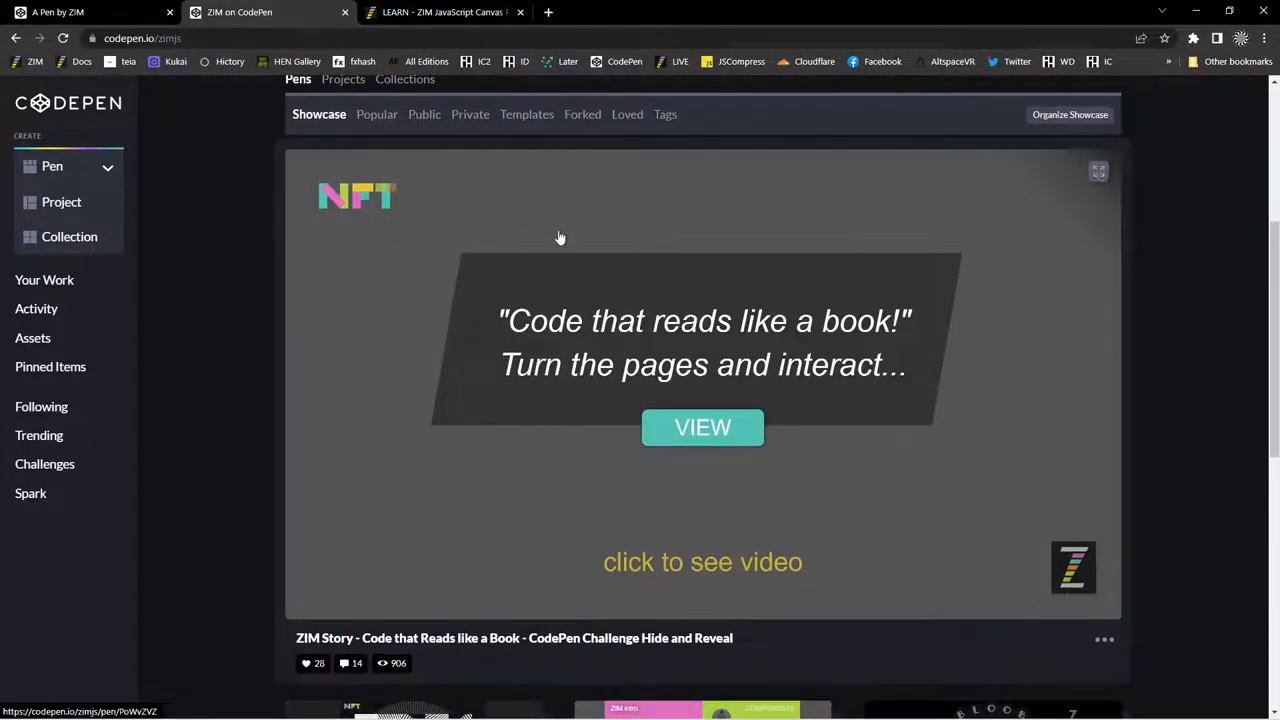
pyautogui.moveTo(454, 519)
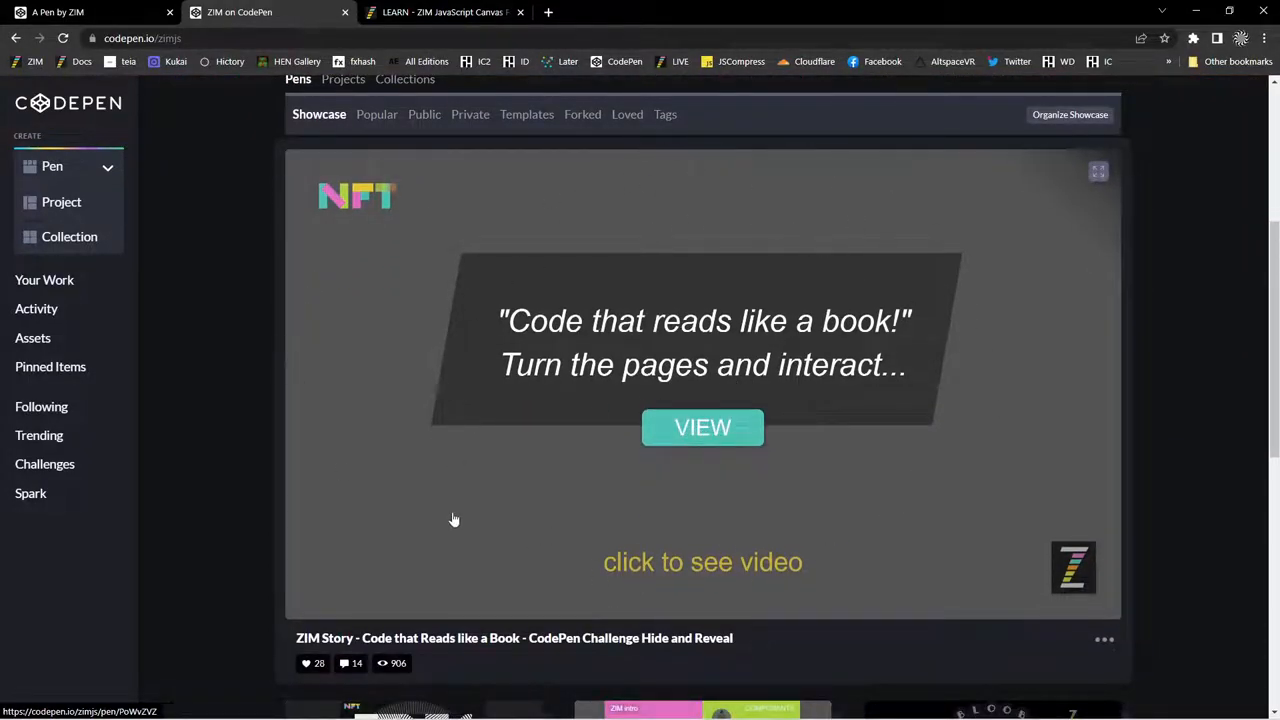
pyautogui.scroll(-3)
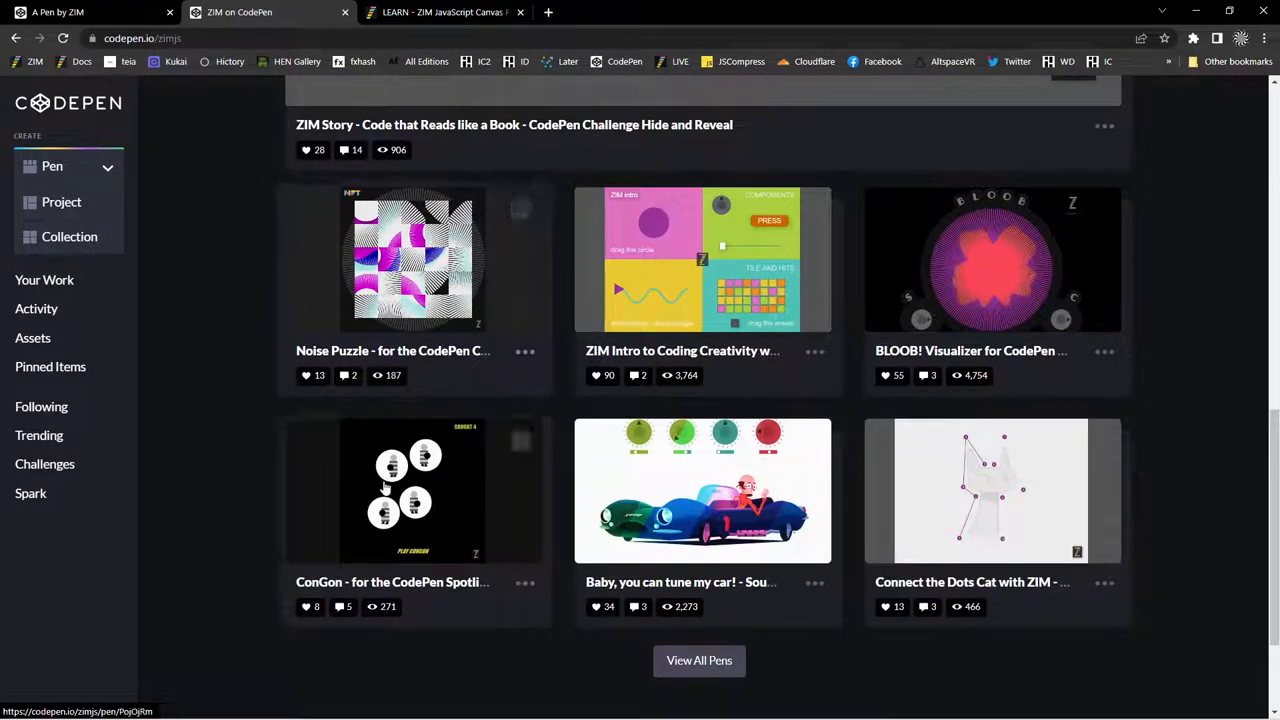
pyautogui.moveTo(806, 466)
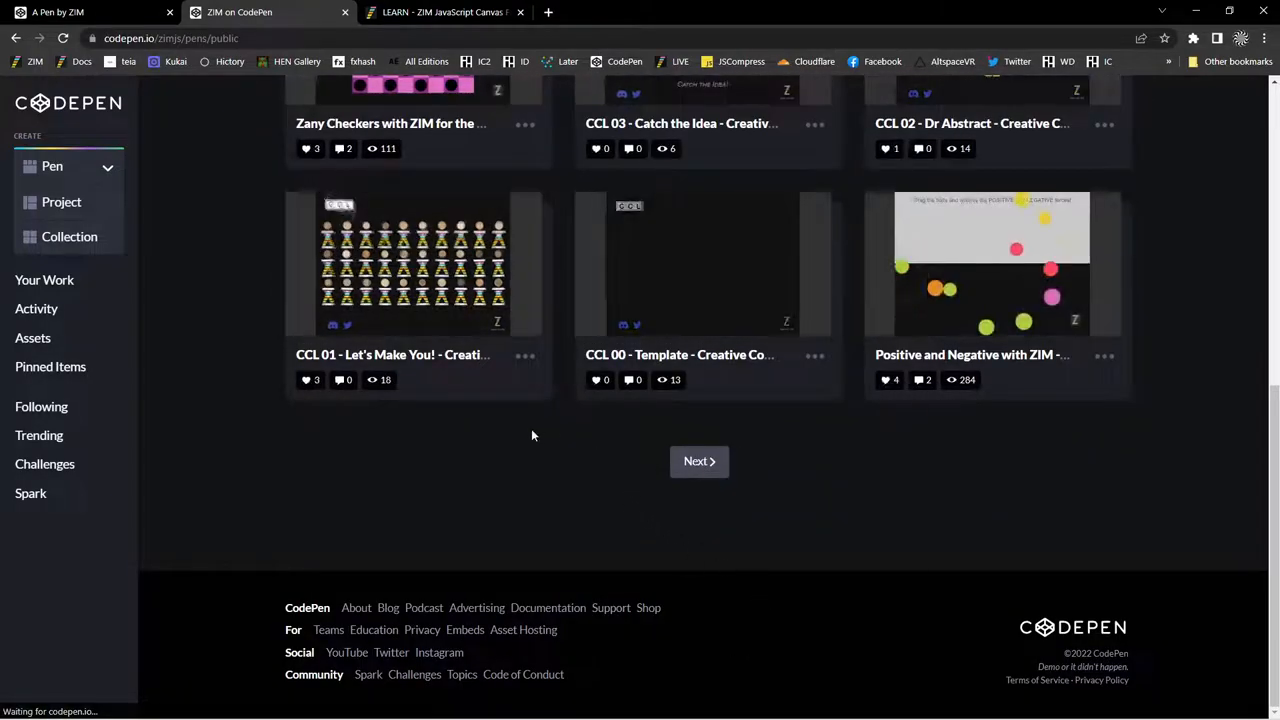
# Page forward through ZIM's public pens to the set with ConGon and Magnifying Glass Pen.
pyautogui.click(698, 461)
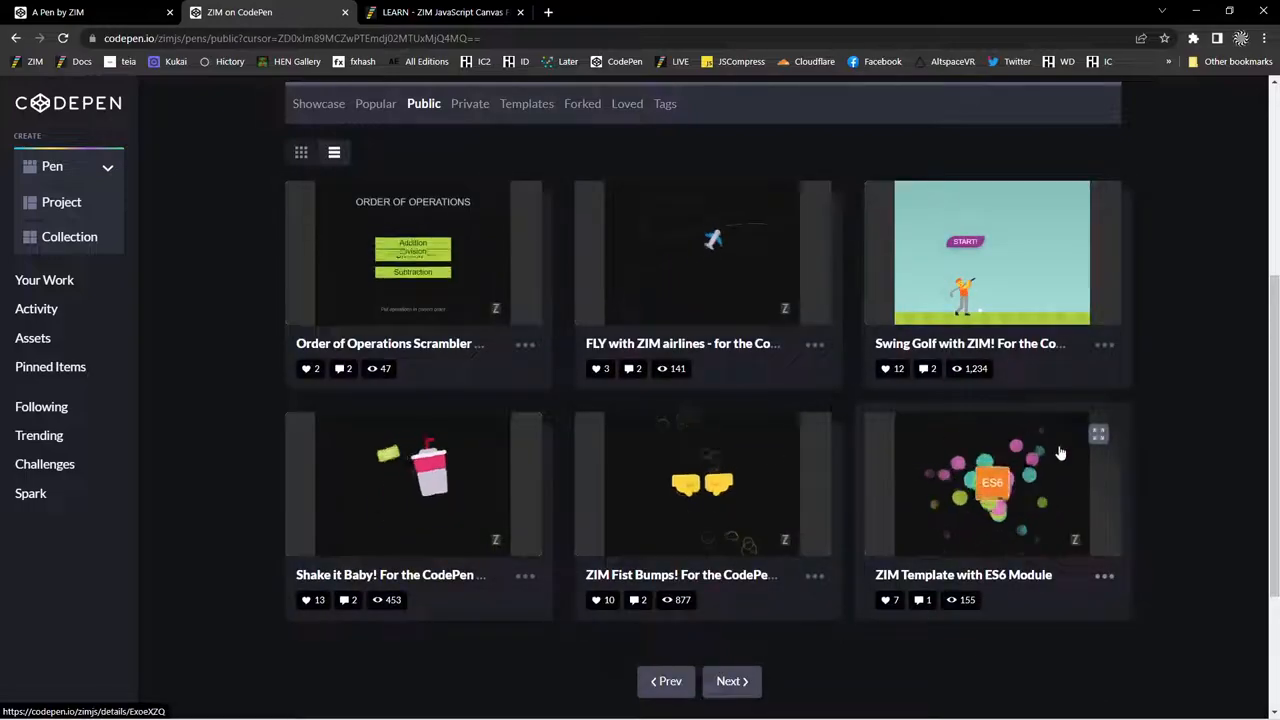
pyautogui.click(731, 682)
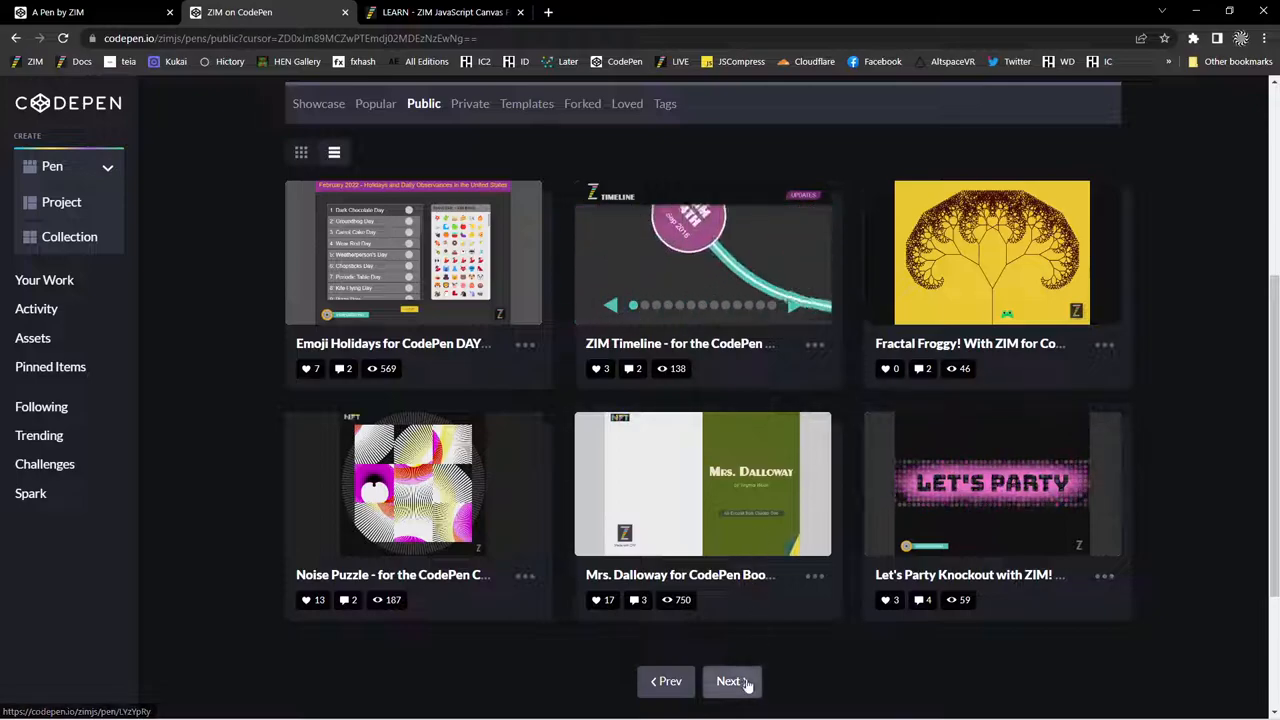
pyautogui.click(730, 681)
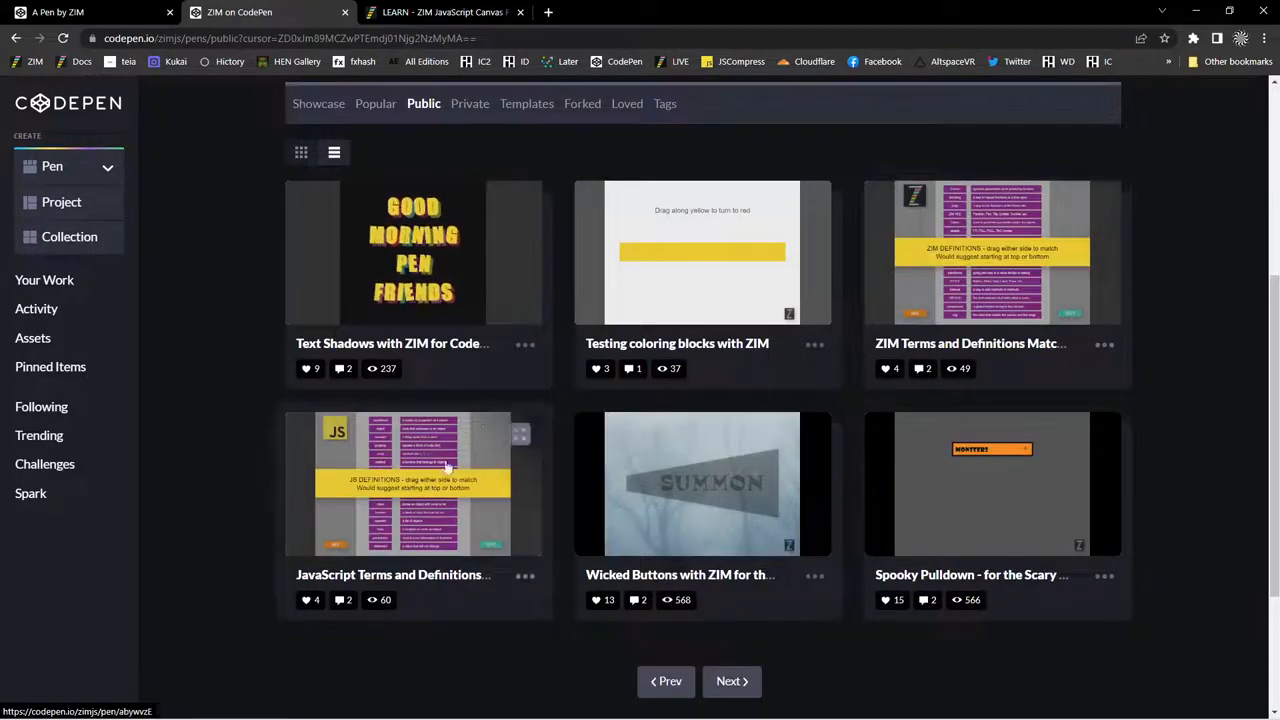
pyautogui.click(731, 681)
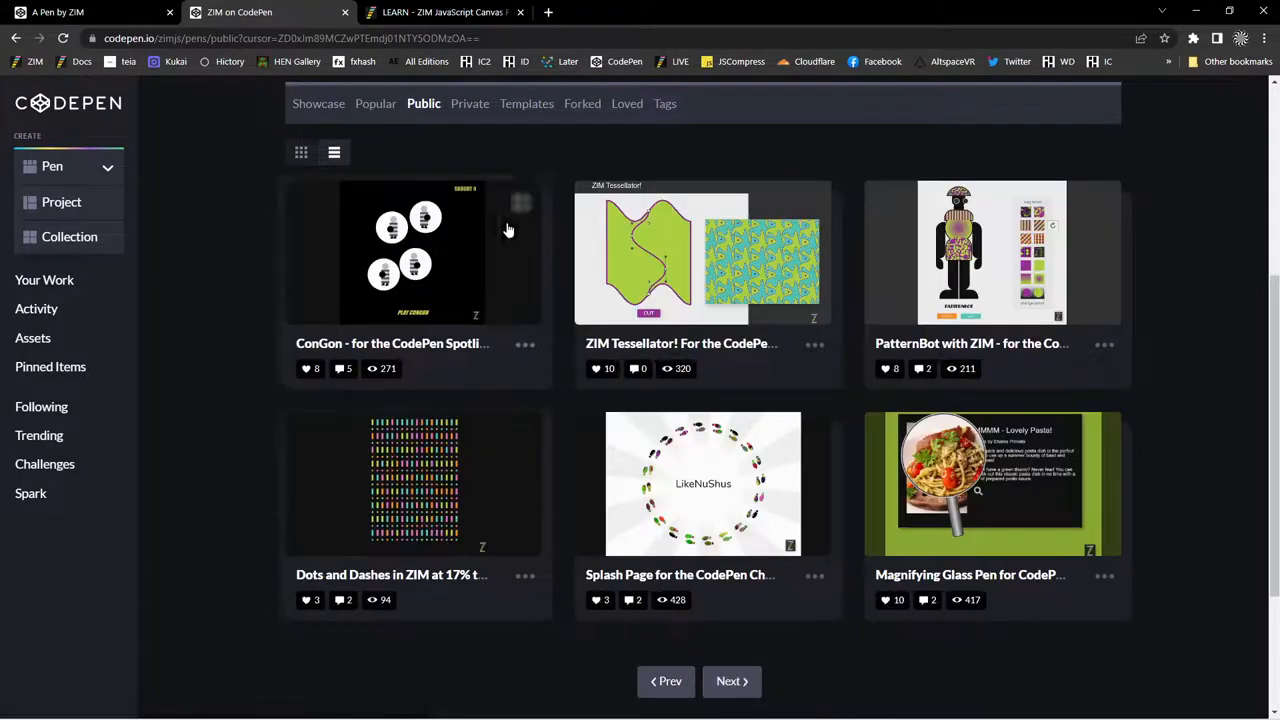
pyautogui.scroll(-3)
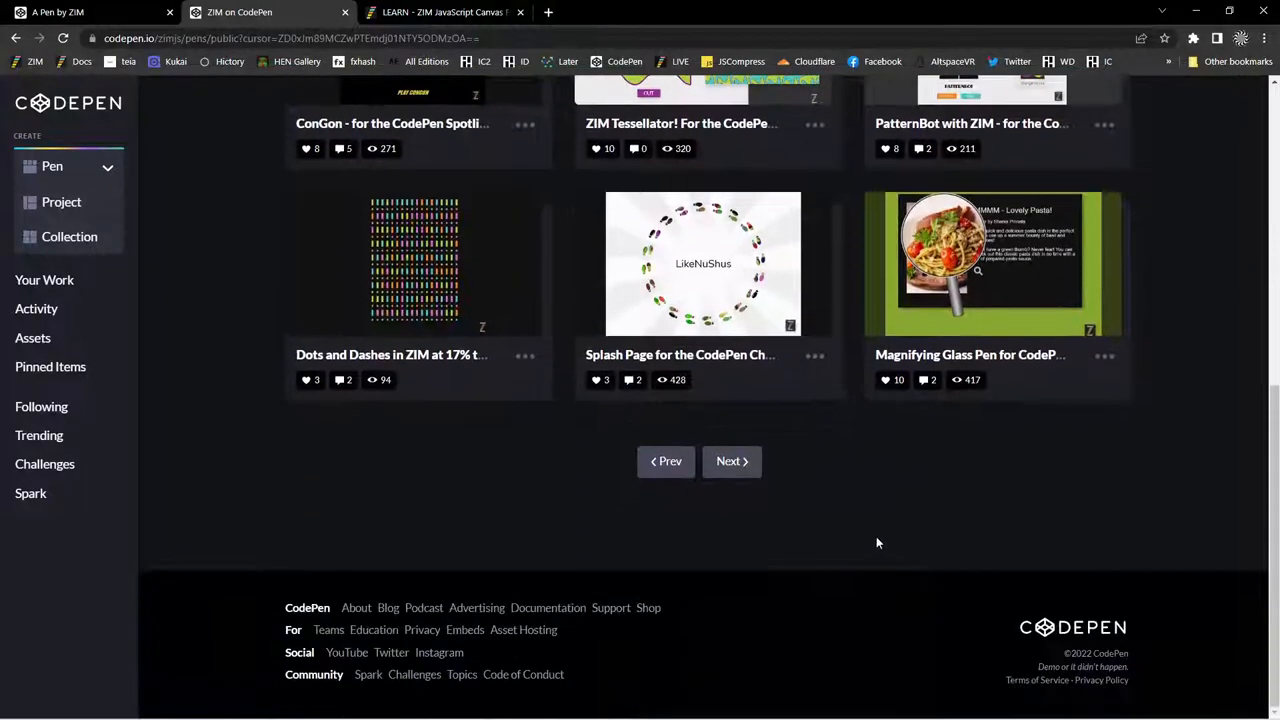
pyautogui.moveTo(462, 675)
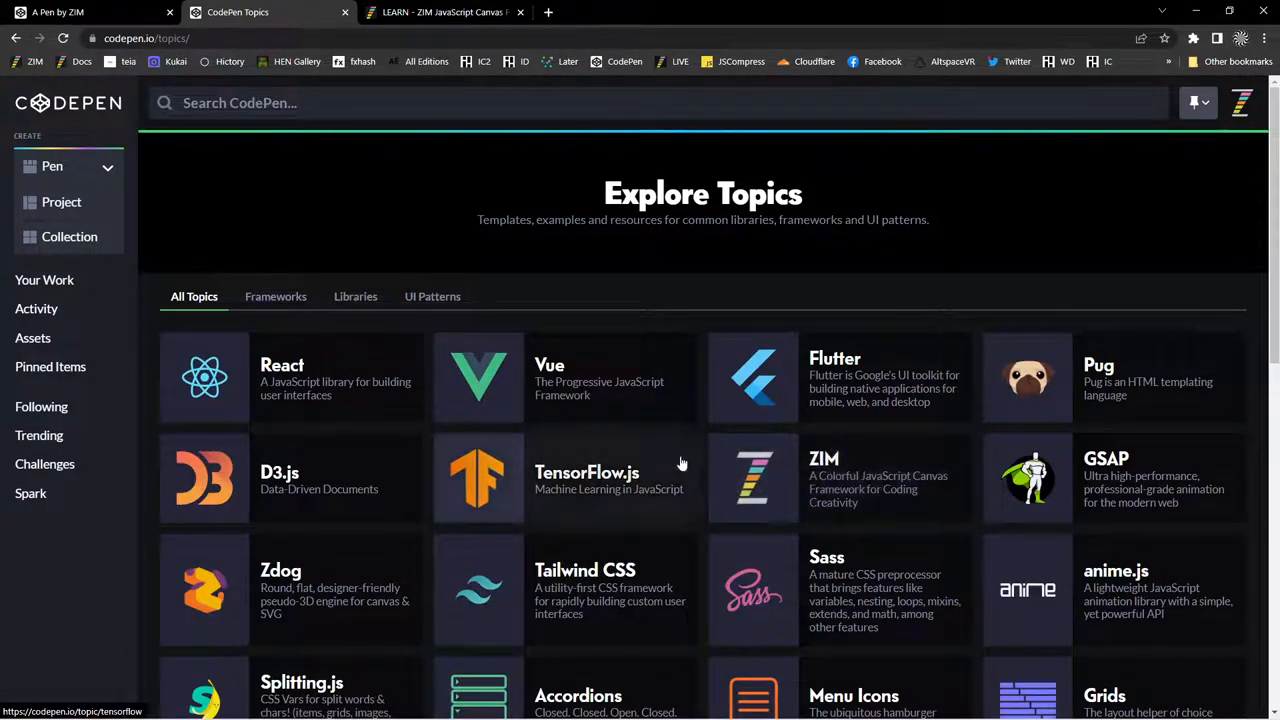
pyautogui.moveTo(802, 395)
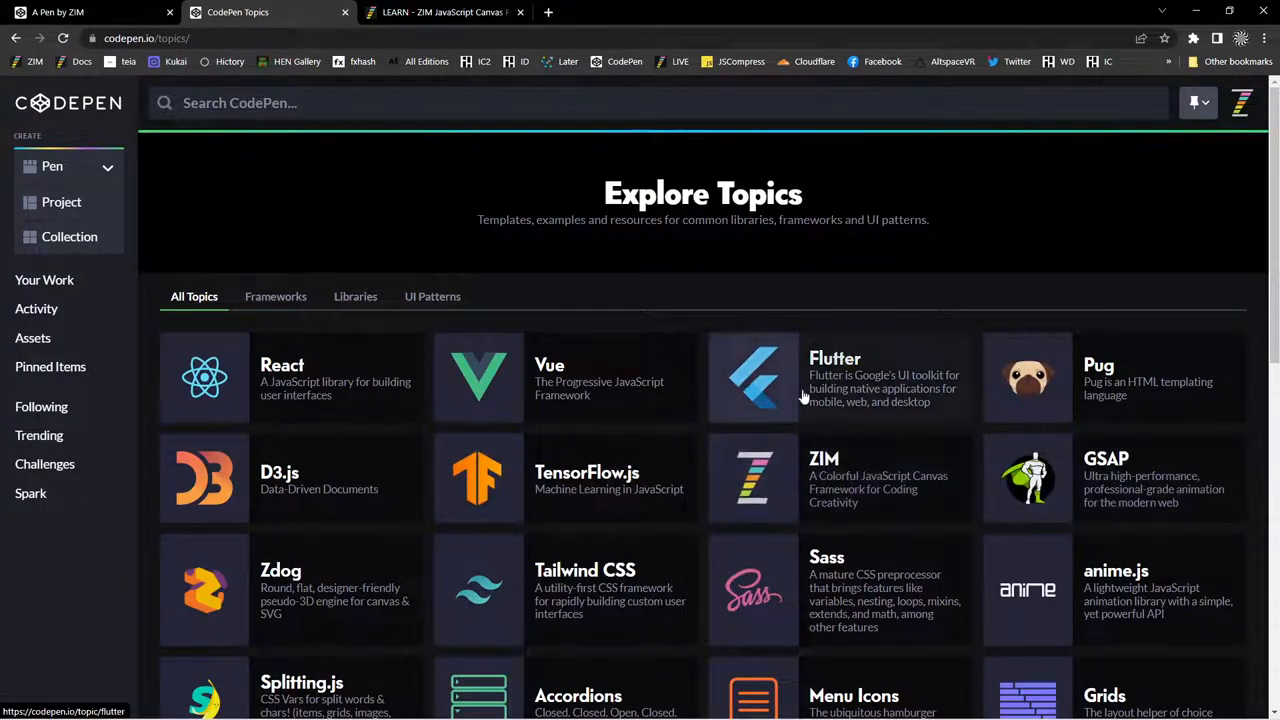
# Open the ZIM topic's Patterns & Templates, browsing from ES6 Module to animate() formats, then the next page.
pyautogui.click(825, 478)
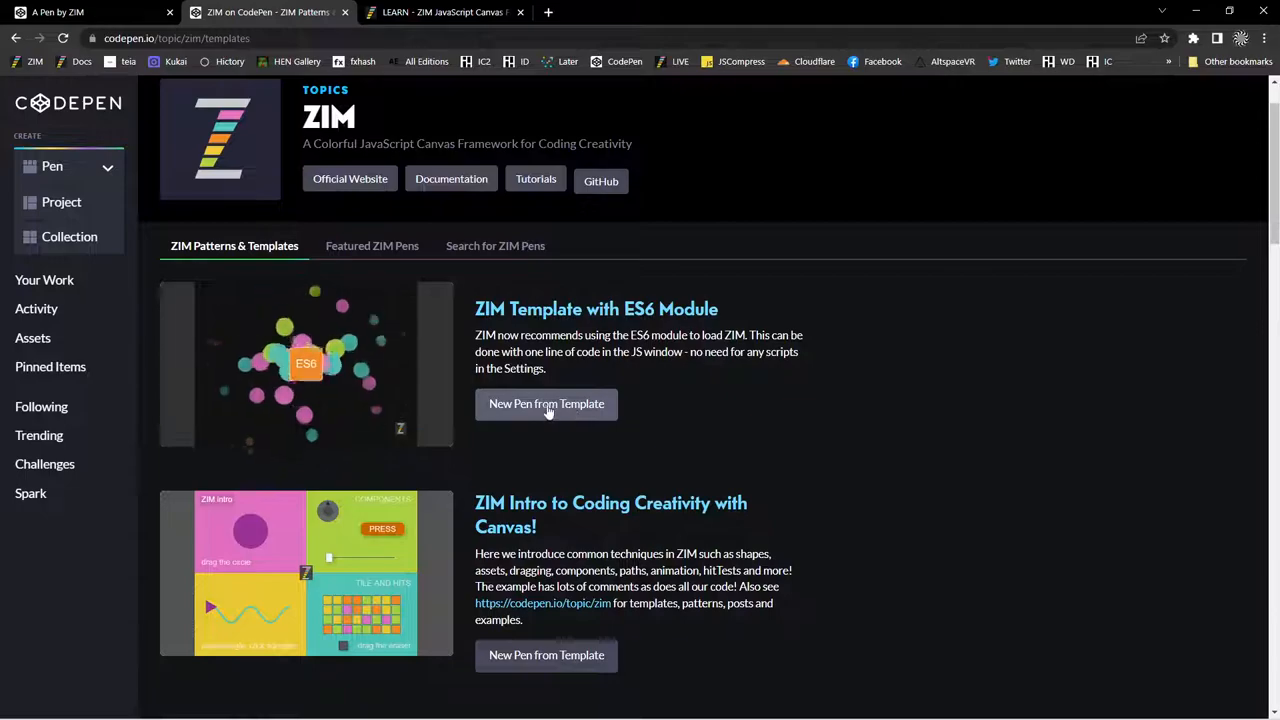
pyautogui.scroll(-3)
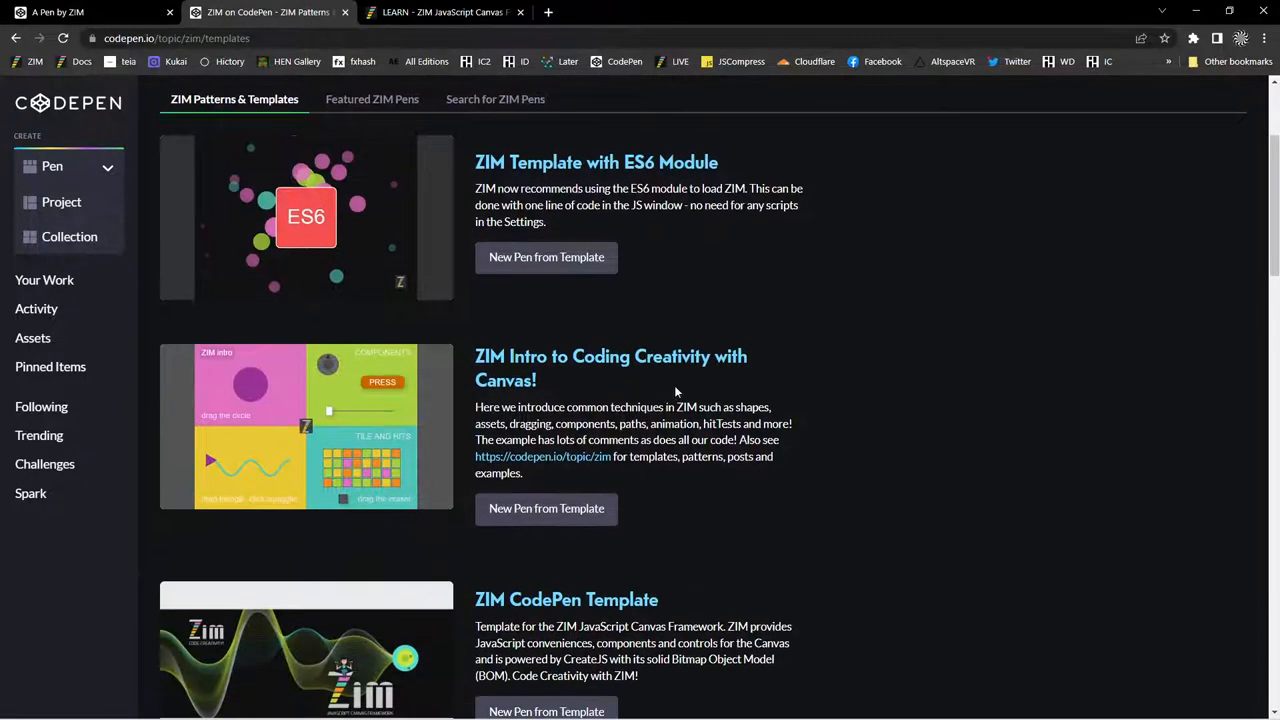
pyautogui.scroll(-3)
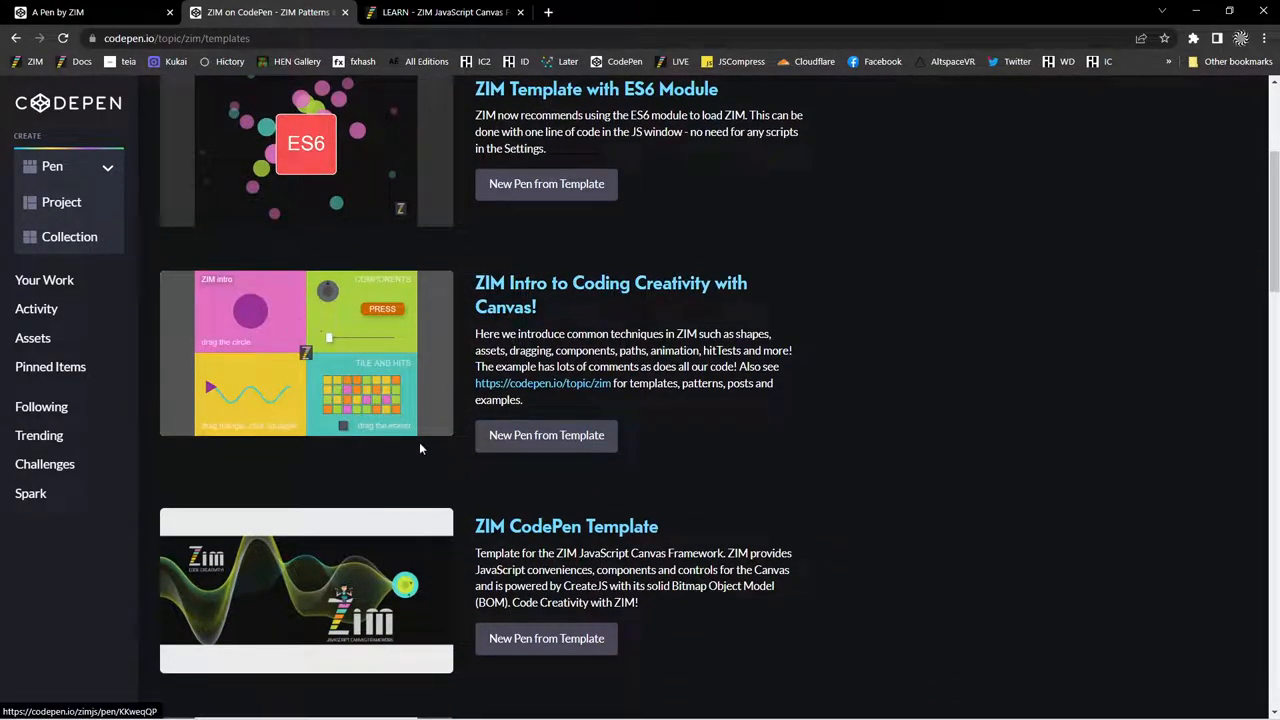
pyautogui.scroll(-3)
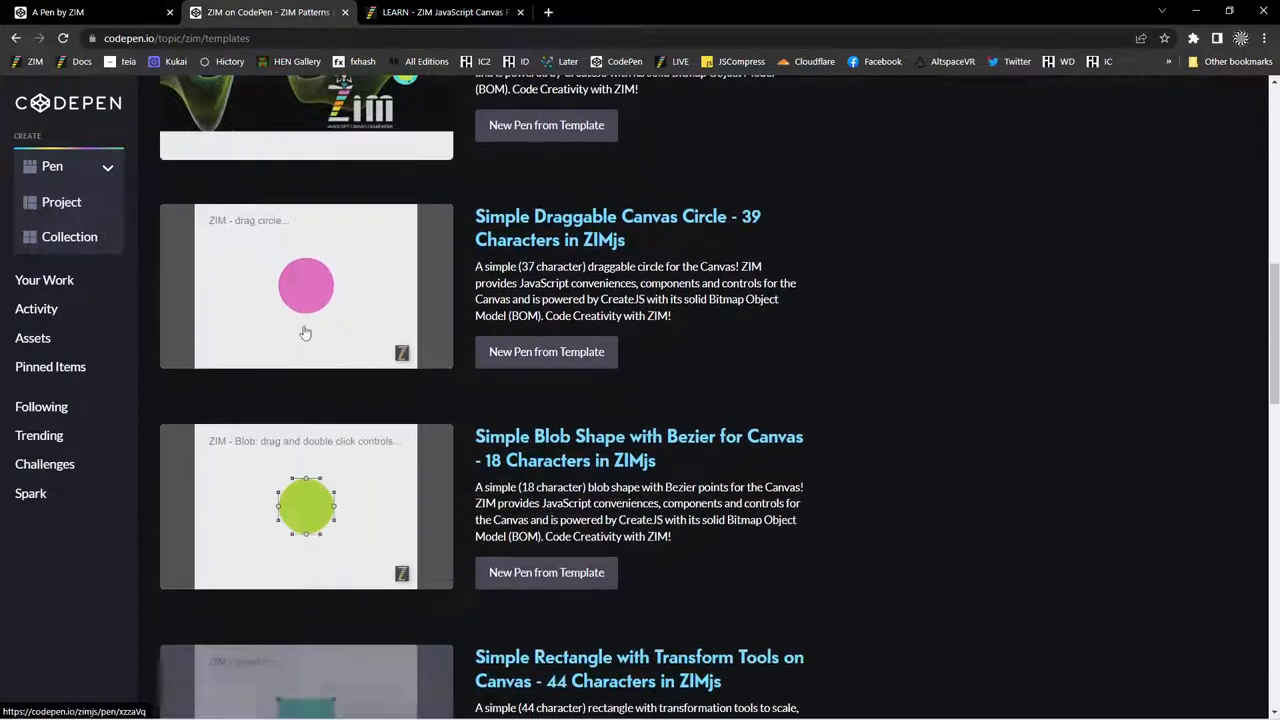
pyautogui.scroll(-3)
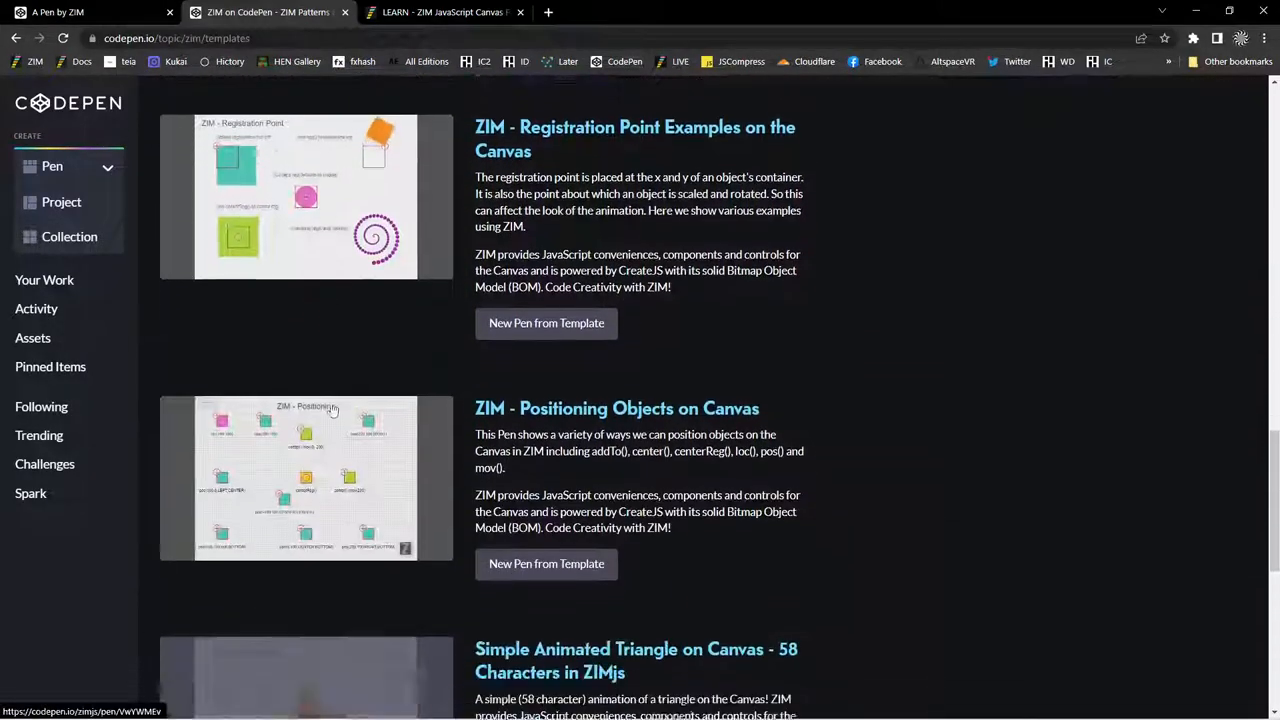
pyautogui.scroll(-3)
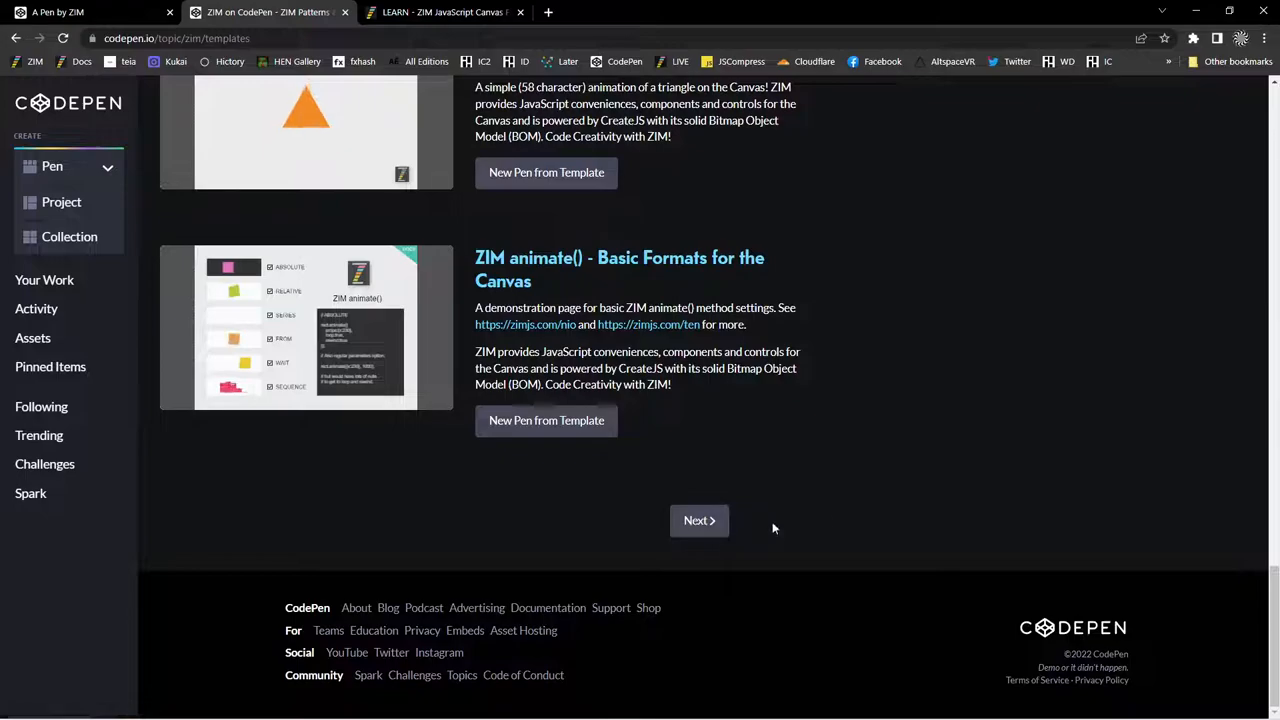
pyautogui.click(699, 520)
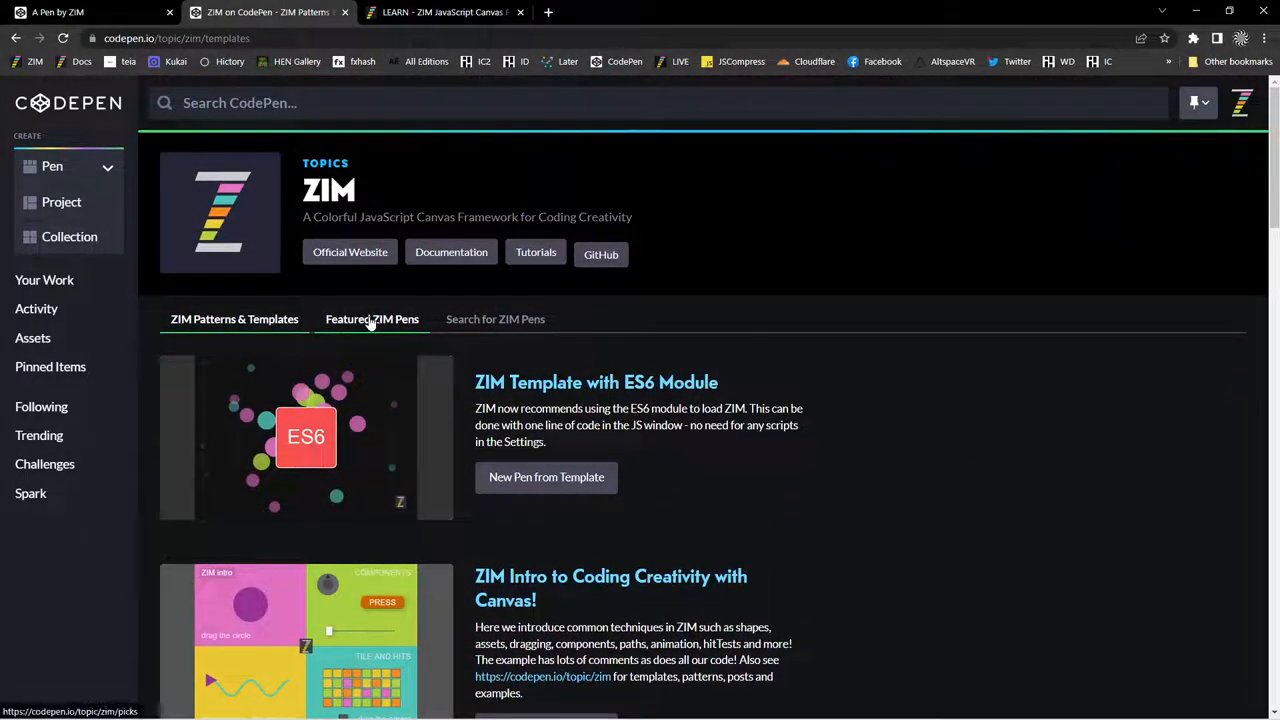
# Show the Featured ZIM Pens tab and scroll through its pens.
pyautogui.click(371, 318)
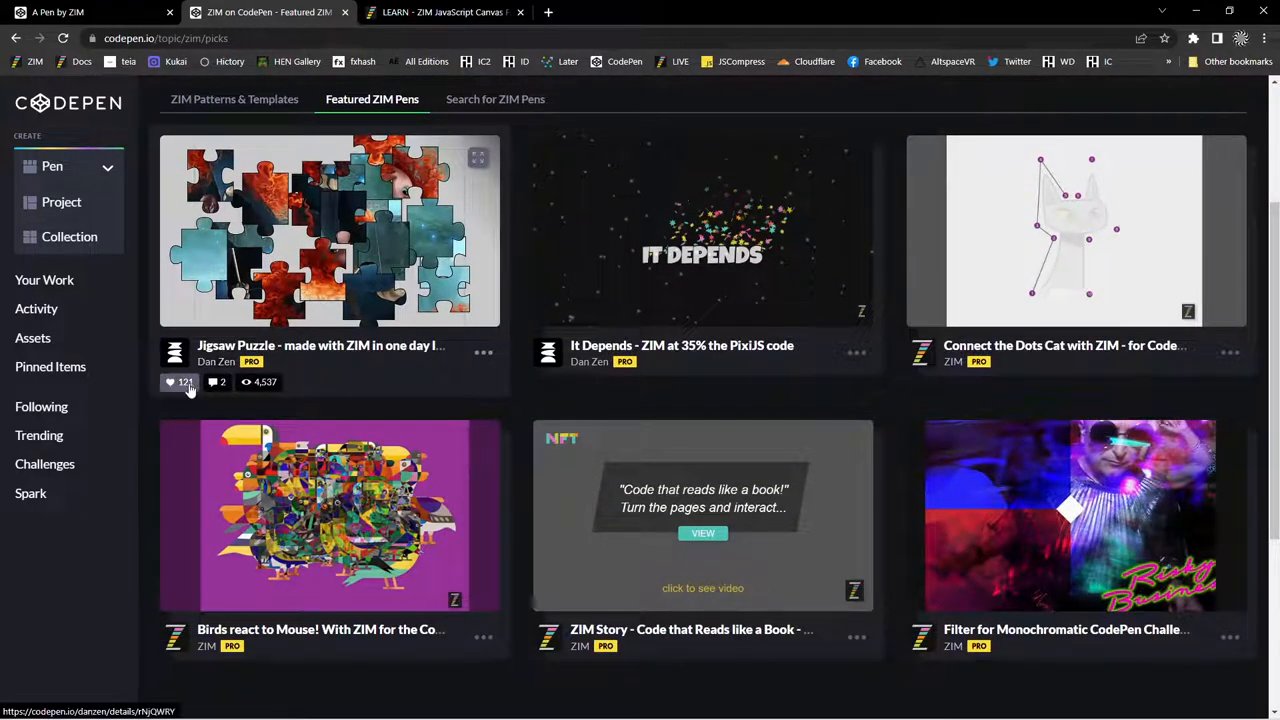
pyautogui.scroll(-3)
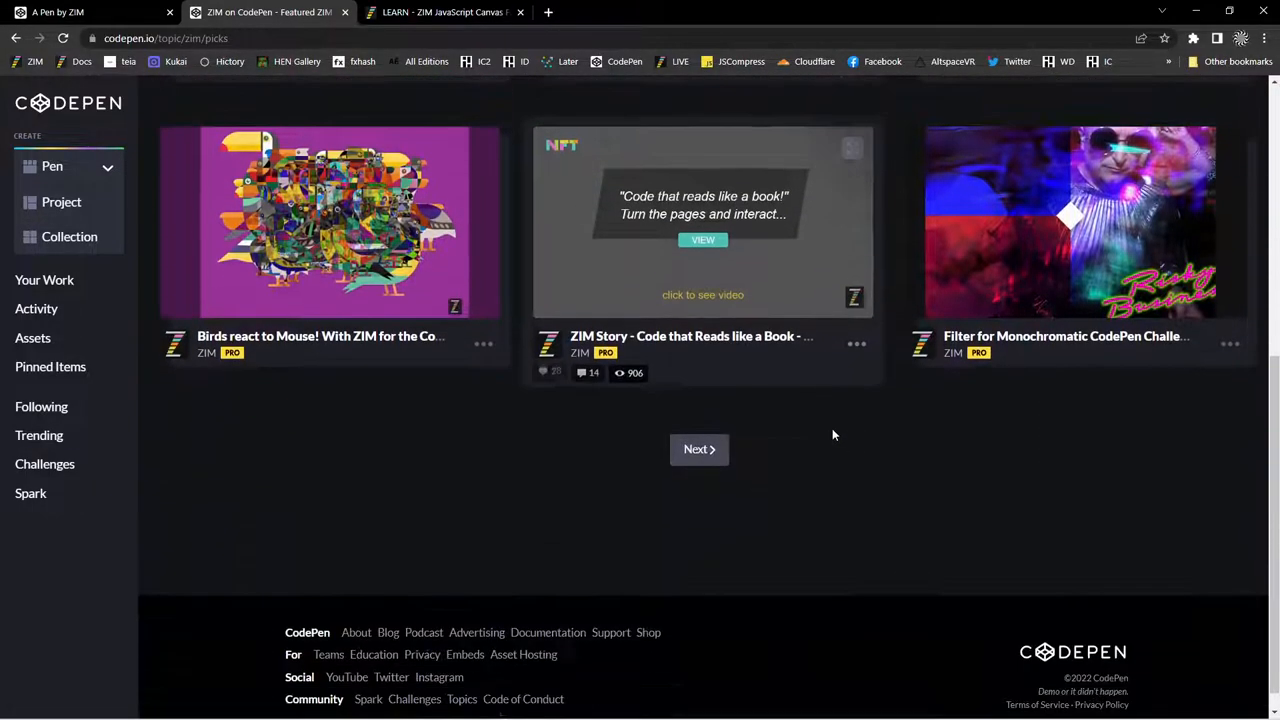
pyautogui.scroll(3)
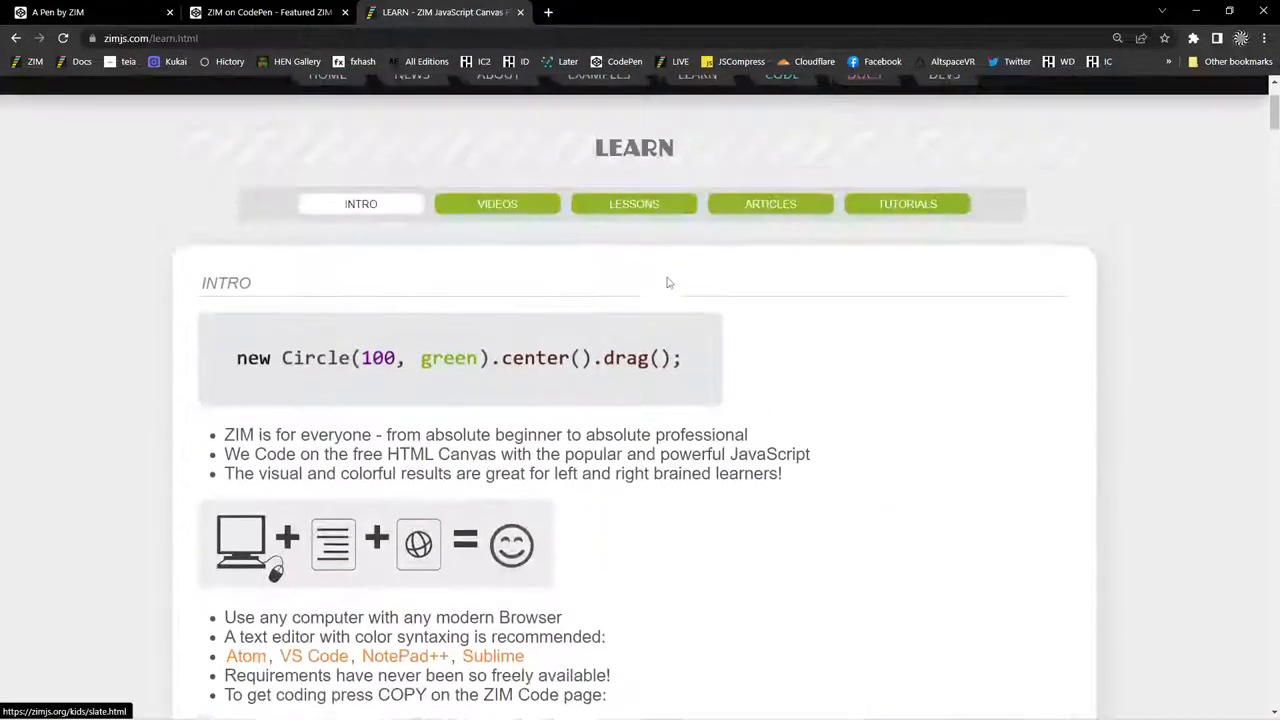
# Open ZIM Examples and scroll past Featured and NFTs into Collections (Generator, Particles).
pyautogui.click(599, 227)
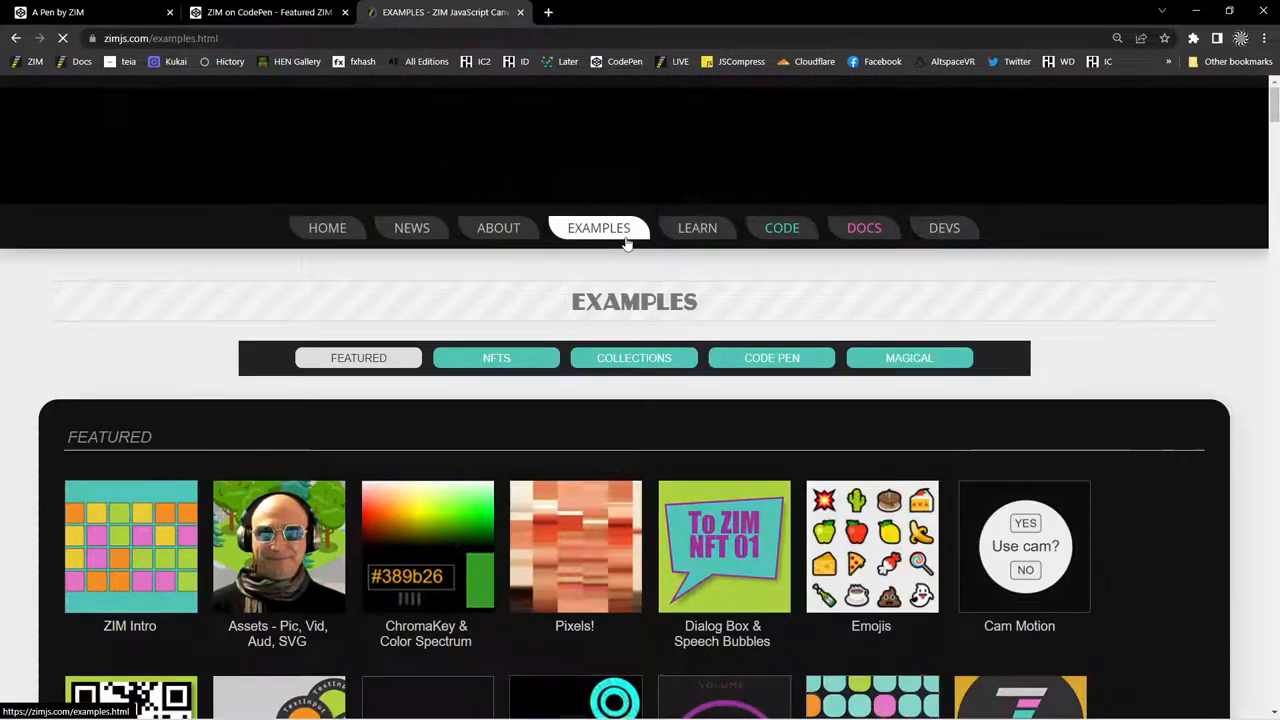
pyautogui.scroll(-3)
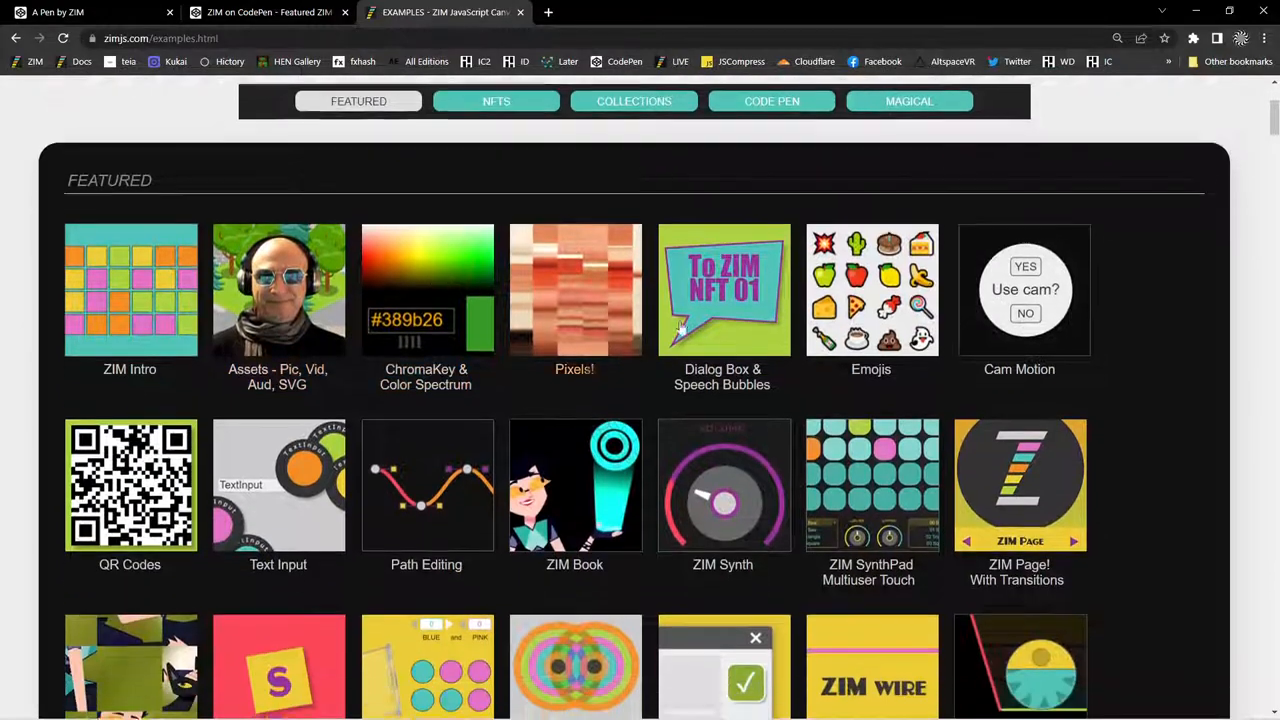
pyautogui.scroll(-3)
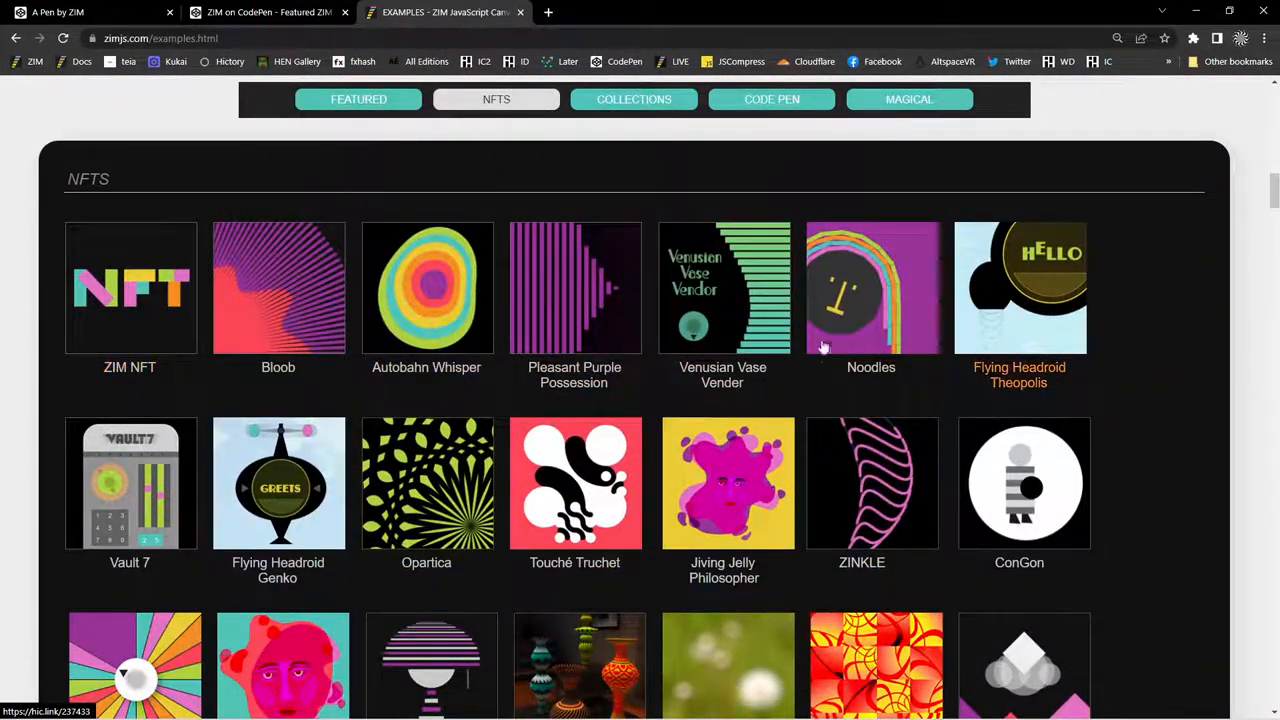
pyautogui.moveTo(263, 325)
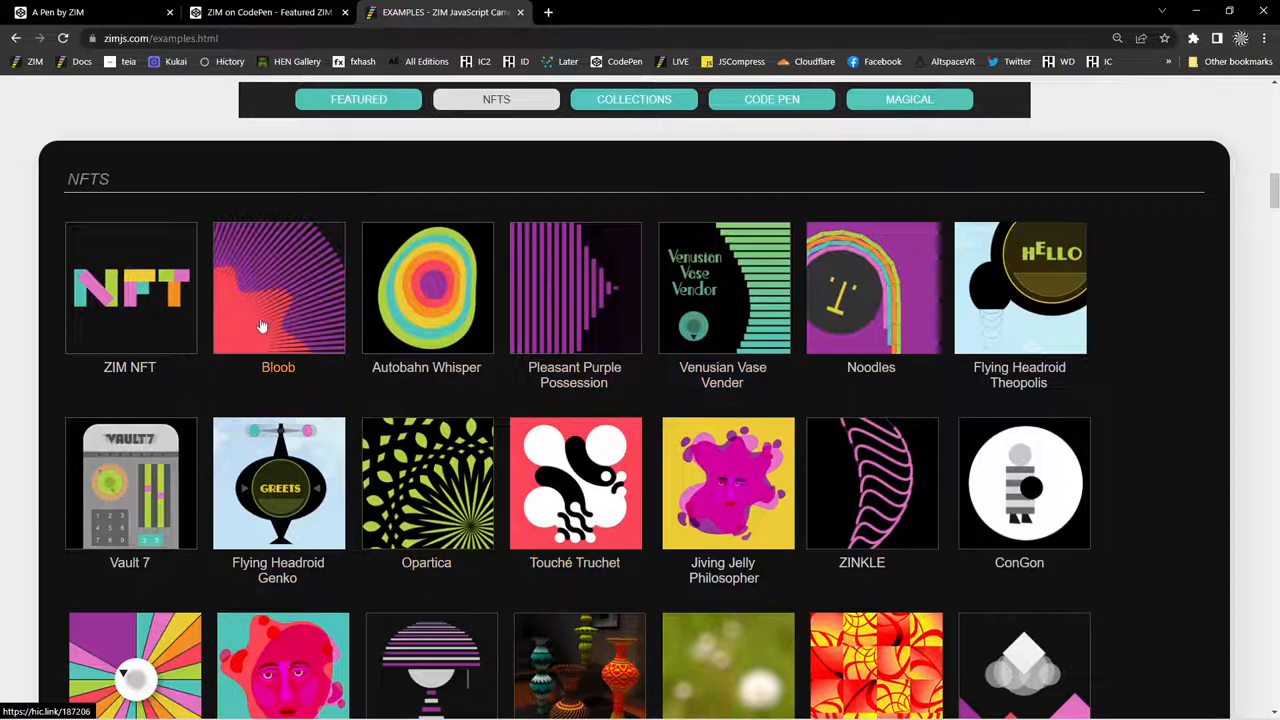
pyautogui.moveTo(537, 289)
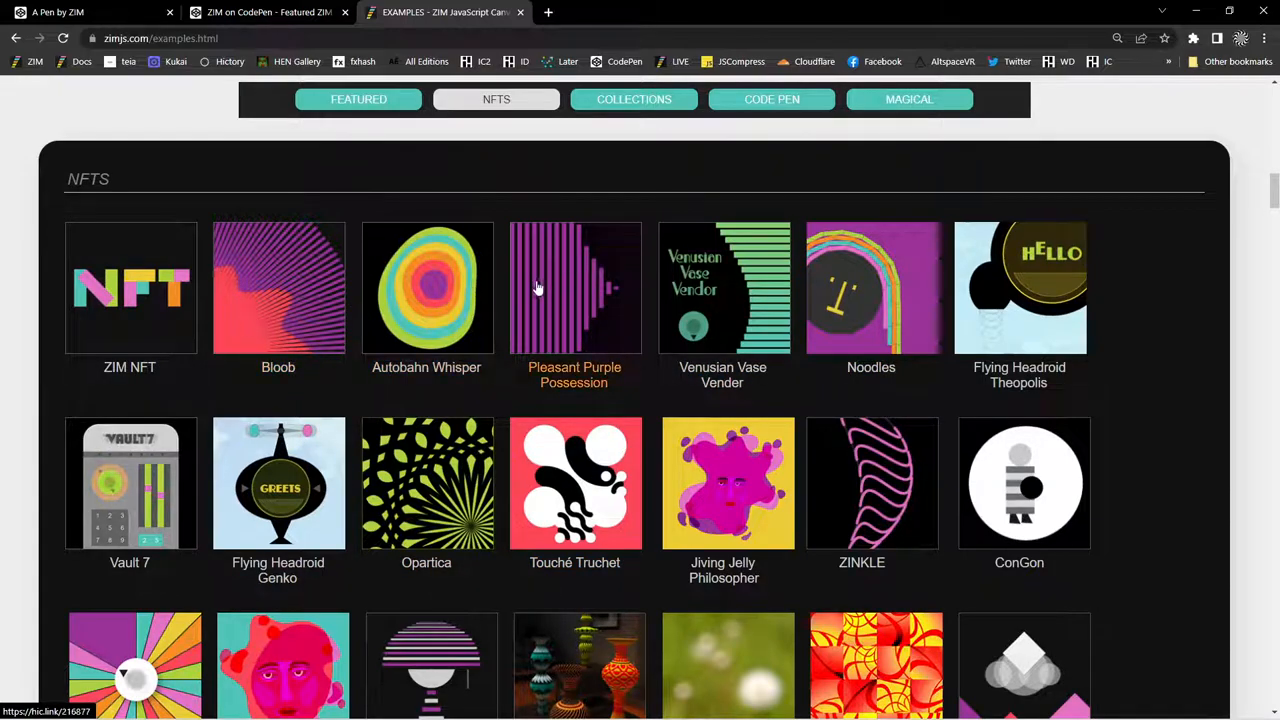
pyautogui.moveTo(513, 352)
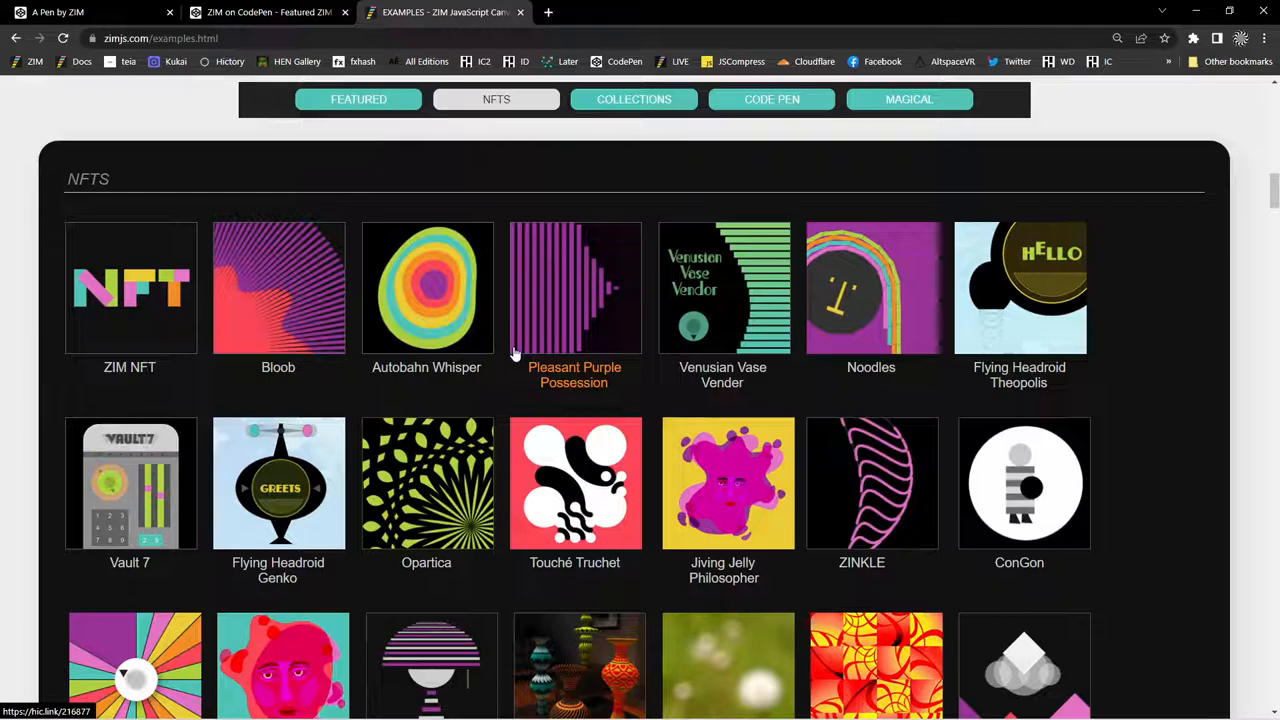
pyautogui.scroll(-3)
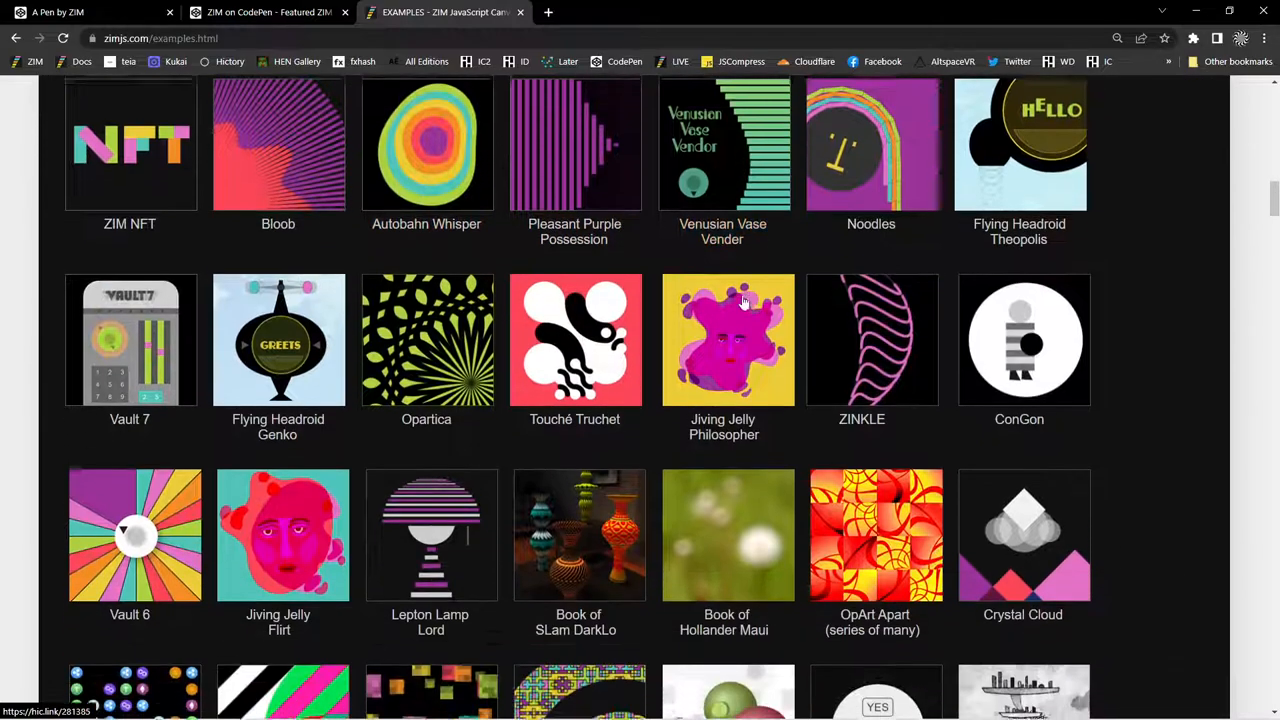
pyautogui.scroll(-3)
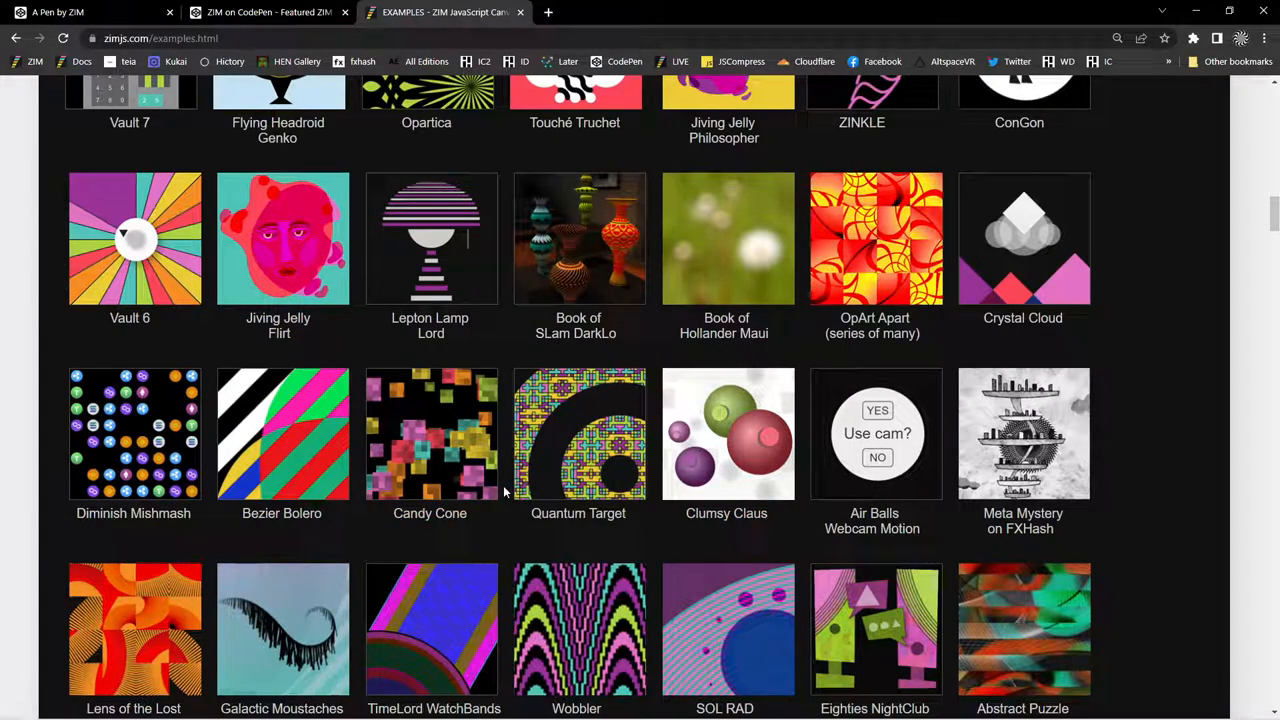
pyautogui.scroll(-3)
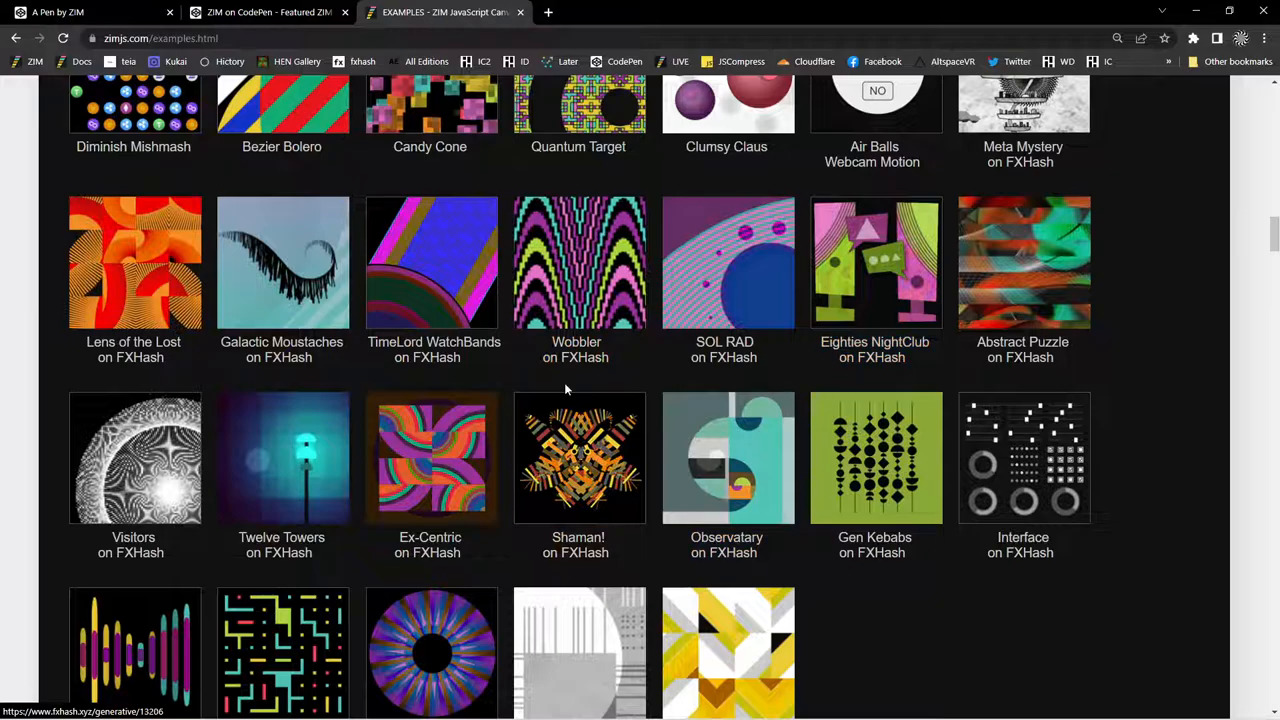
pyautogui.scroll(-3)
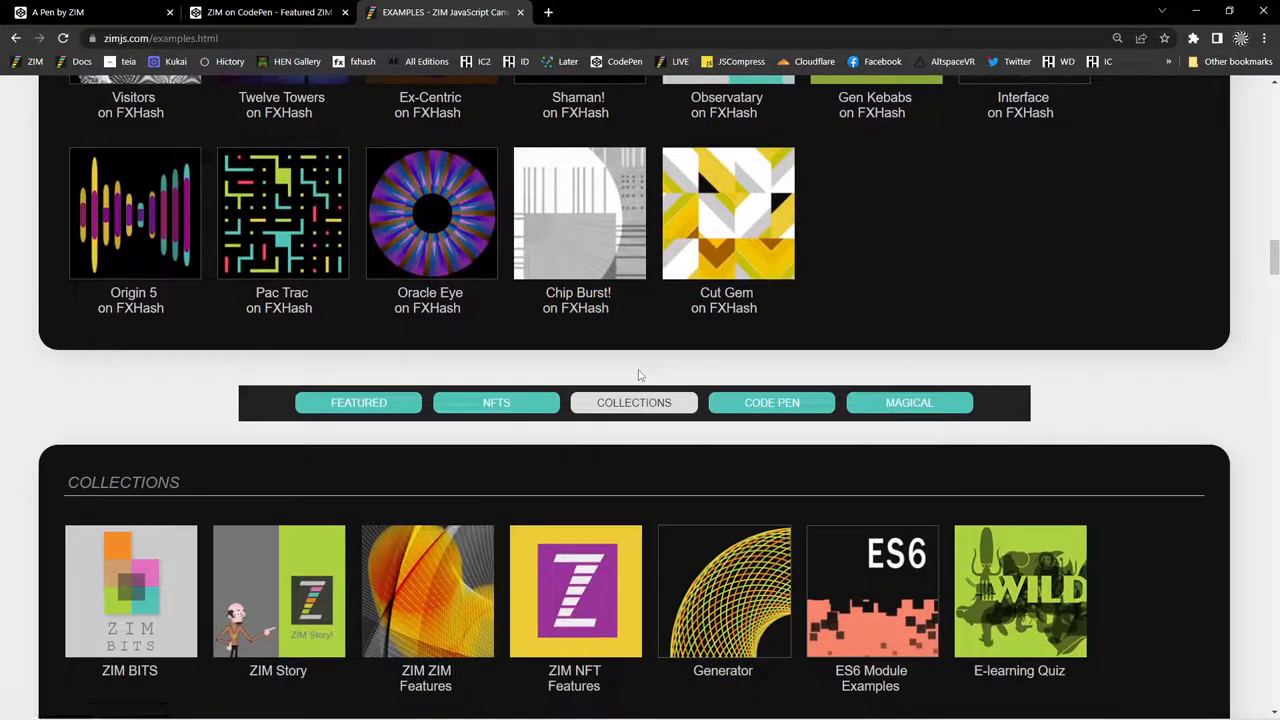
pyautogui.scroll(-3)
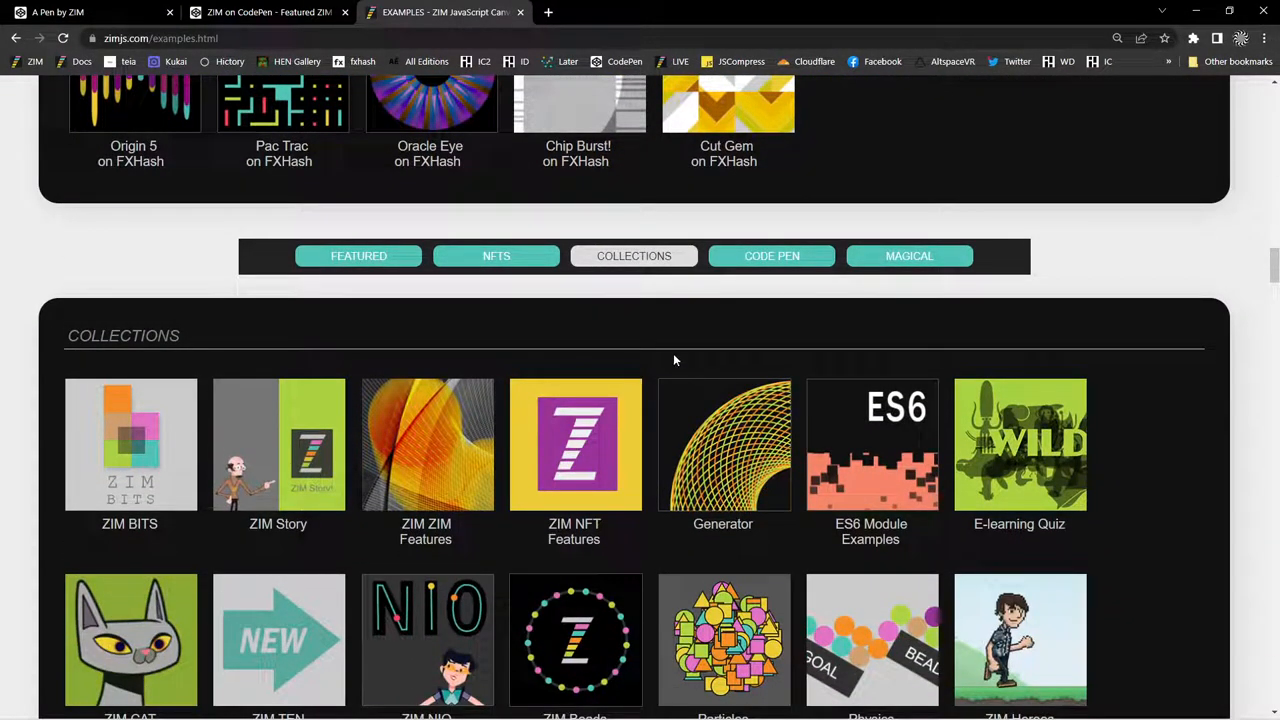
pyautogui.scroll(-3)
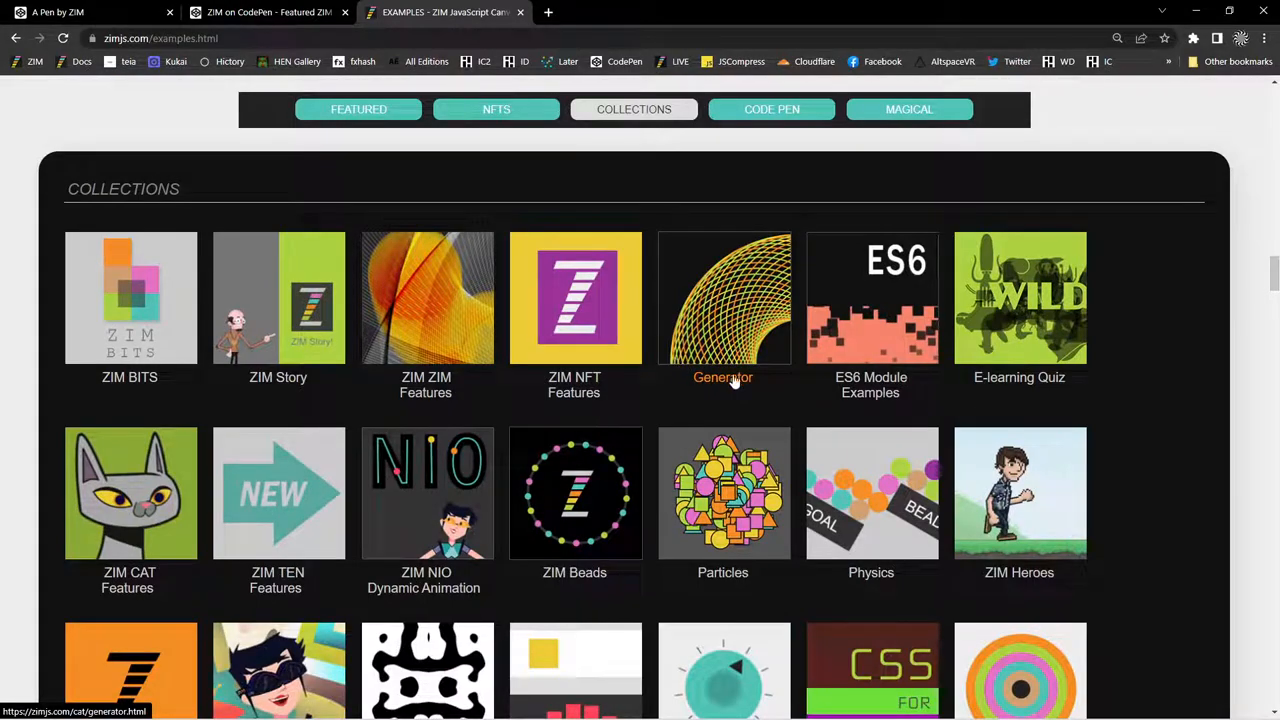
pyautogui.scroll(-3)
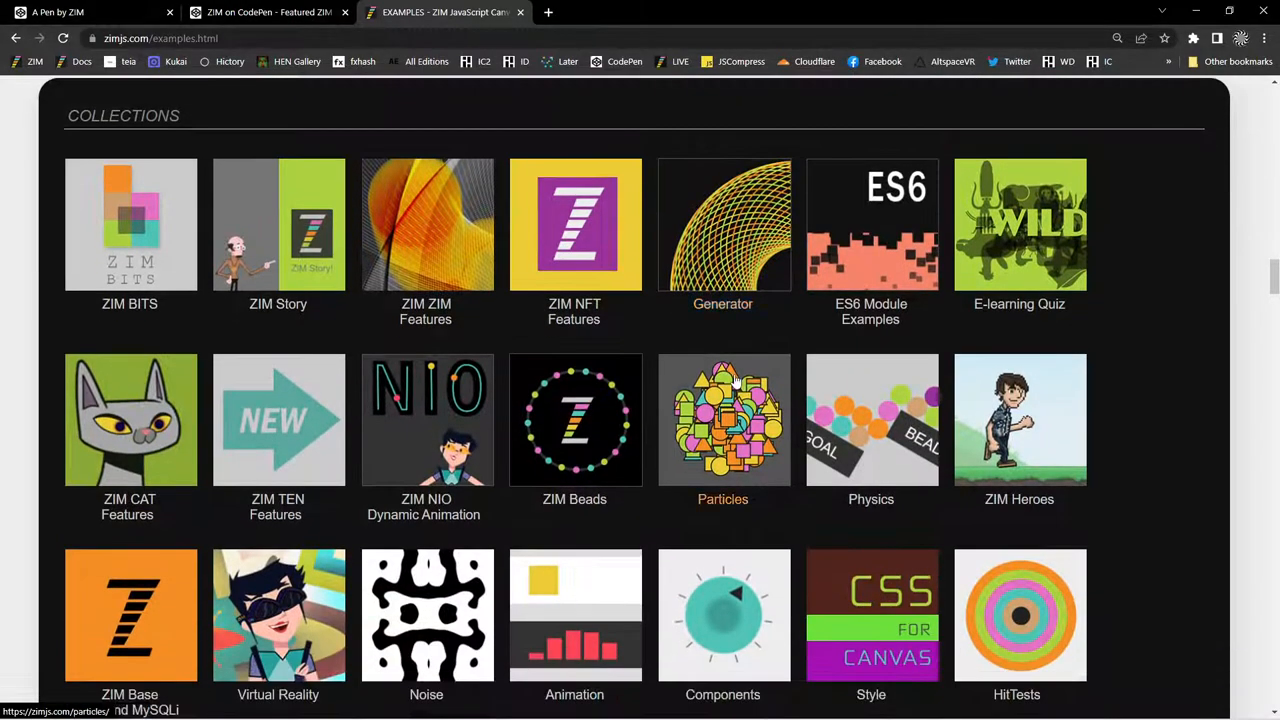
pyautogui.moveTo(660, 365)
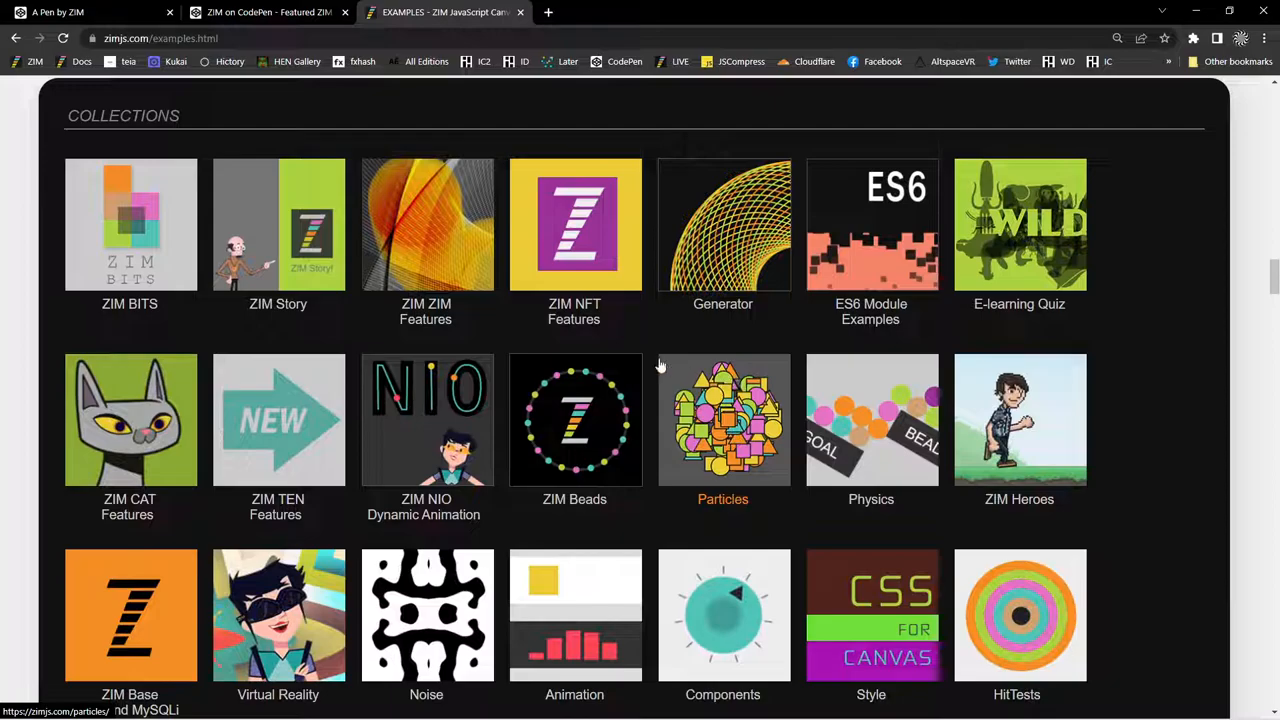
pyautogui.scroll(-3)
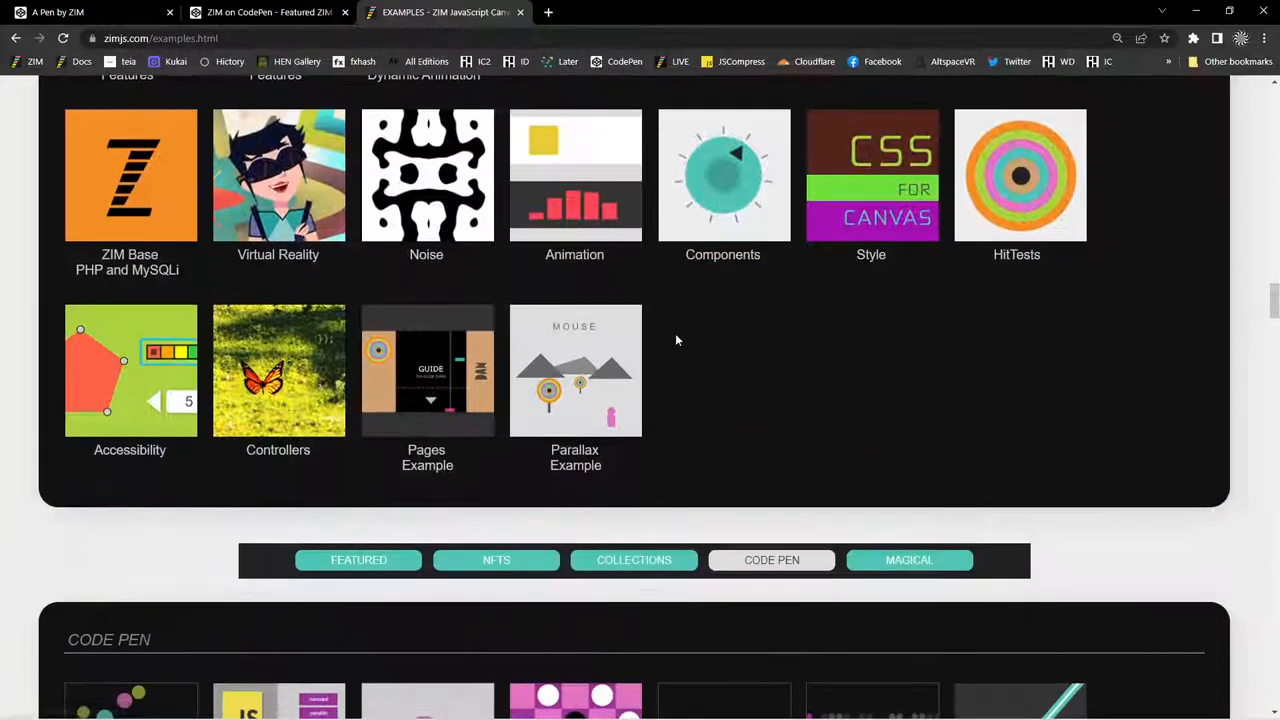
pyautogui.scroll(-3)
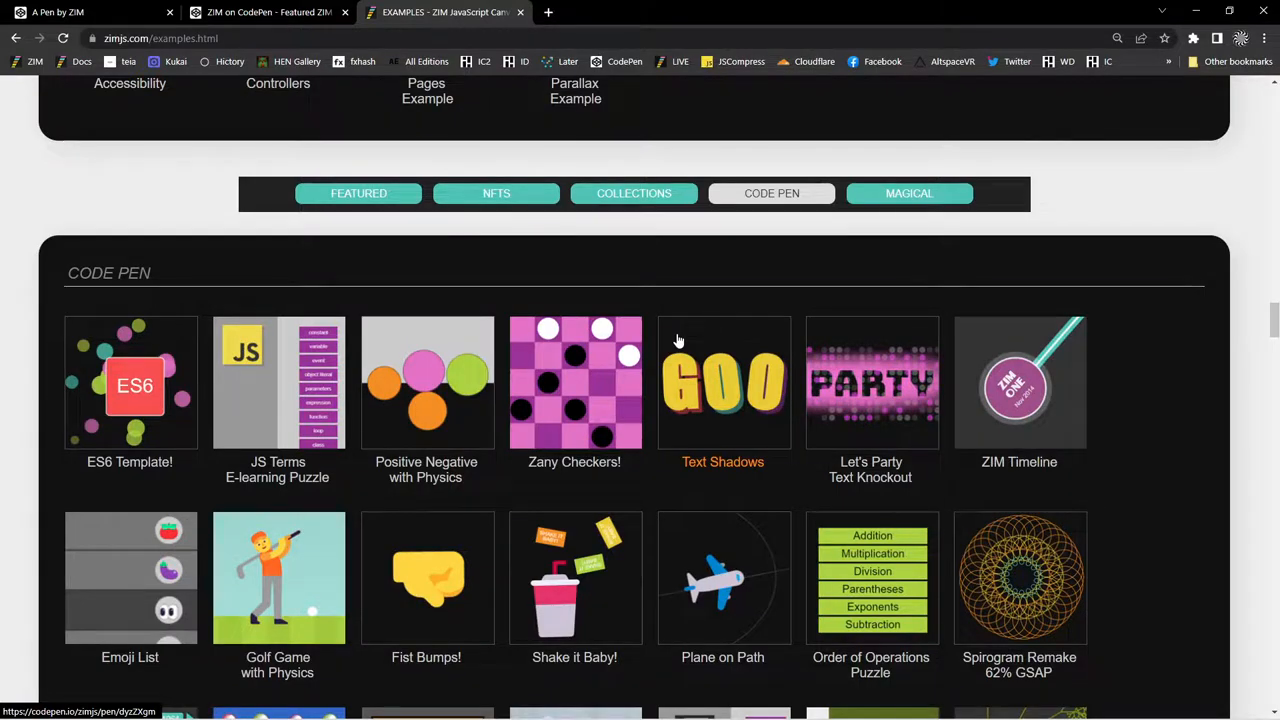
pyautogui.moveTo(710, 343)
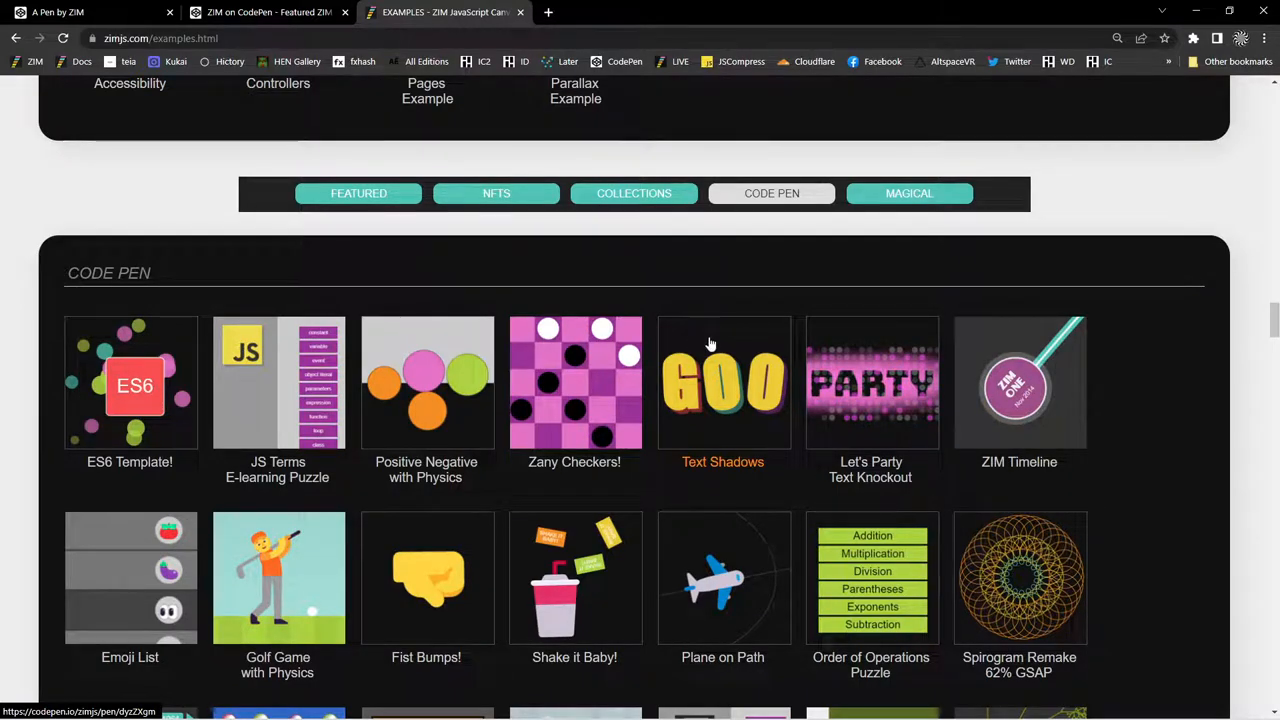
pyautogui.scroll(-3)
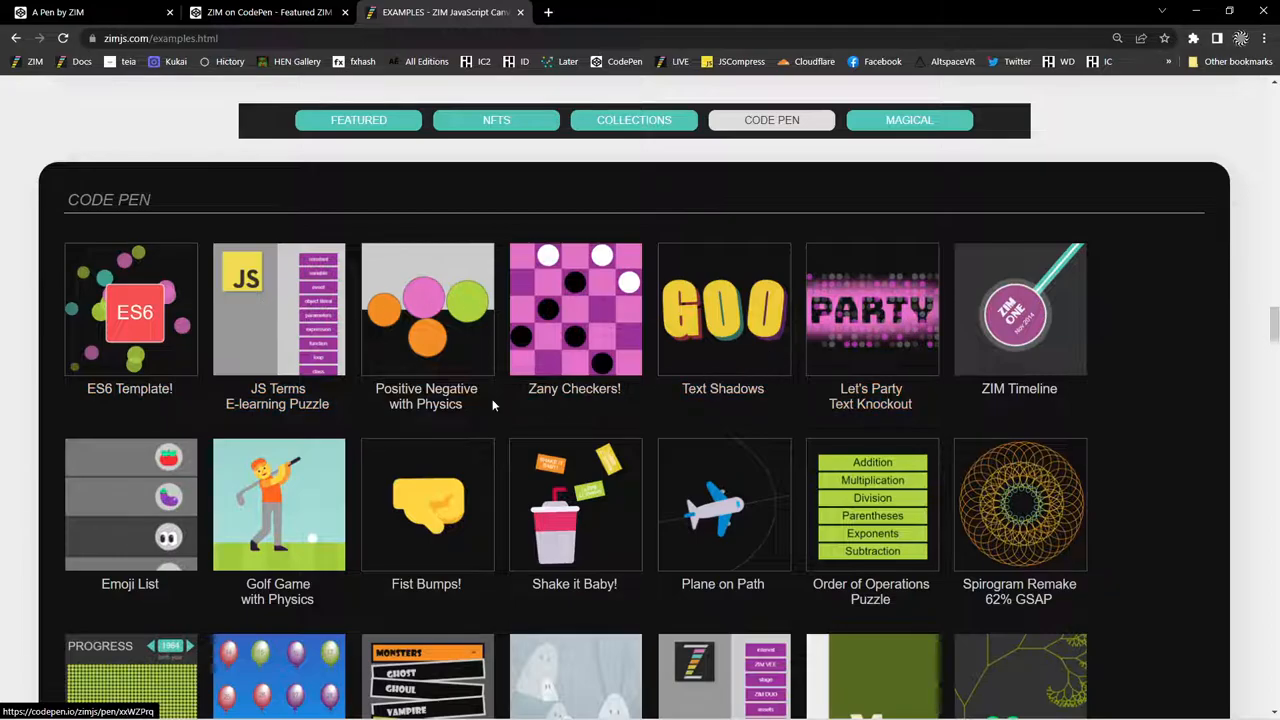
pyautogui.scroll(-3)
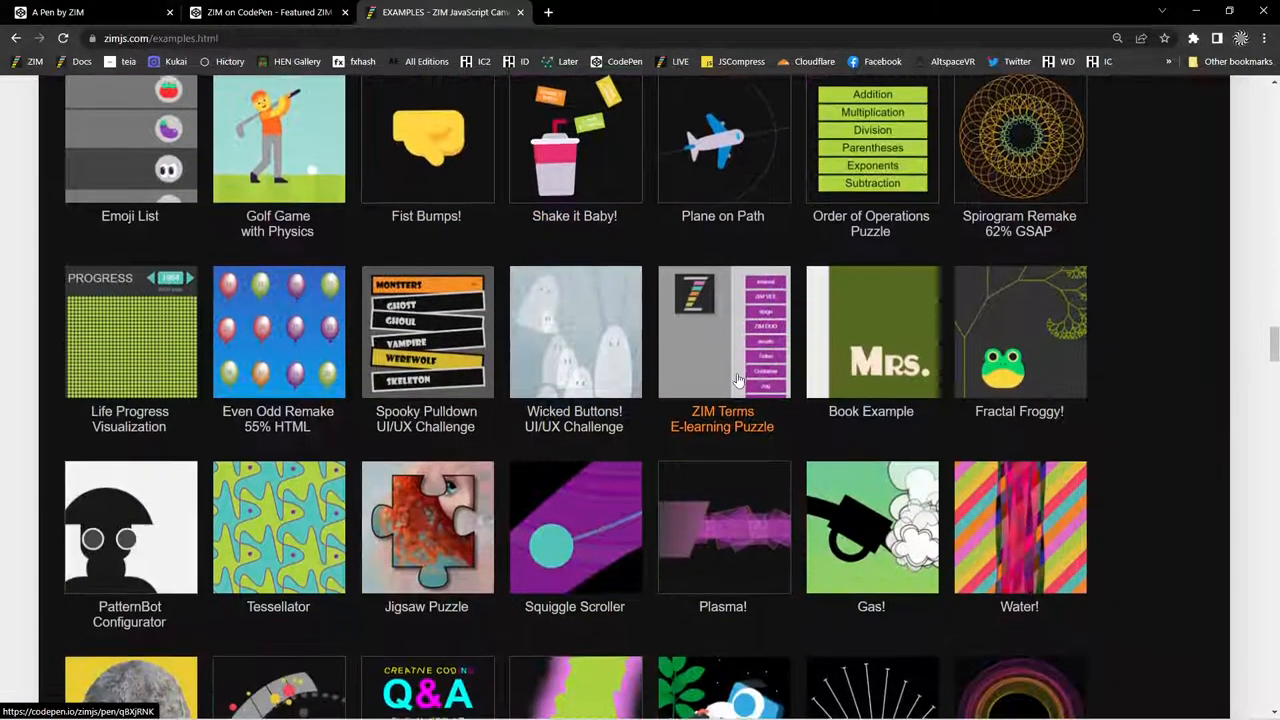
pyautogui.scroll(-3)
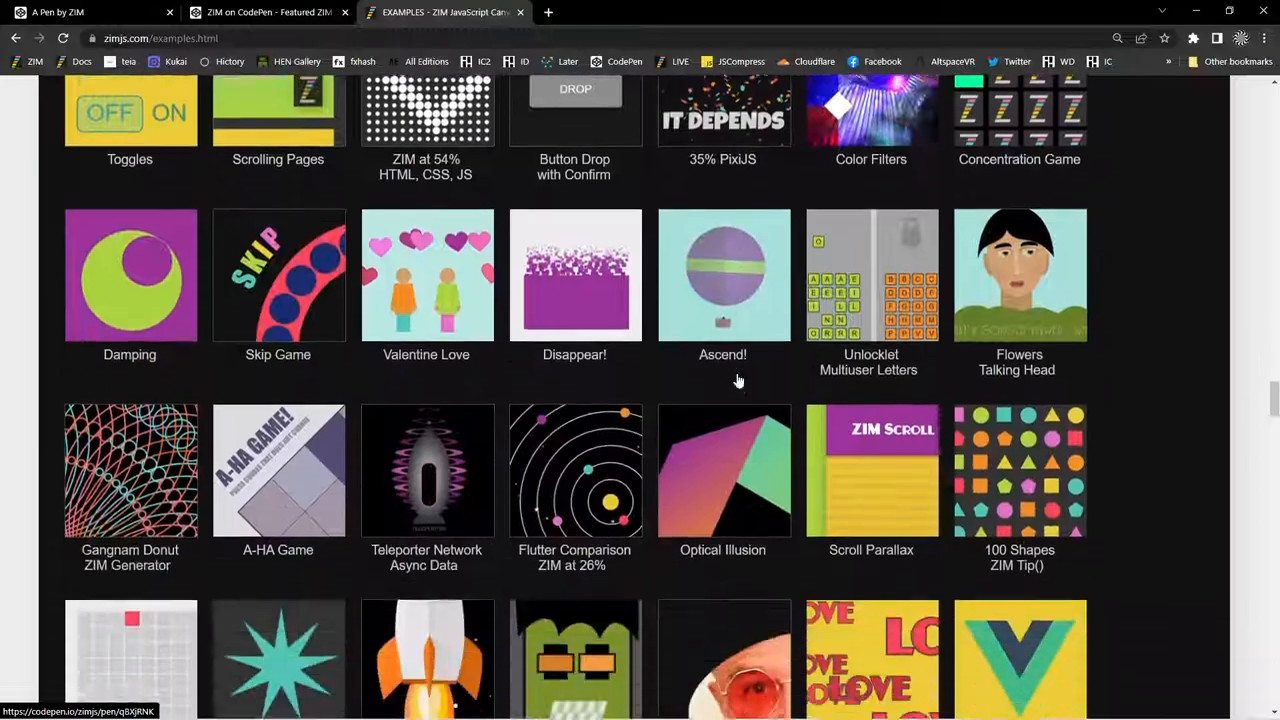
pyautogui.scroll(-3)
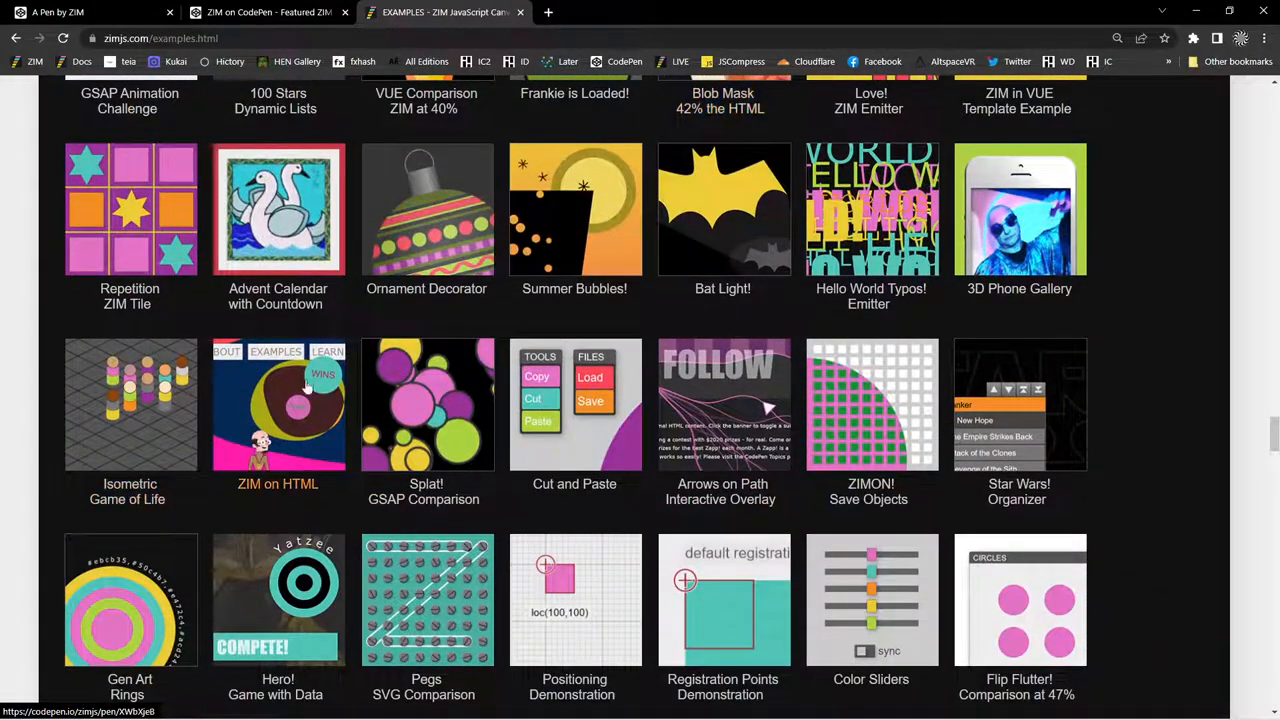
pyautogui.scroll(-3)
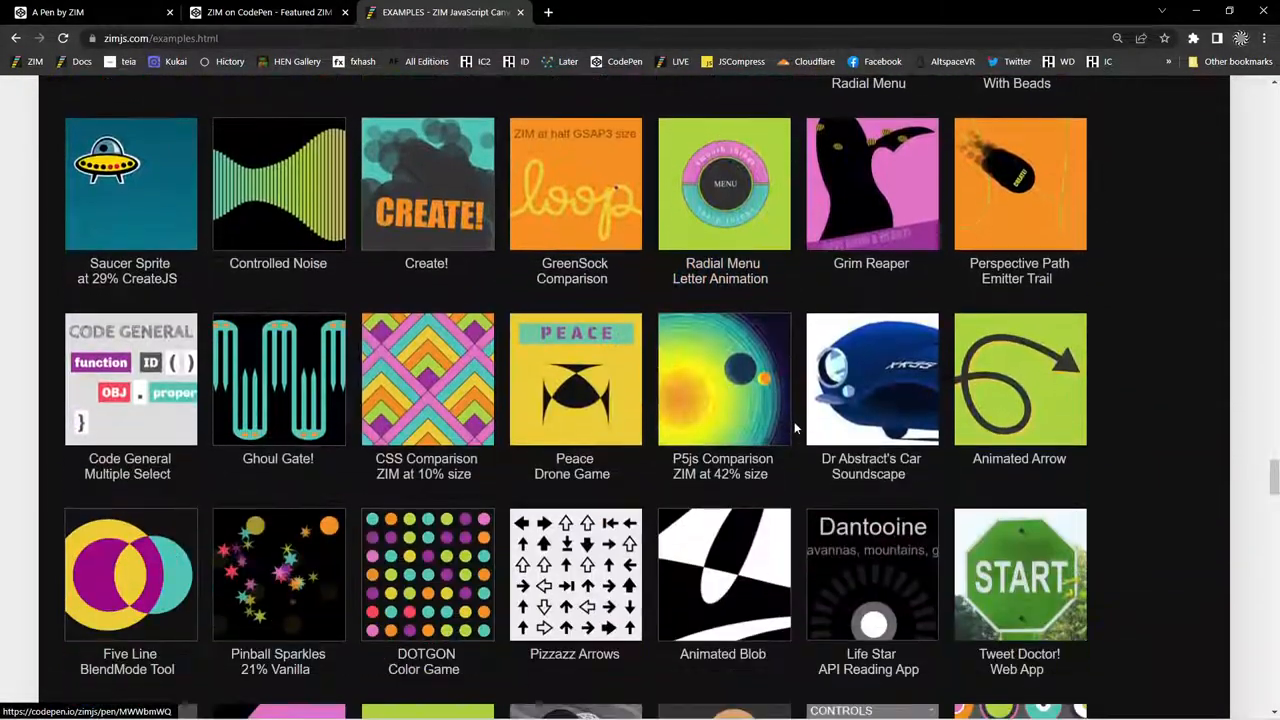
pyautogui.scroll(-3)
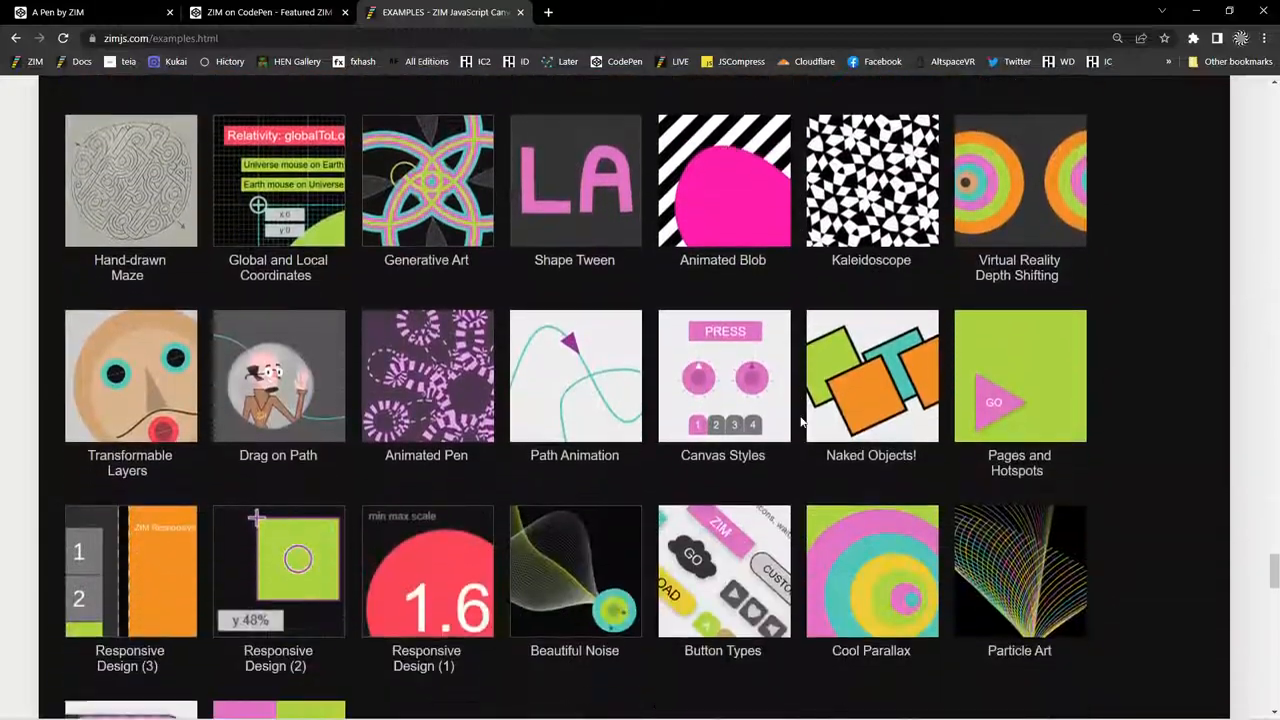
pyautogui.scroll(-3)
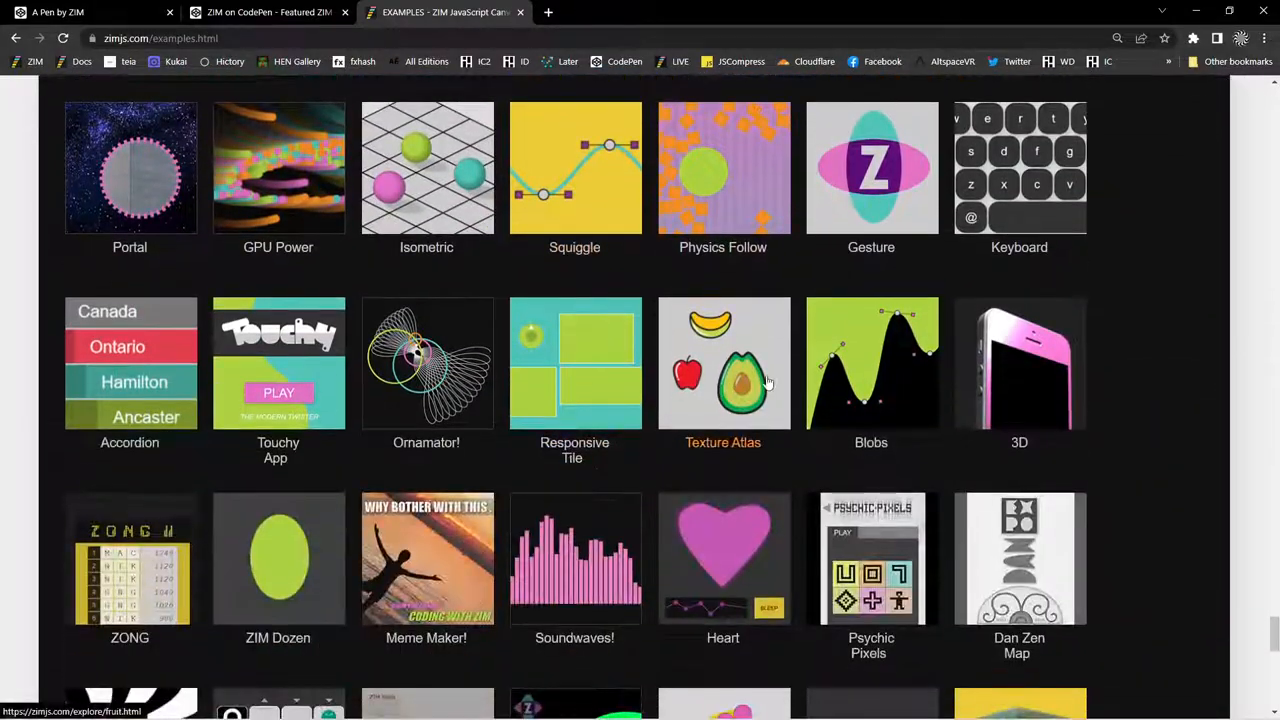
pyautogui.scroll(-3)
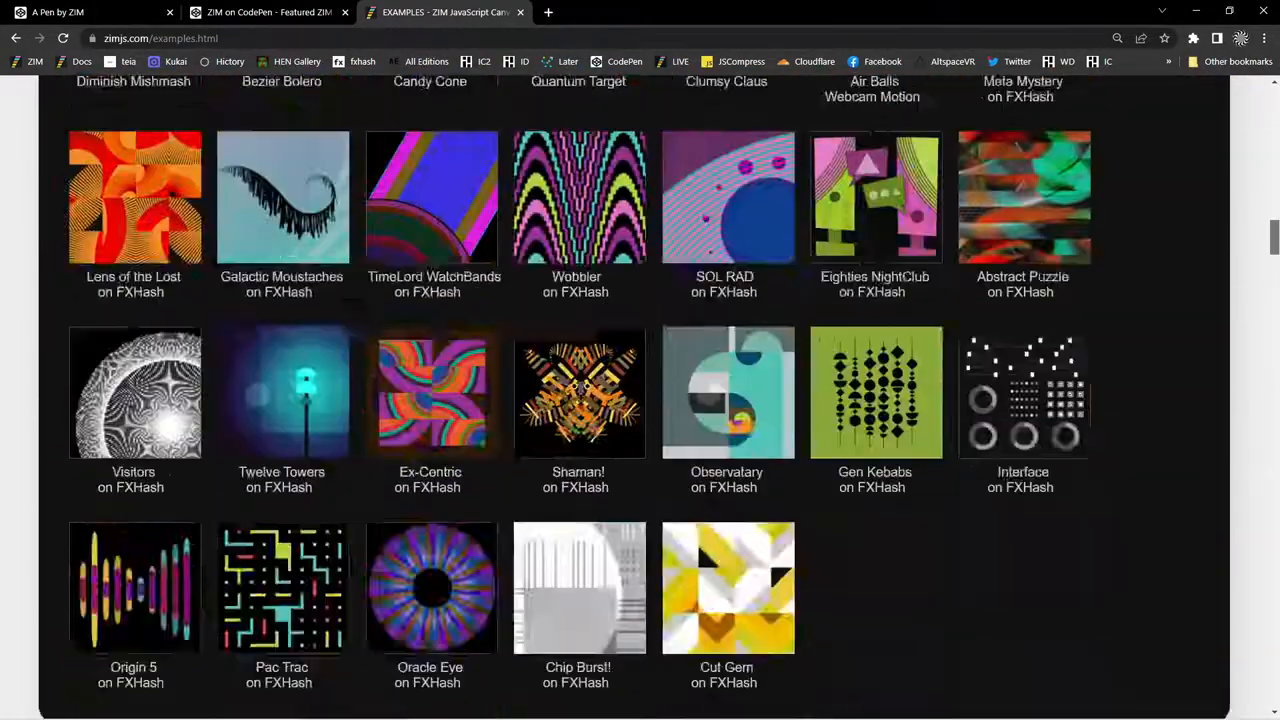
pyautogui.scroll(3)
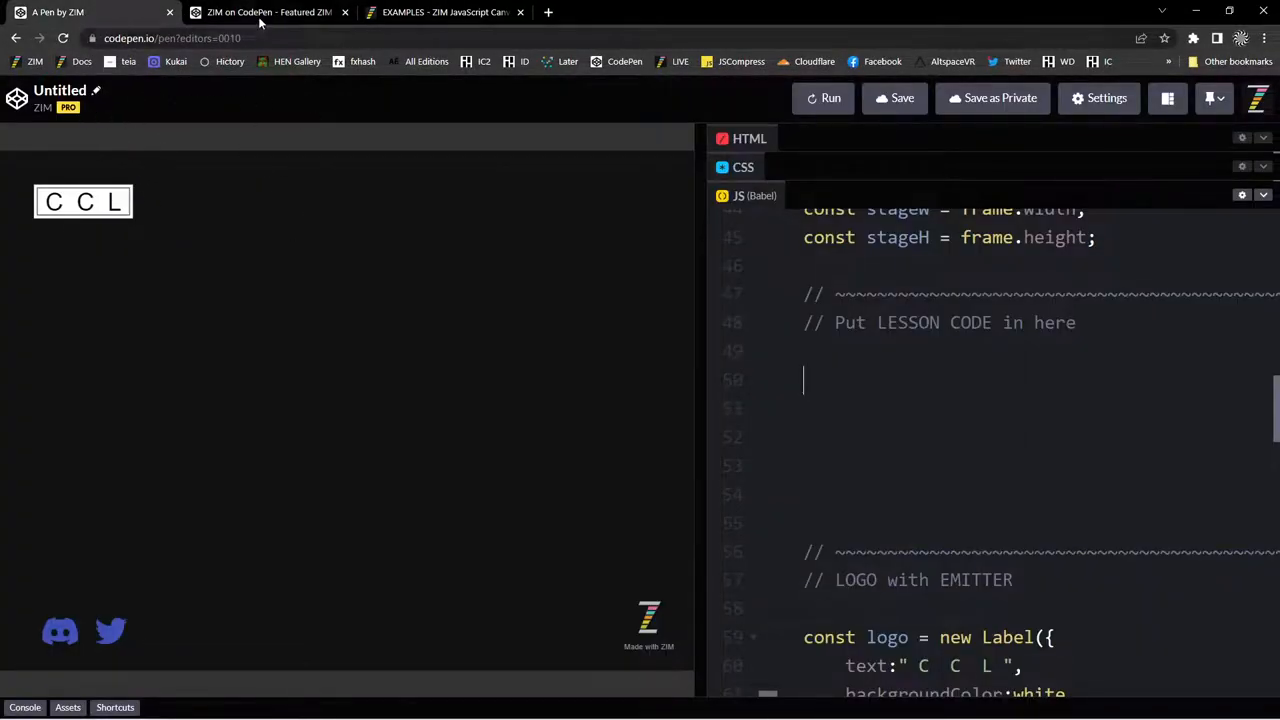
# Return to the 'ZIM on CodePen - Featured ZIM' tab led by the Jigsaw Puzzle pen.
pyautogui.click(250, 14)
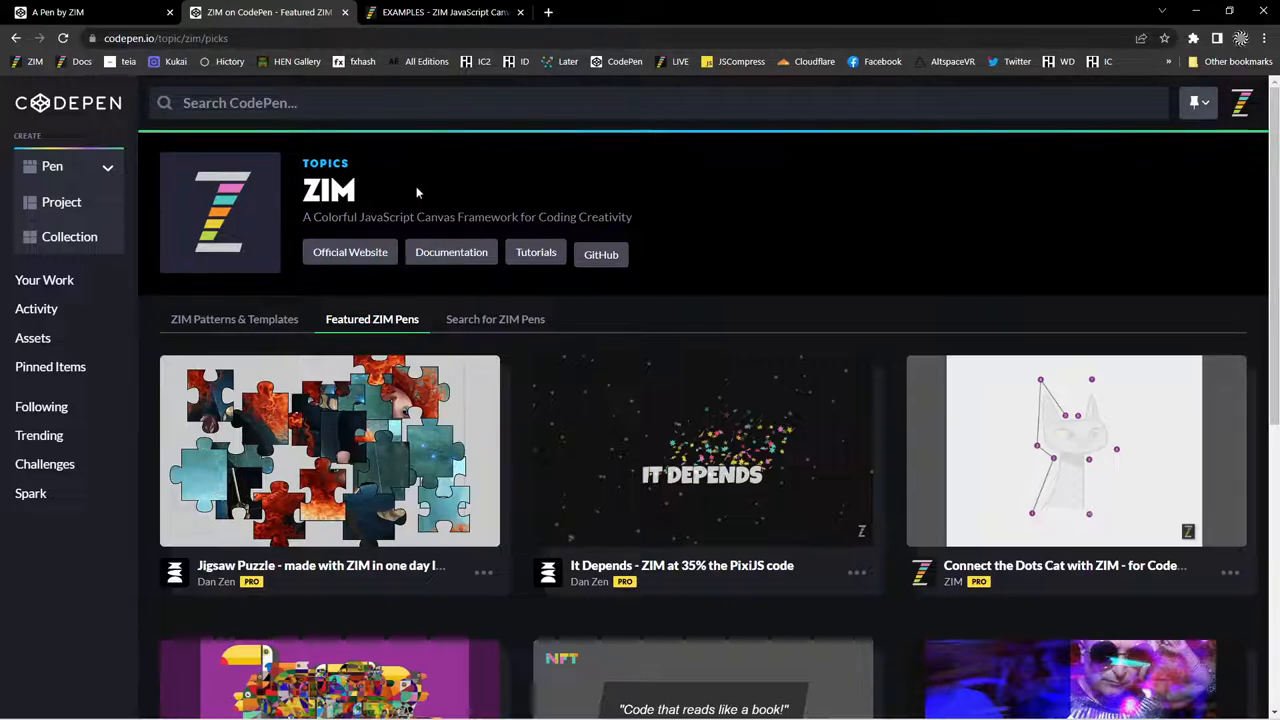
pyautogui.moveTo(306, 332)
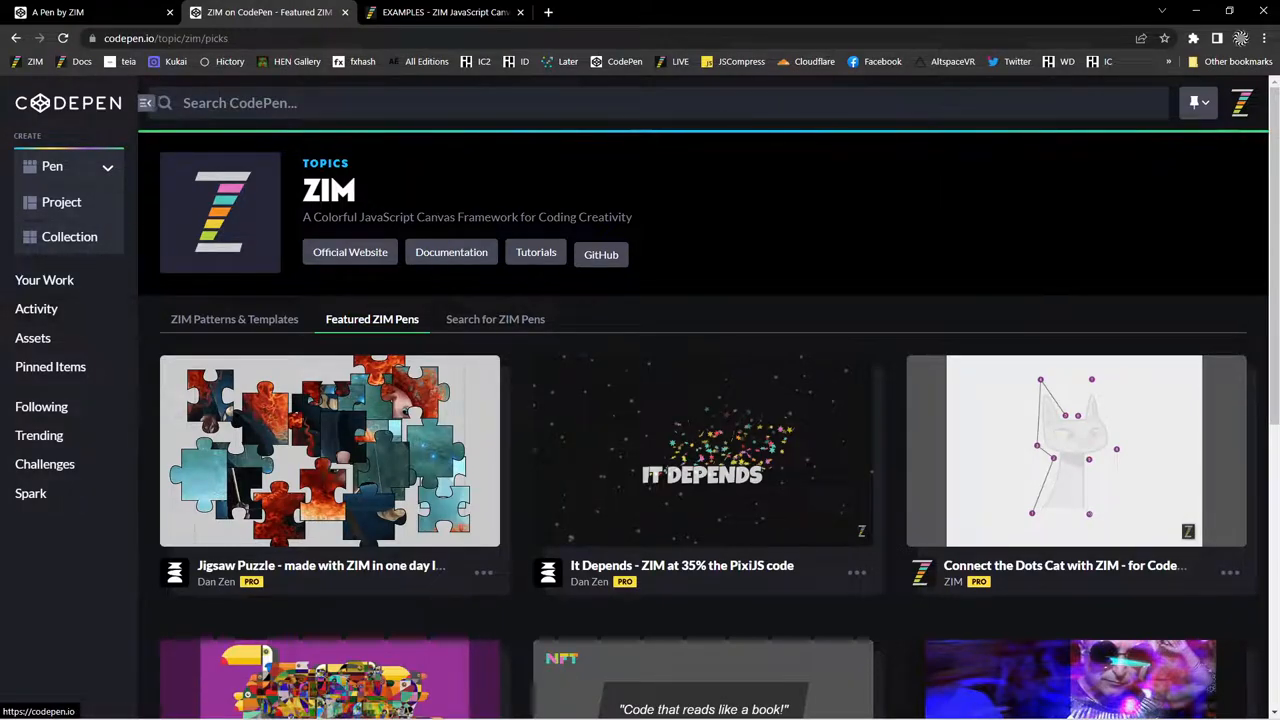
# Go to ZIM's profile through the account menu and list its collections, including Creative Coding Lessons.
pyautogui.click(1242, 103)
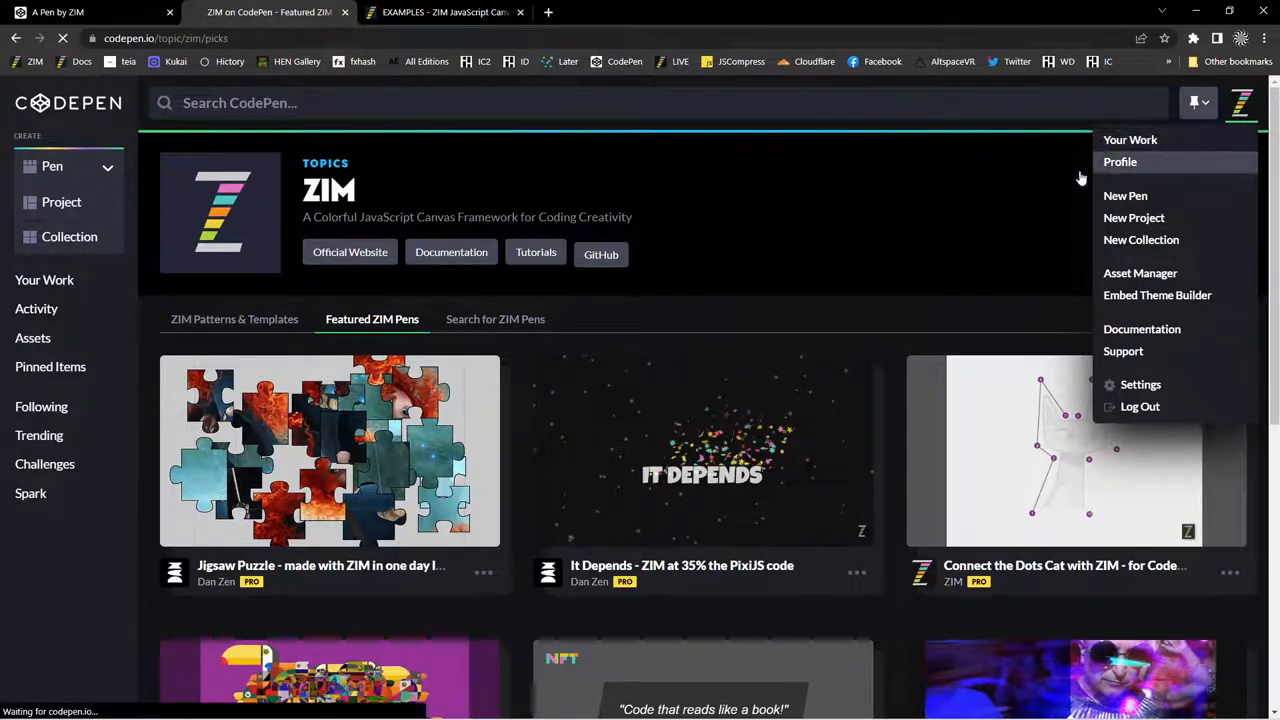
pyautogui.click(1120, 161)
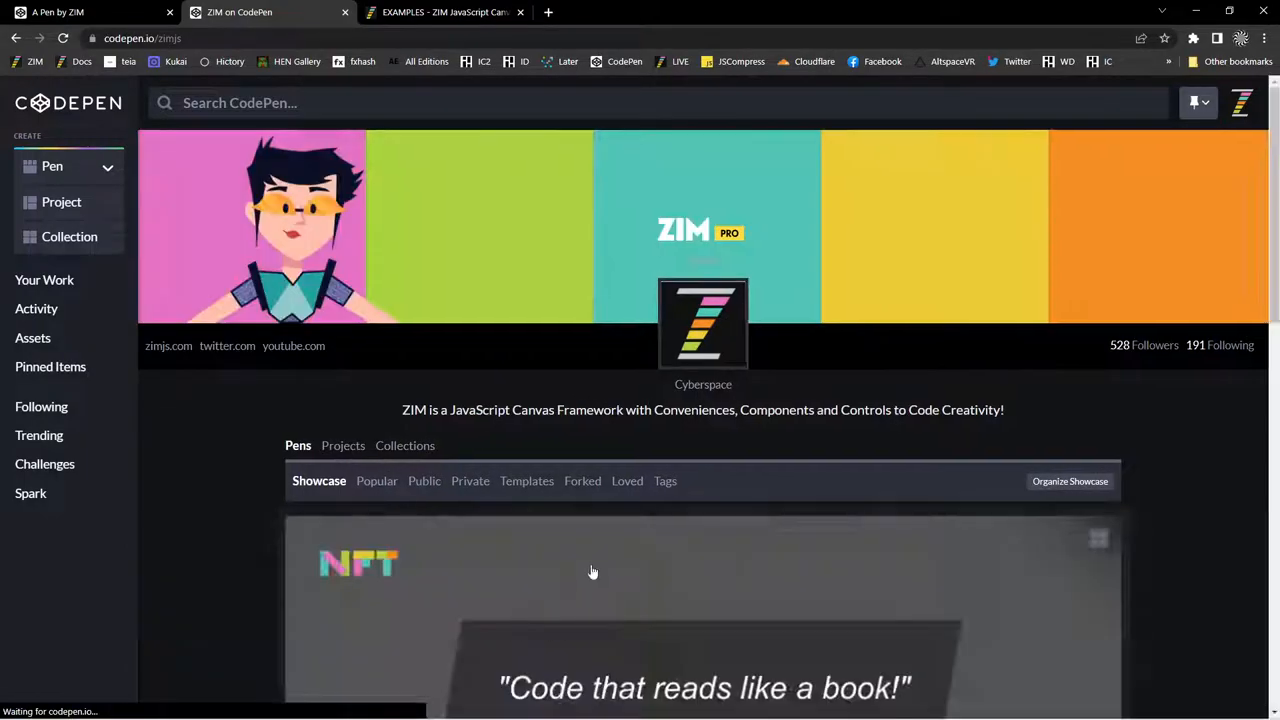
pyautogui.scroll(-3)
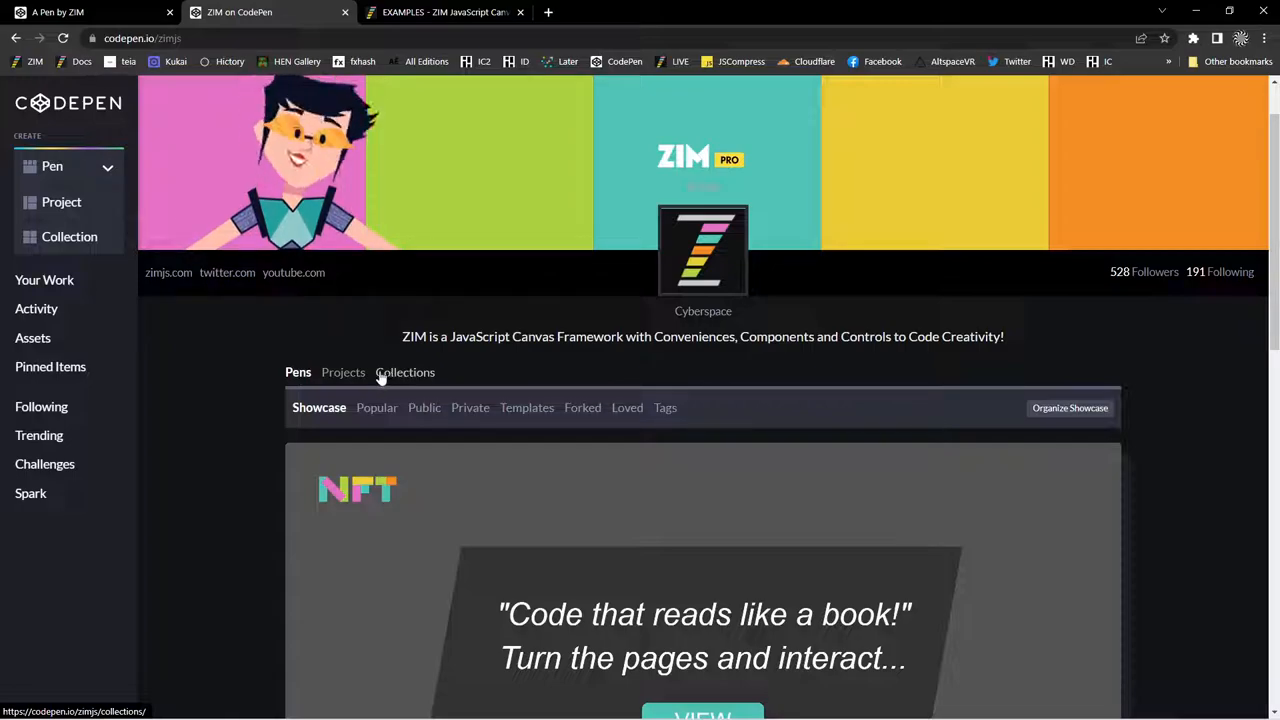
pyautogui.click(405, 372)
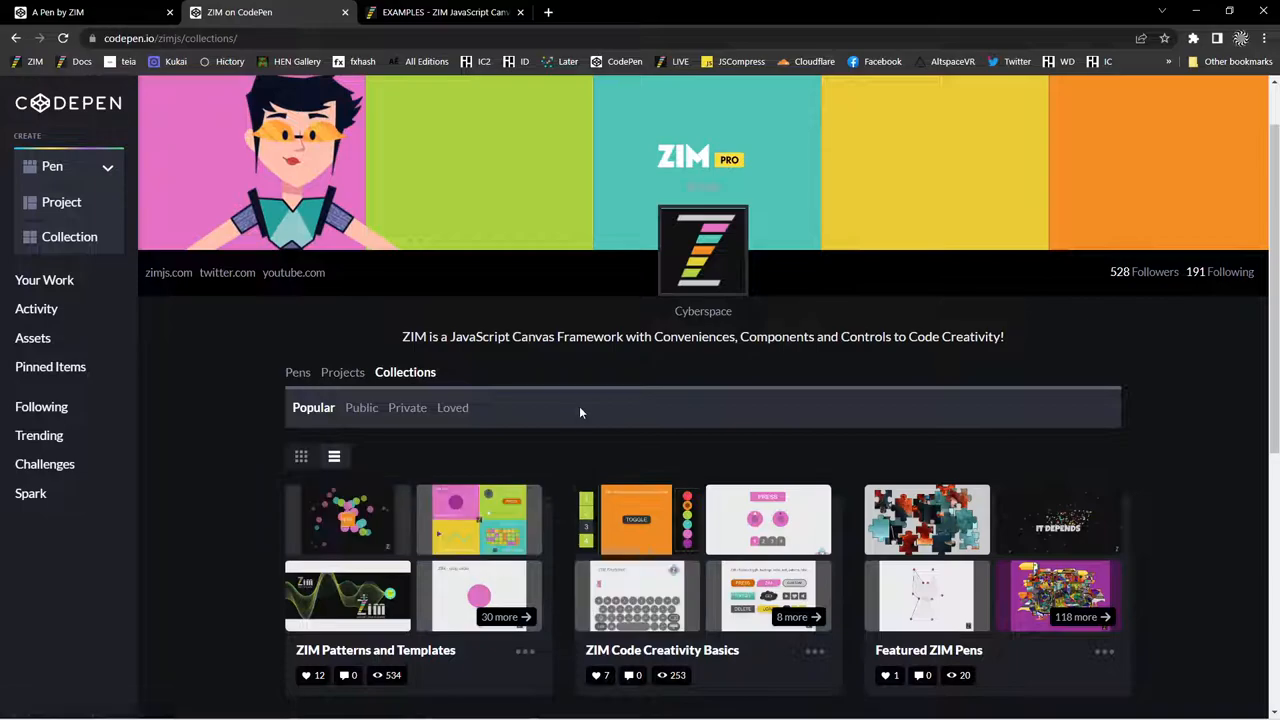
pyautogui.scroll(-3)
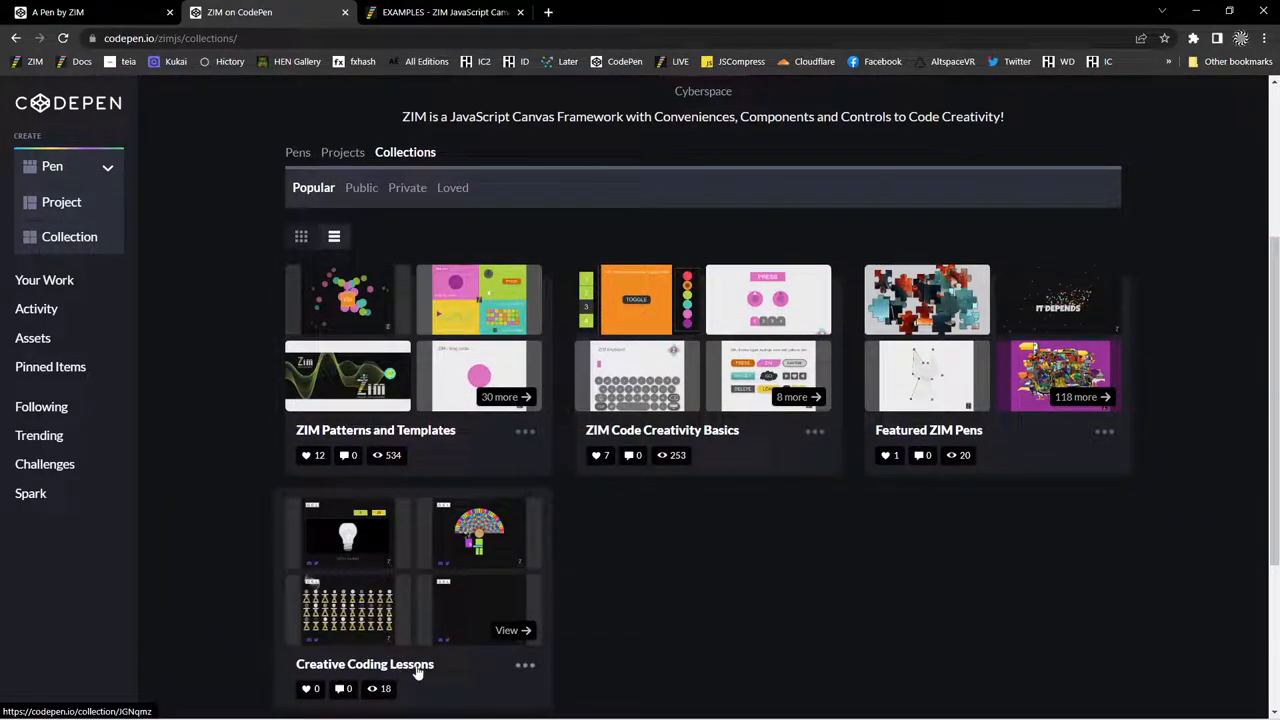
# Open Creative Coding Lessons and scroll through CCL 03, 02, 01 and the CCL 00 Template.
pyautogui.click(363, 664)
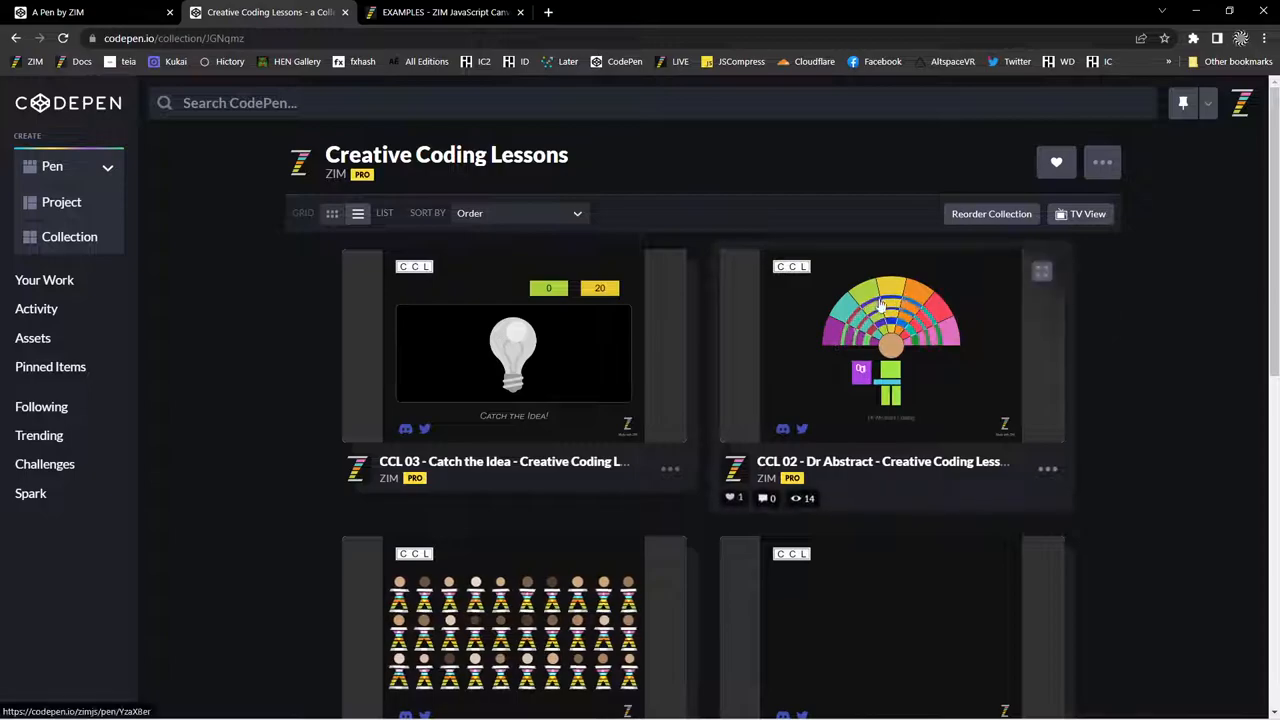
pyautogui.scroll(-3)
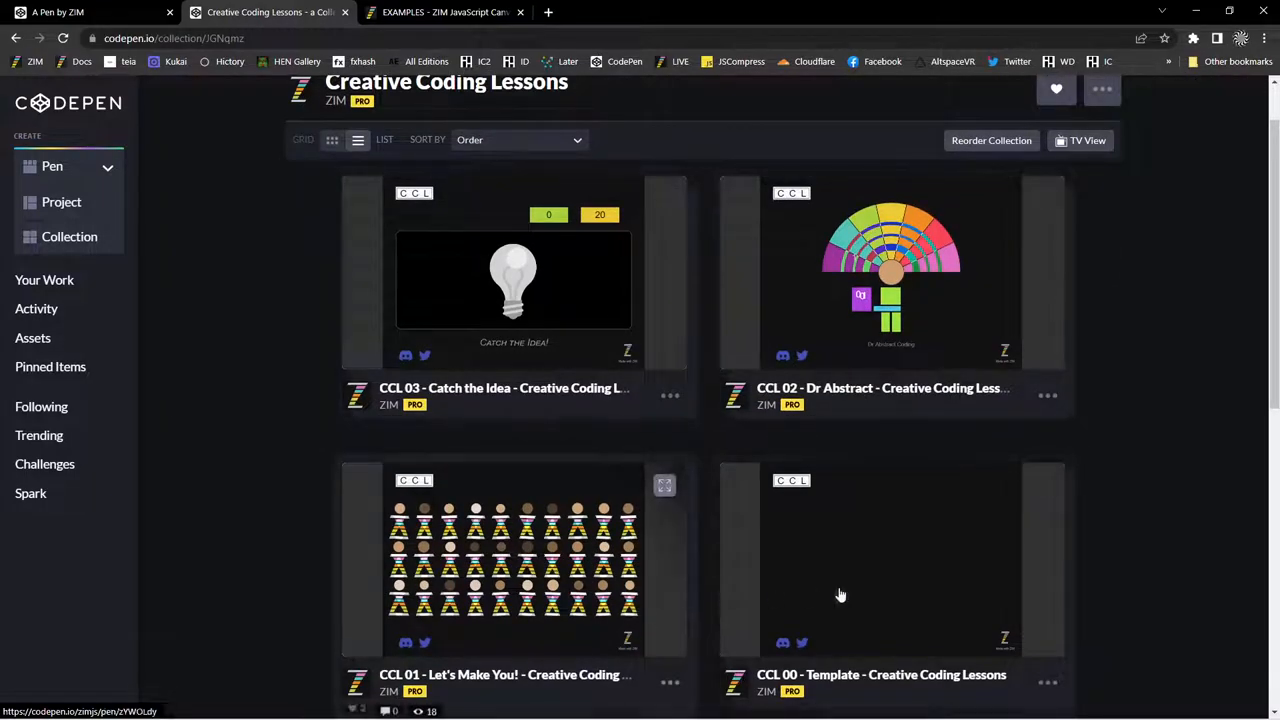
pyautogui.moveTo(580, 560)
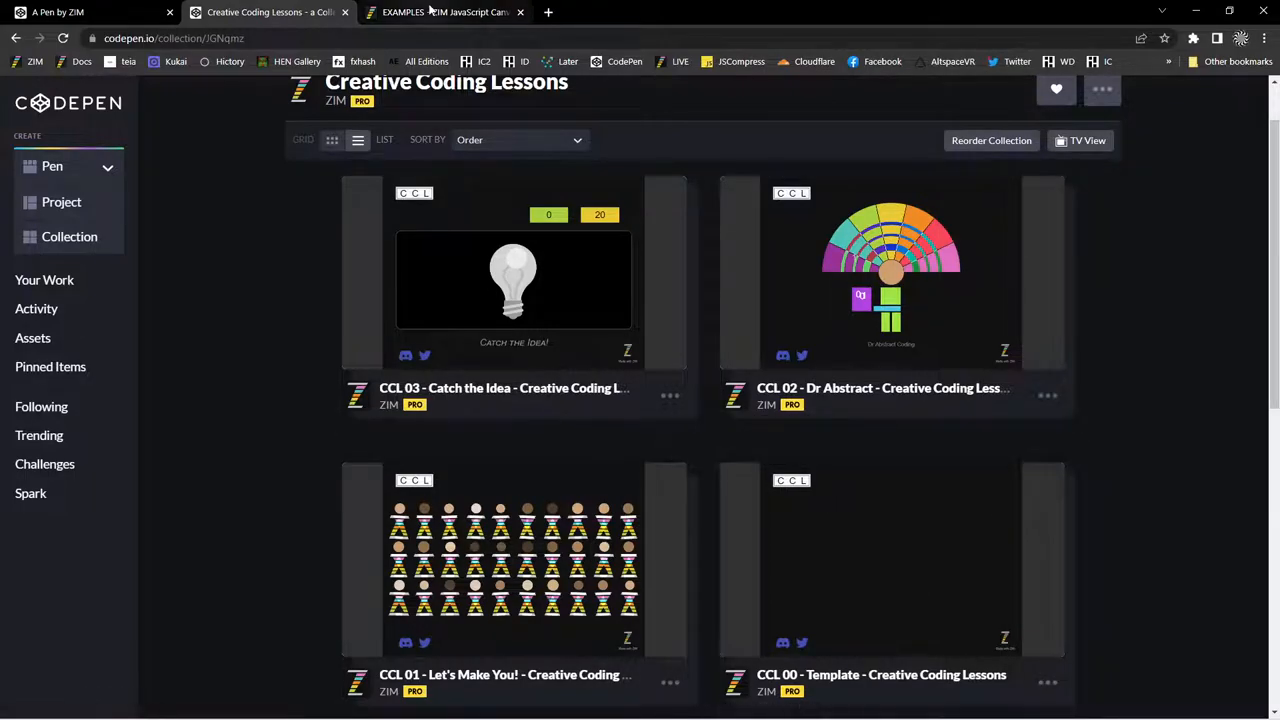
# Switch to the ZIM website's LEARN page and scroll down to the Creative Coding section.
pyautogui.click(445, 12)
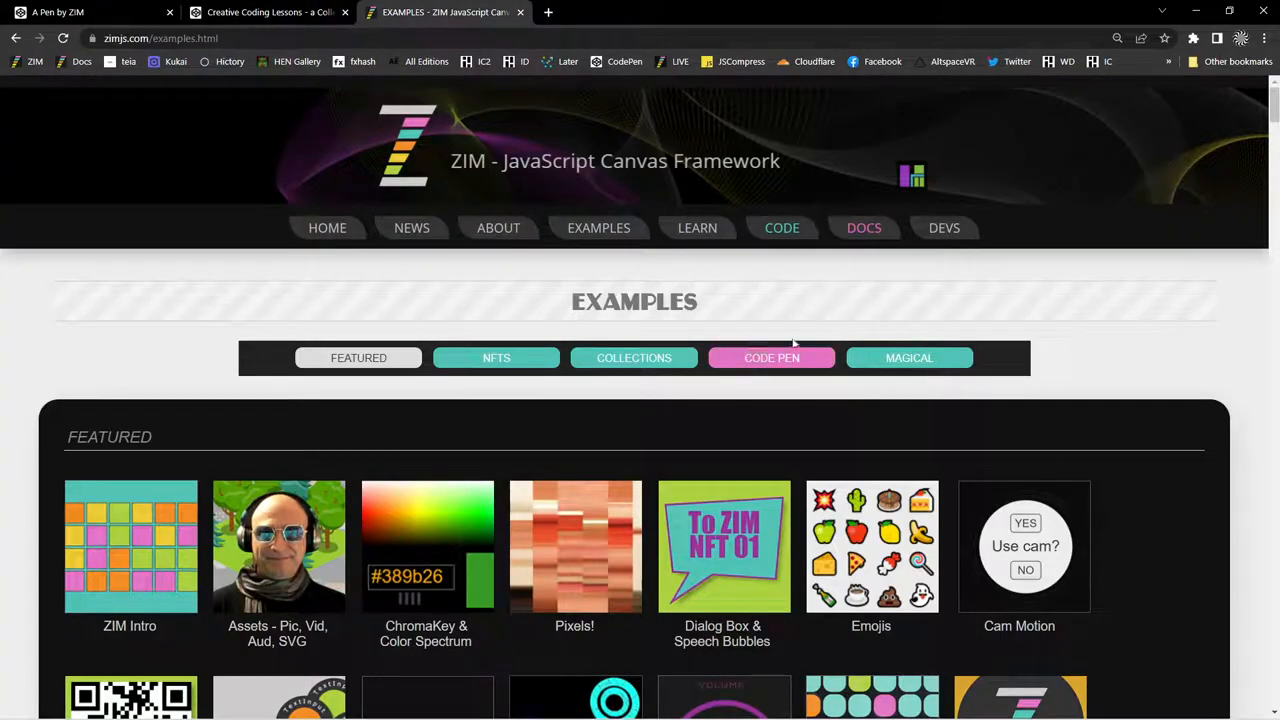
pyautogui.click(697, 227)
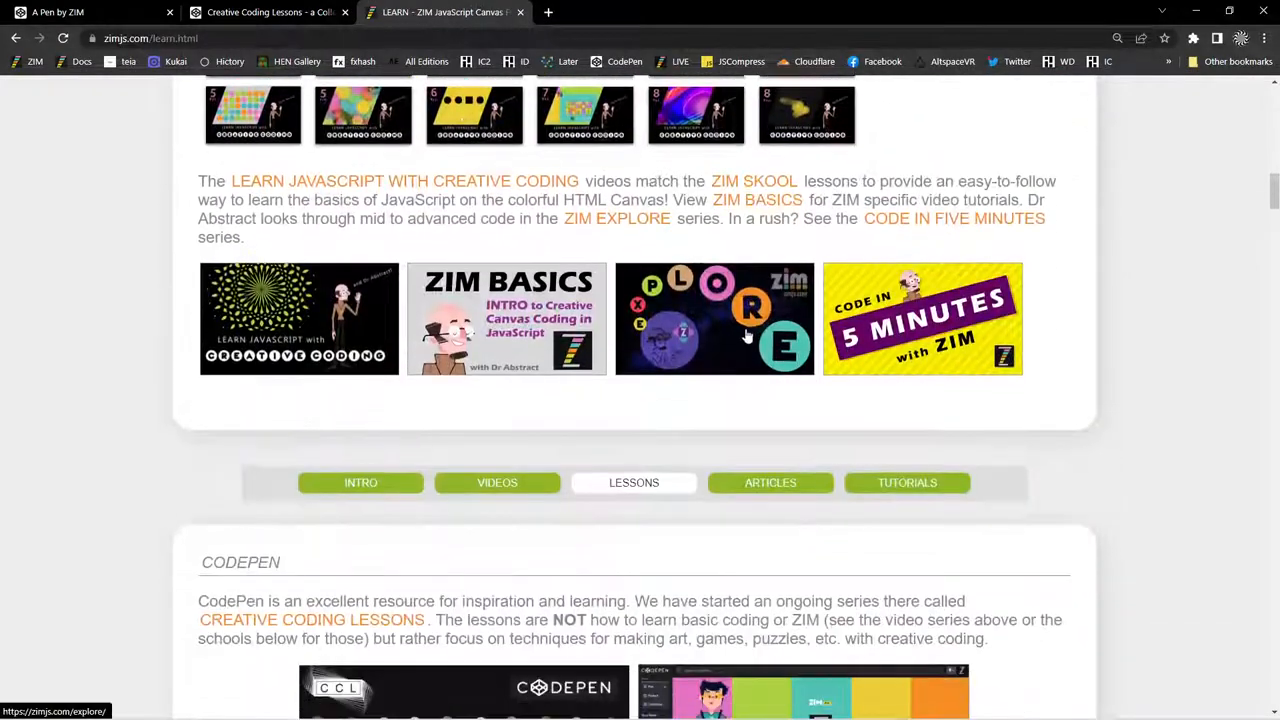
pyautogui.scroll(-3)
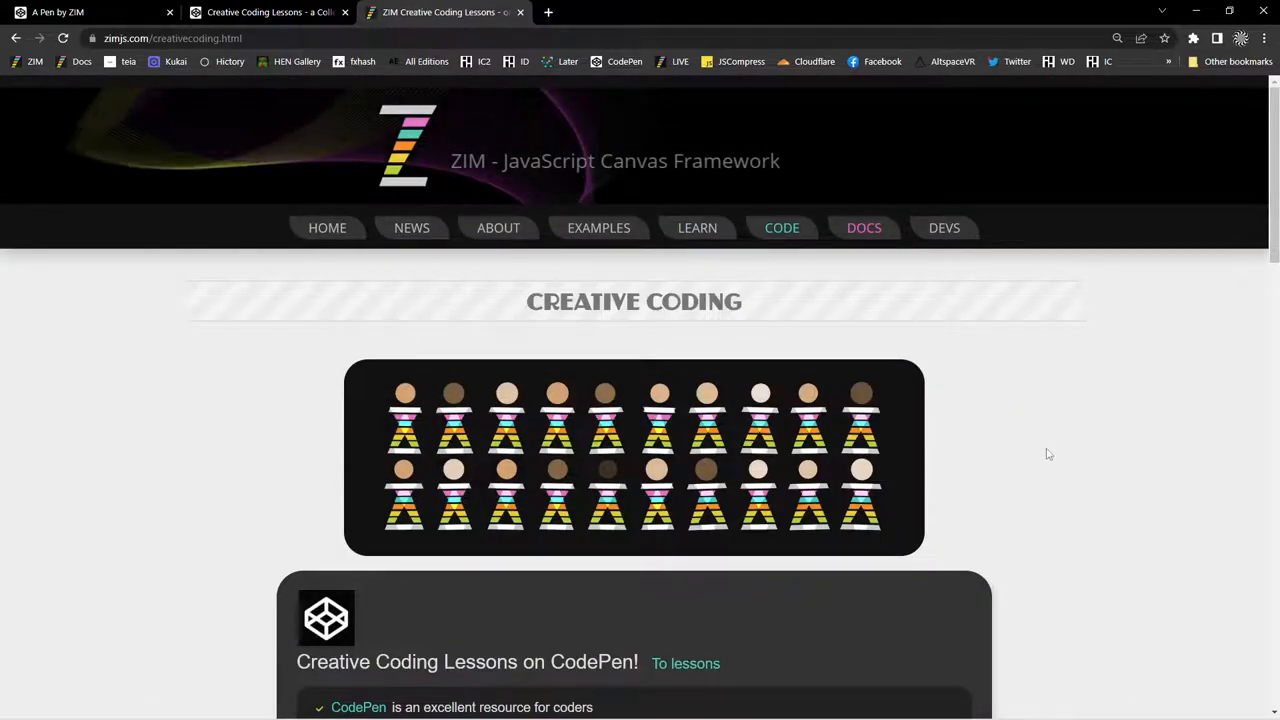
pyautogui.scroll(-3)
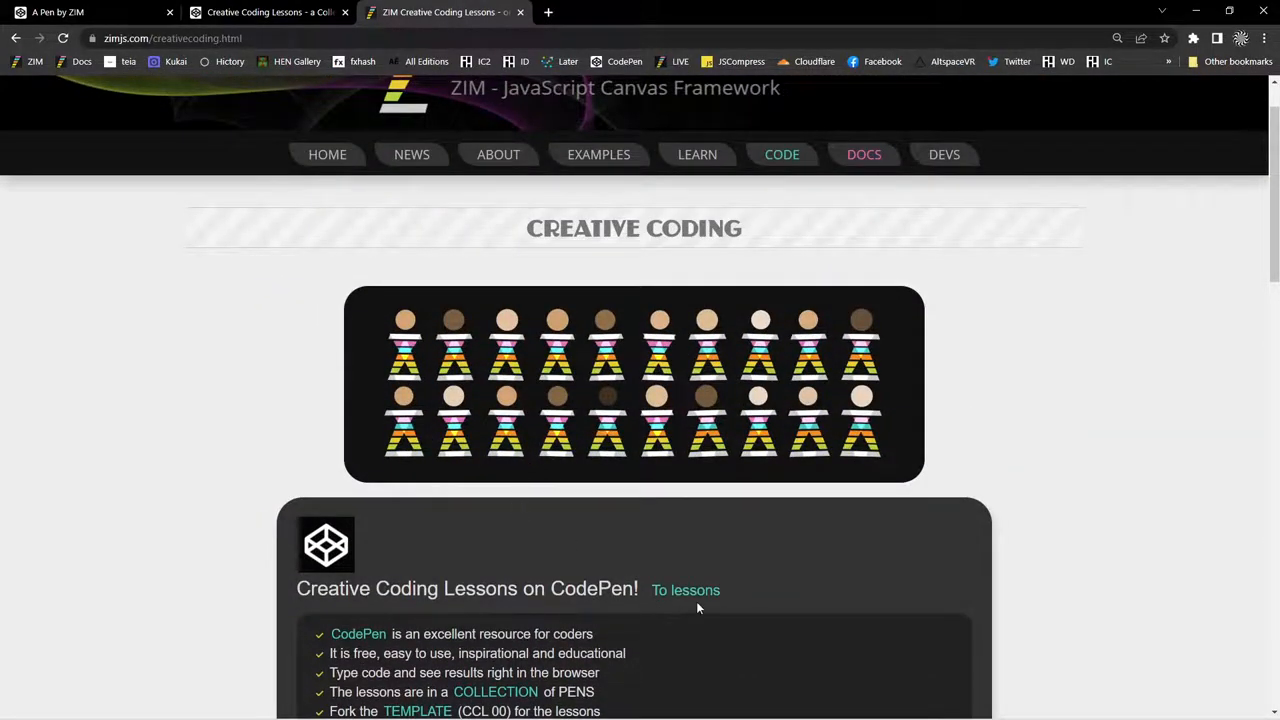
pyautogui.moveTo(695, 410)
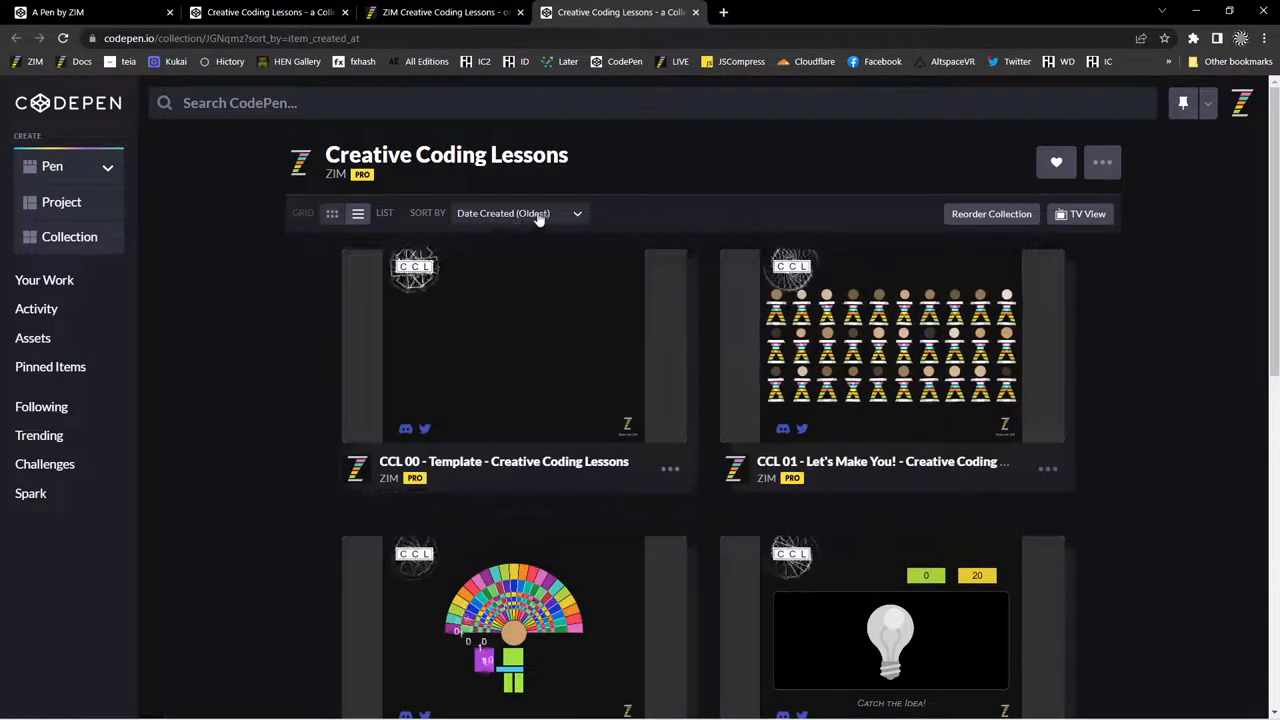
pyautogui.moveTo(579, 426)
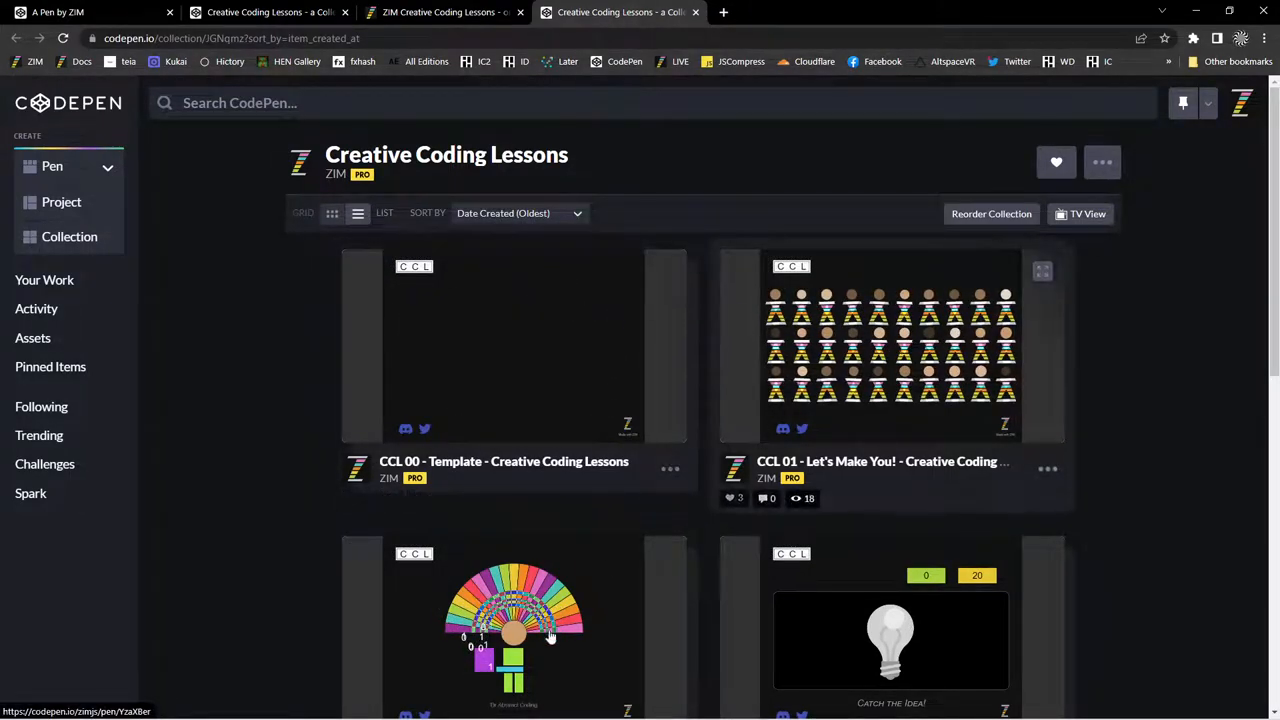
pyautogui.moveTo(603, 313)
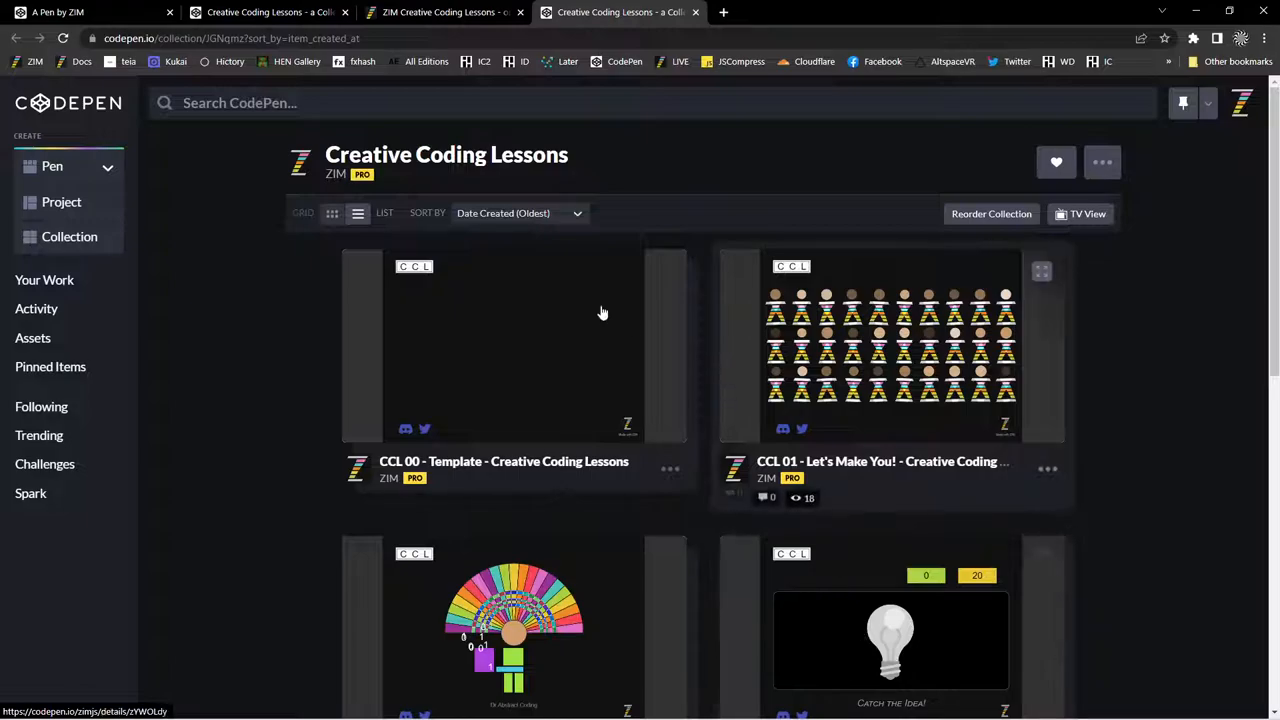
pyautogui.moveTo(465, 305)
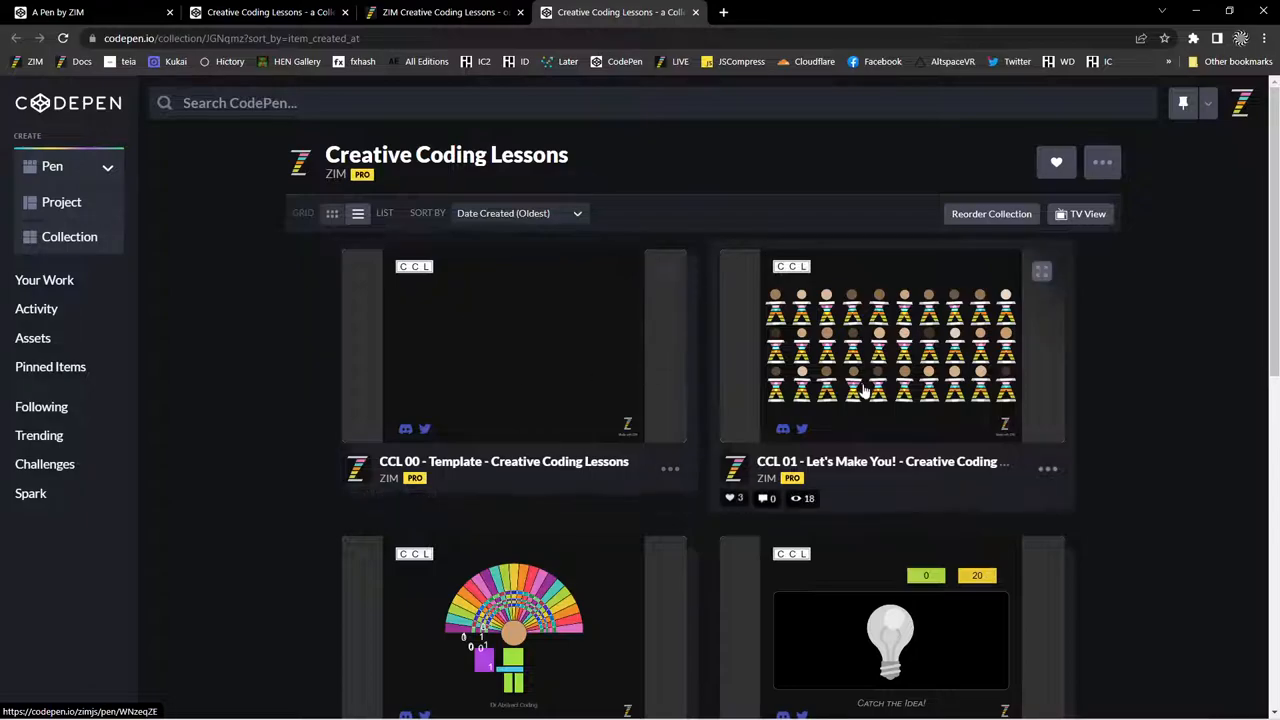
# Scroll the oldest-first collection and open the CCL 01 Let's Make You! pen.
pyautogui.scroll(-3)
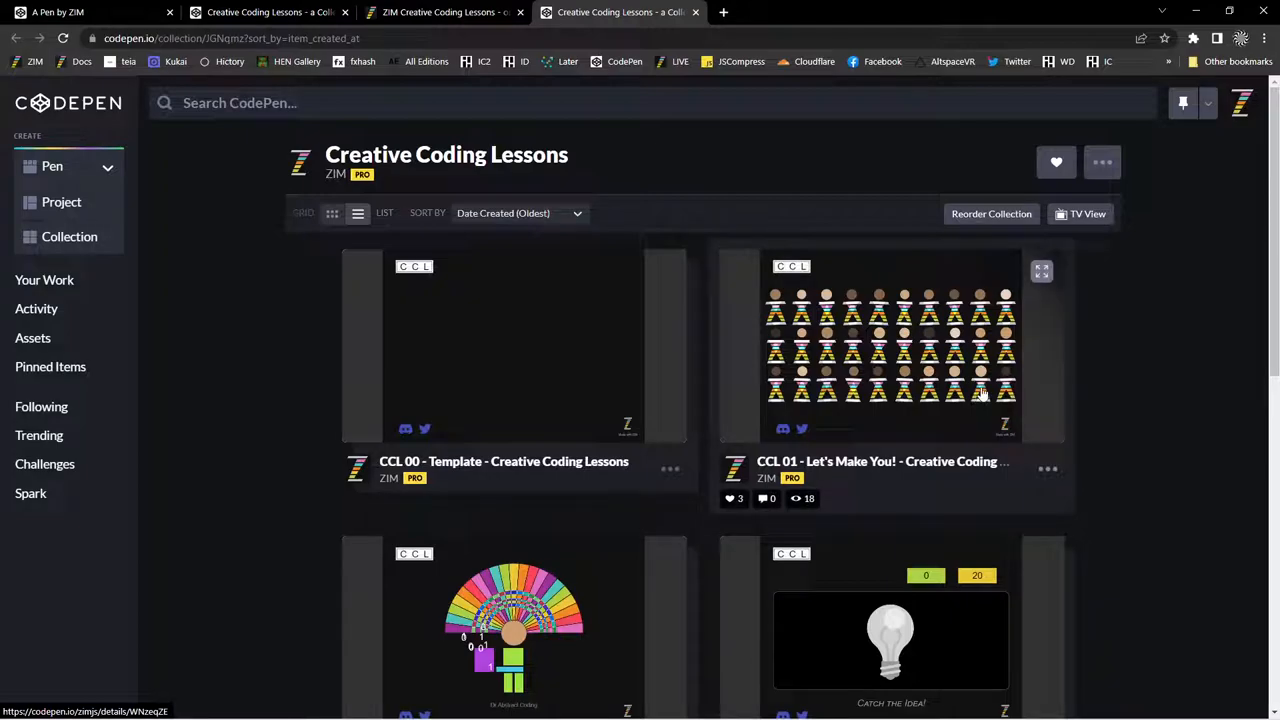
pyautogui.moveTo(924, 398)
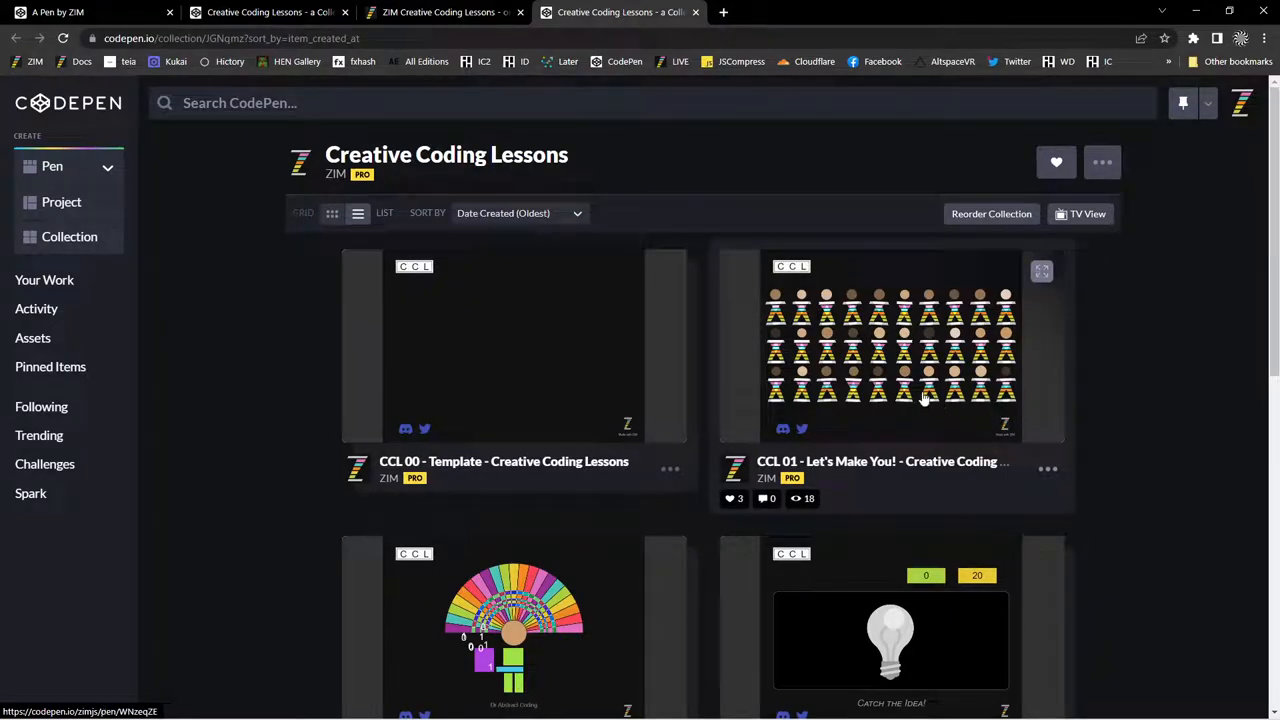
pyautogui.scroll(-3)
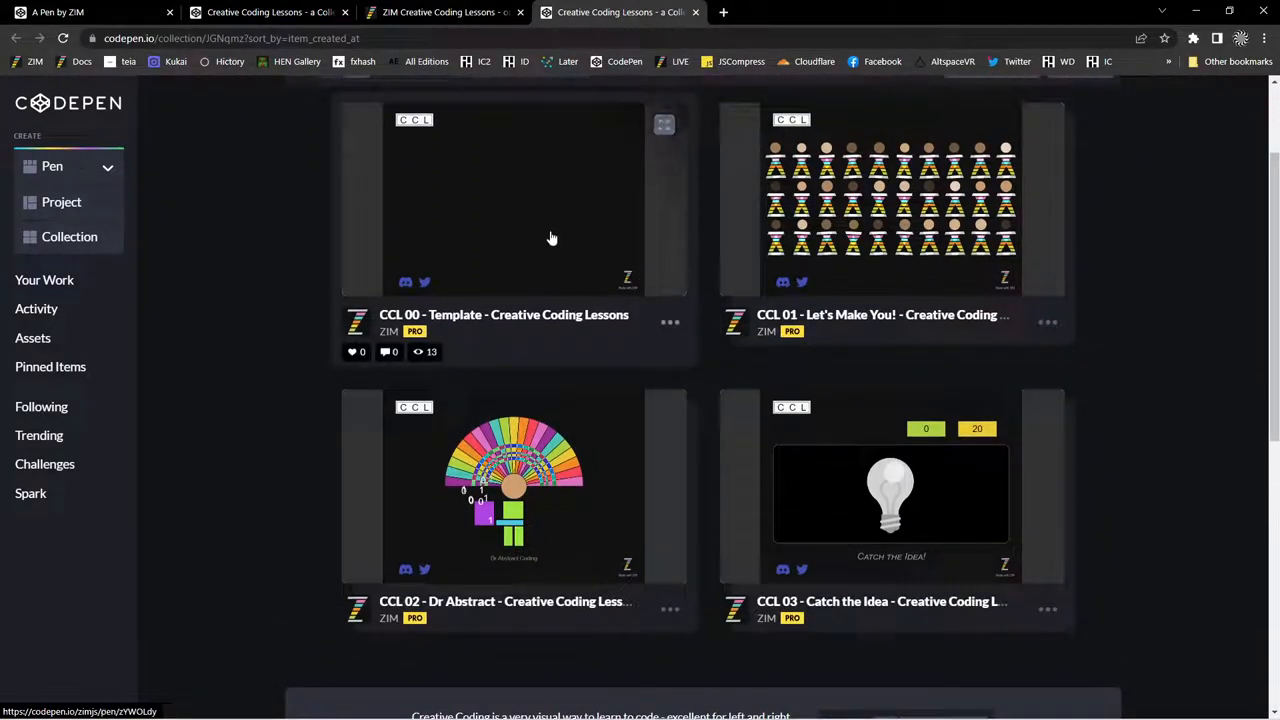
pyautogui.moveTo(756, 290)
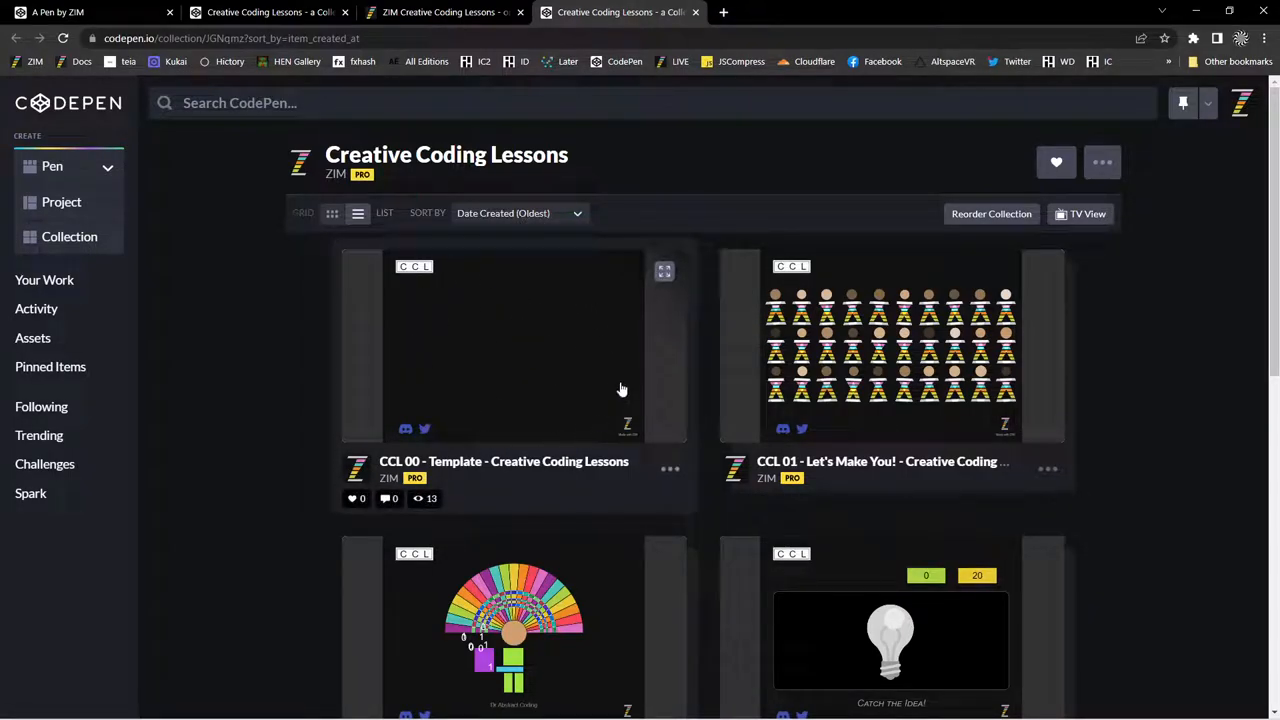
pyautogui.moveTo(571, 387)
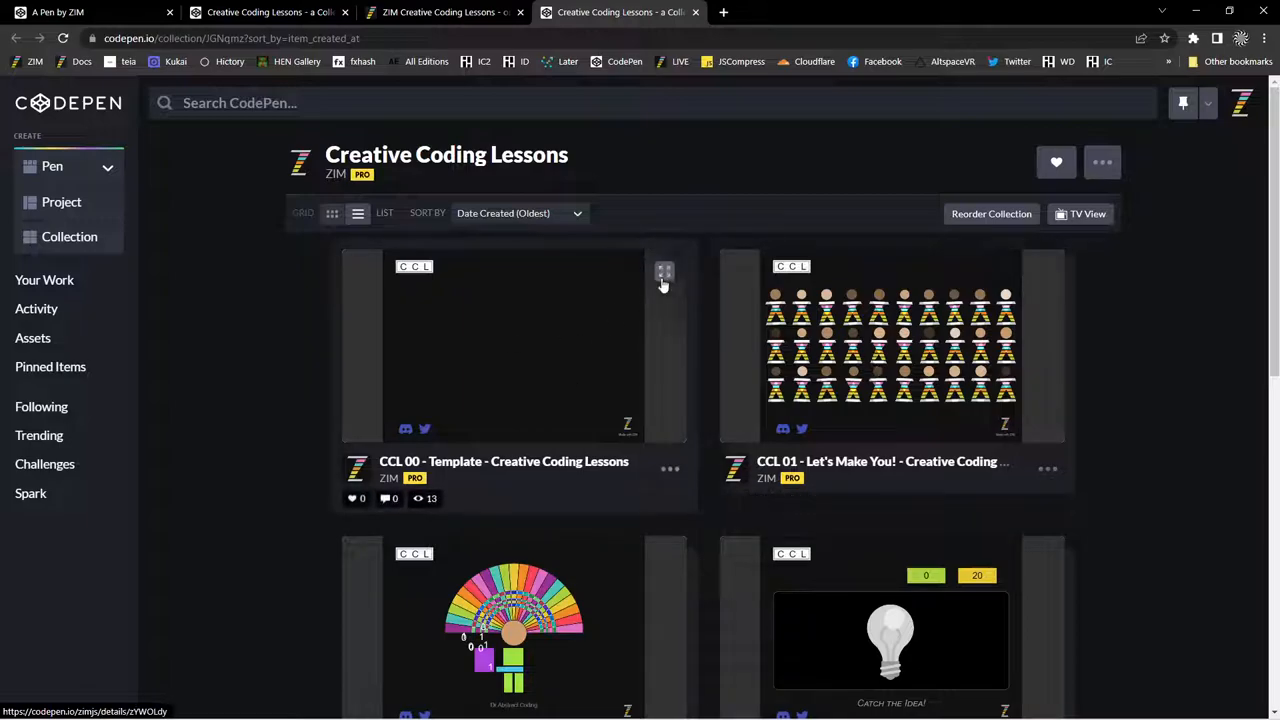
pyautogui.click(895, 351)
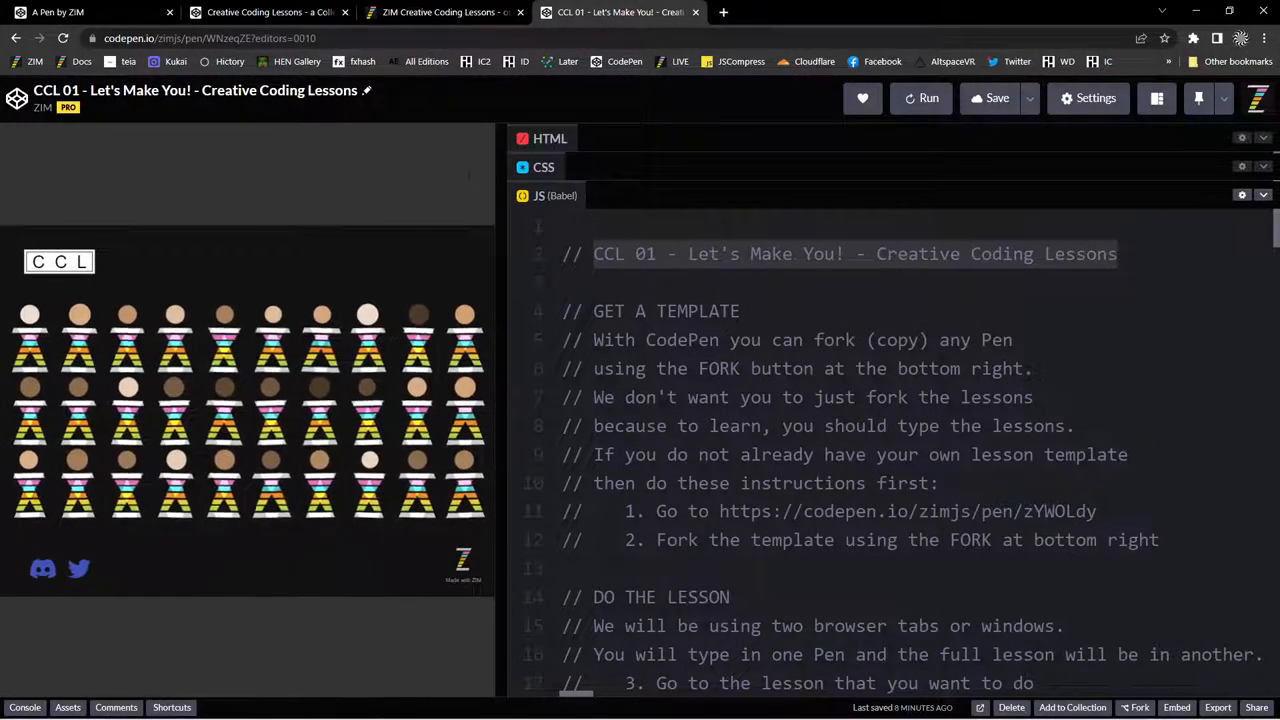
# Switch to the untitled template pen, then back to the CCL 01 lesson, scrolling its code.
pyautogui.click(270, 12)
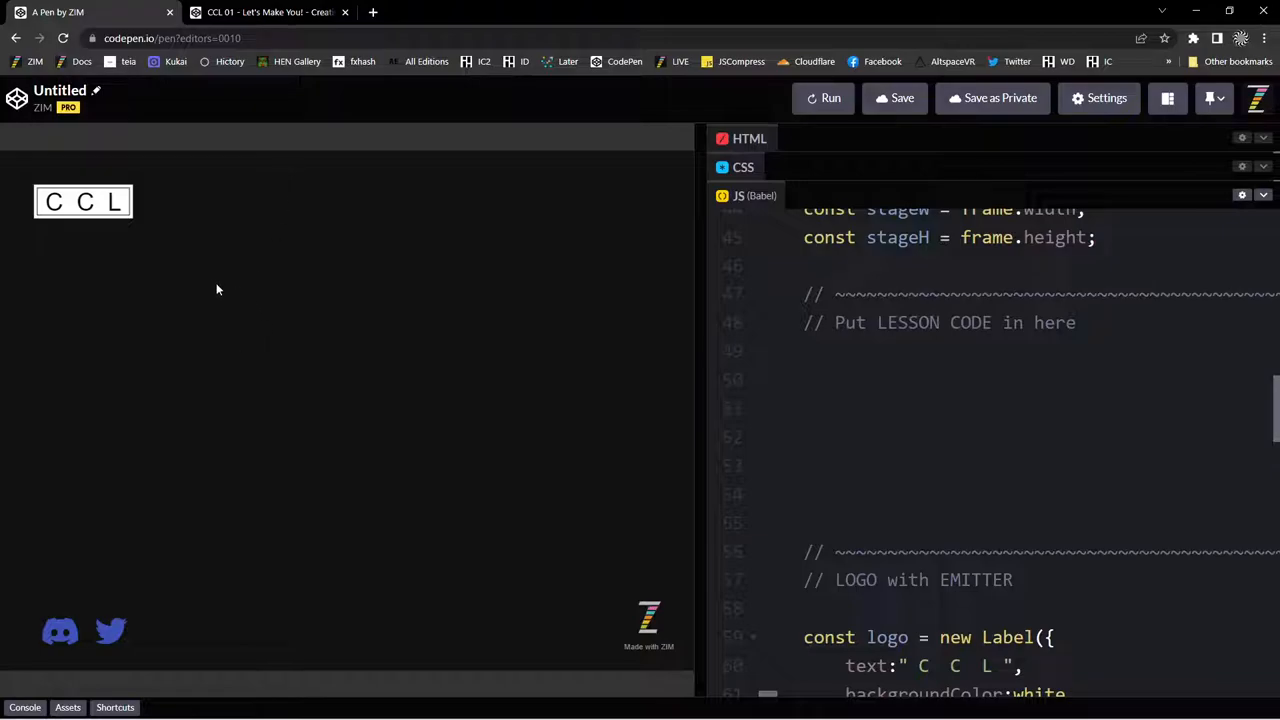
pyautogui.click(805, 380)
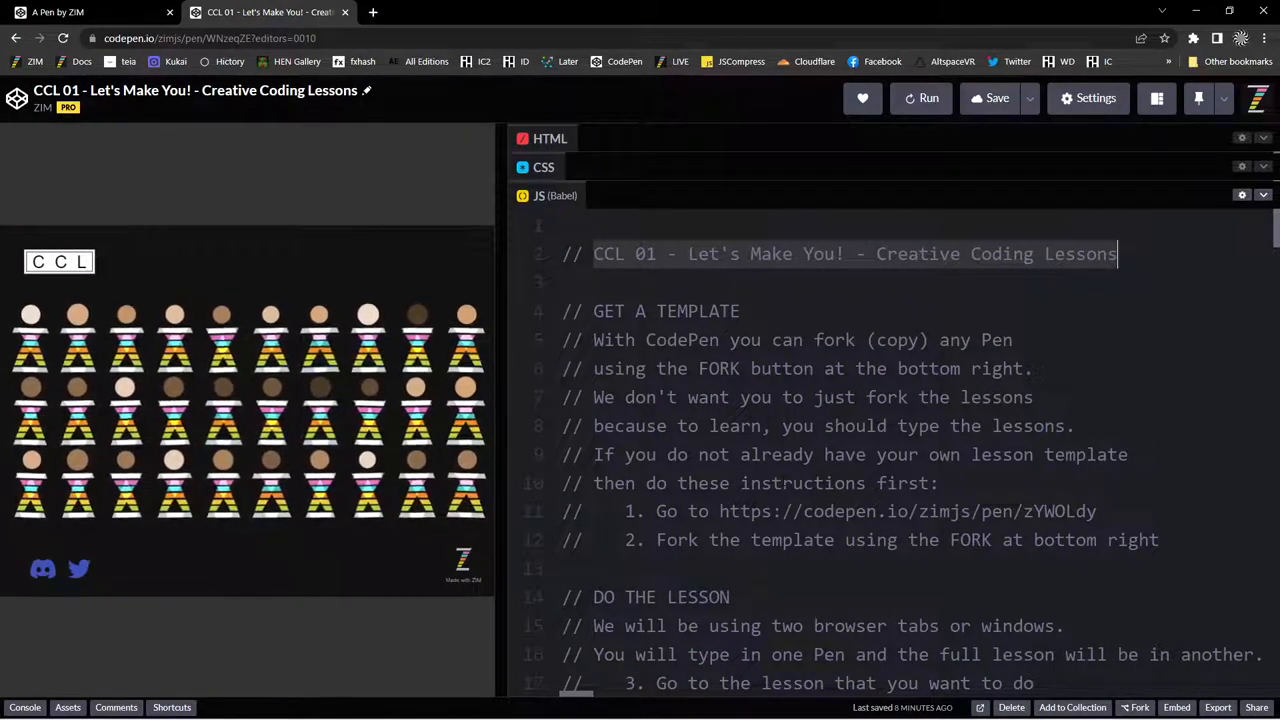
pyautogui.scroll(-3)
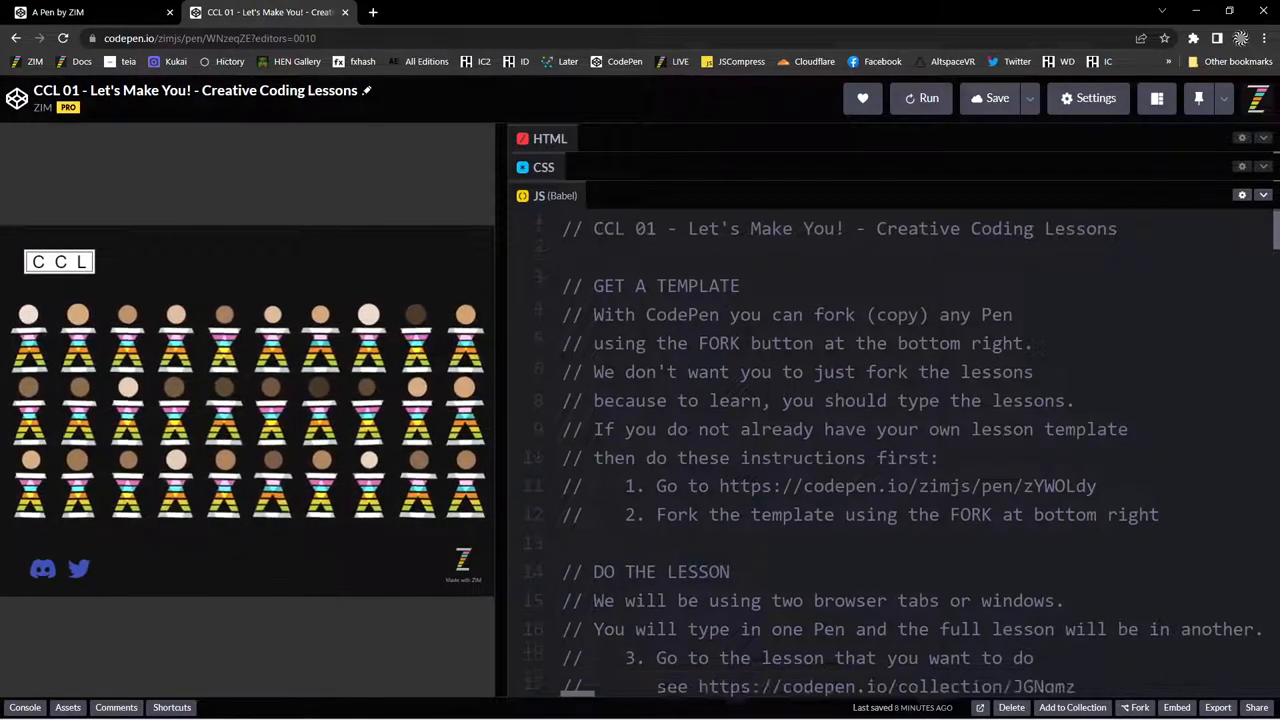
pyautogui.scroll(-3)
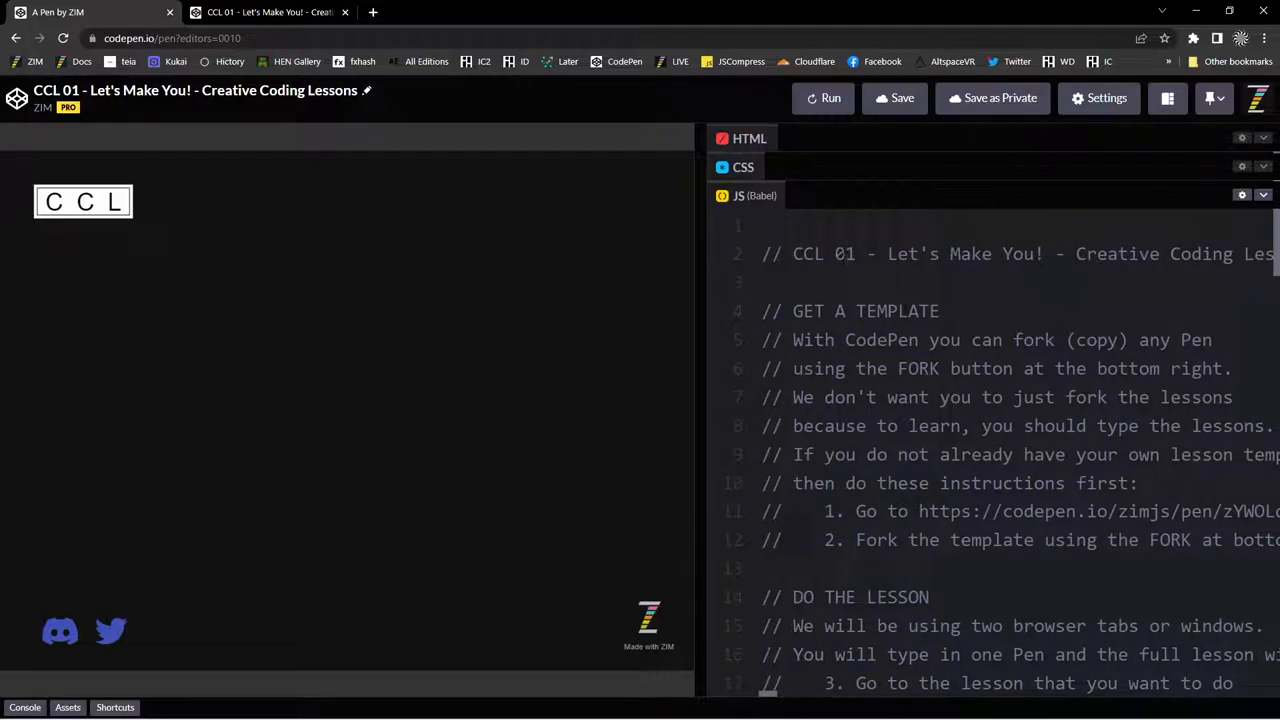
pyautogui.click(930, 254)
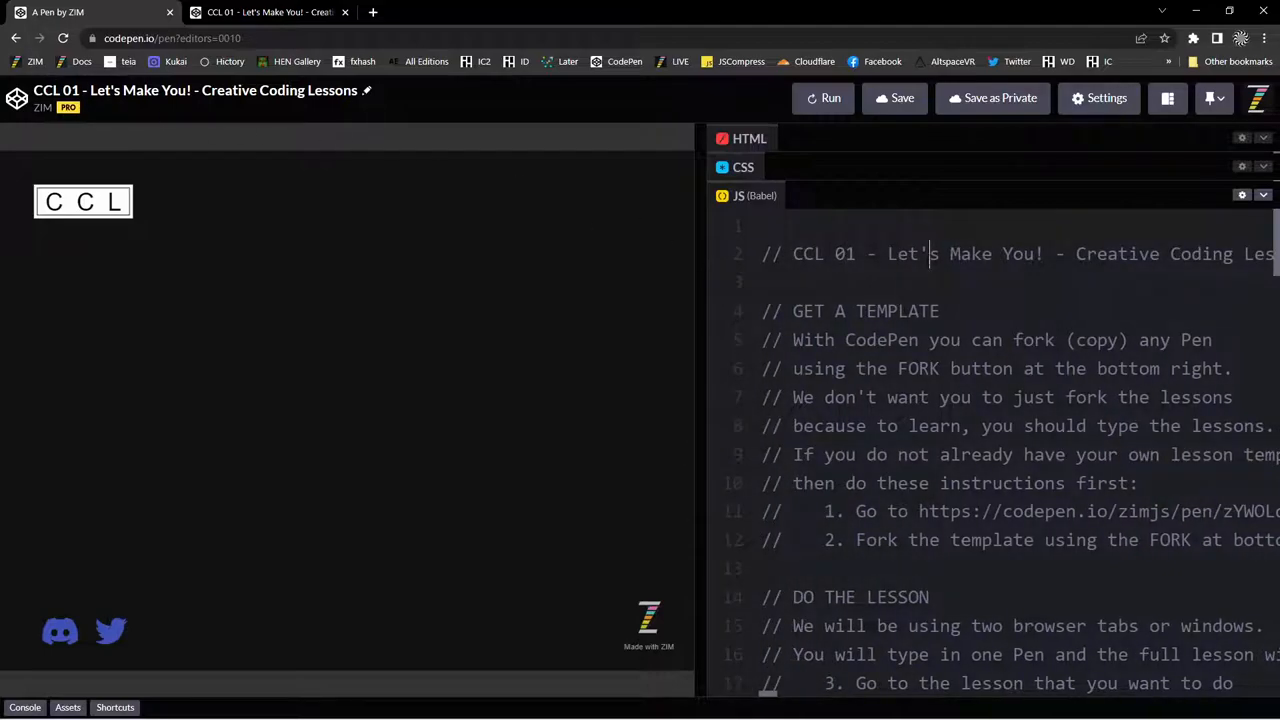
pyautogui.scroll(-3)
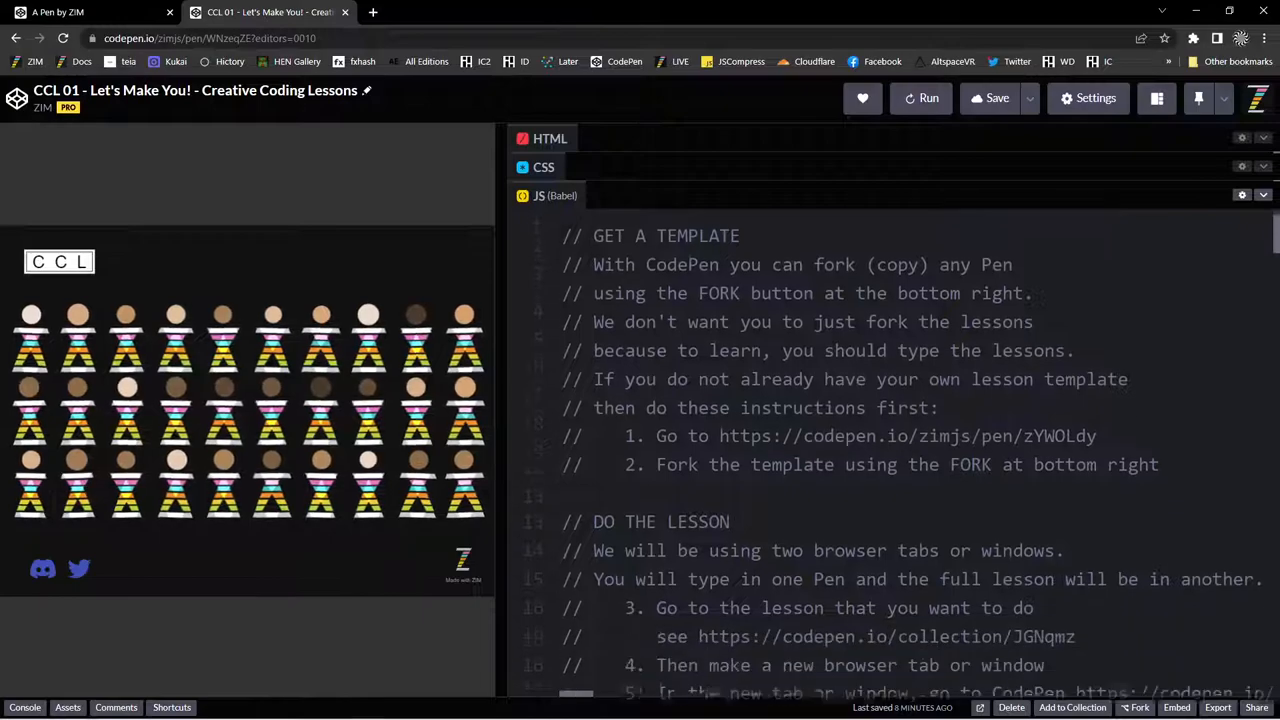
pyautogui.scroll(-3)
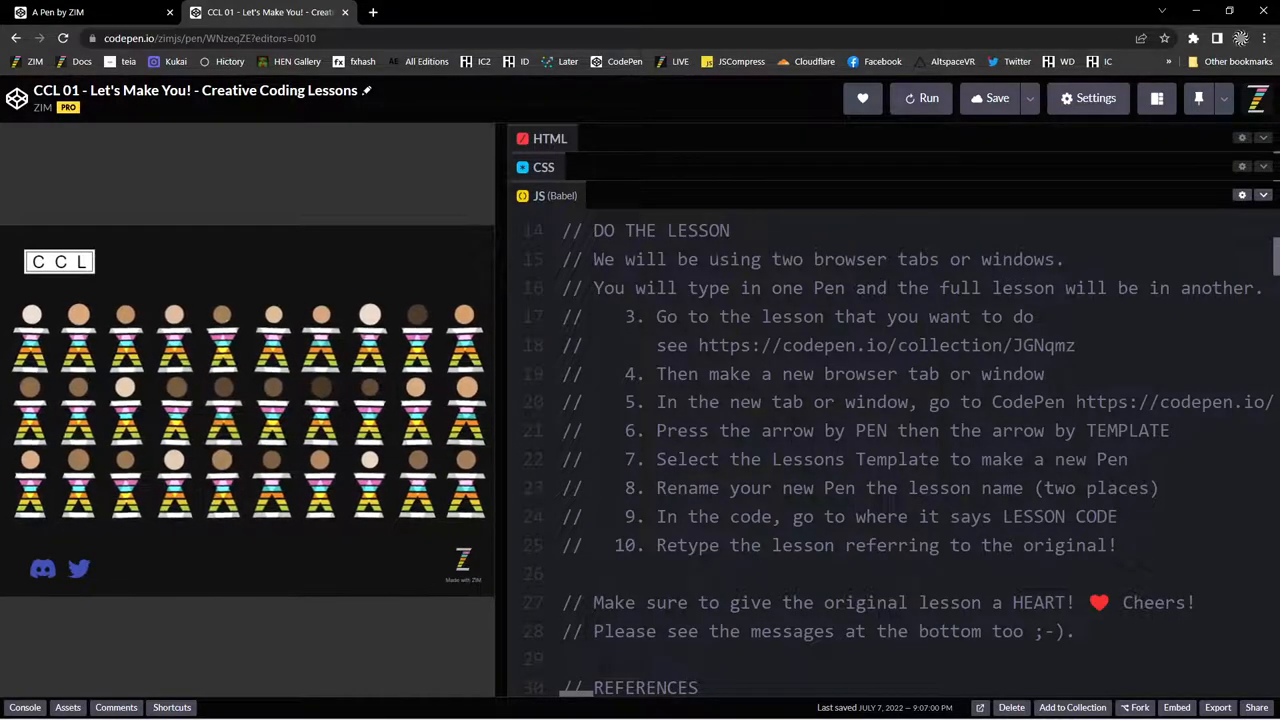
pyautogui.scroll(-3)
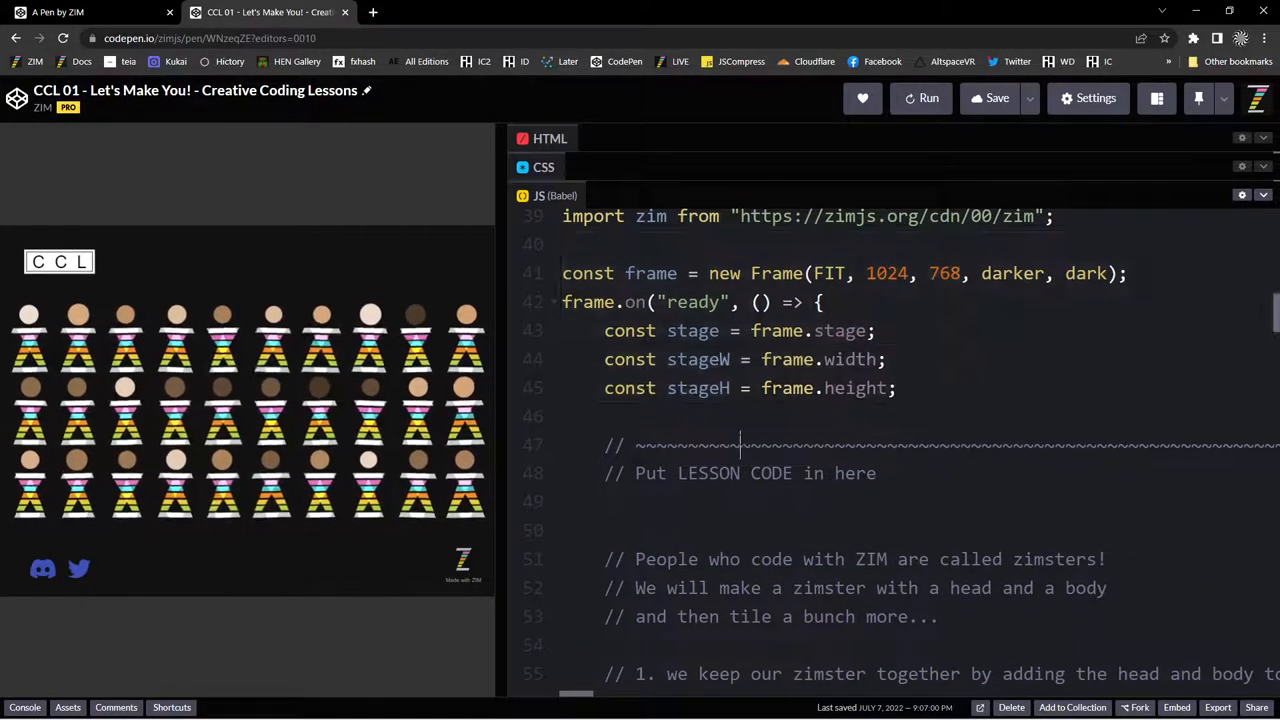
pyautogui.scroll(-3)
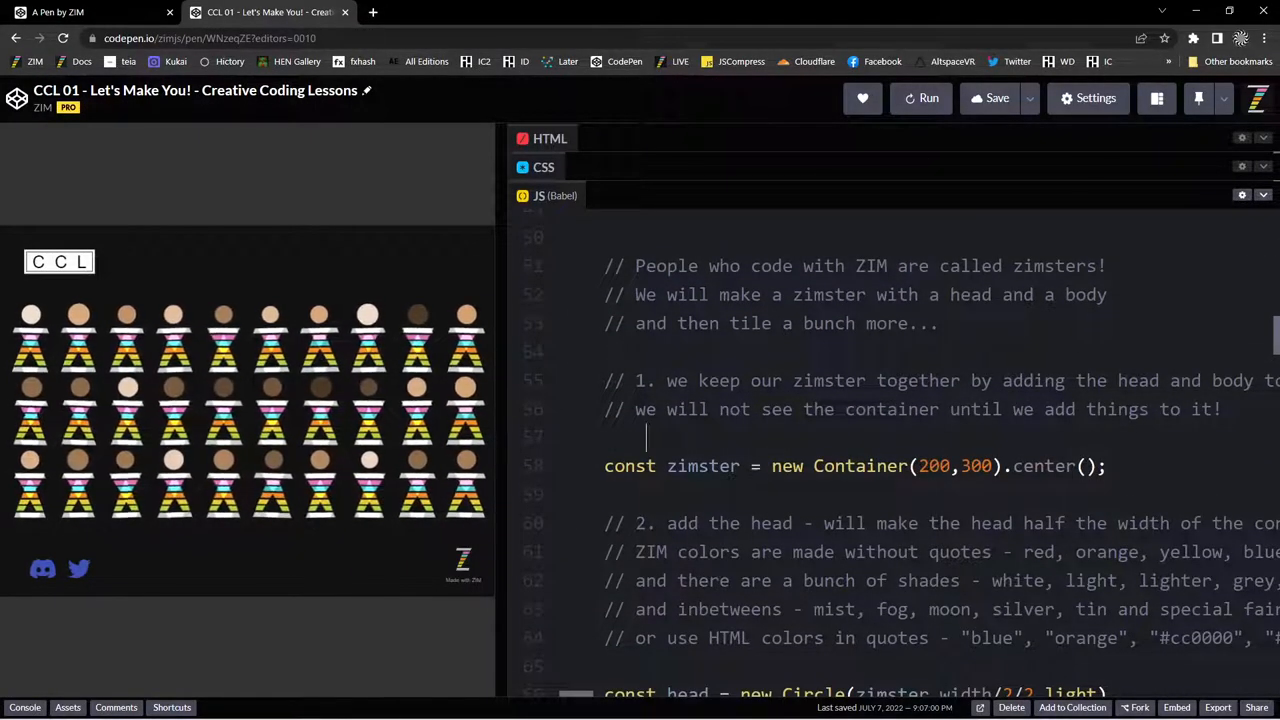
pyautogui.click(740, 466)
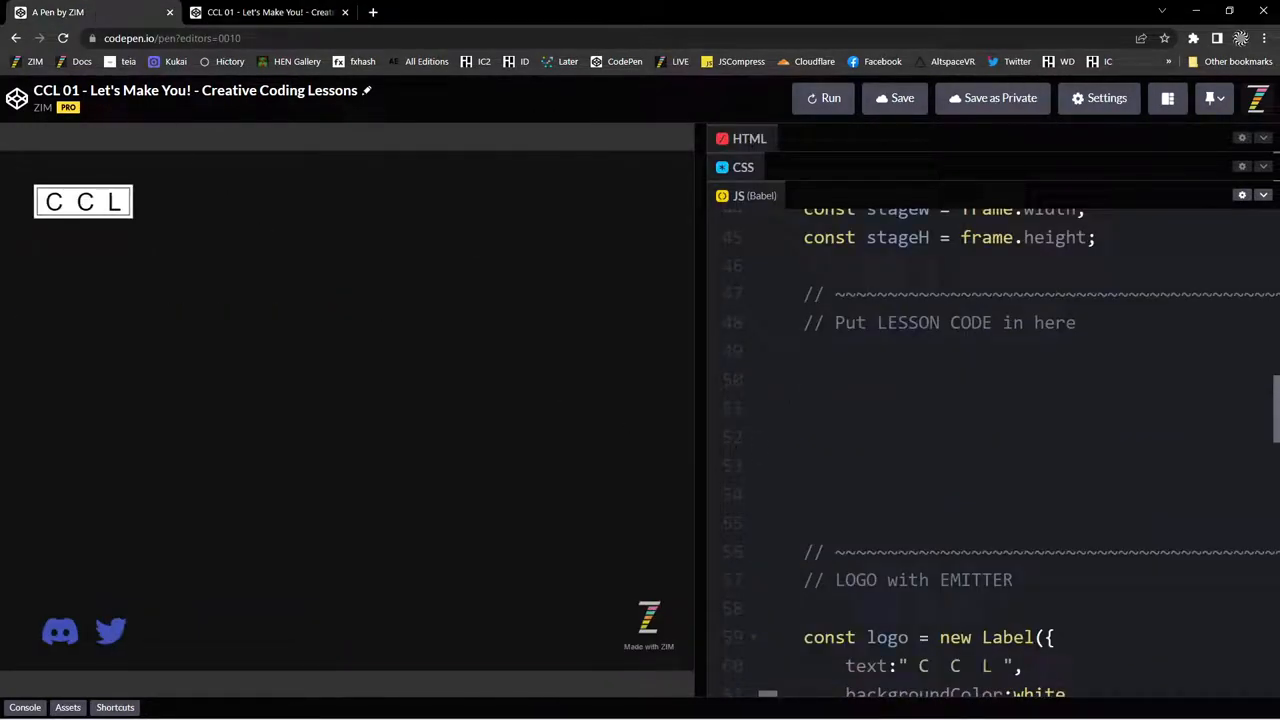
# Type 'const zimster =' as the first line of the new pen's JavaScript.
pyautogui.write('const zimster = new Container(200,300).center')
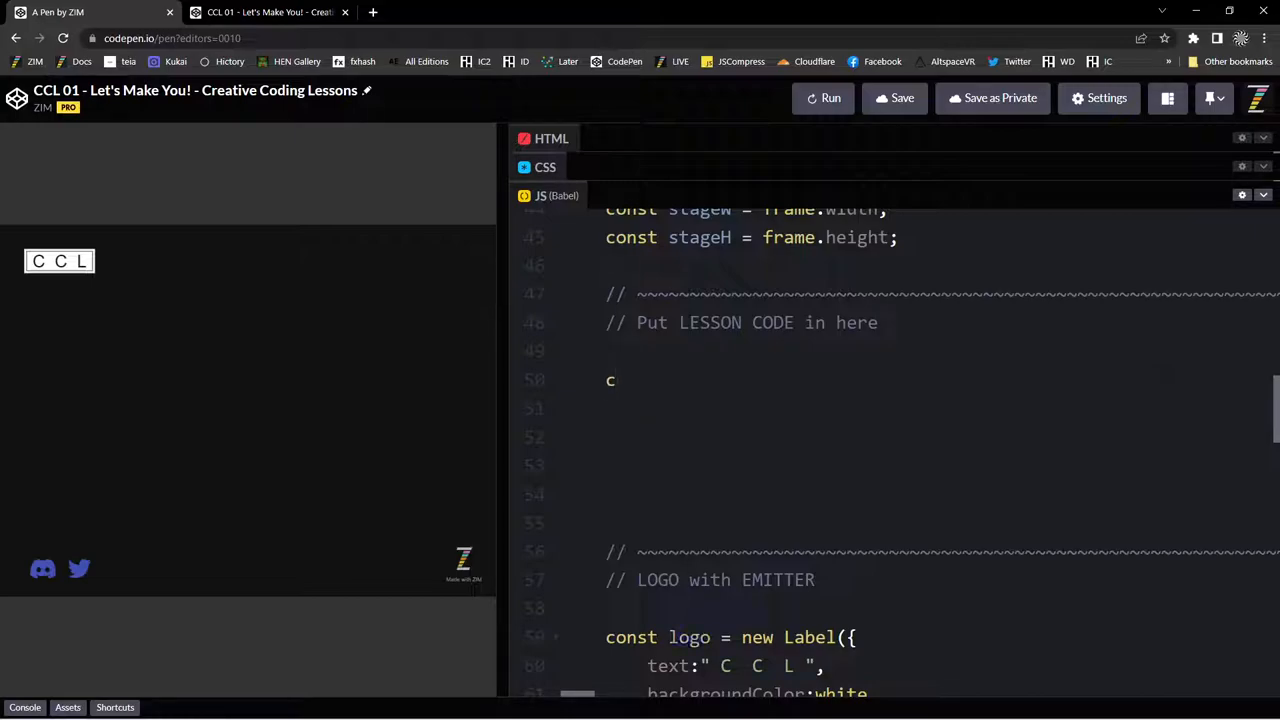
pyautogui.write('onst')
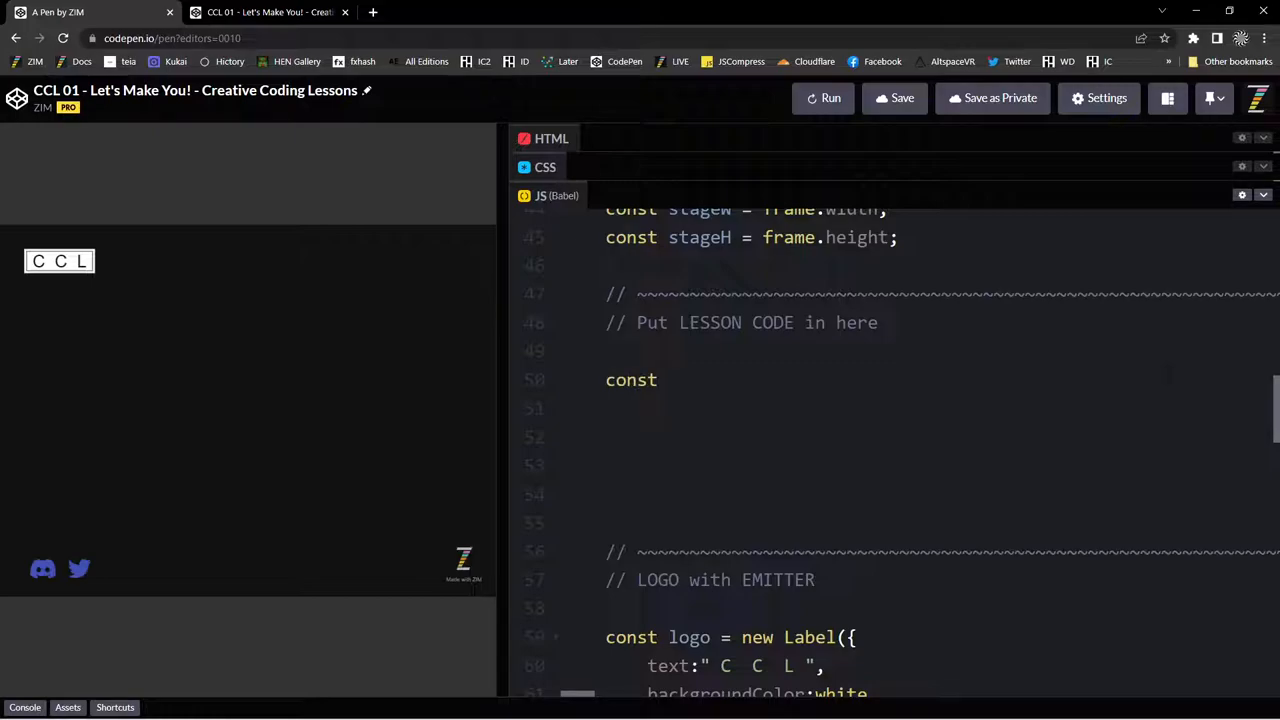
pyautogui.write('zimsert')
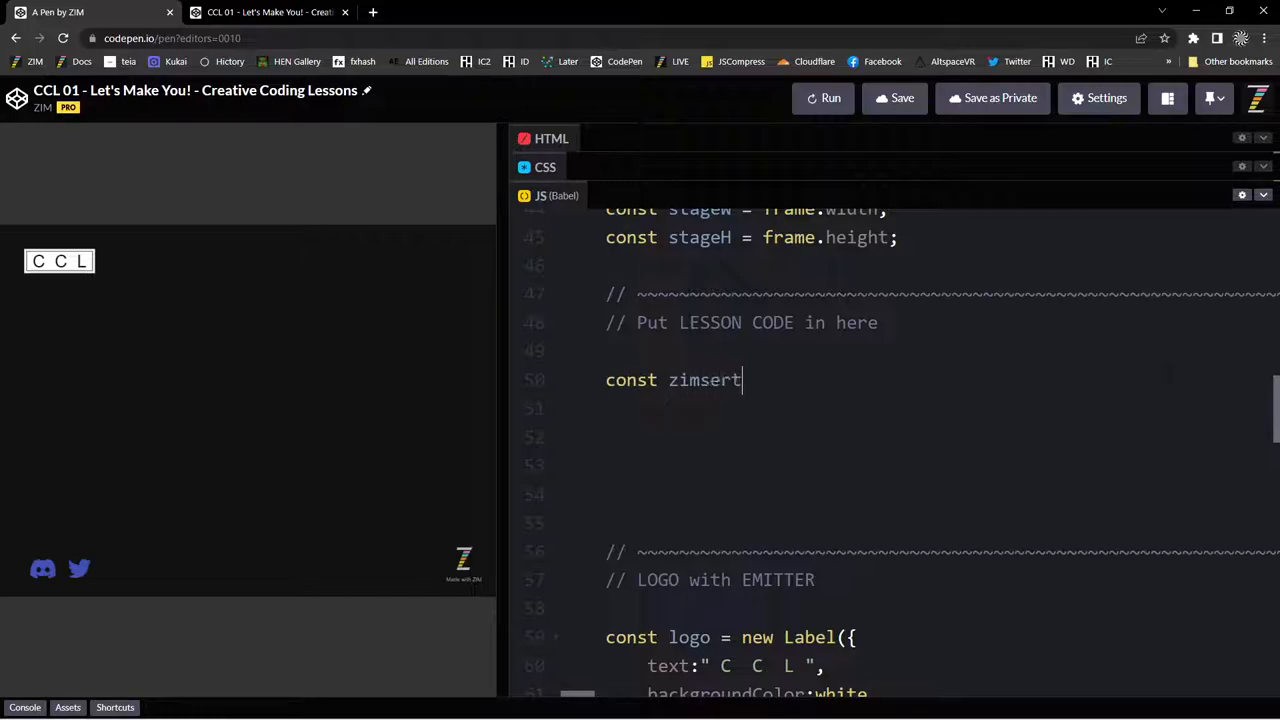
pyautogui.write('=')
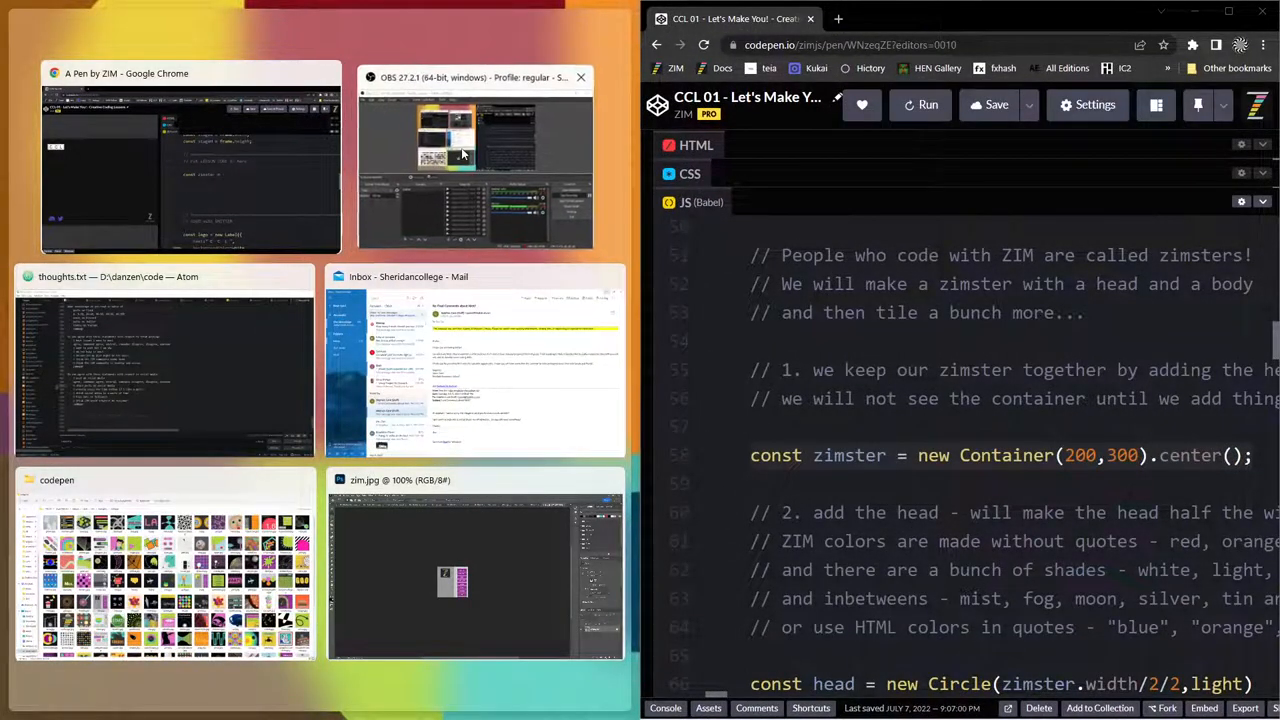
# Snap the template pen to the left half and show the lesson pen's JS code.
pyautogui.click(469, 155)
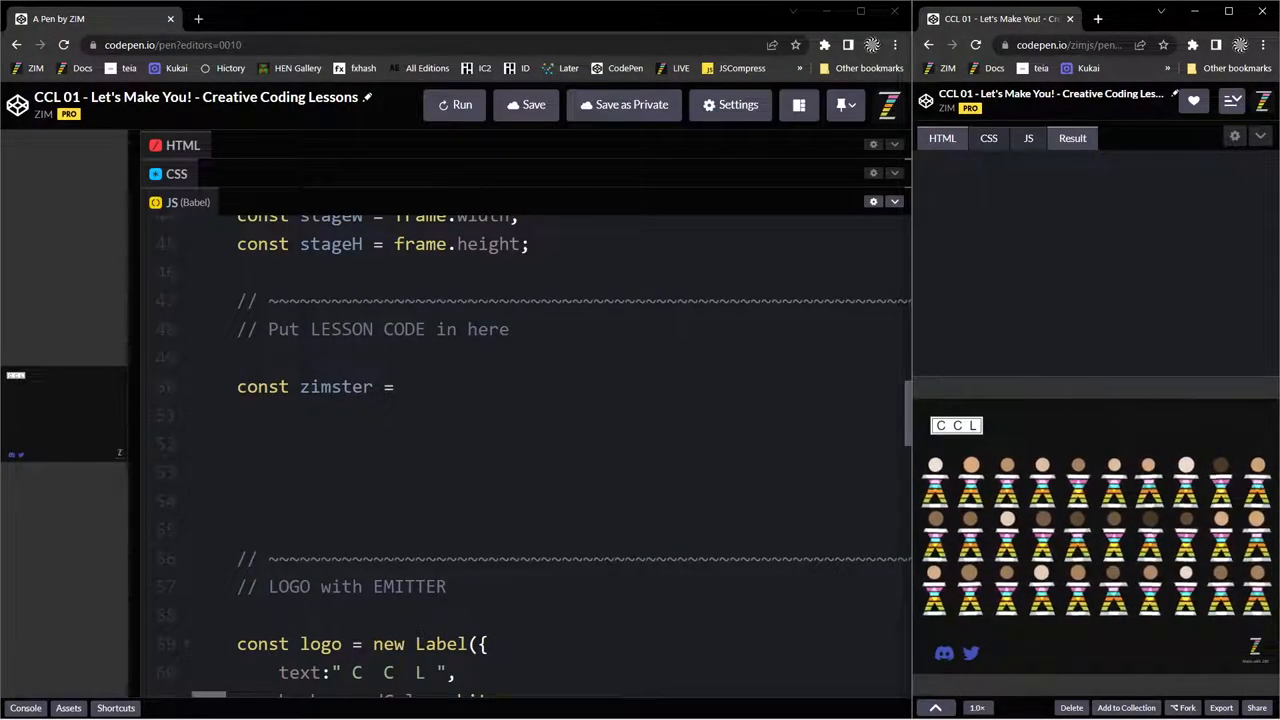
pyautogui.click(1027, 138)
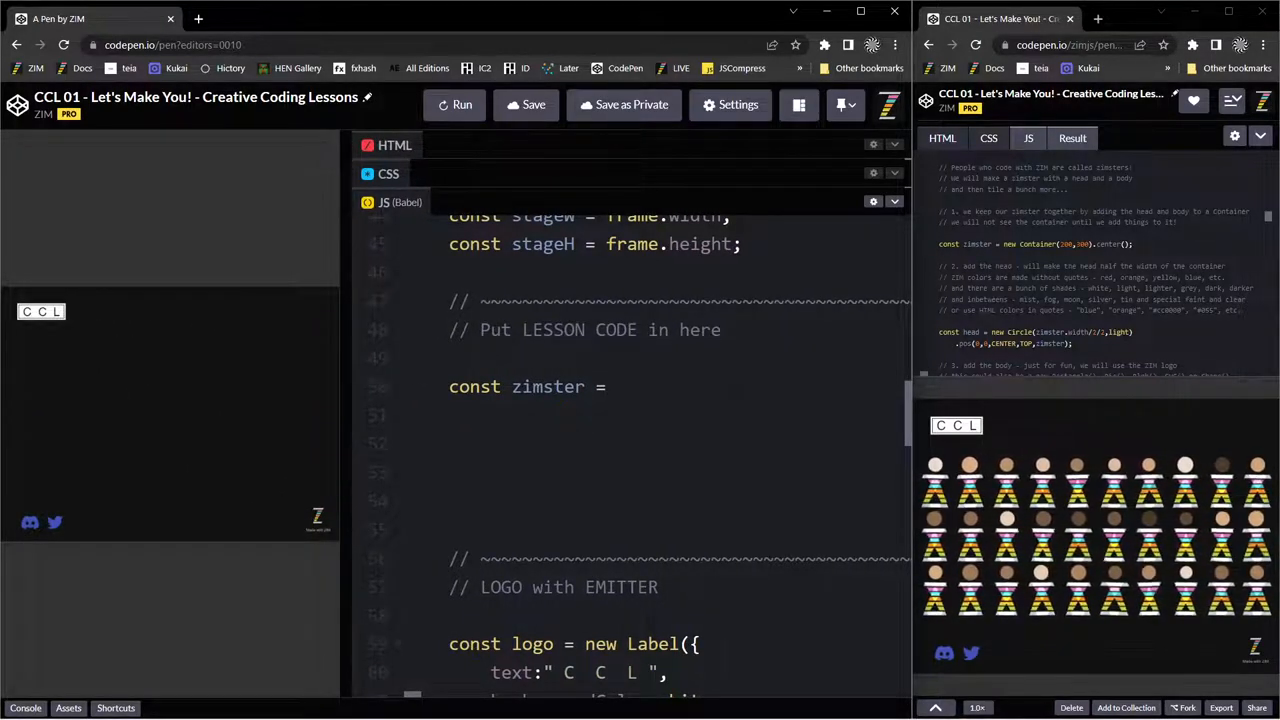
# Complete the line as 'const zimster = new Container()'.
pyautogui.write('new')
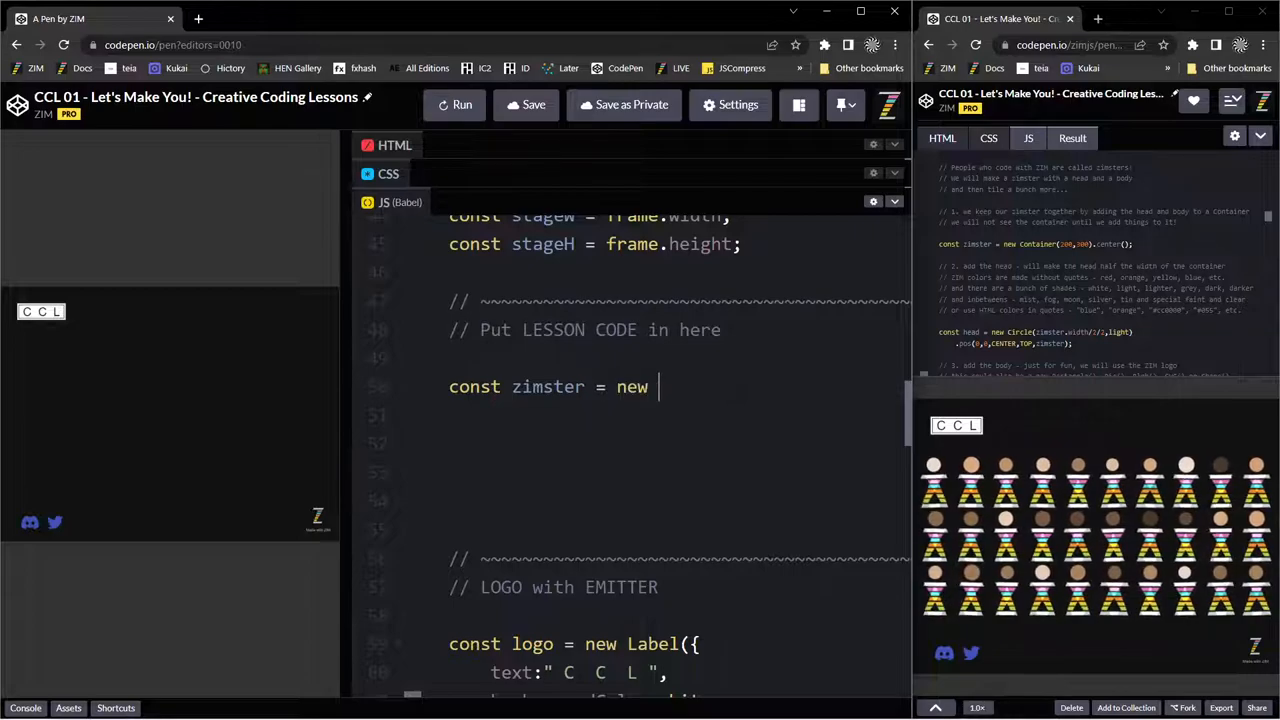
pyautogui.write('Container()')
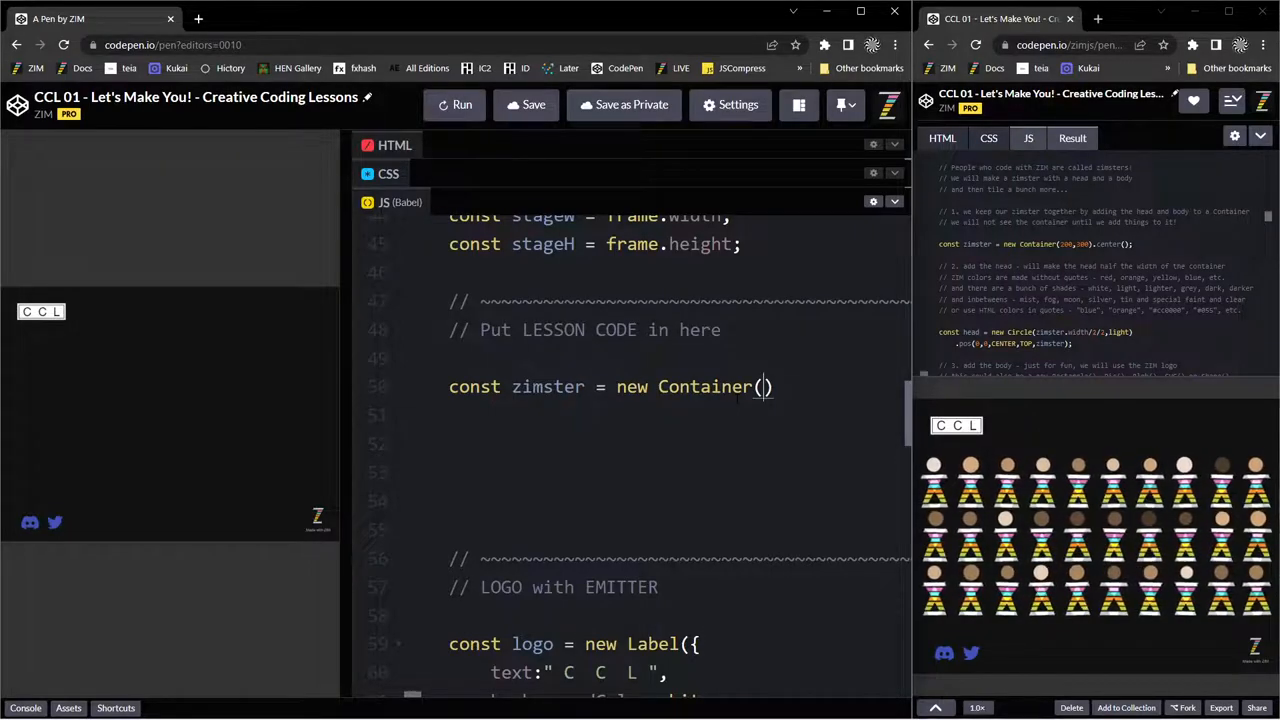
pyautogui.scroll(-3)
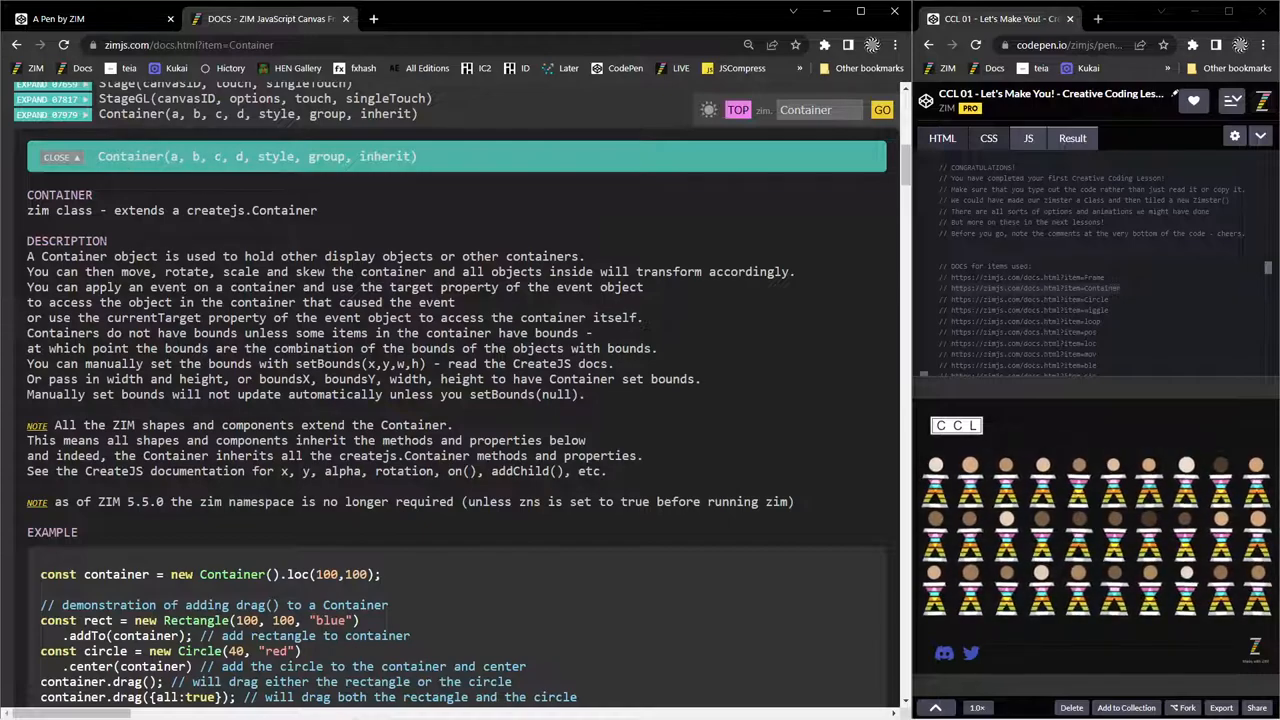
# Highlight the Container description and its a, b size parameters in ZIM Docs.
pyautogui.moveTo(113, 256); pyautogui.dragTo(495, 256)
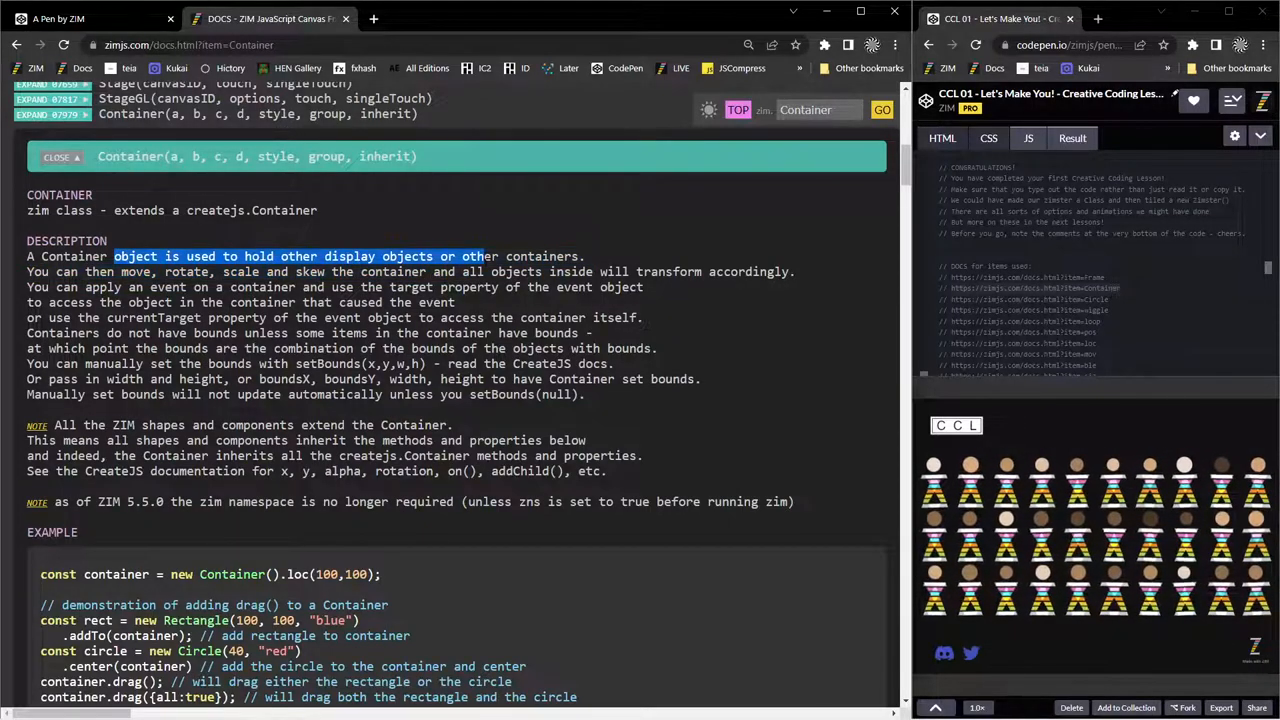
pyautogui.scroll(-3)
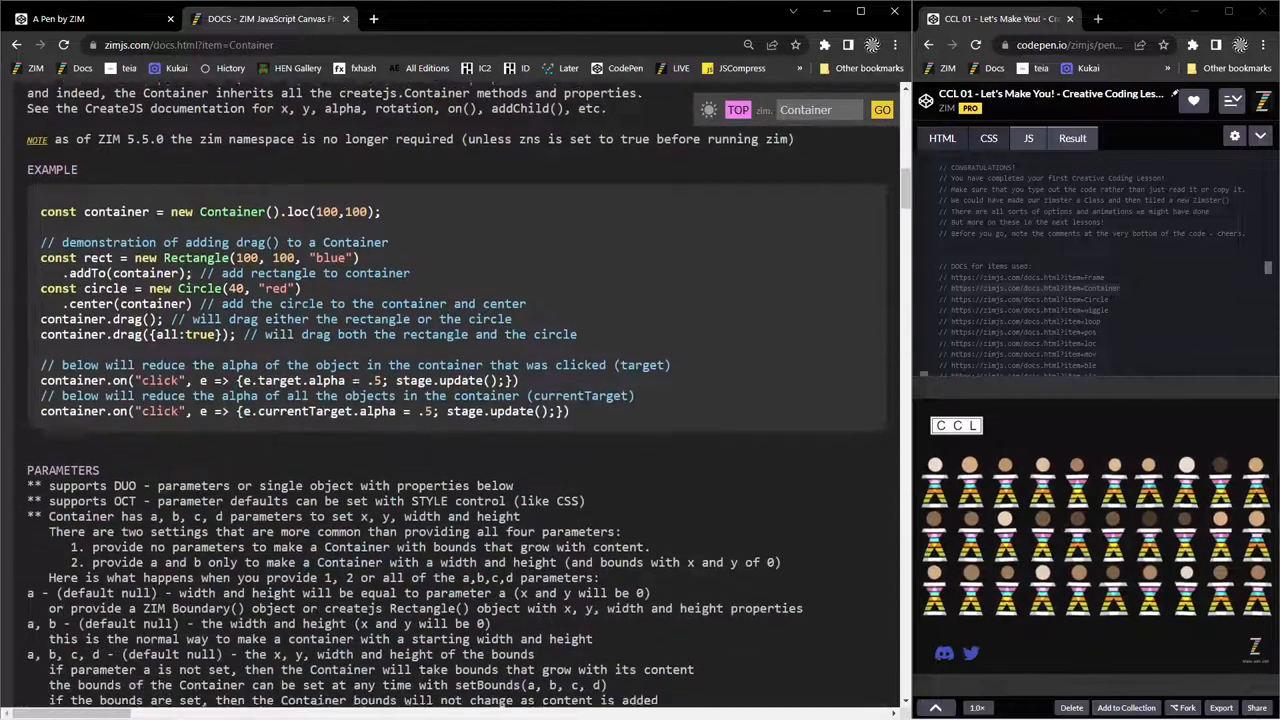
pyautogui.scroll(-3)
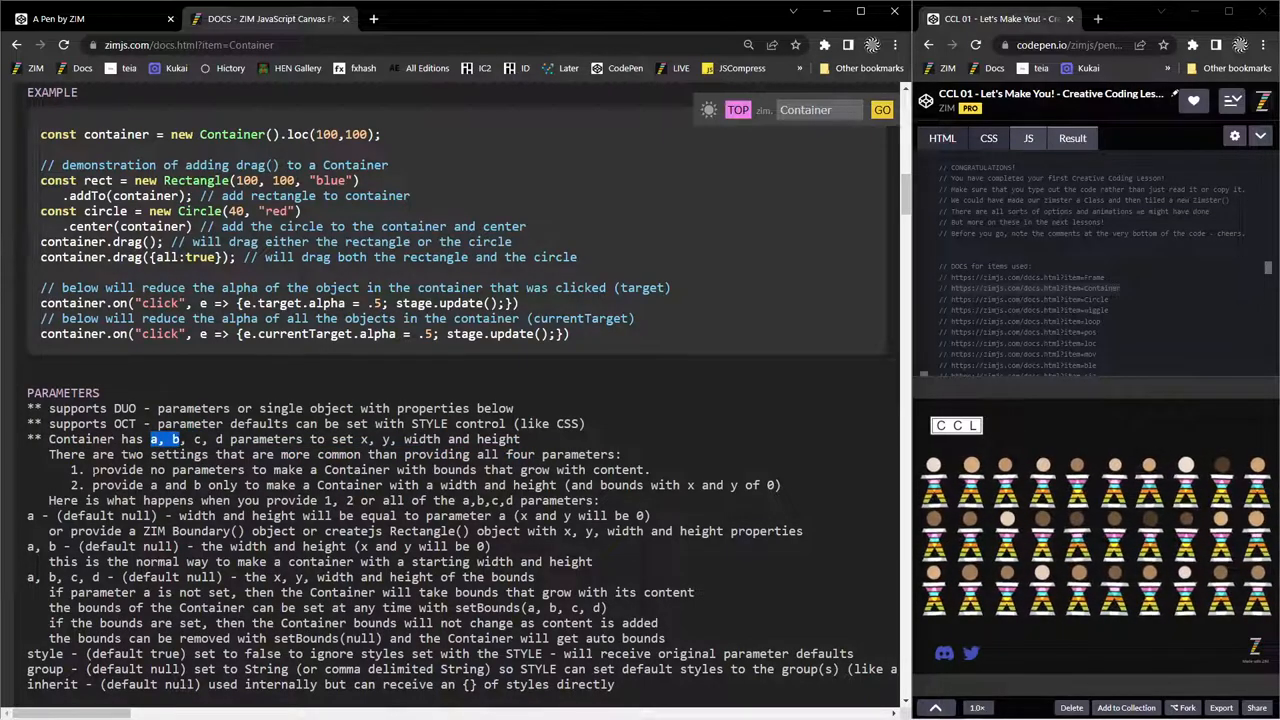
pyautogui.doubleClick(280, 470)
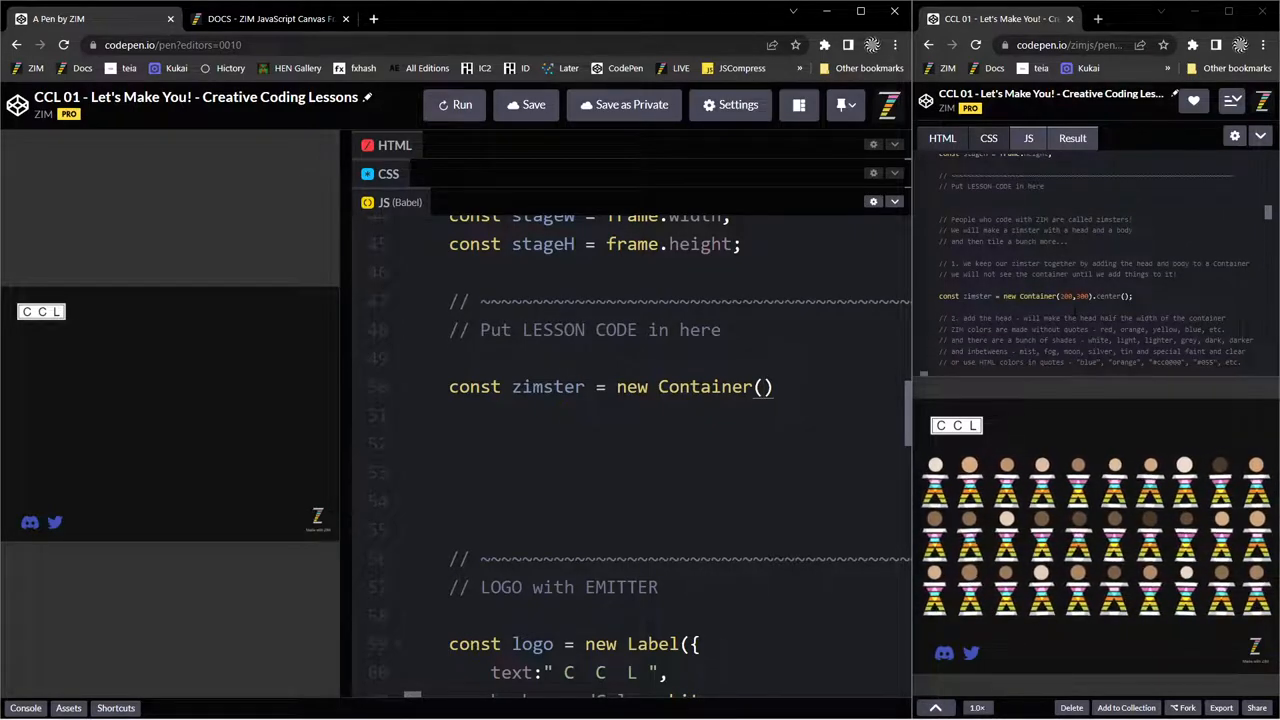
# Give the Container size 200,300 and chain .center(); onto it.
pyautogui.write('200,300')
pyautogui.write('.coneter')
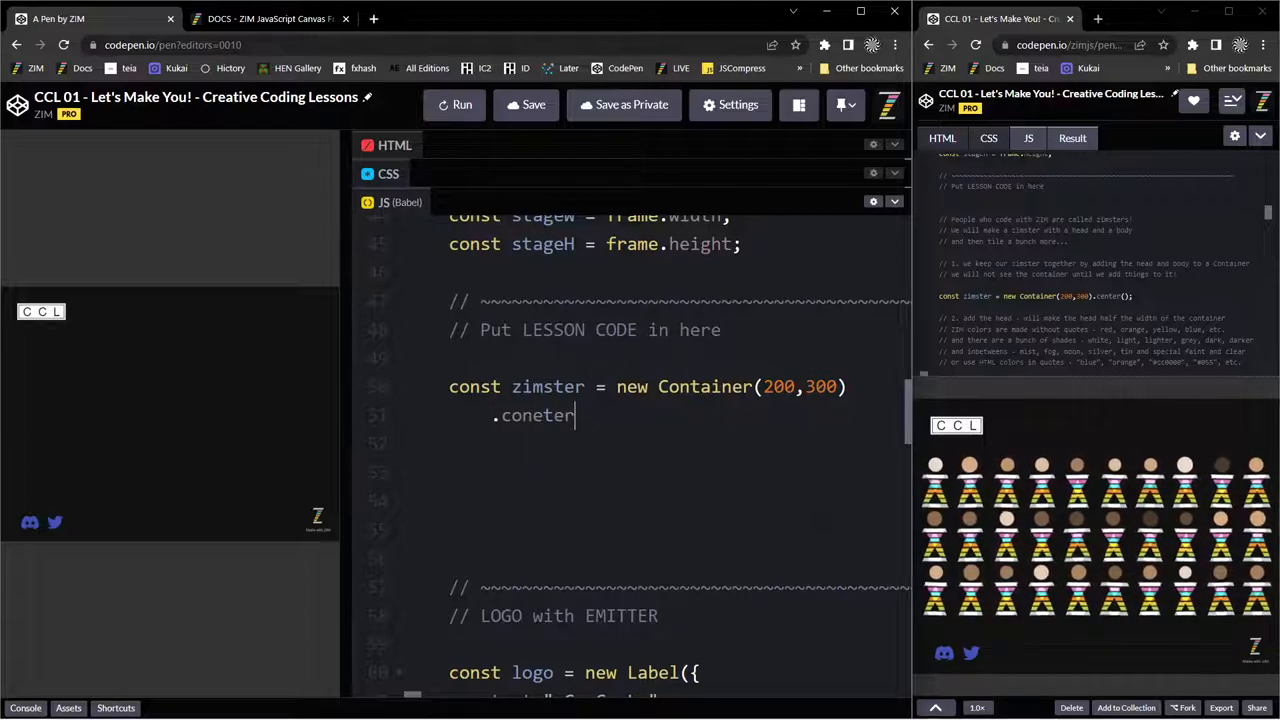
pyautogui.press('Backspace')
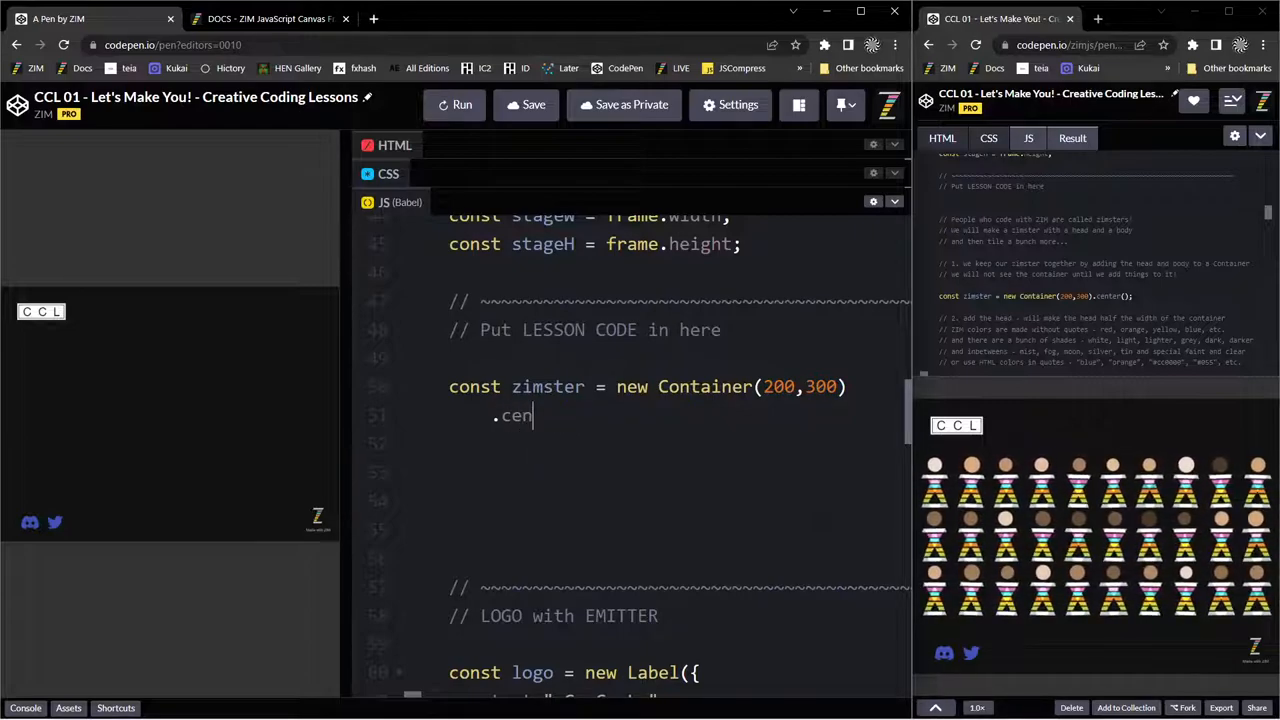
pyautogui.write('ter();')
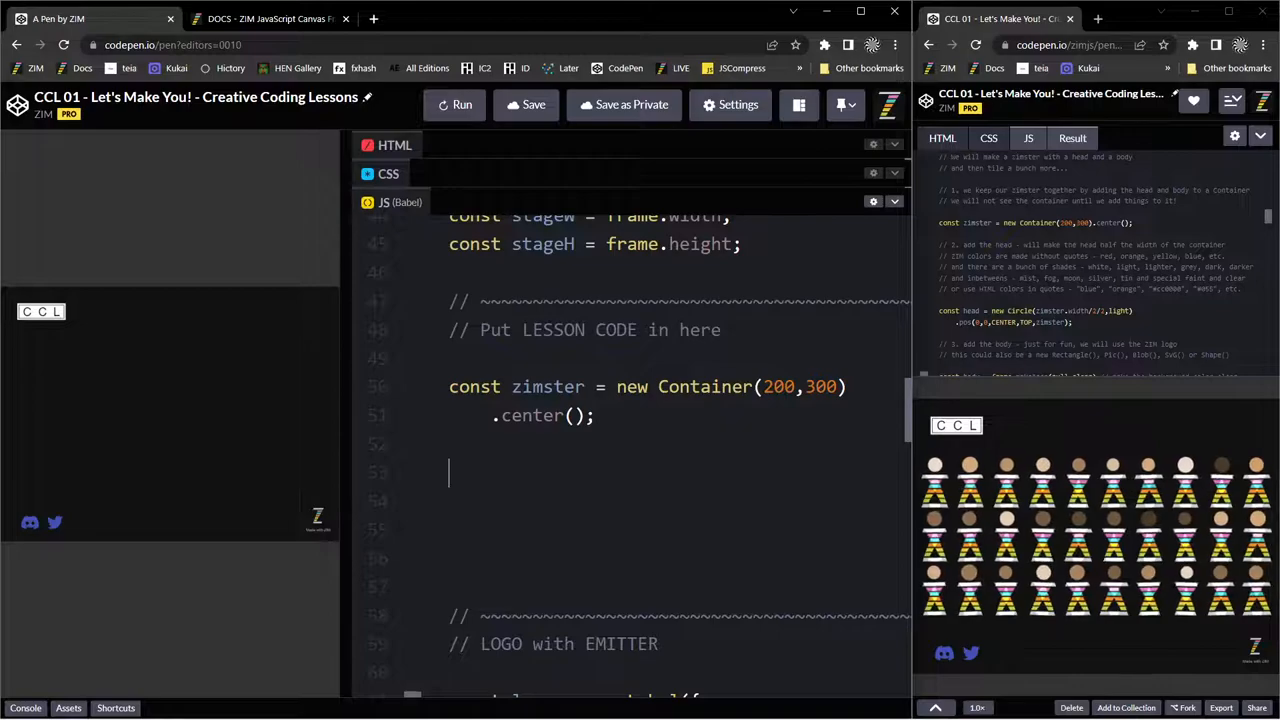
# Add 'const head = new Circle(zimster.width/2)' and chain .outline() onto zimster.
pyautogui.write('ci')
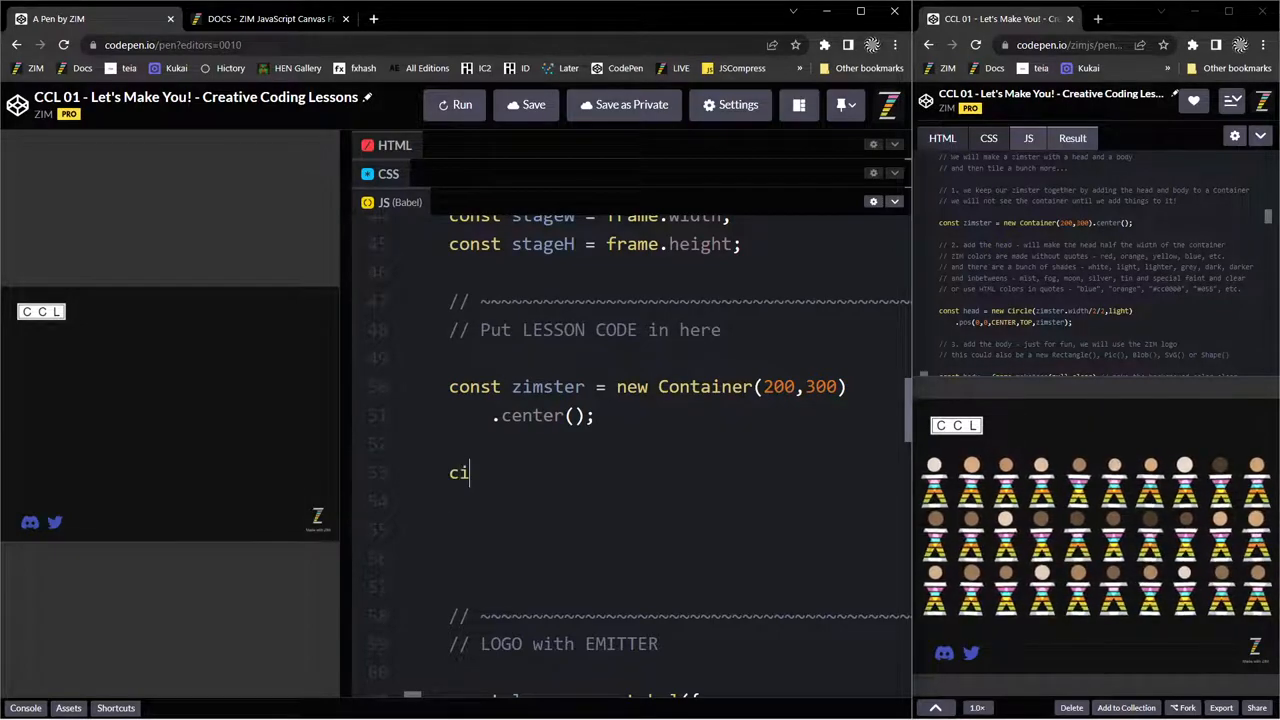
pyautogui.write('onst head =')
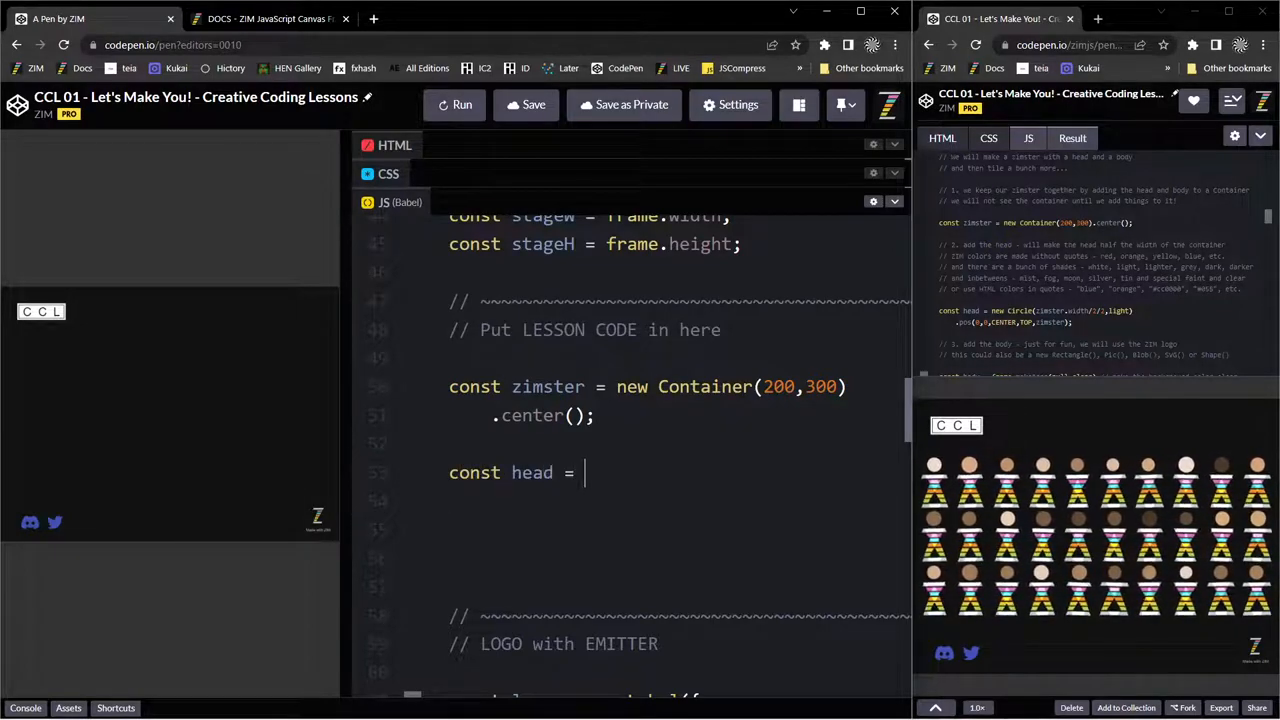
pyautogui.write('new Ciur')
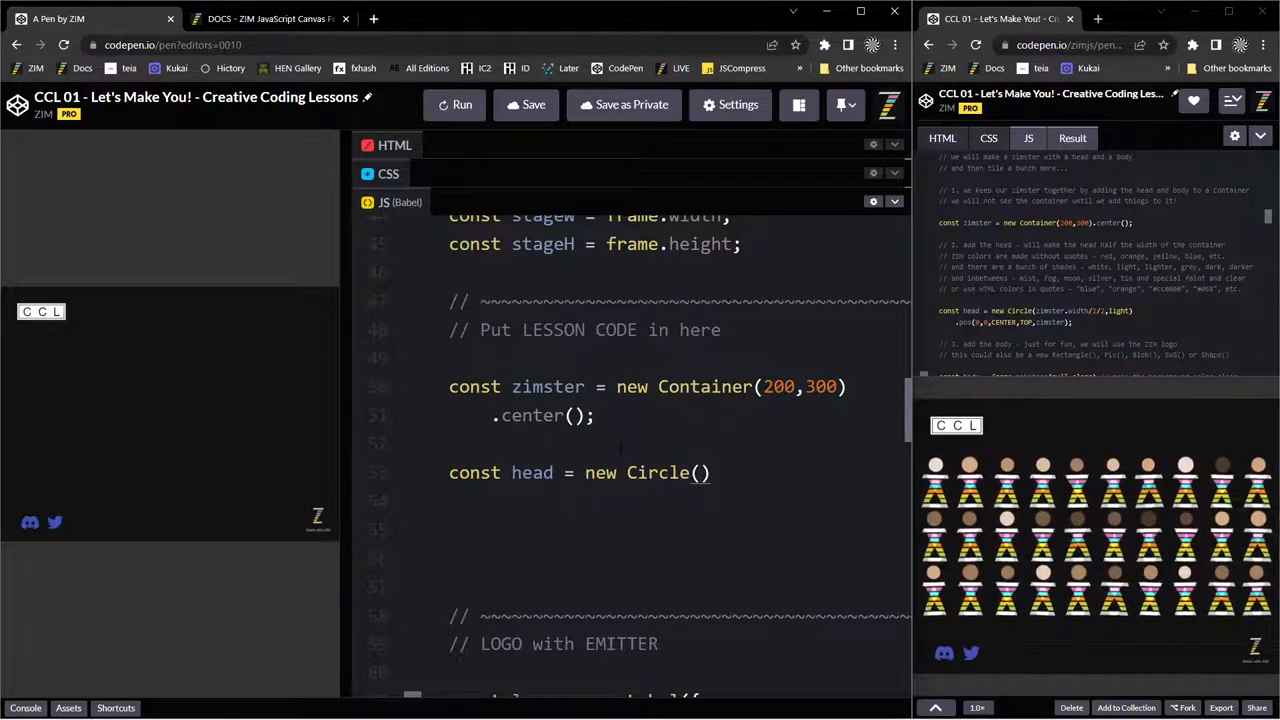
pyautogui.write('z')
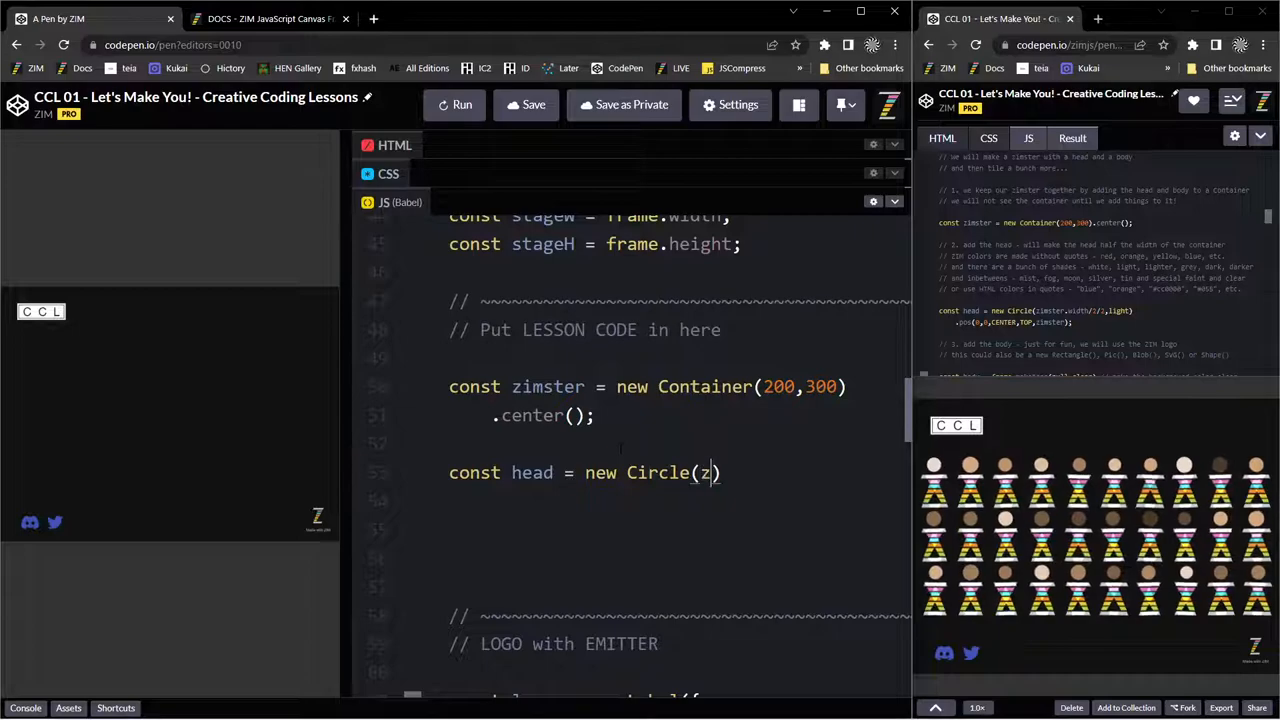
pyautogui.write('imster.w')
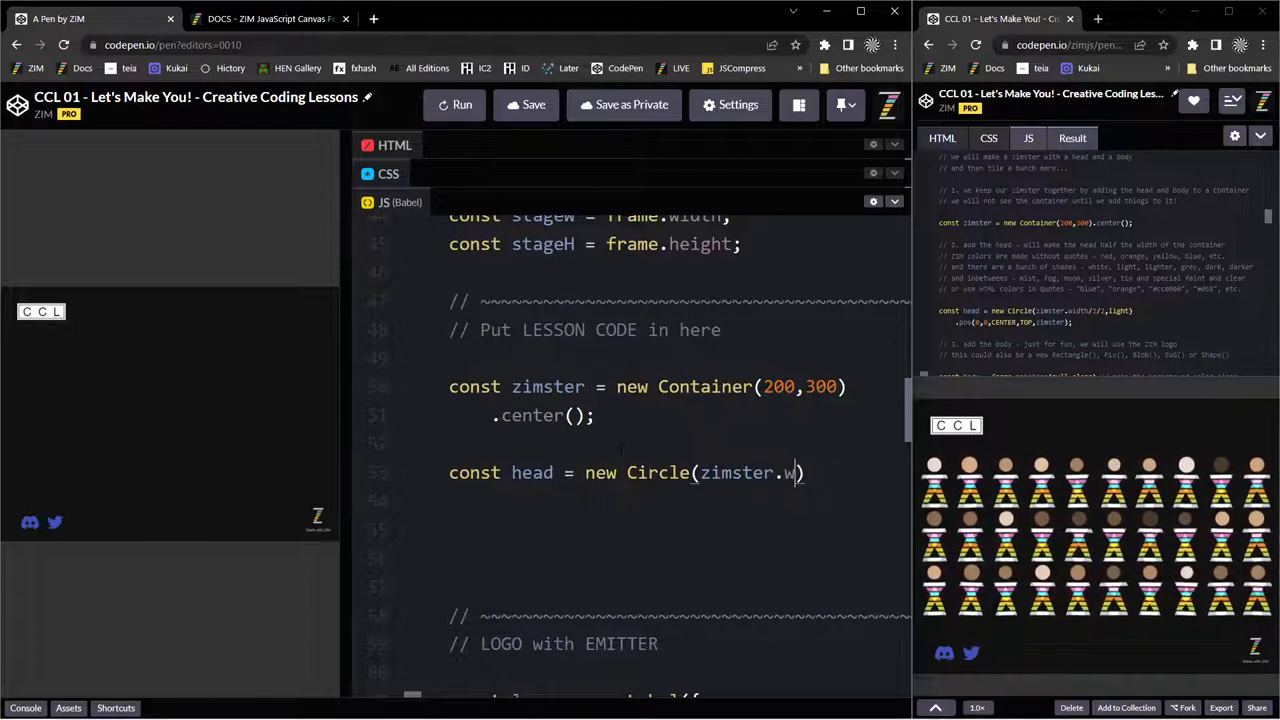
pyautogui.write('idth')
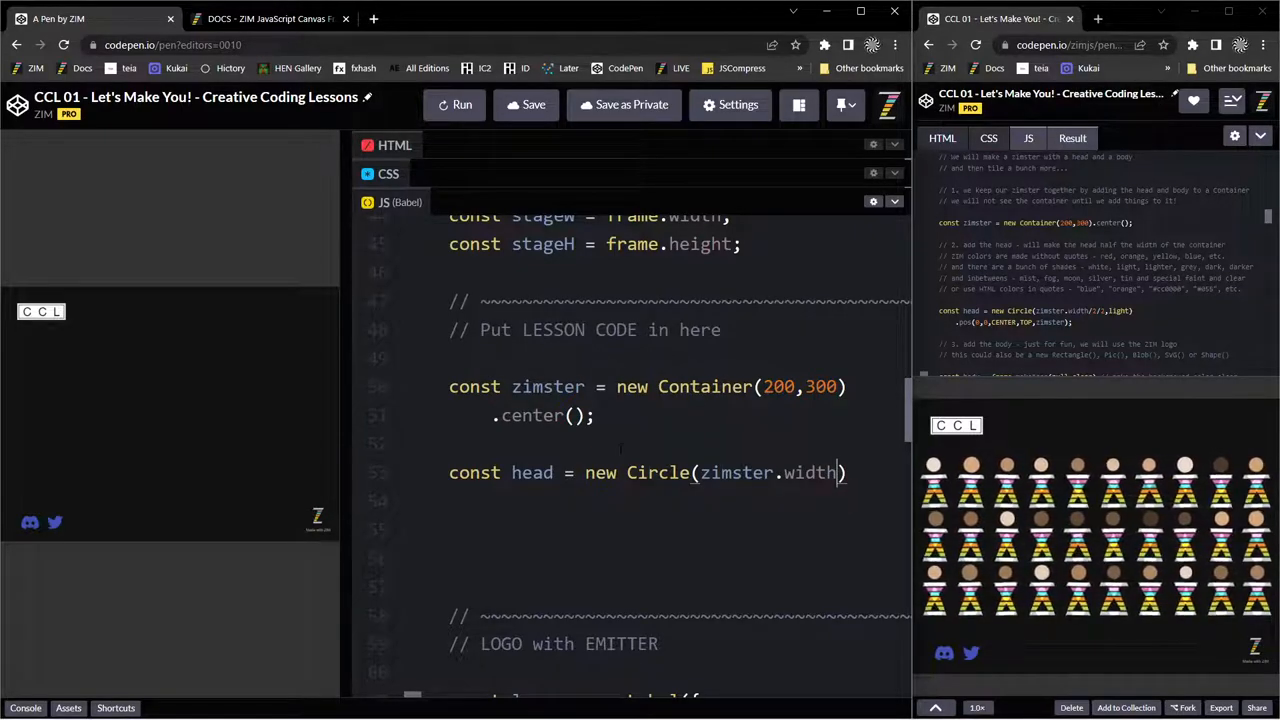
pyautogui.write('/2')
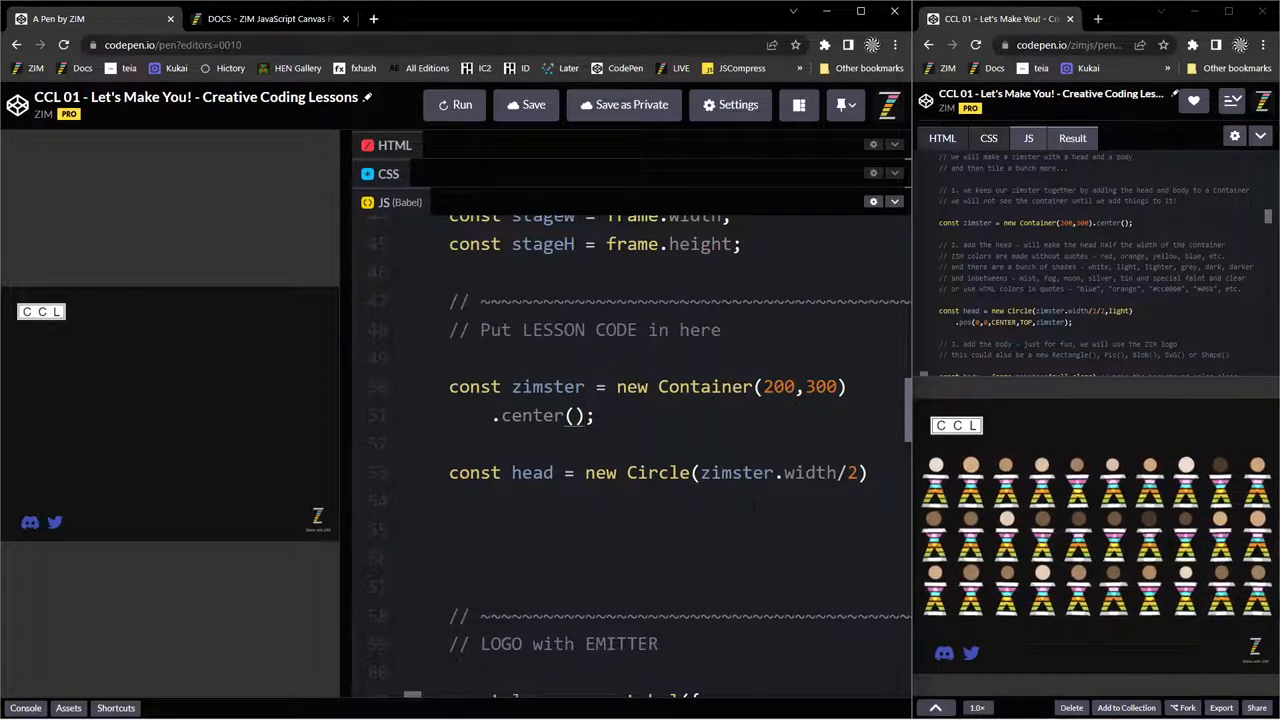
pyautogui.write('.outline')
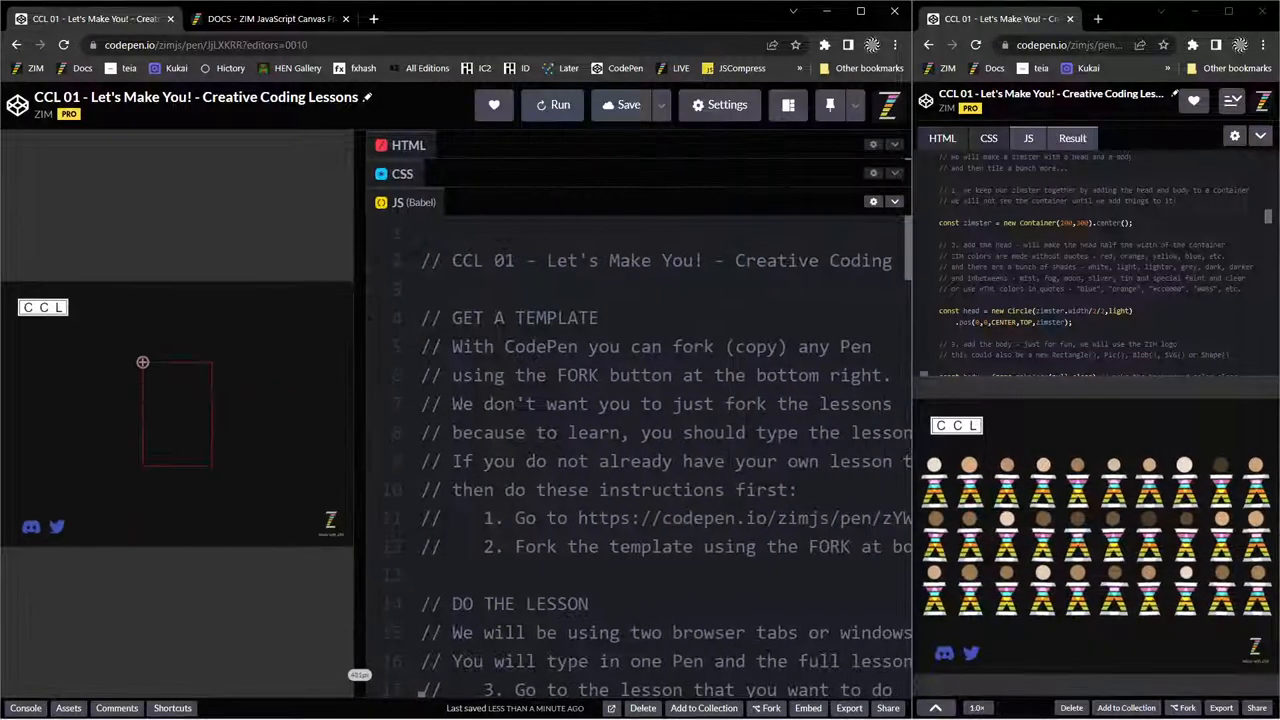
# Change head to Circle(zimster.width/2/2, light) and chain .center(zimster).
pyautogui.scroll(-3)
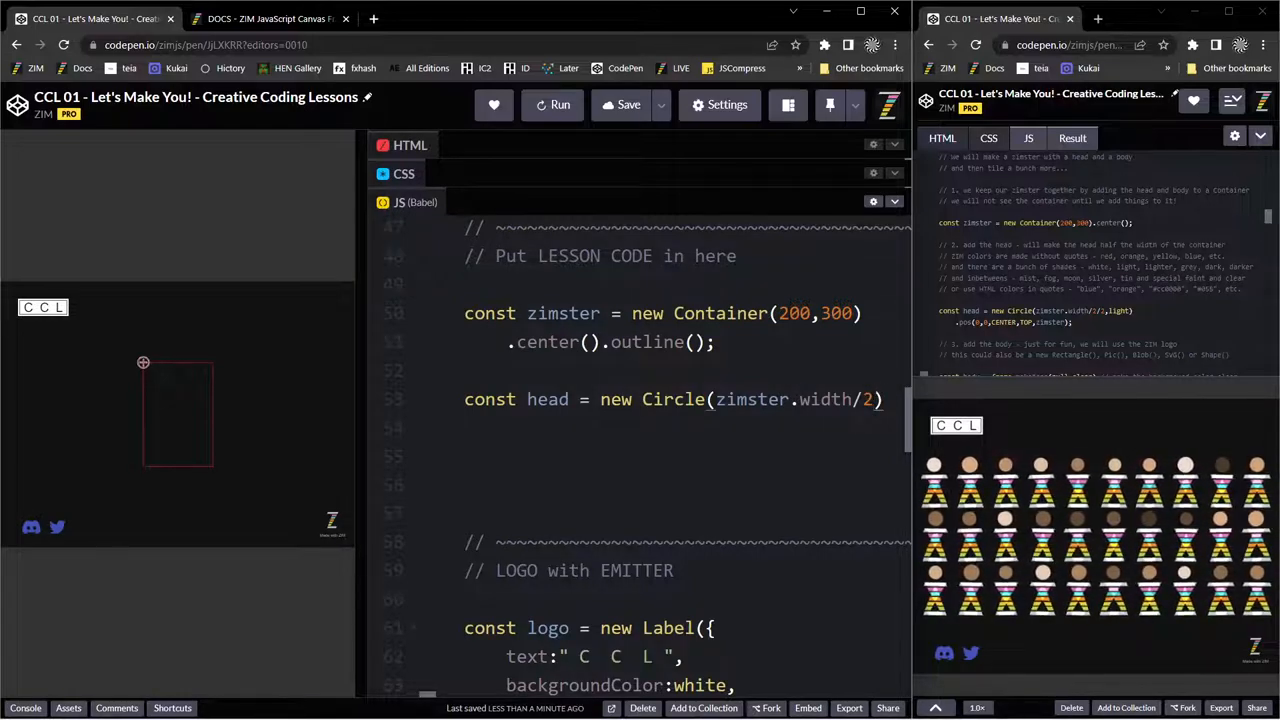
pyautogui.doubleClick(792, 399)
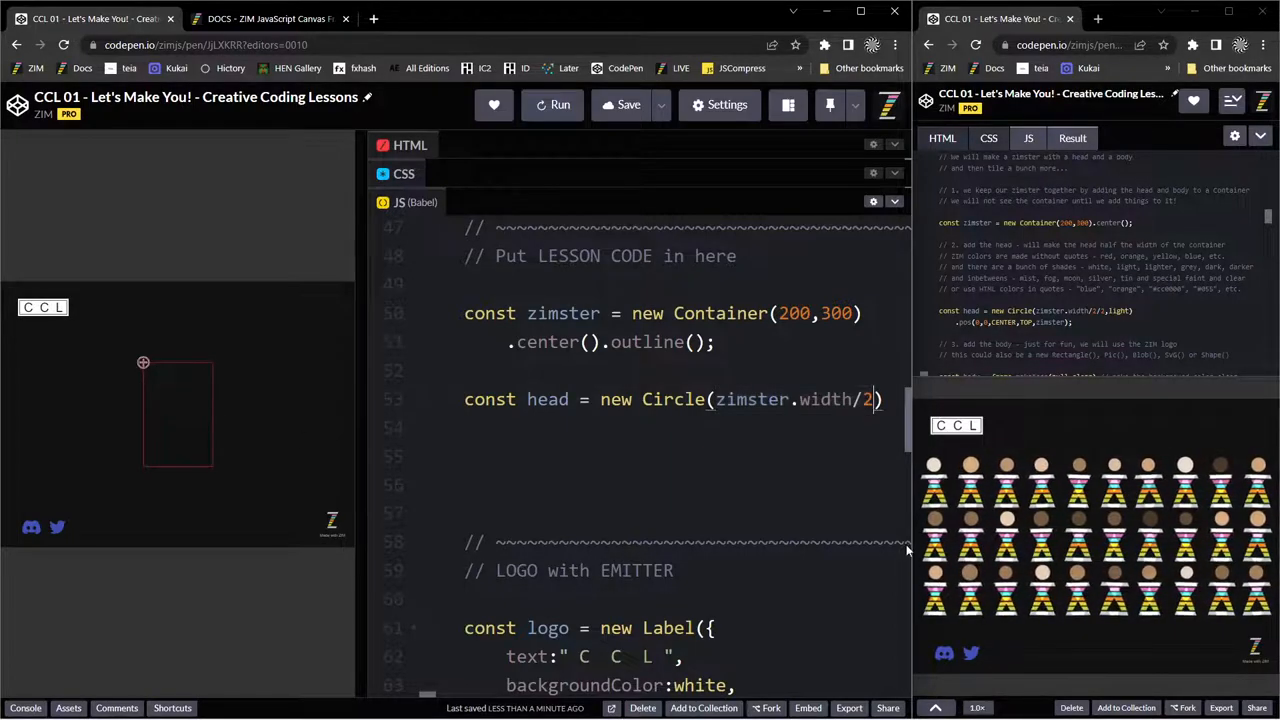
pyautogui.write(',2,')
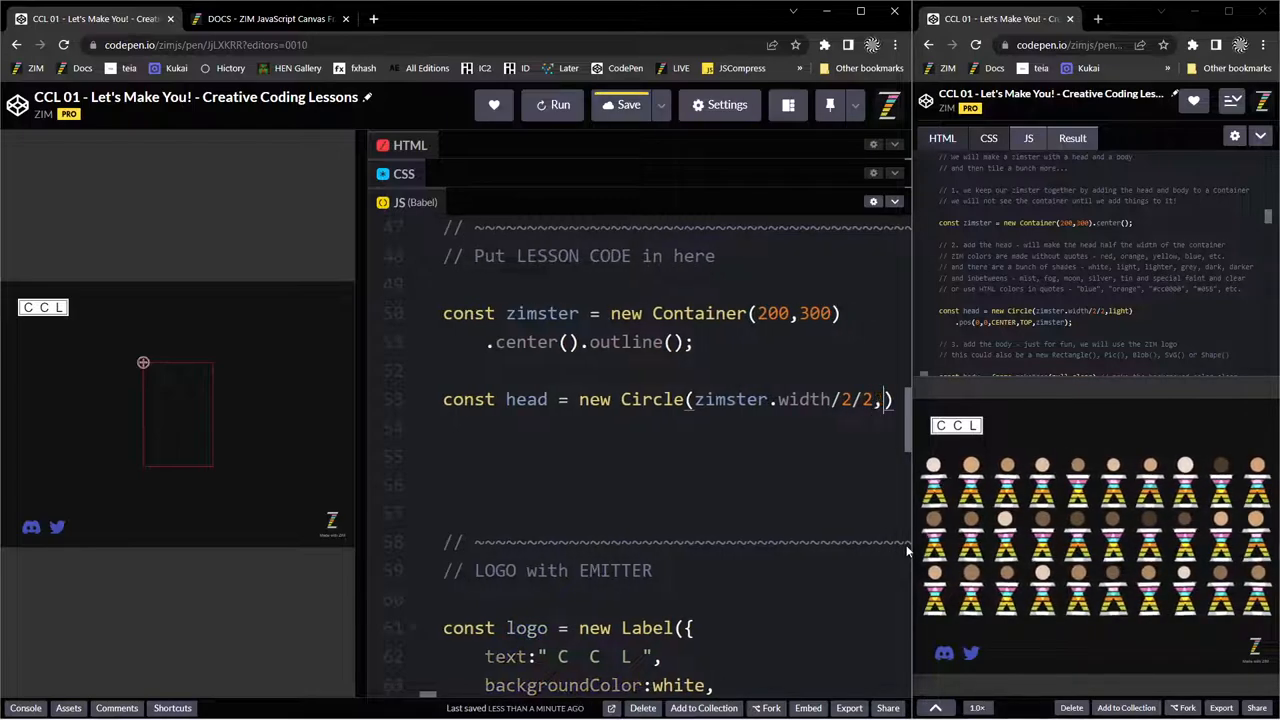
pyautogui.write('light')
pyautogui.click(675, 428)
pyautogui.write('.')
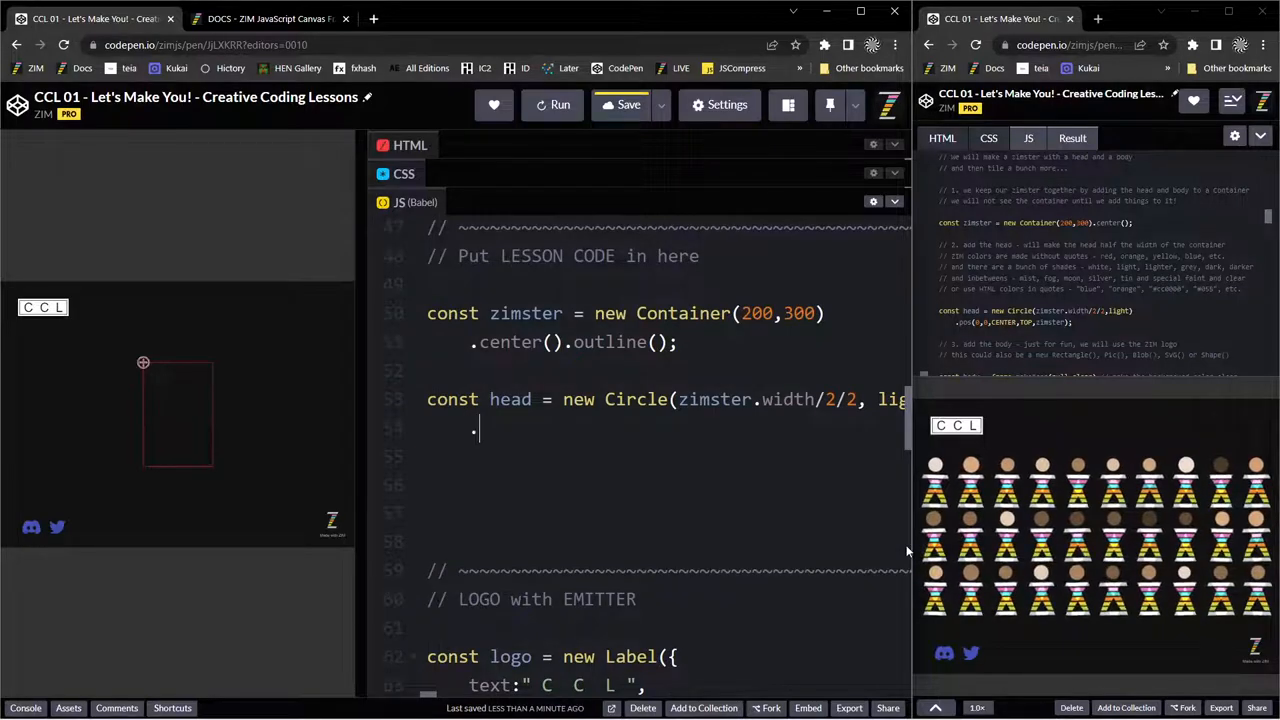
pyautogui.write('center()')
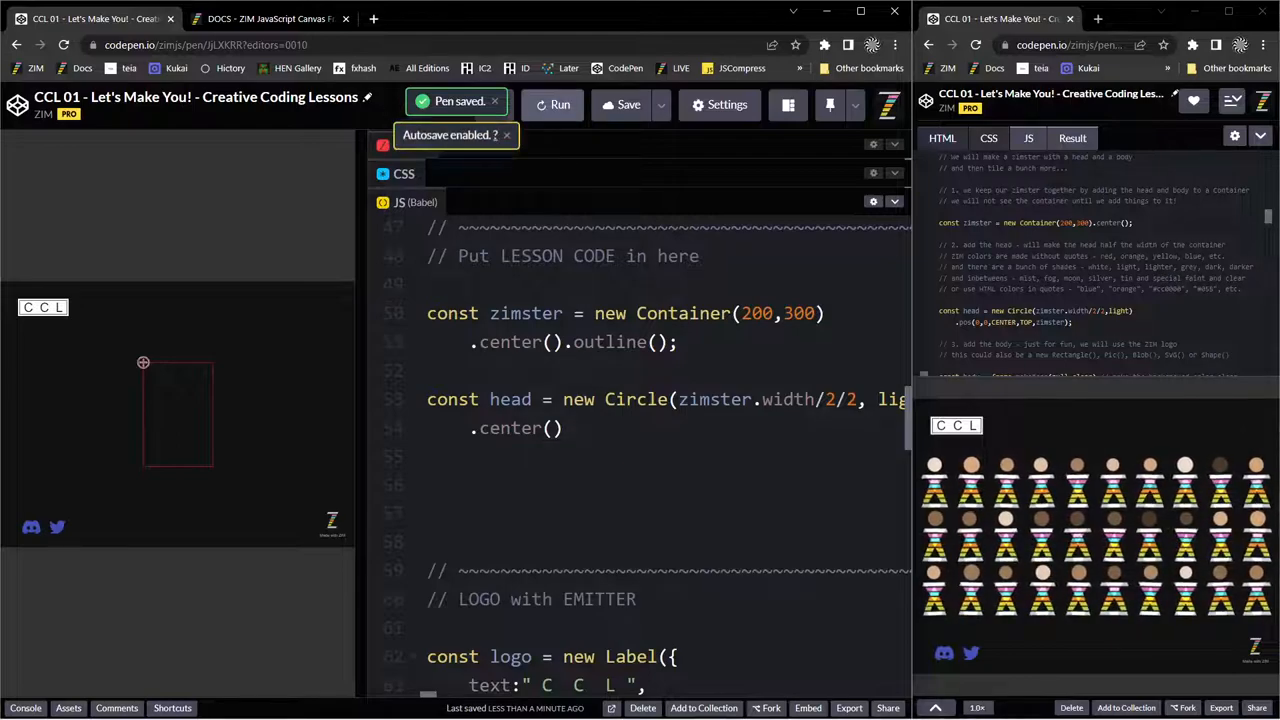
pyautogui.click(551, 104)
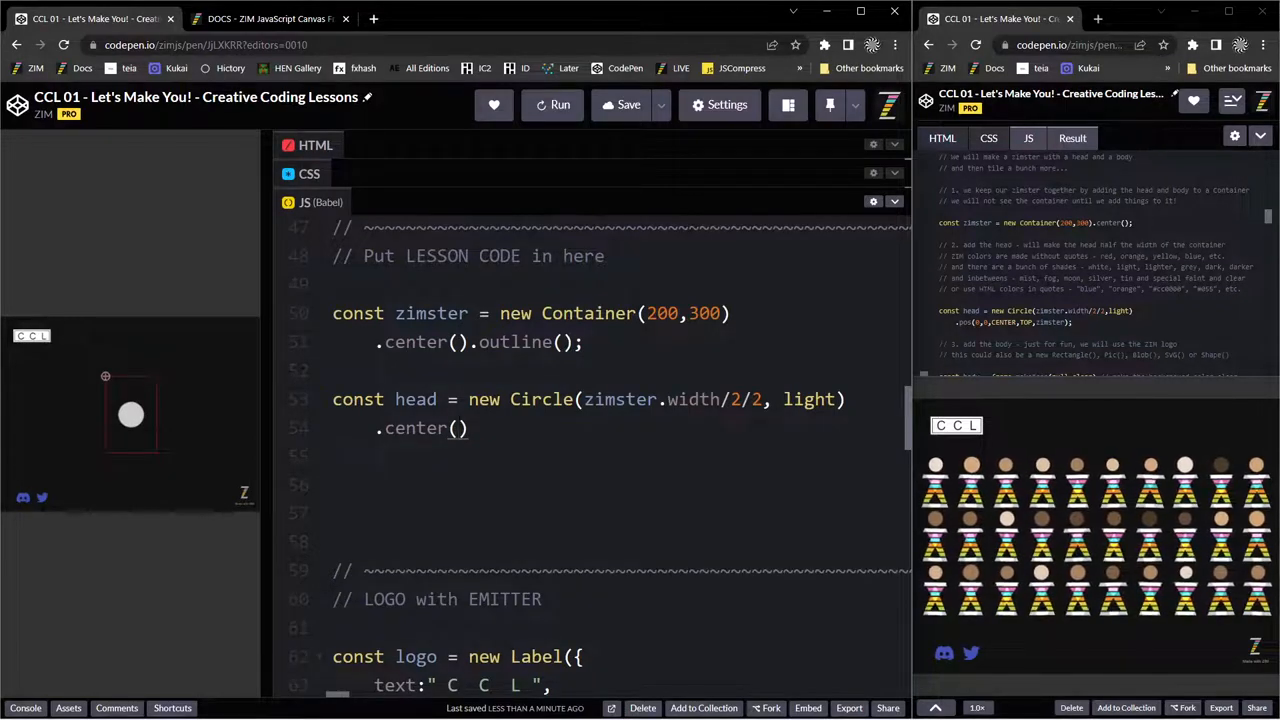
pyautogui.write('zim')
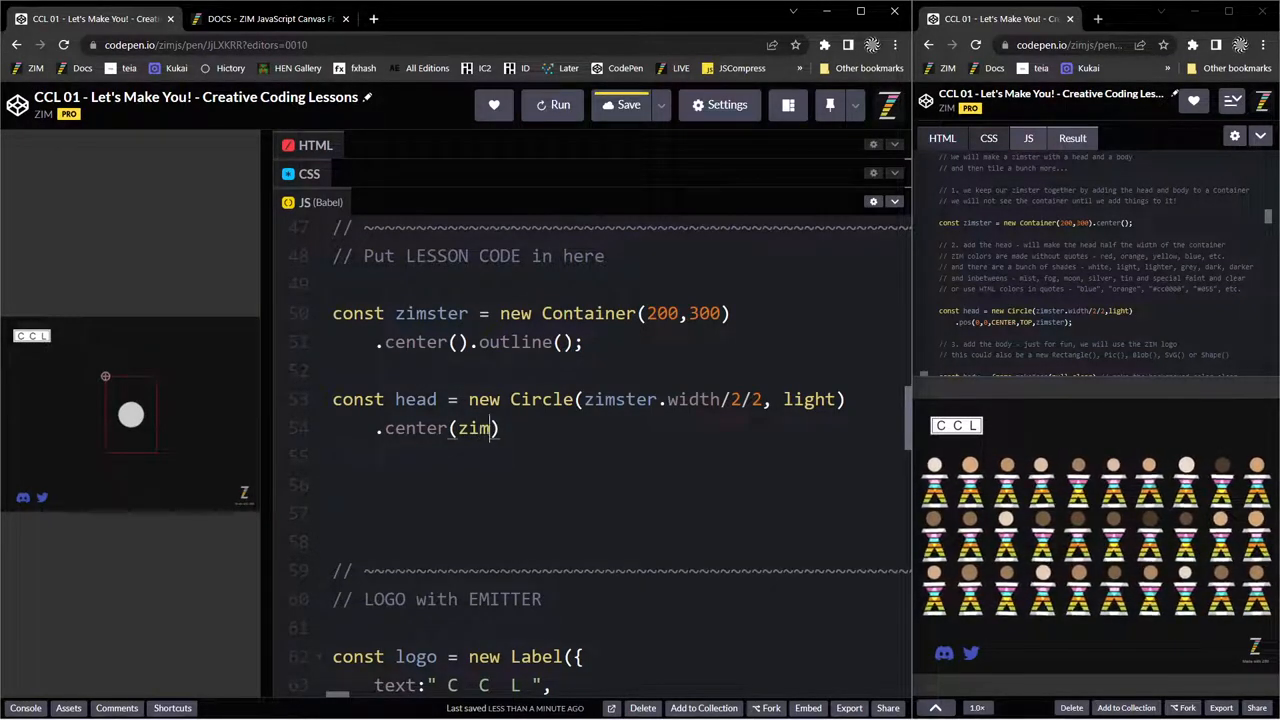
pyautogui.write('ster')
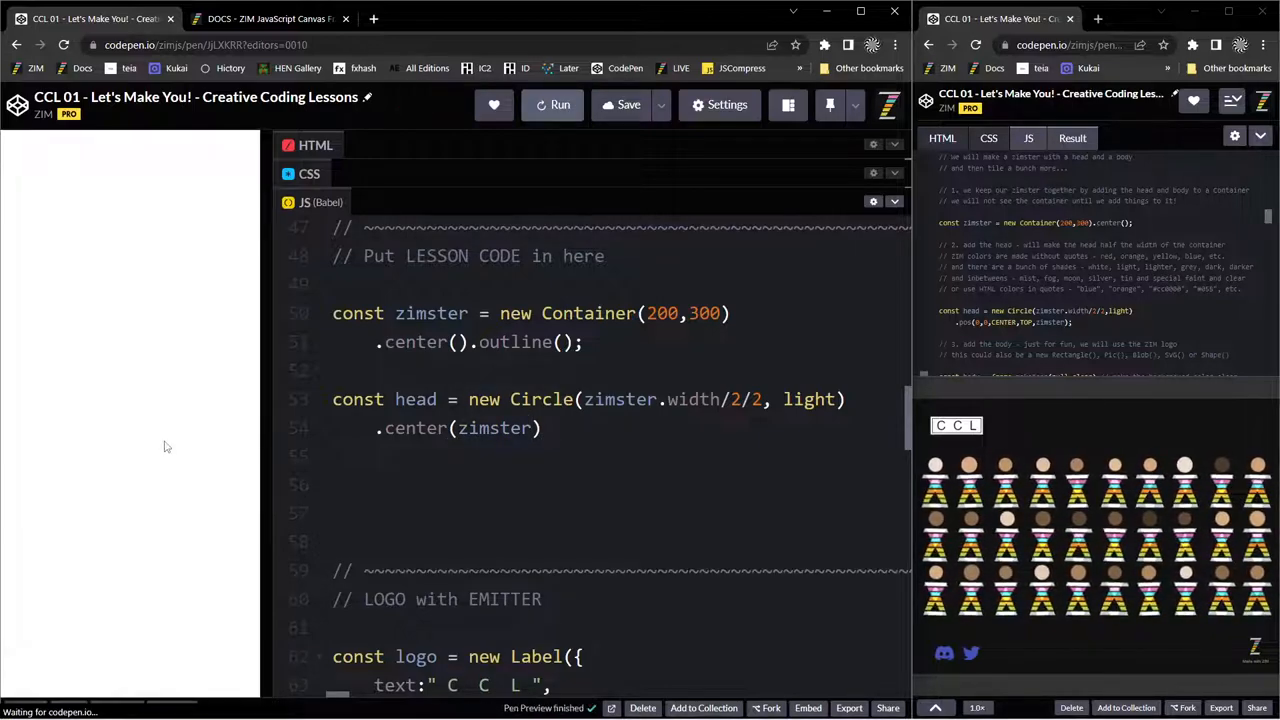
# Chain .mov(200) after center() on the zimster line and rerun the pen.
pyautogui.click(552, 104)
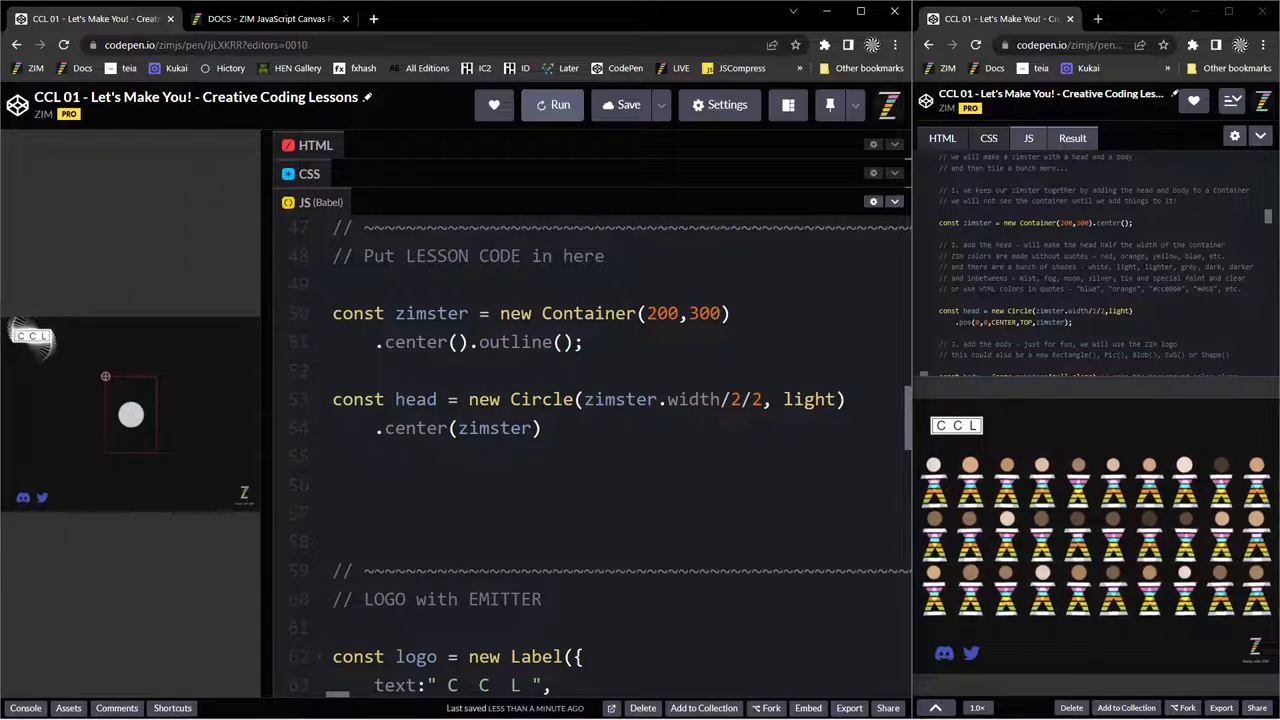
pyautogui.click(468, 342)
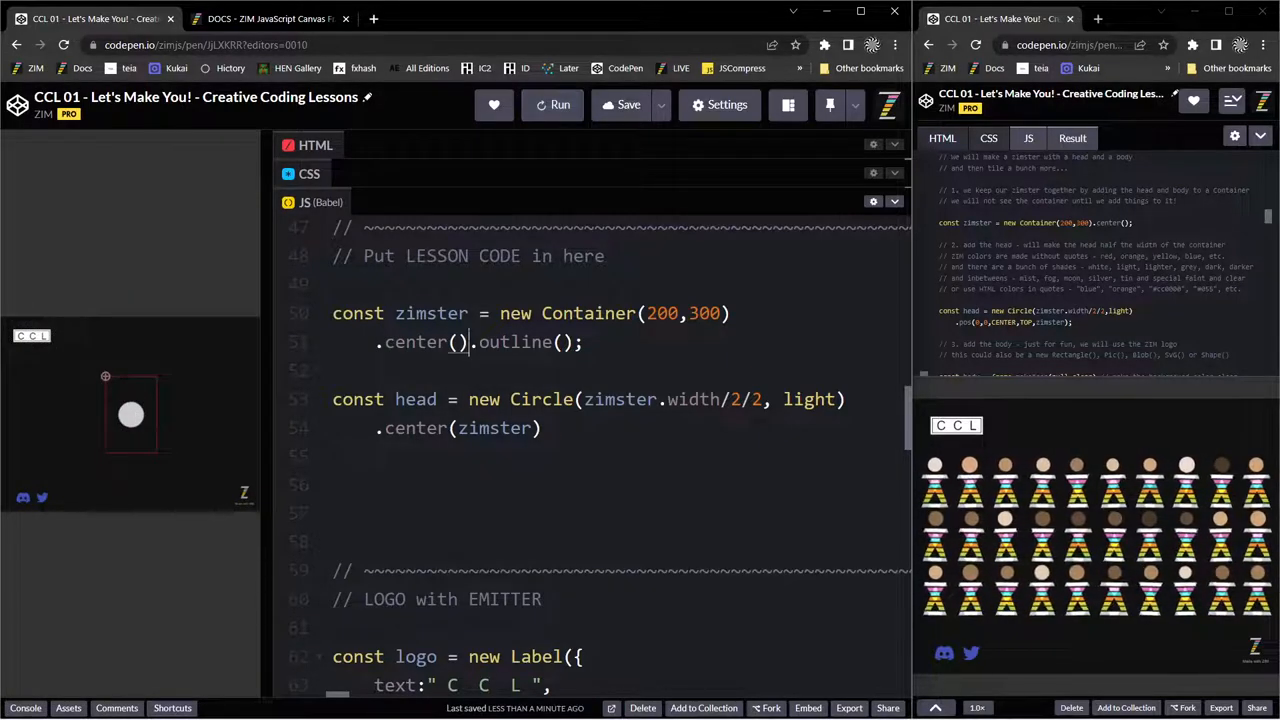
pyautogui.write('mov(')
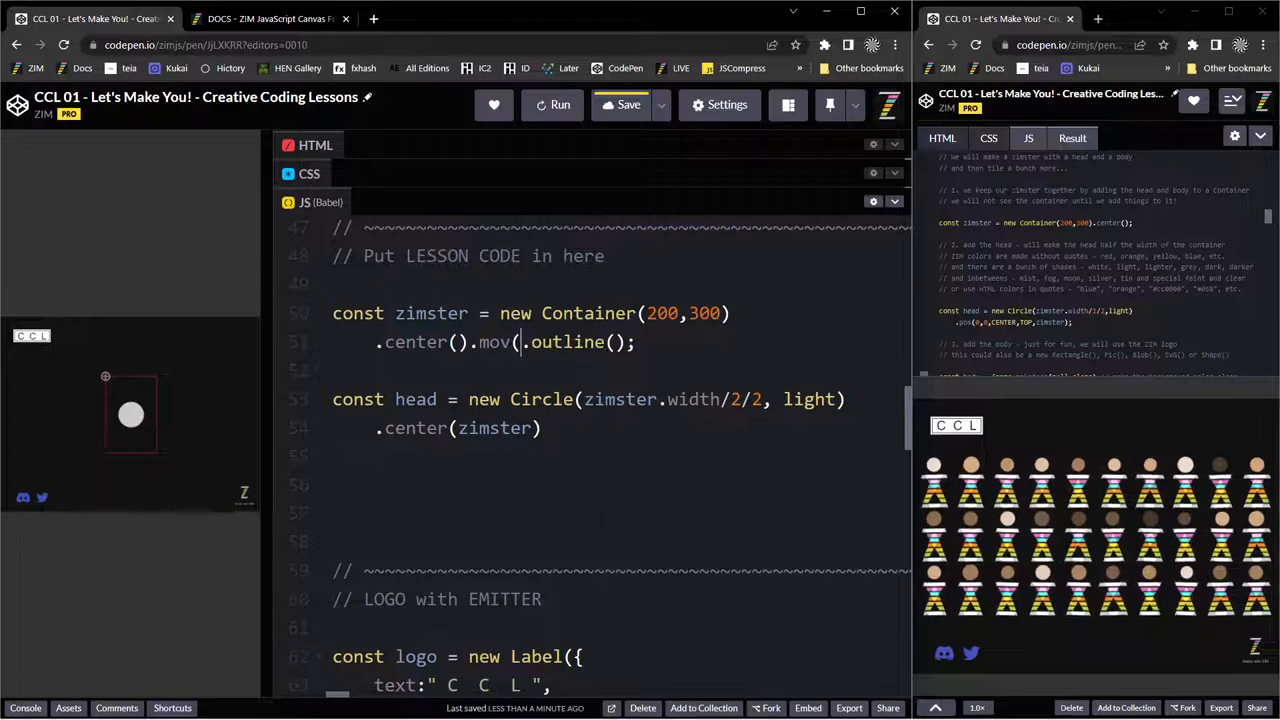
pyautogui.write('200')
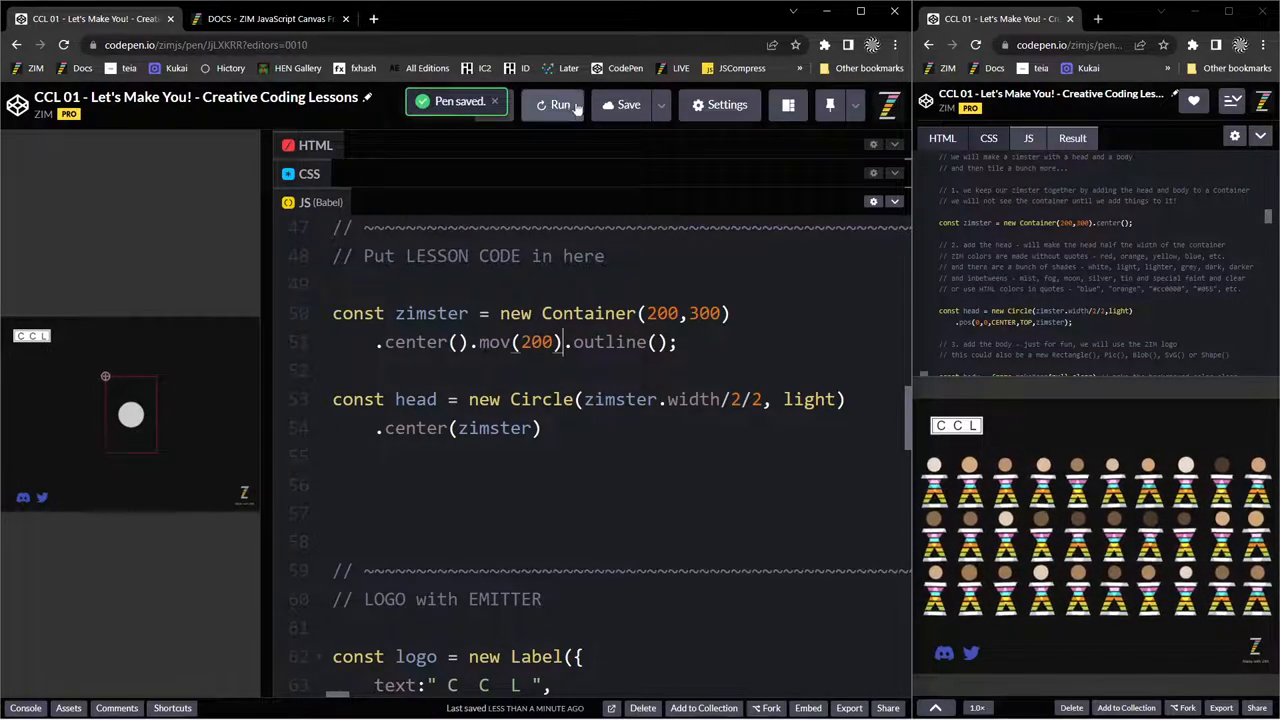
pyautogui.click(559, 104)
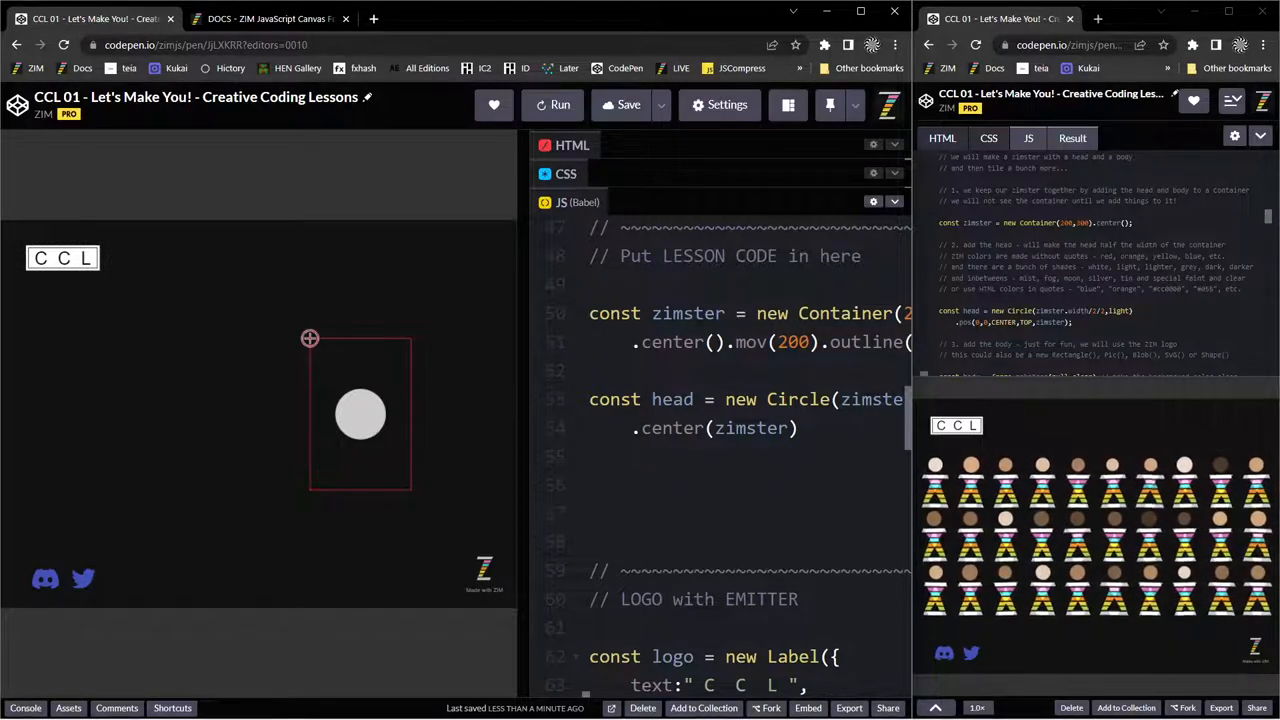
pyautogui.moveTo(425, 338)
pyautogui.write('pos')
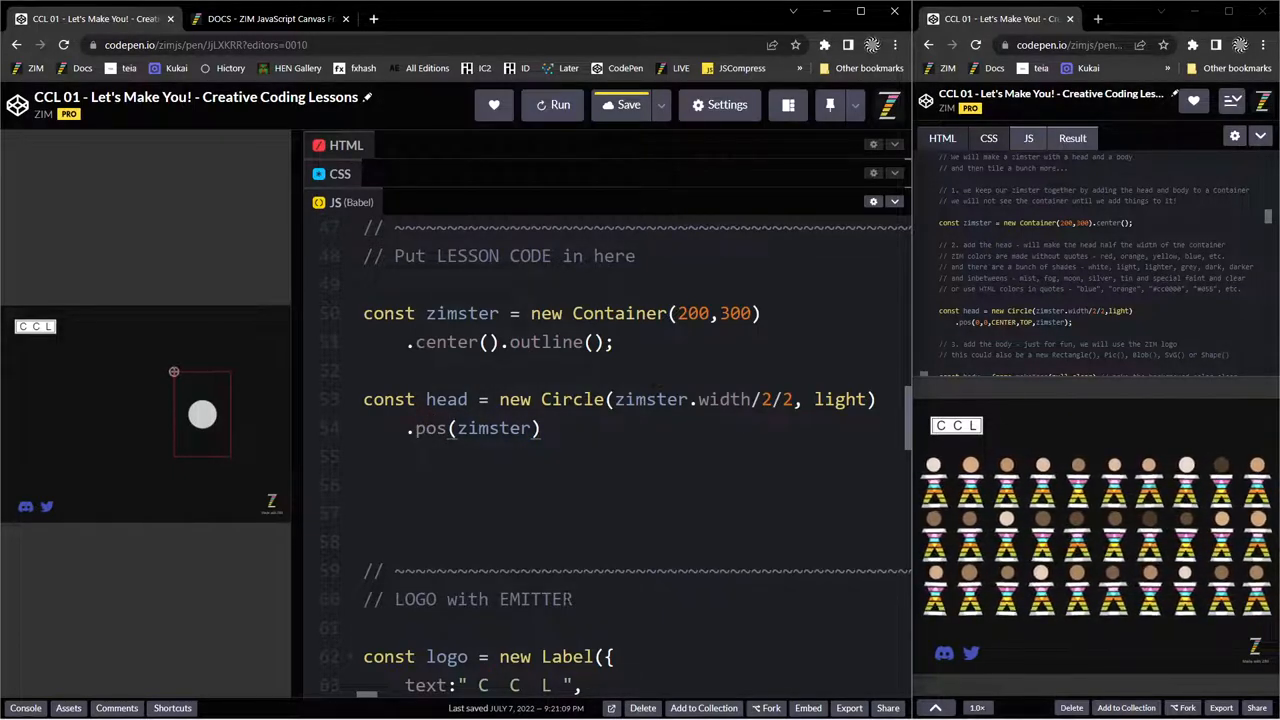
# Insert 0,0,CENTER,TOP before zimster in the head's pos call and run.
pyautogui.click(453, 428)
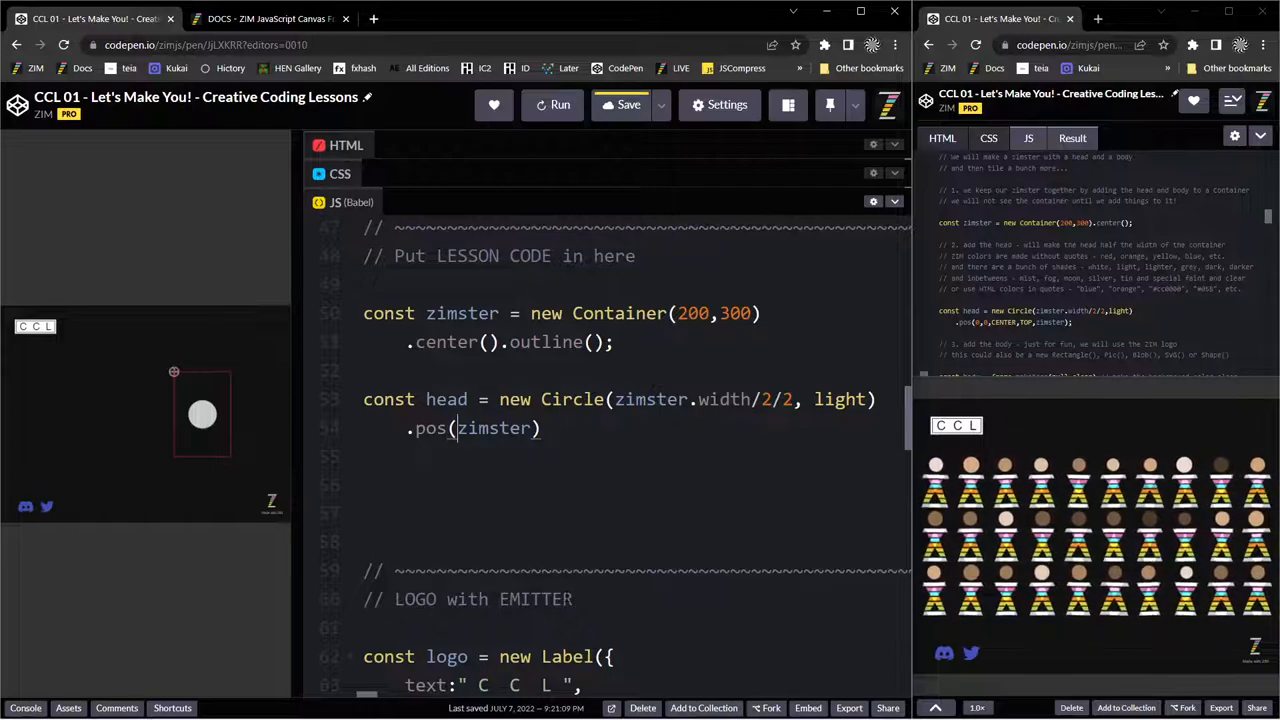
pyautogui.write('0,0,')
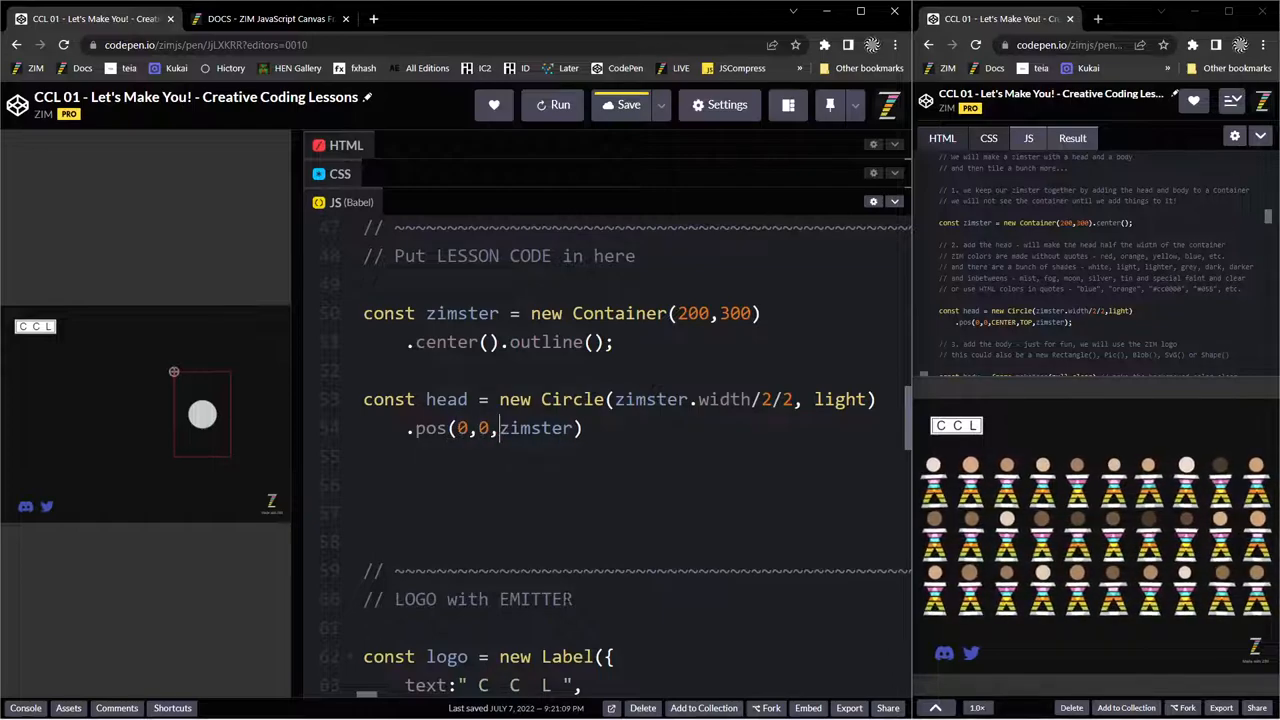
pyautogui.write('CeNTER,')
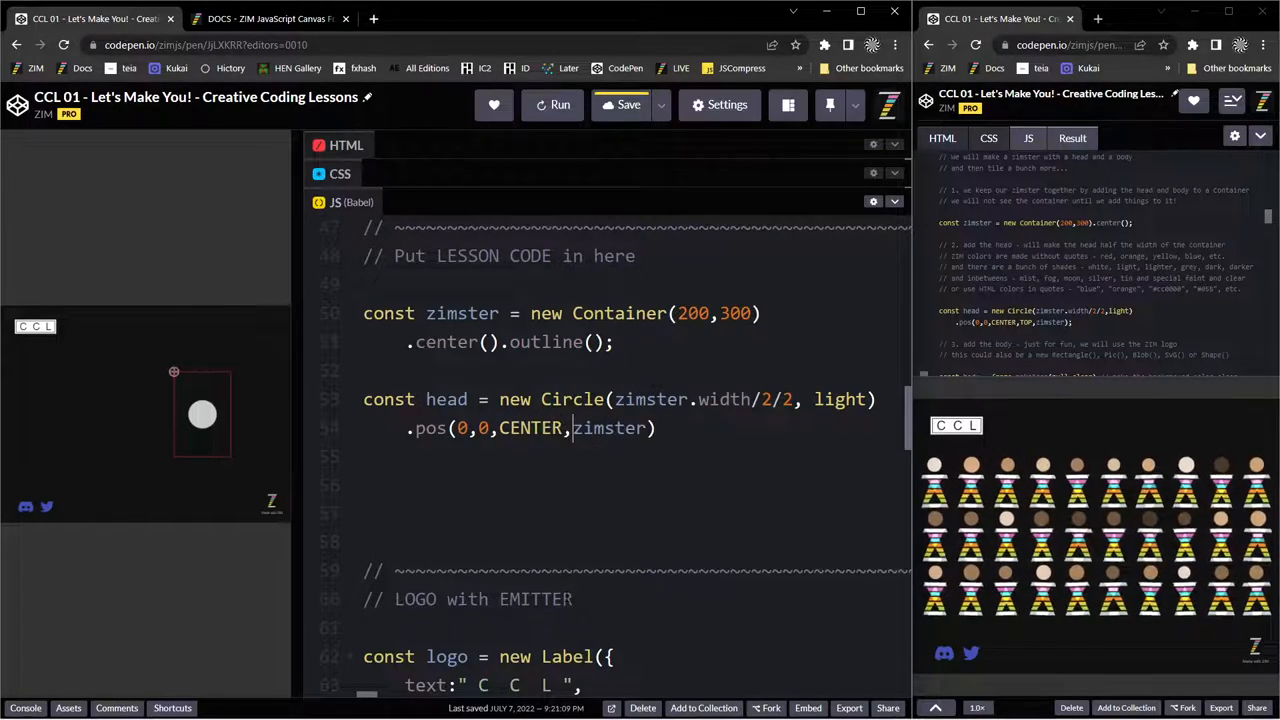
pyautogui.write('TOP,')
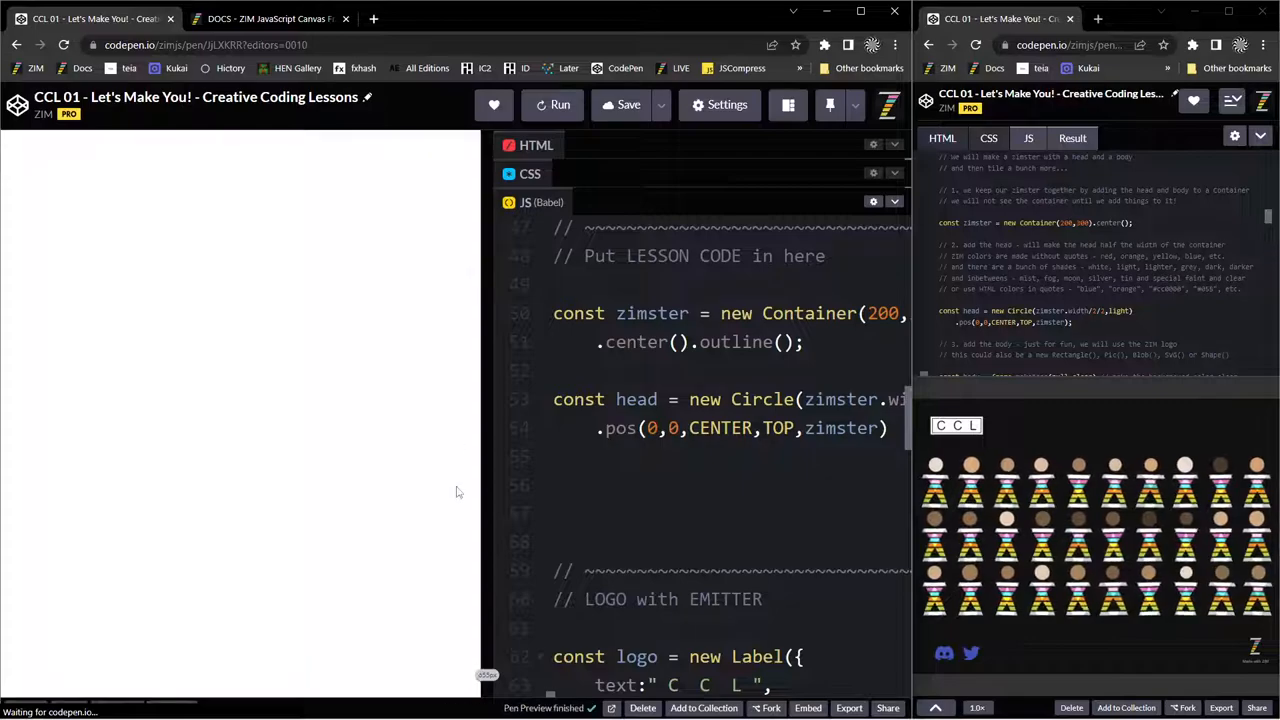
pyautogui.click(553, 104)
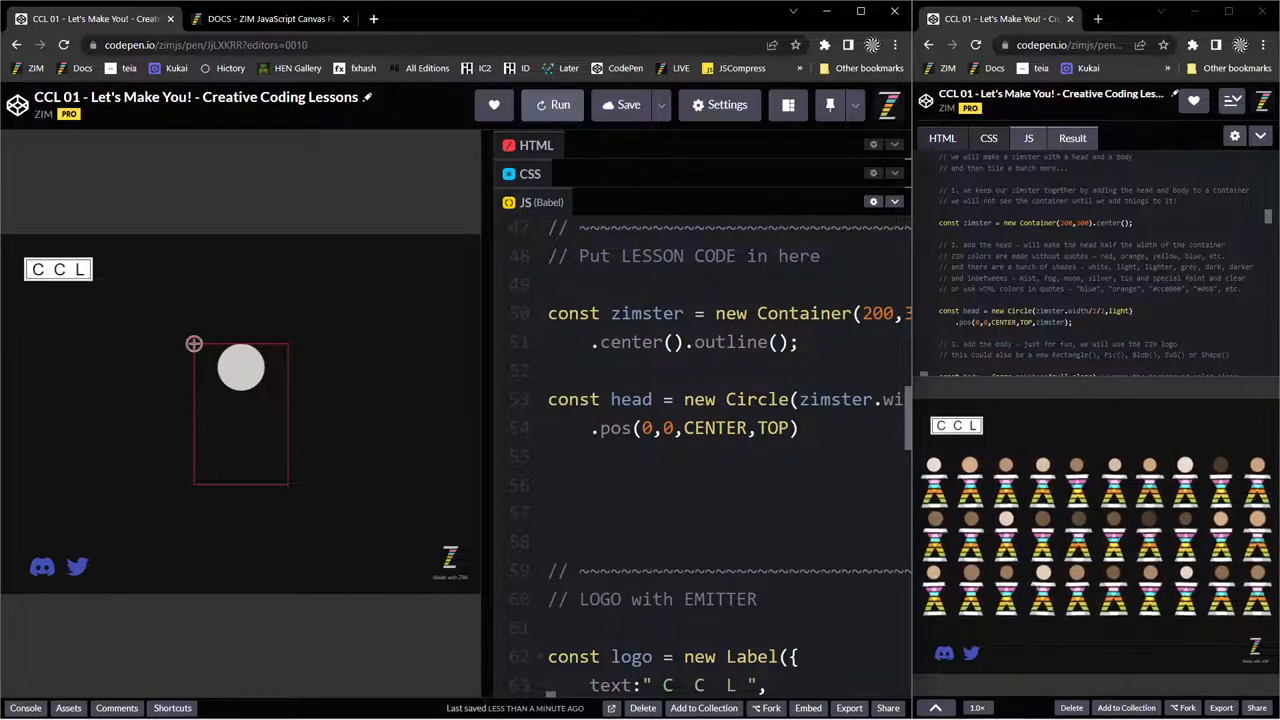
# Rerun without the zimster argument, then retype zimster after TOP.
pyautogui.click(553, 104)
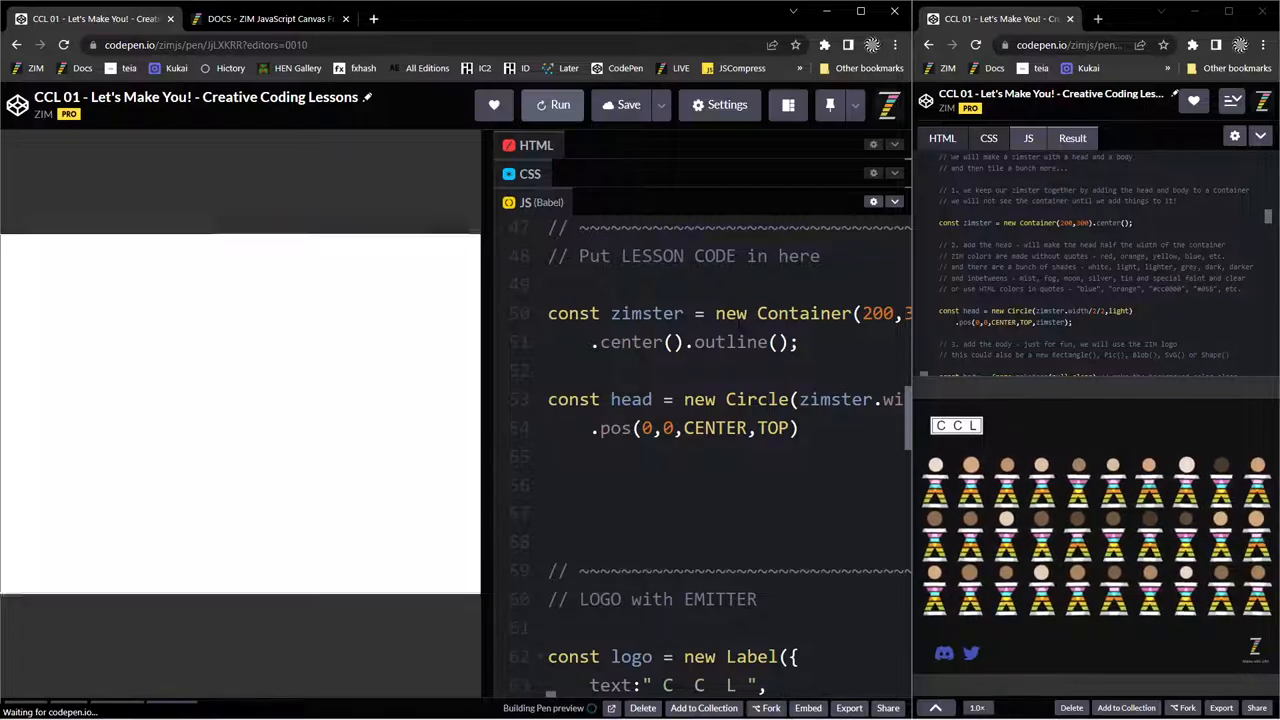
pyautogui.click(553, 104)
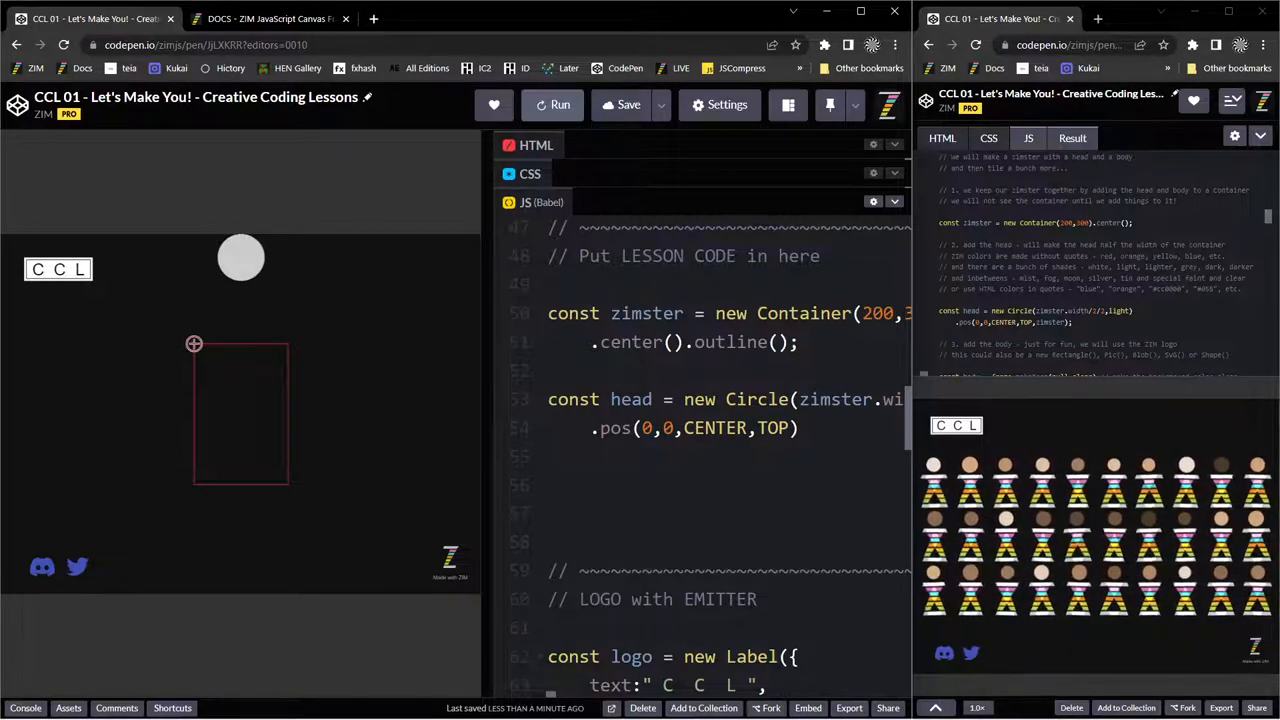
pyautogui.click(792, 428)
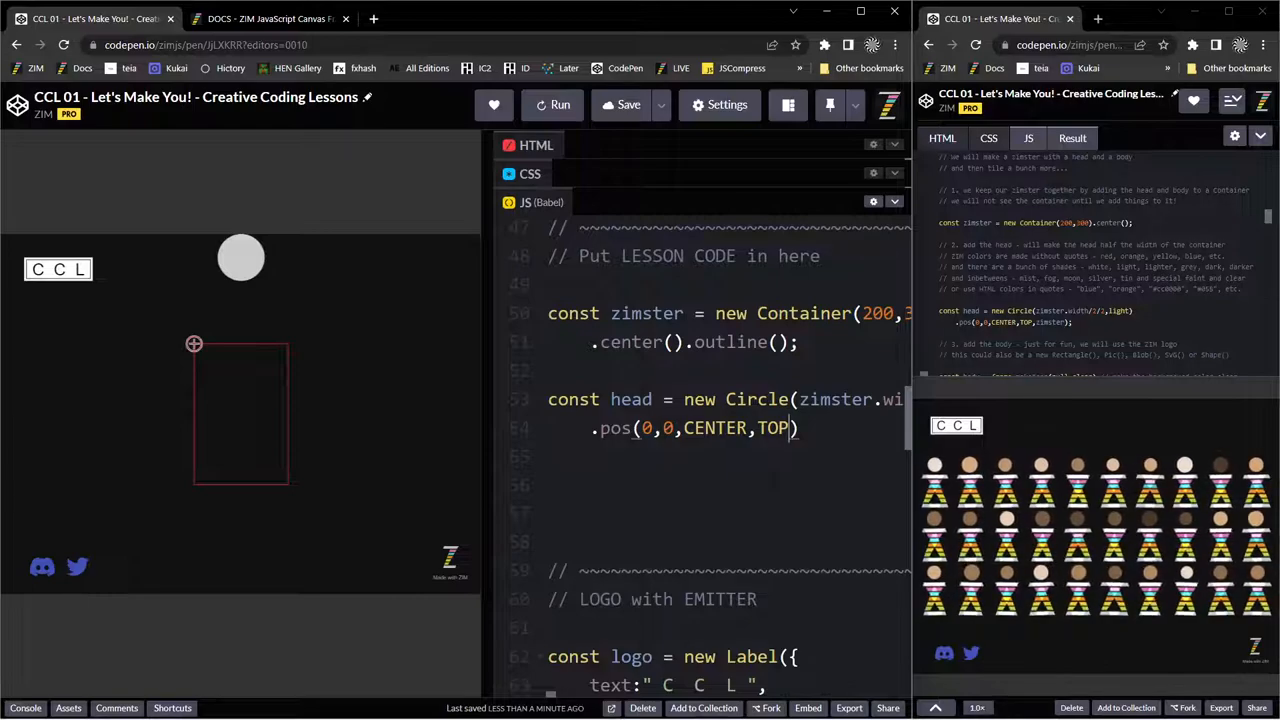
pyautogui.write('zi')
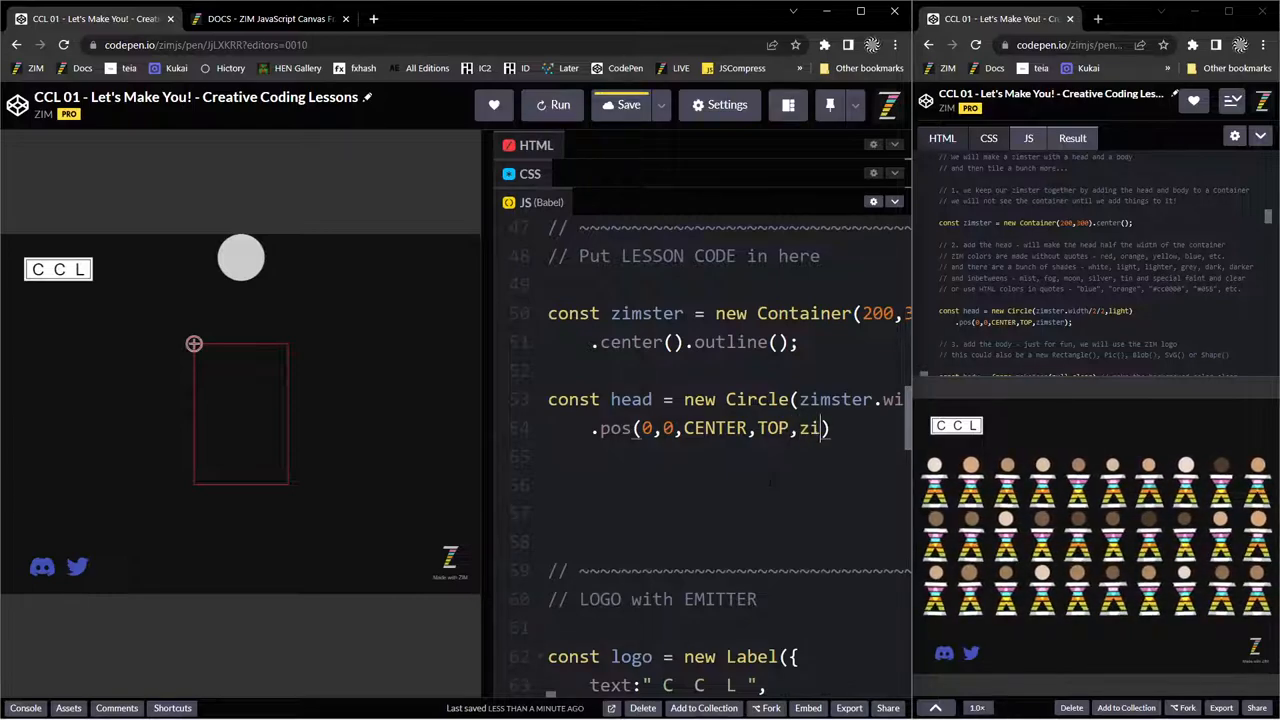
pyautogui.write('mster')
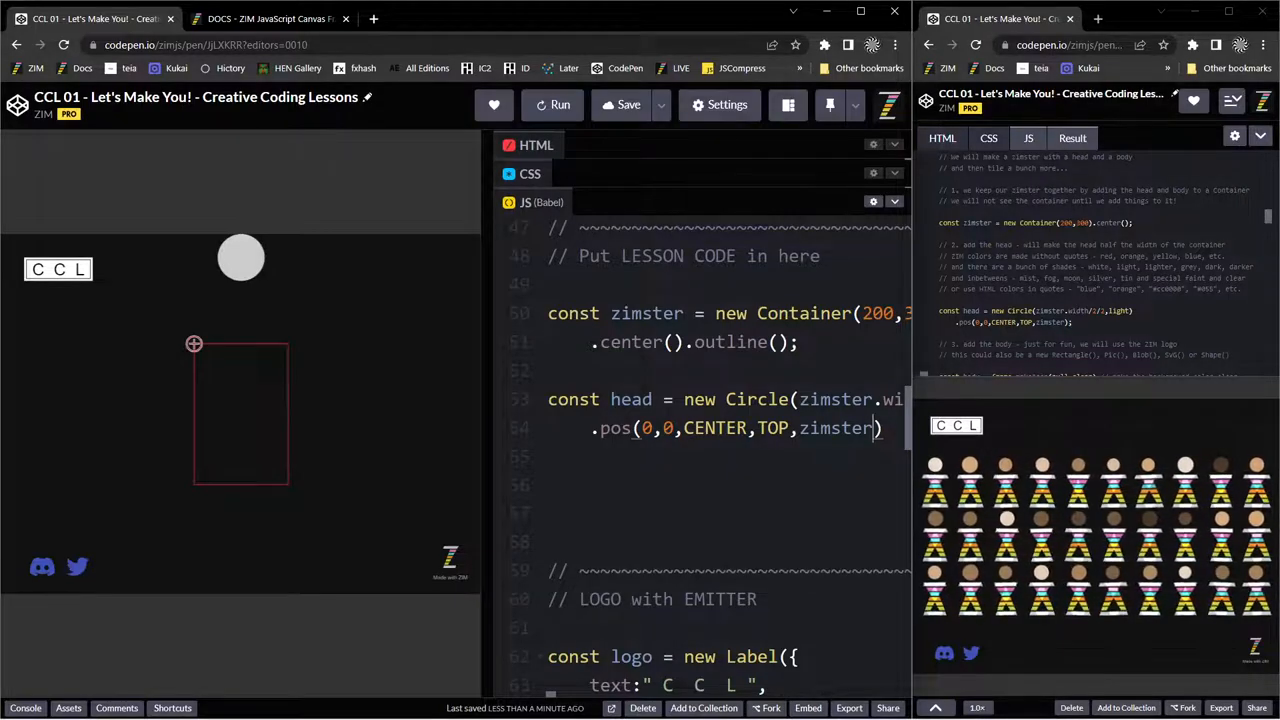
pyautogui.moveTo(228, 272)
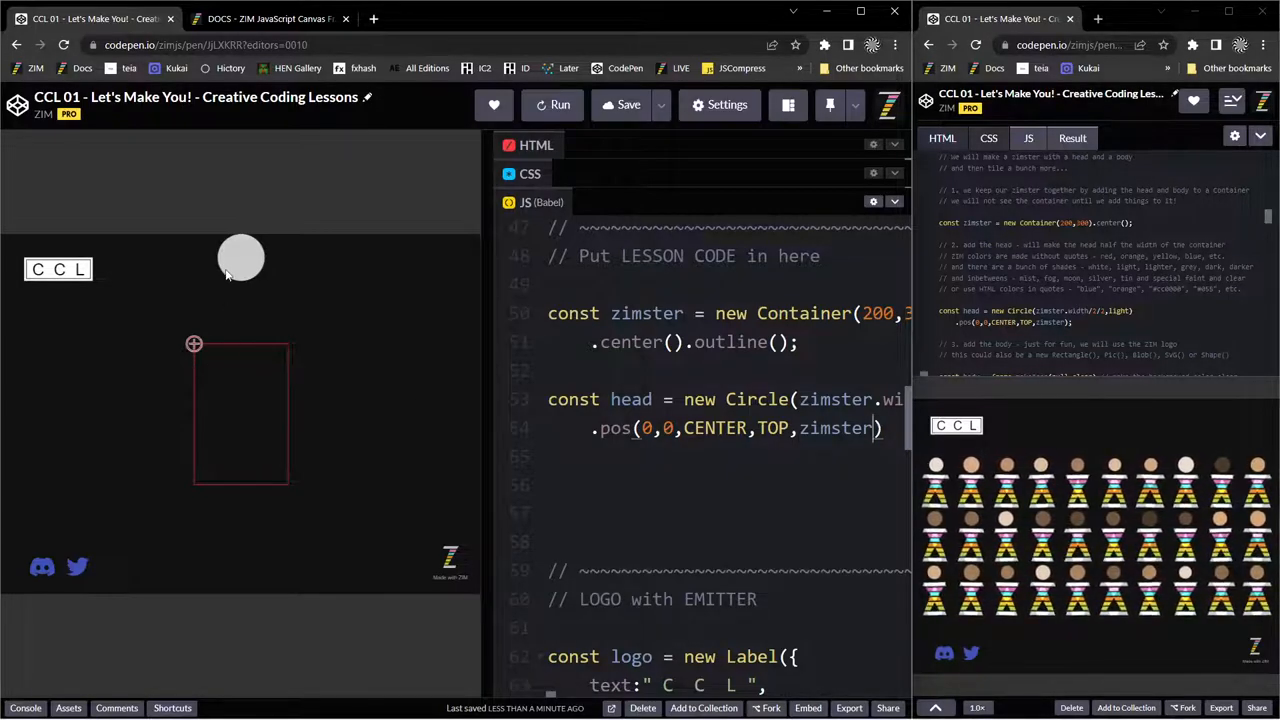
# Save and rerun so the head sits at zimster's top center, then scroll the lesson code.
pyautogui.click(620, 104)
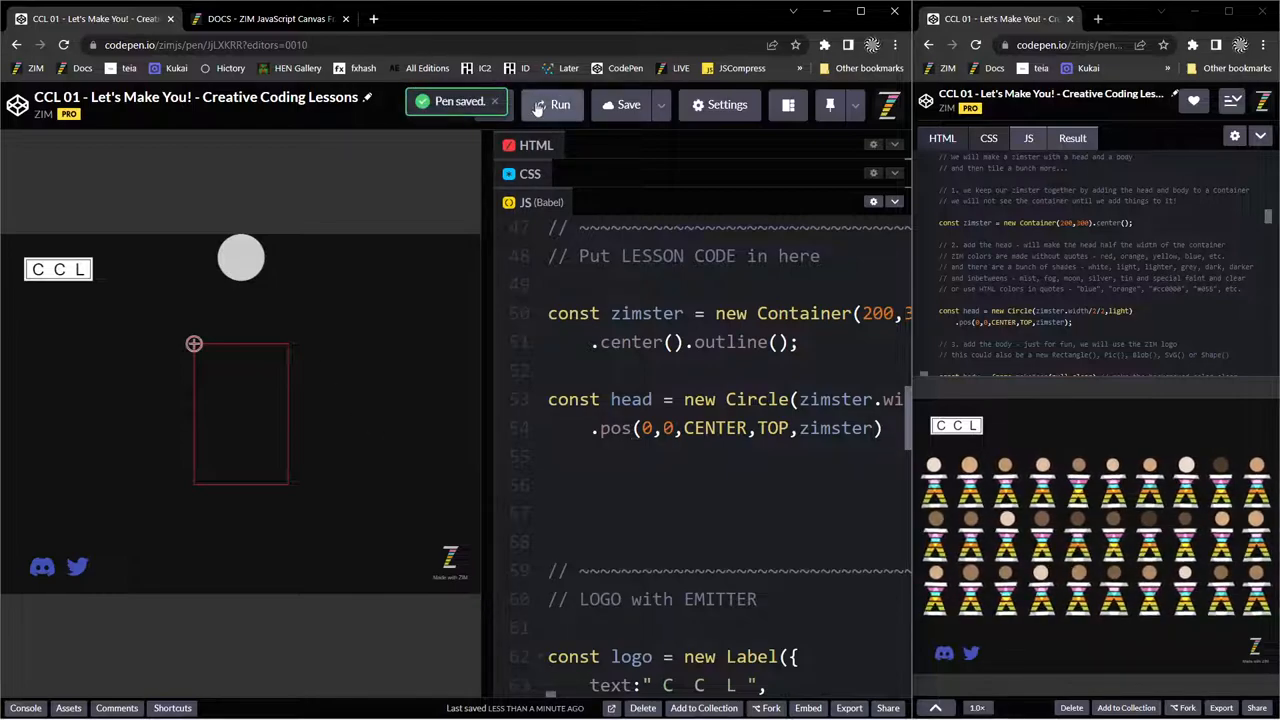
pyautogui.click(553, 104)
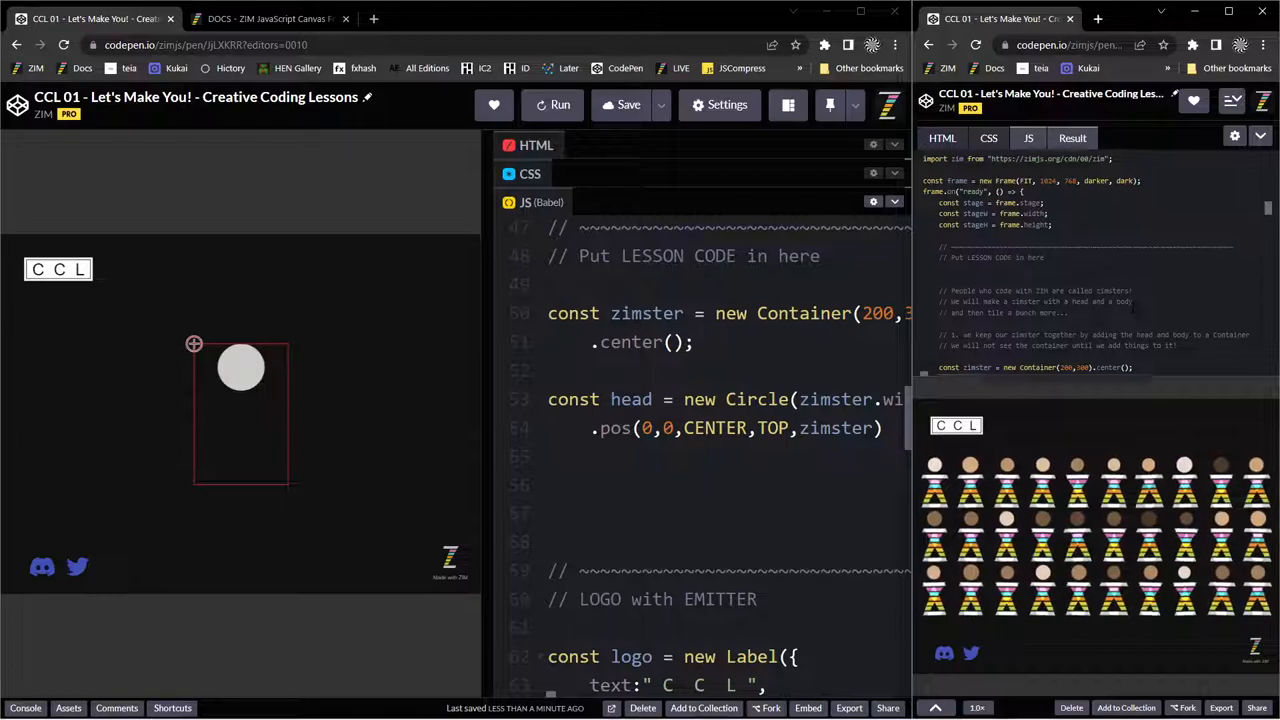
pyautogui.scroll(-3)
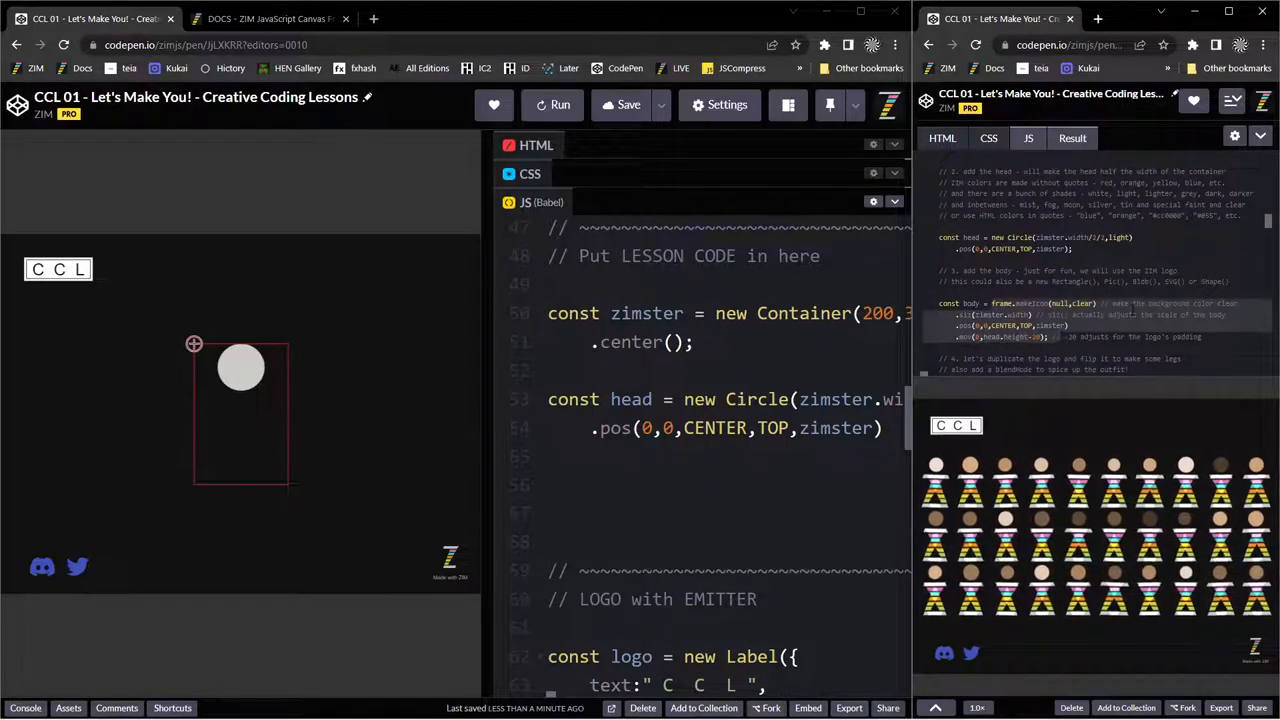
pyautogui.scroll(-3)
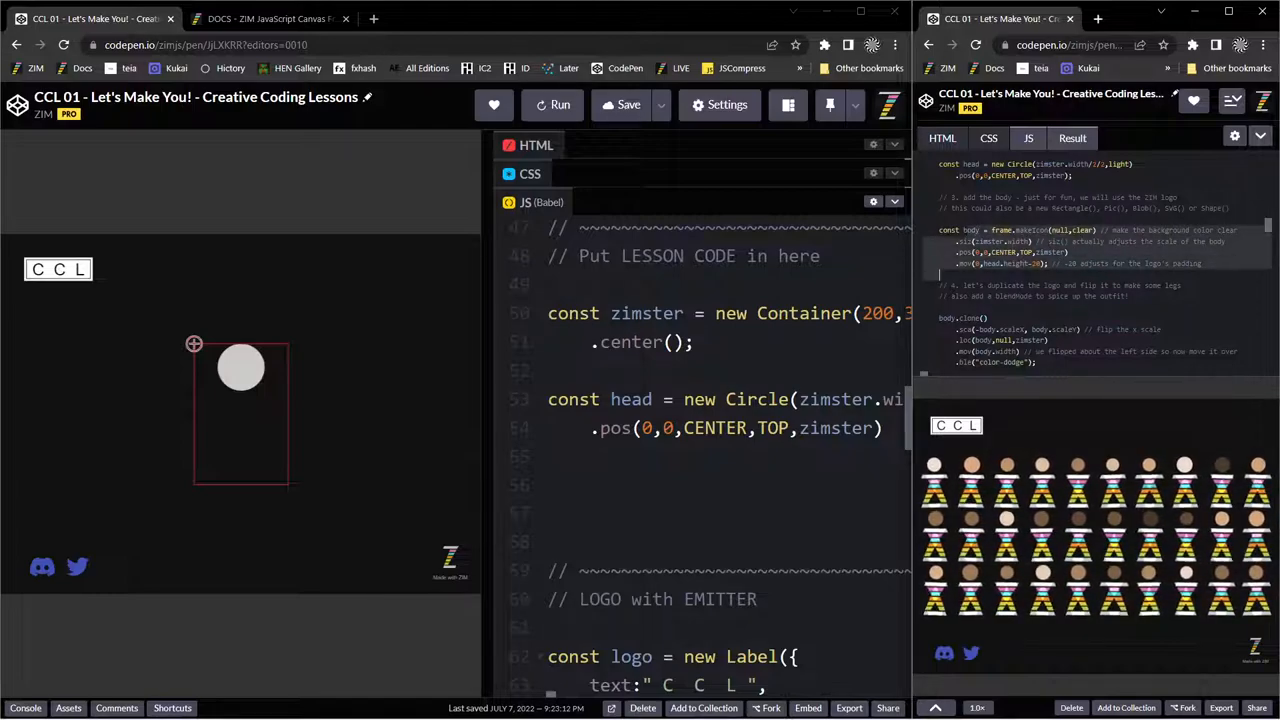
pyautogui.scroll(-3)
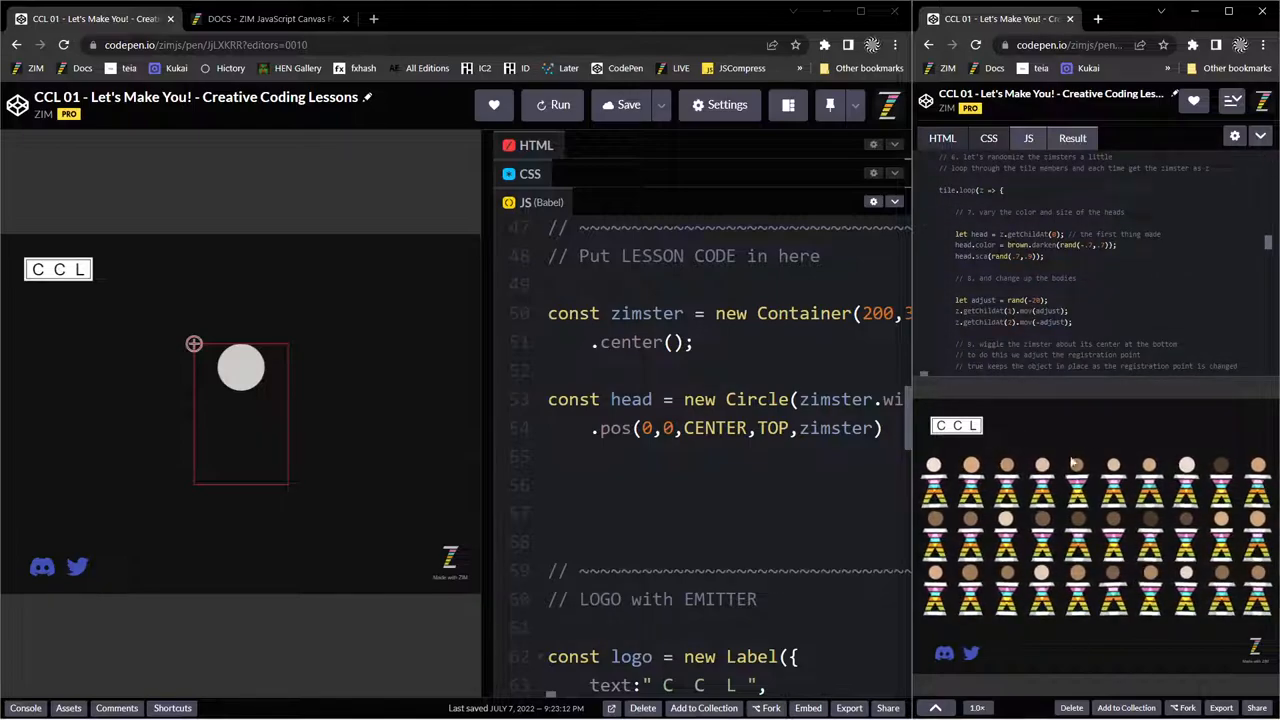
pyautogui.scroll(-3)
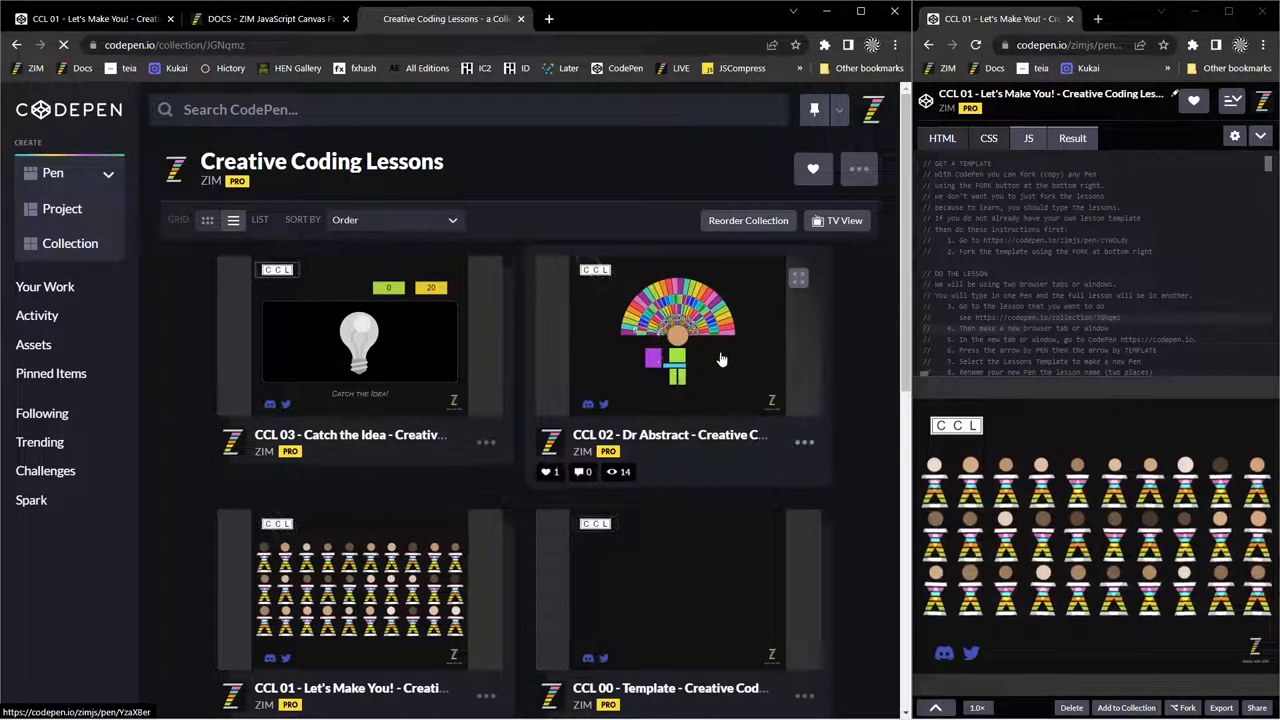
# Open the Creative Coding Lessons collection, previewing CCL 03 Catch the Idea and CCL 02 Dr Abstract.
pyautogui.click(677, 330)
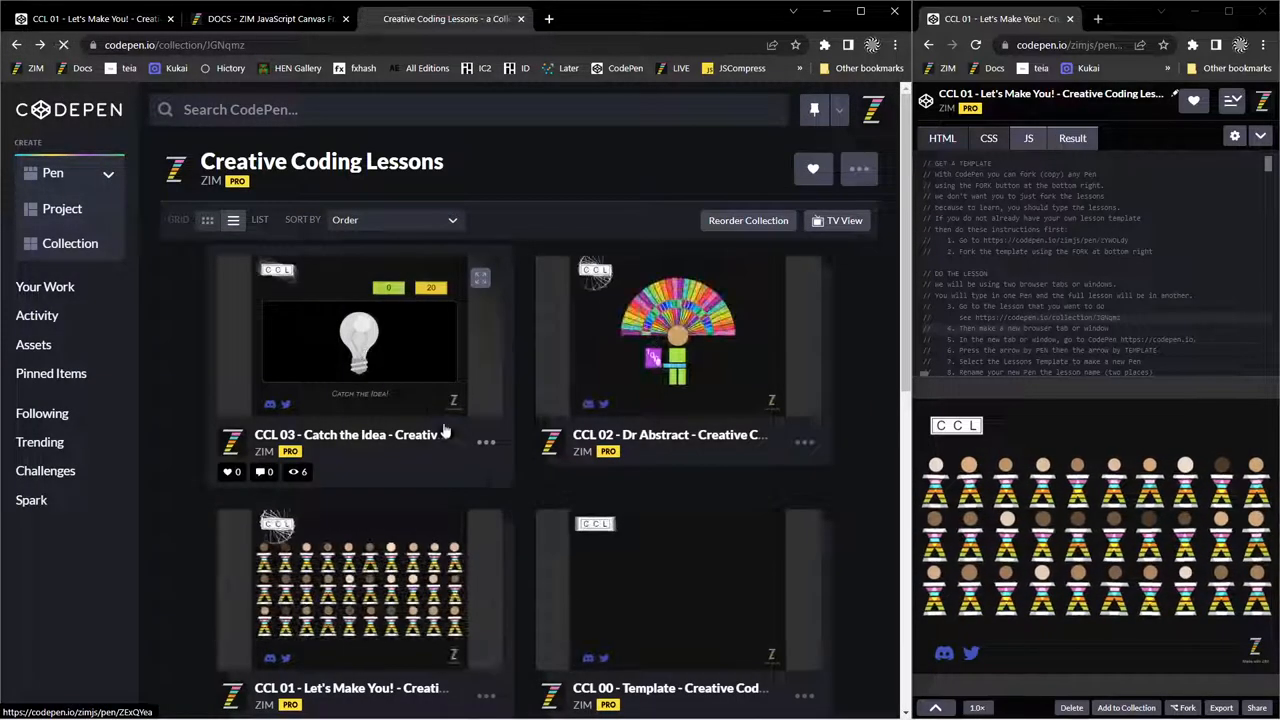
pyautogui.click(347, 434)
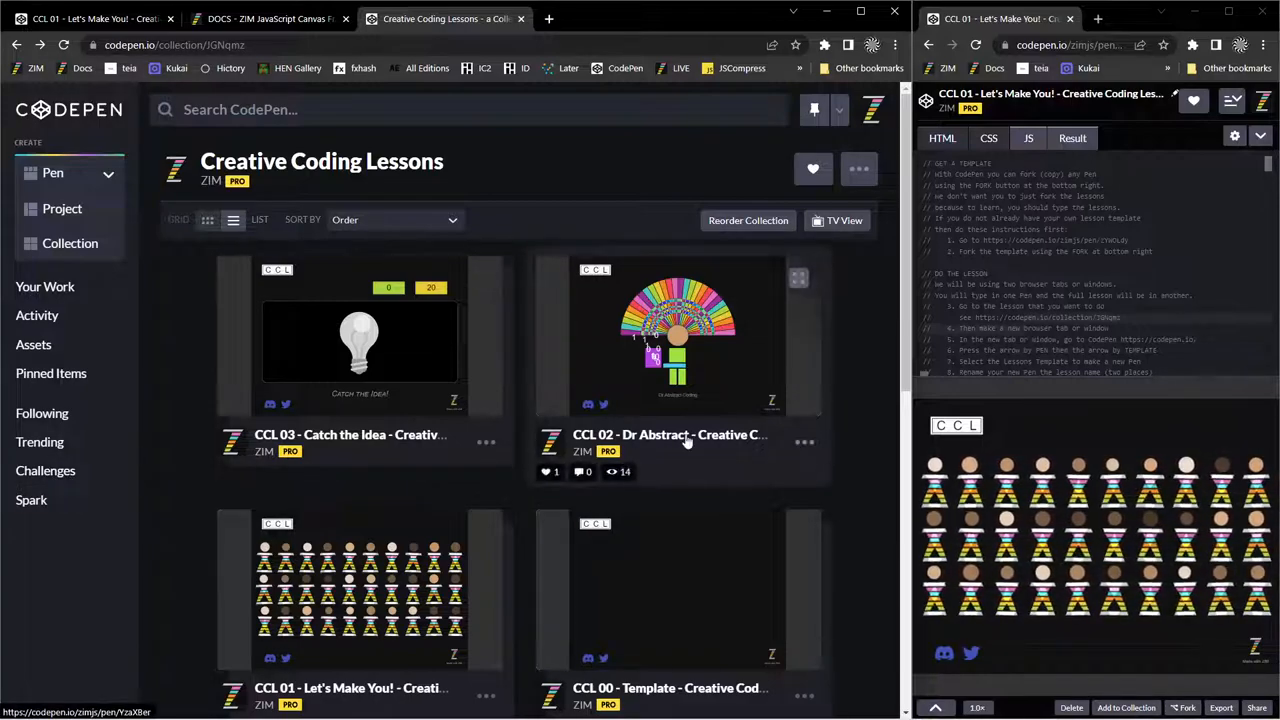
pyautogui.moveTo(686, 440)
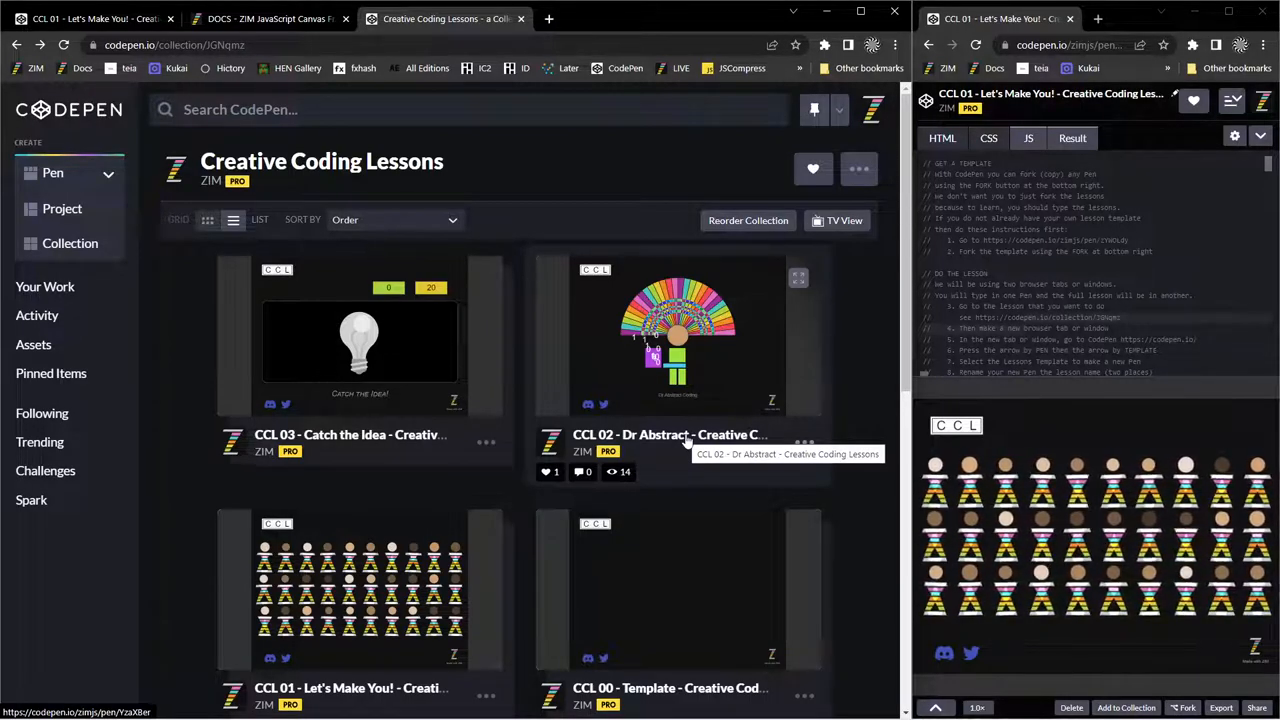
pyautogui.moveTo(848, 491)
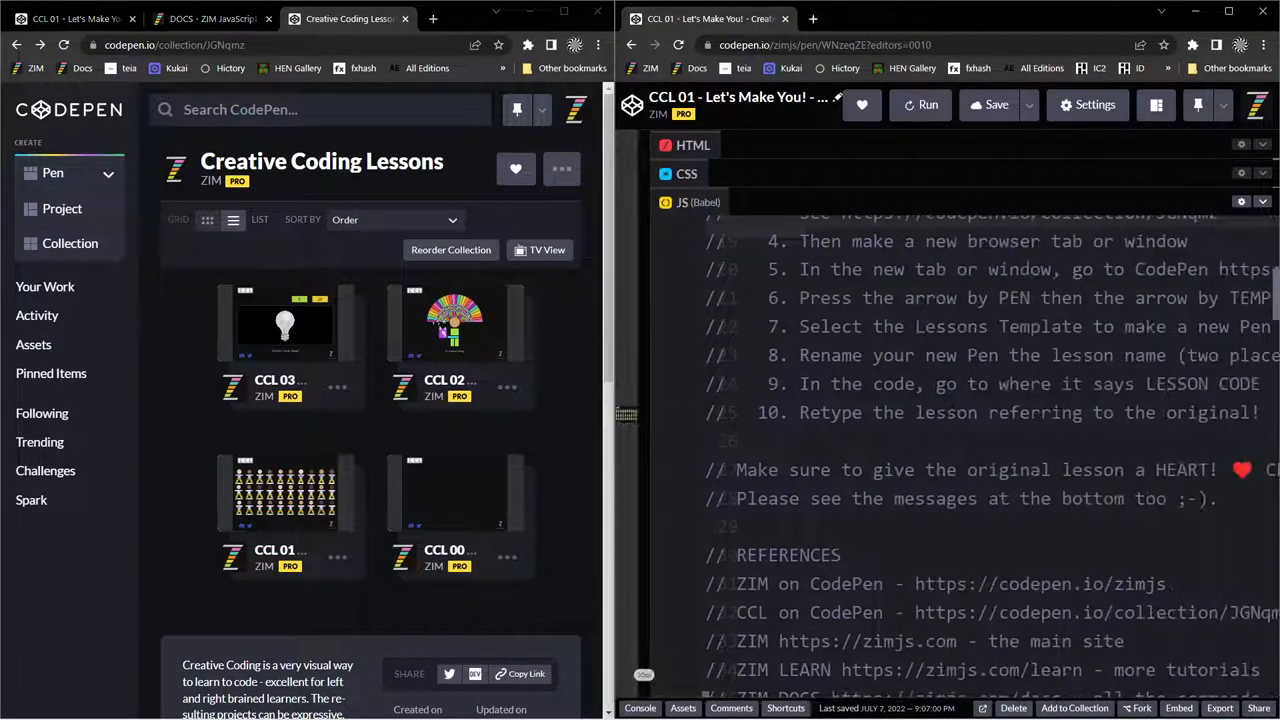
# Scroll the CCL 01 template pen's JS and run it to show the zimster grid.
pyautogui.scroll(-3)
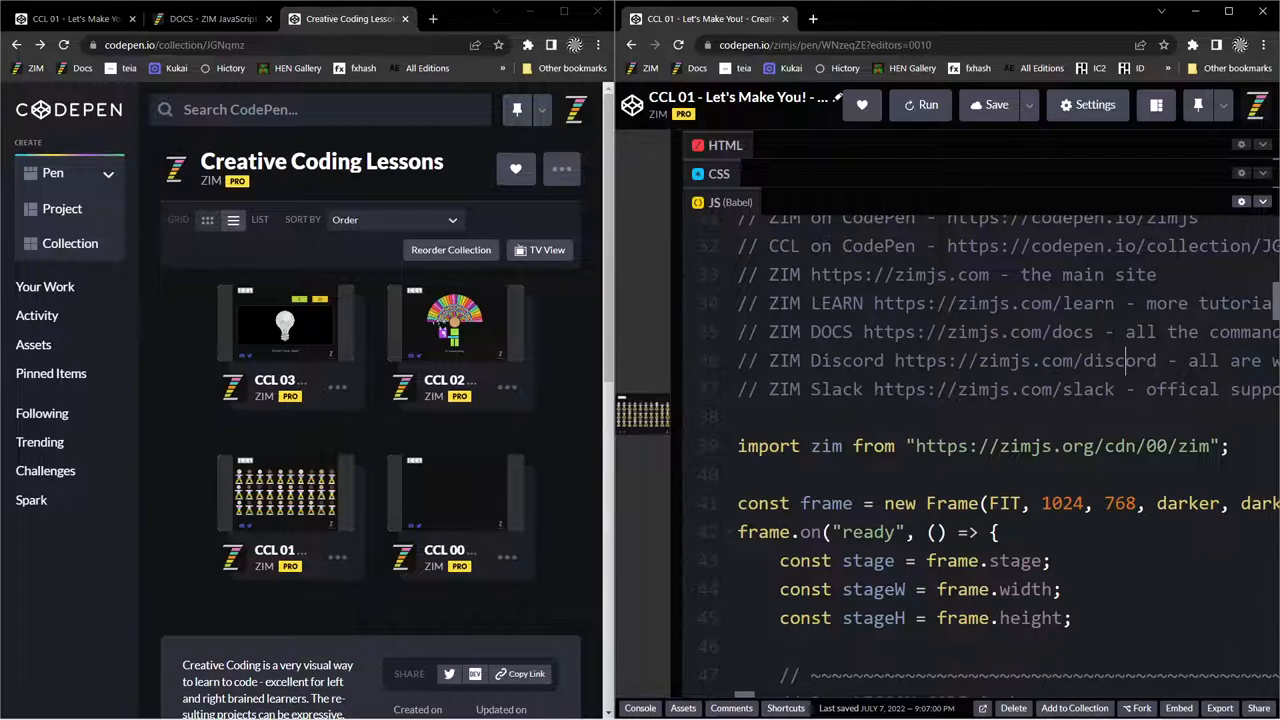
pyautogui.click(920, 104)
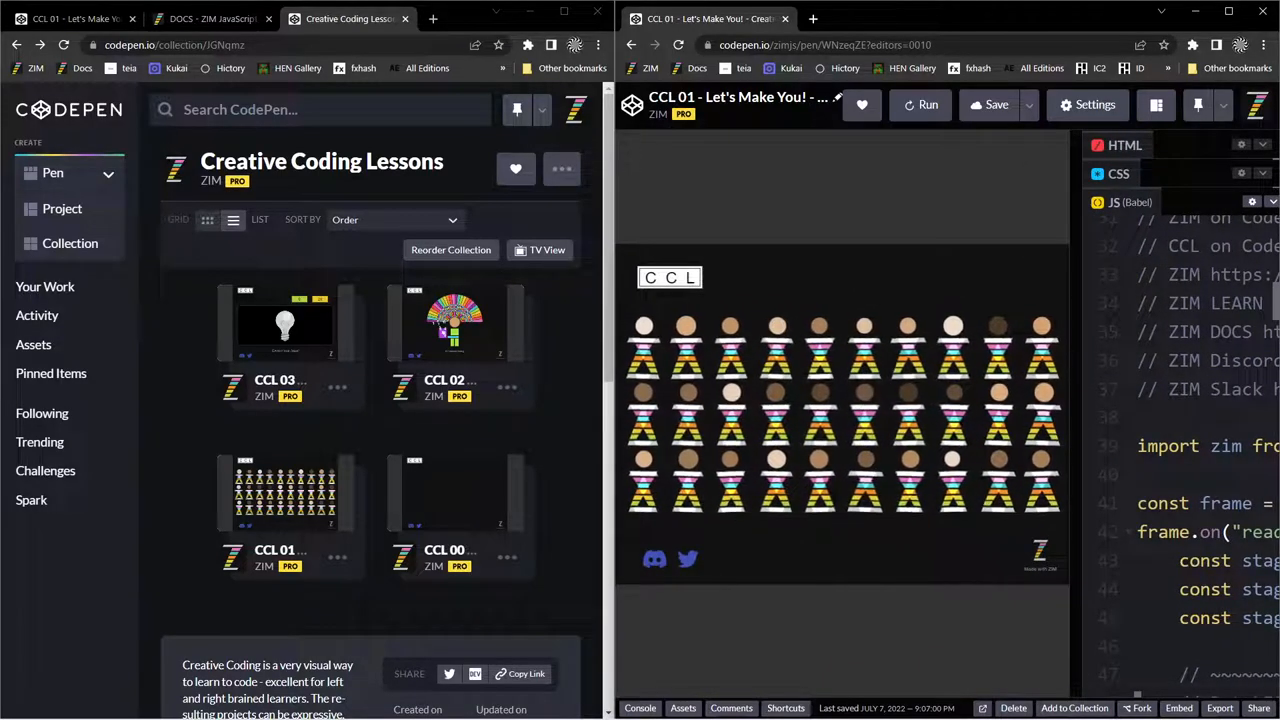